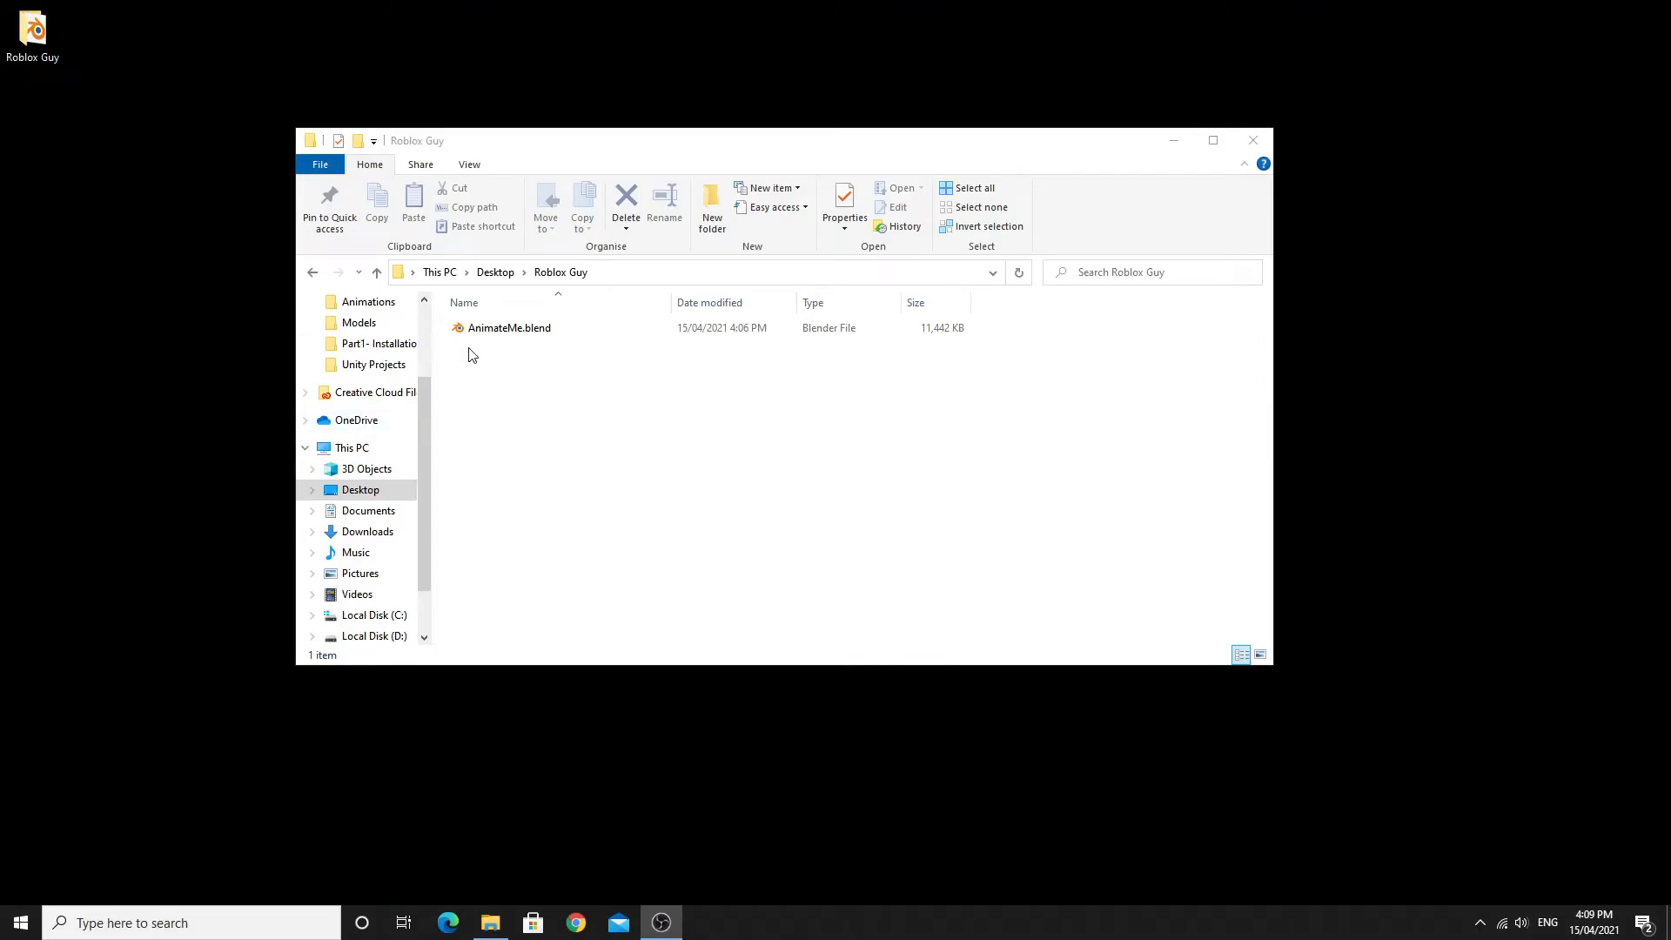
# Step: Load AnimateMe.blend from the Roblox Guy folder into Blender
pyautogui.click(510, 327)
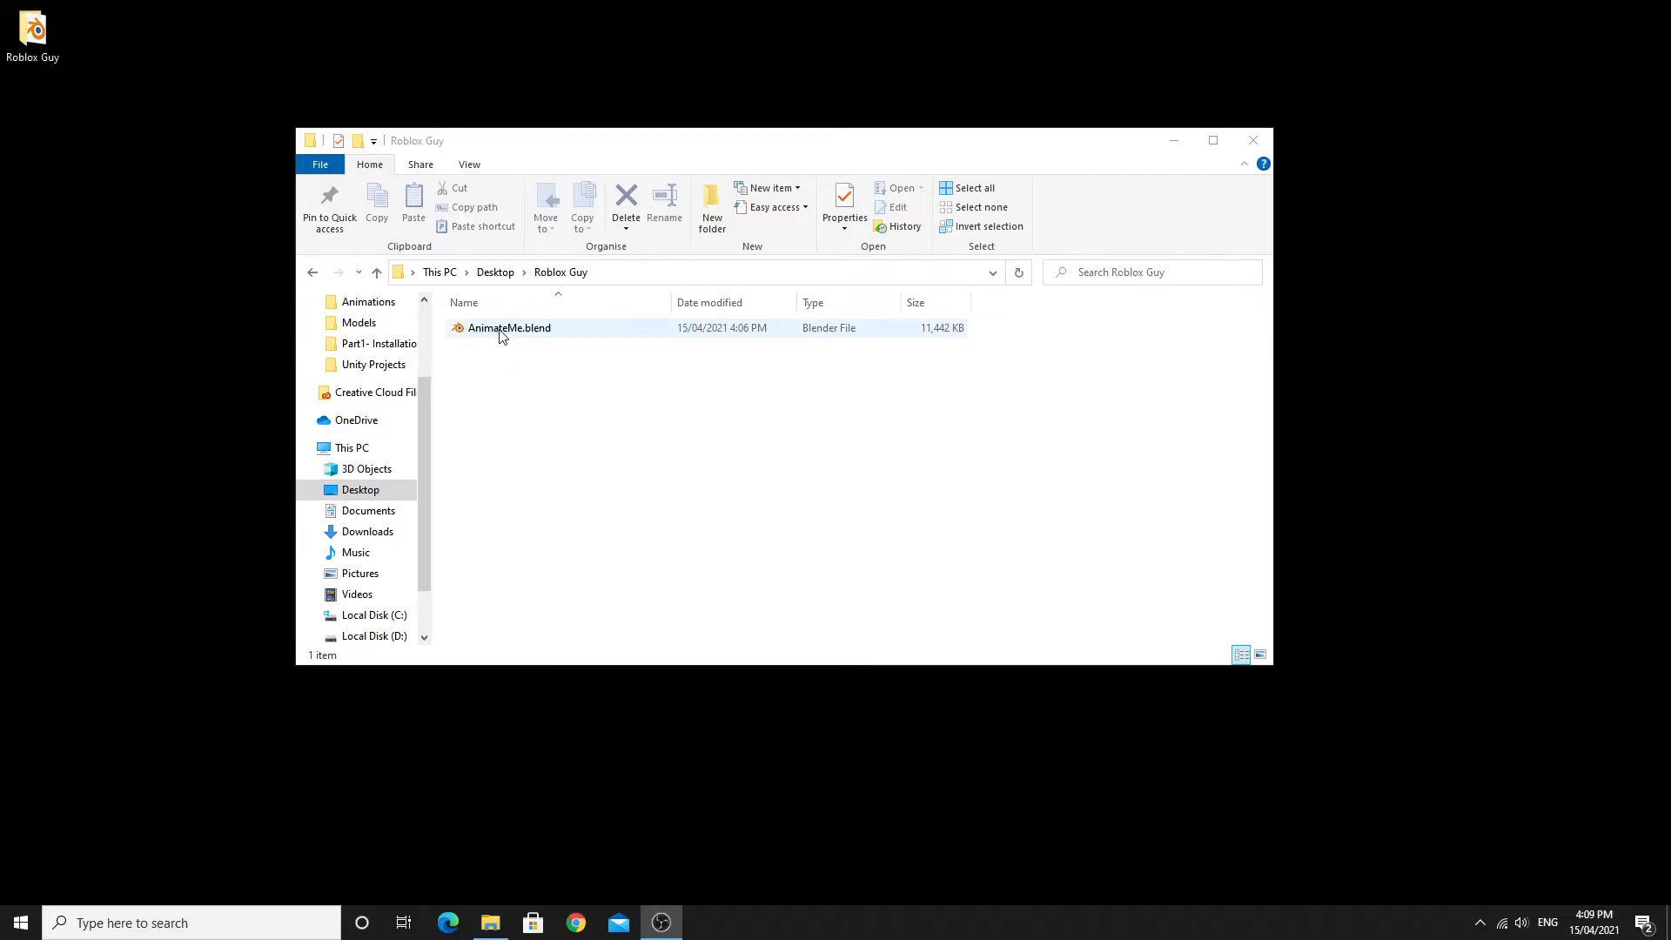
pyautogui.doubleClick(508, 328)
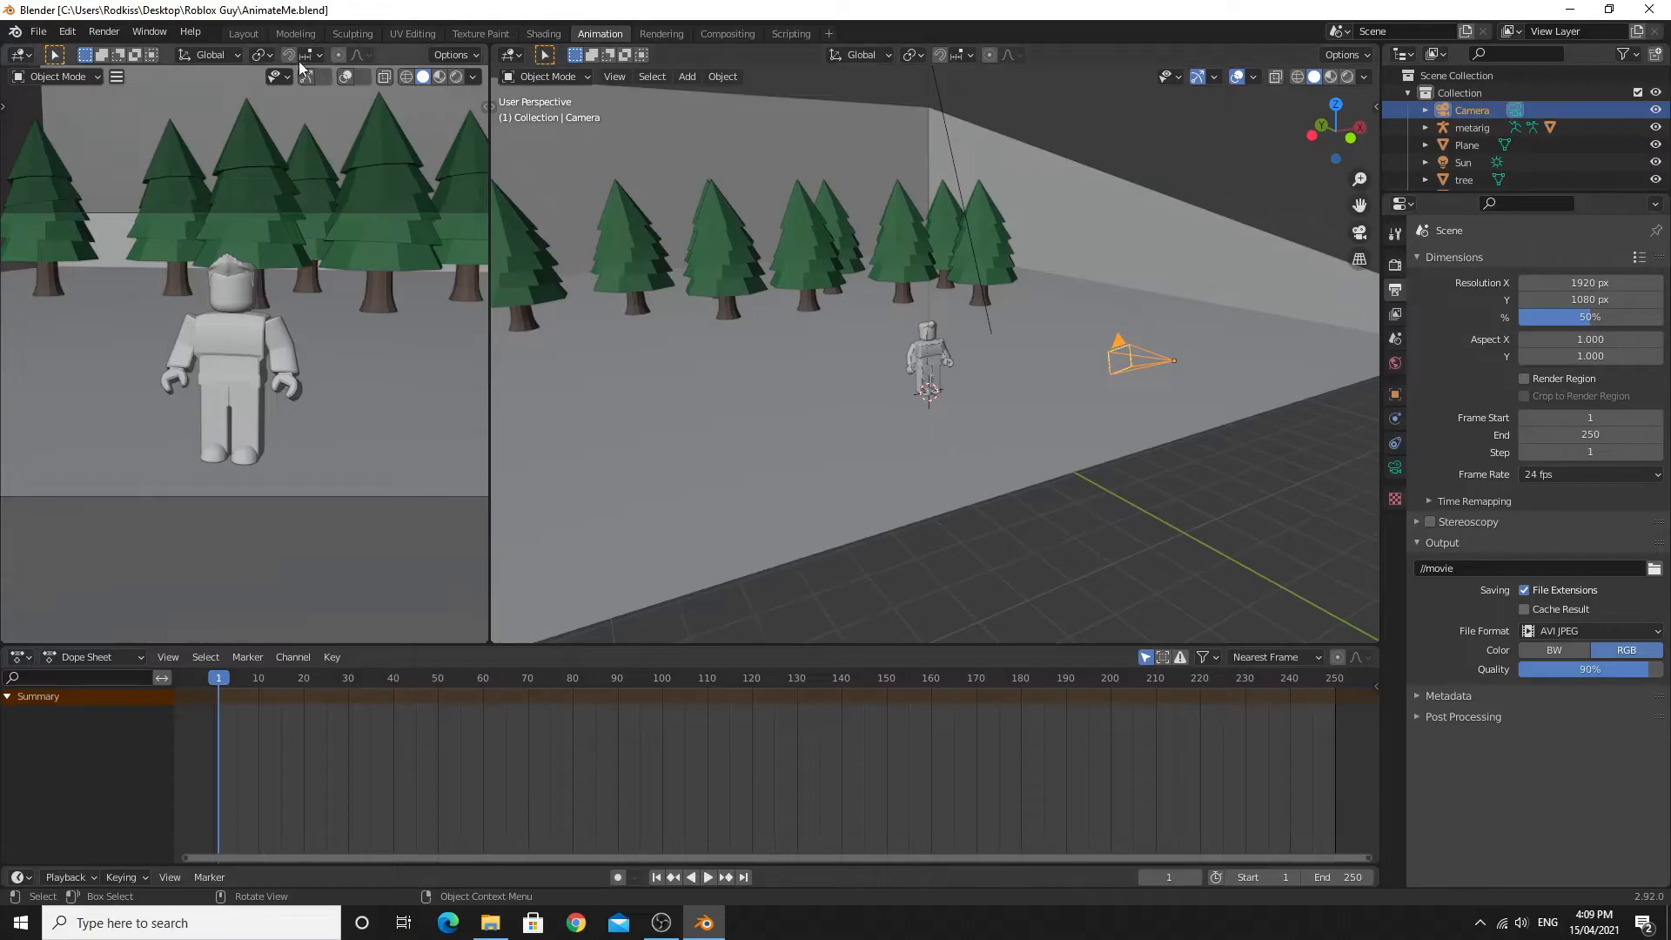
pyautogui.click(296, 33)
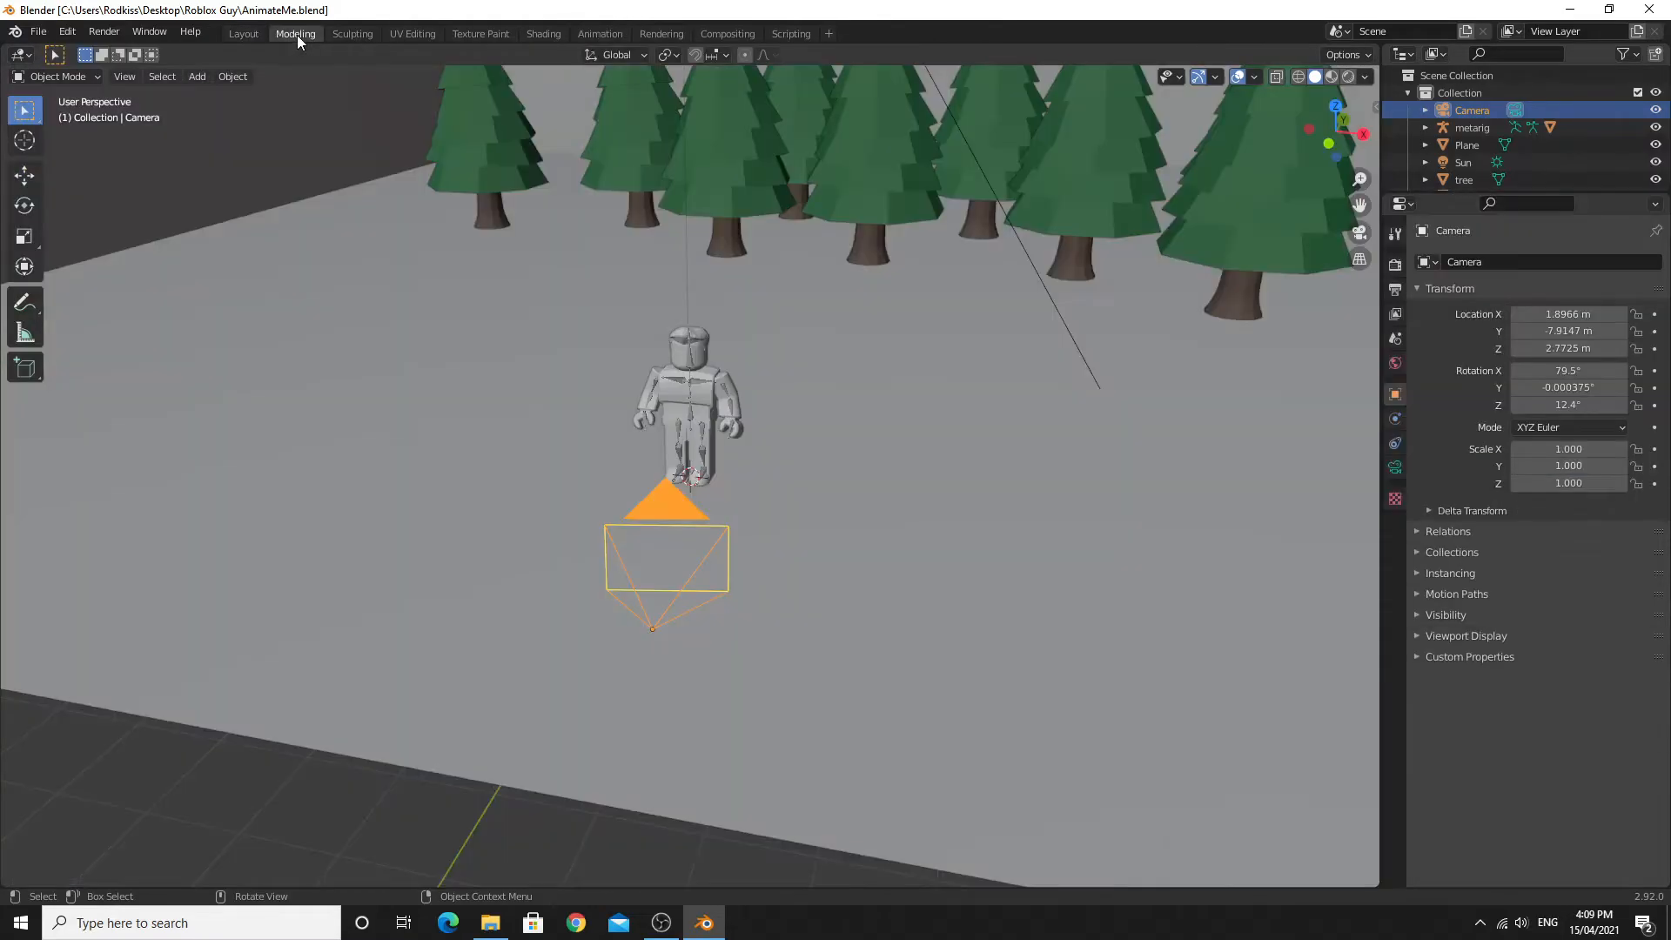
pyautogui.click(411, 33)
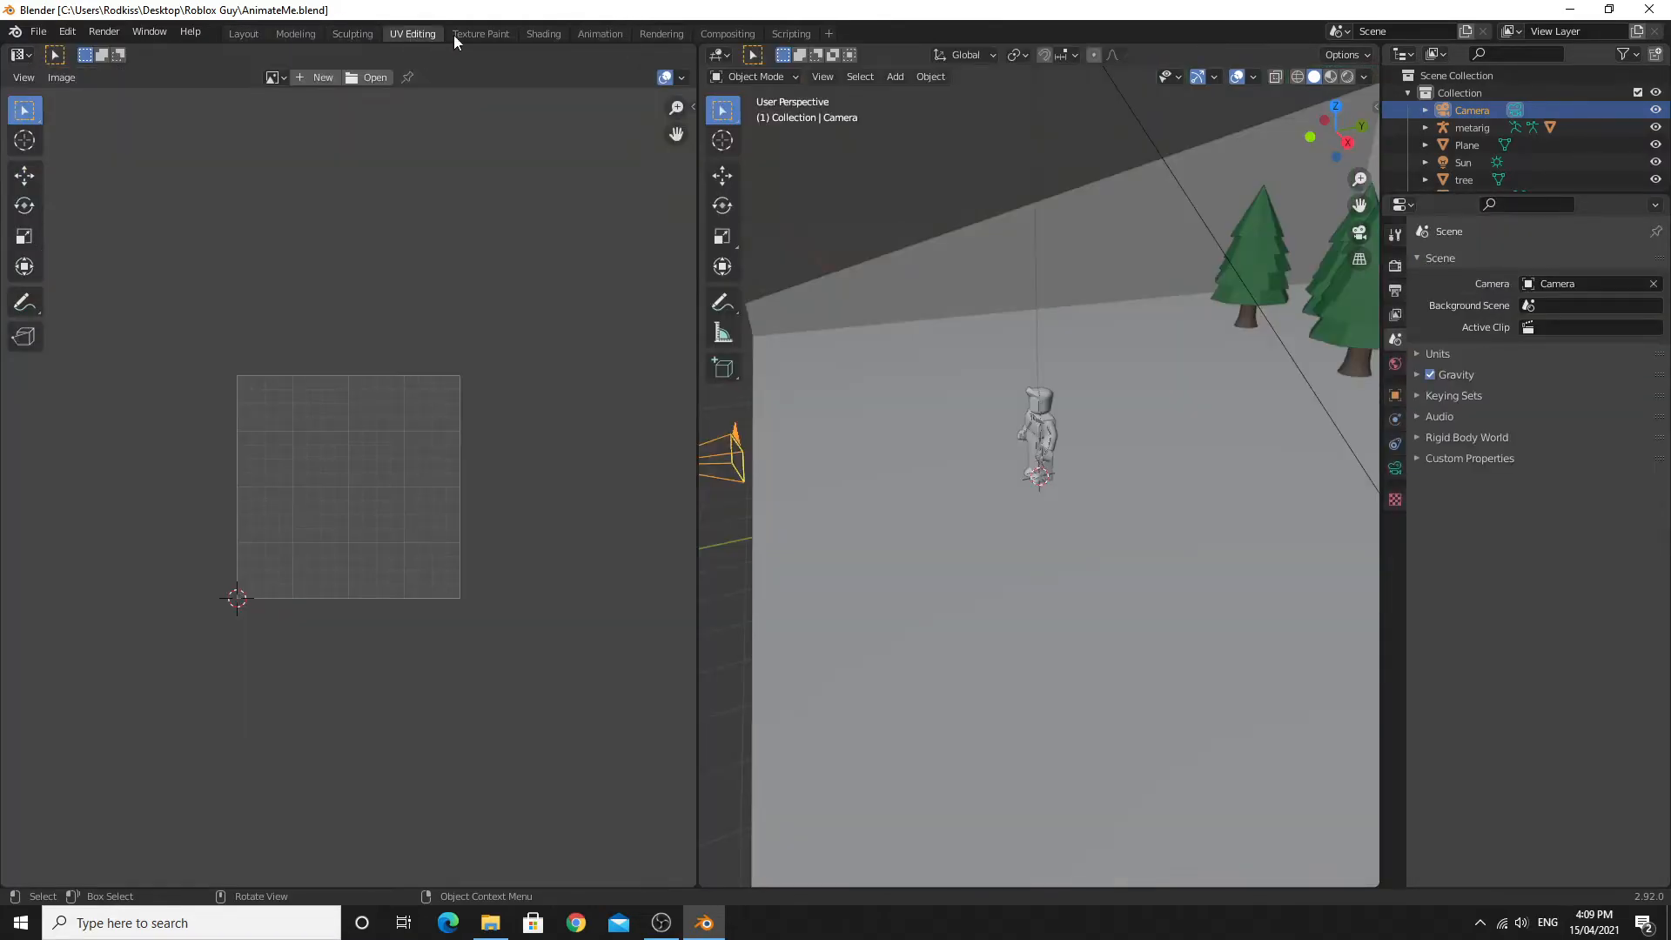
pyautogui.click(543, 34)
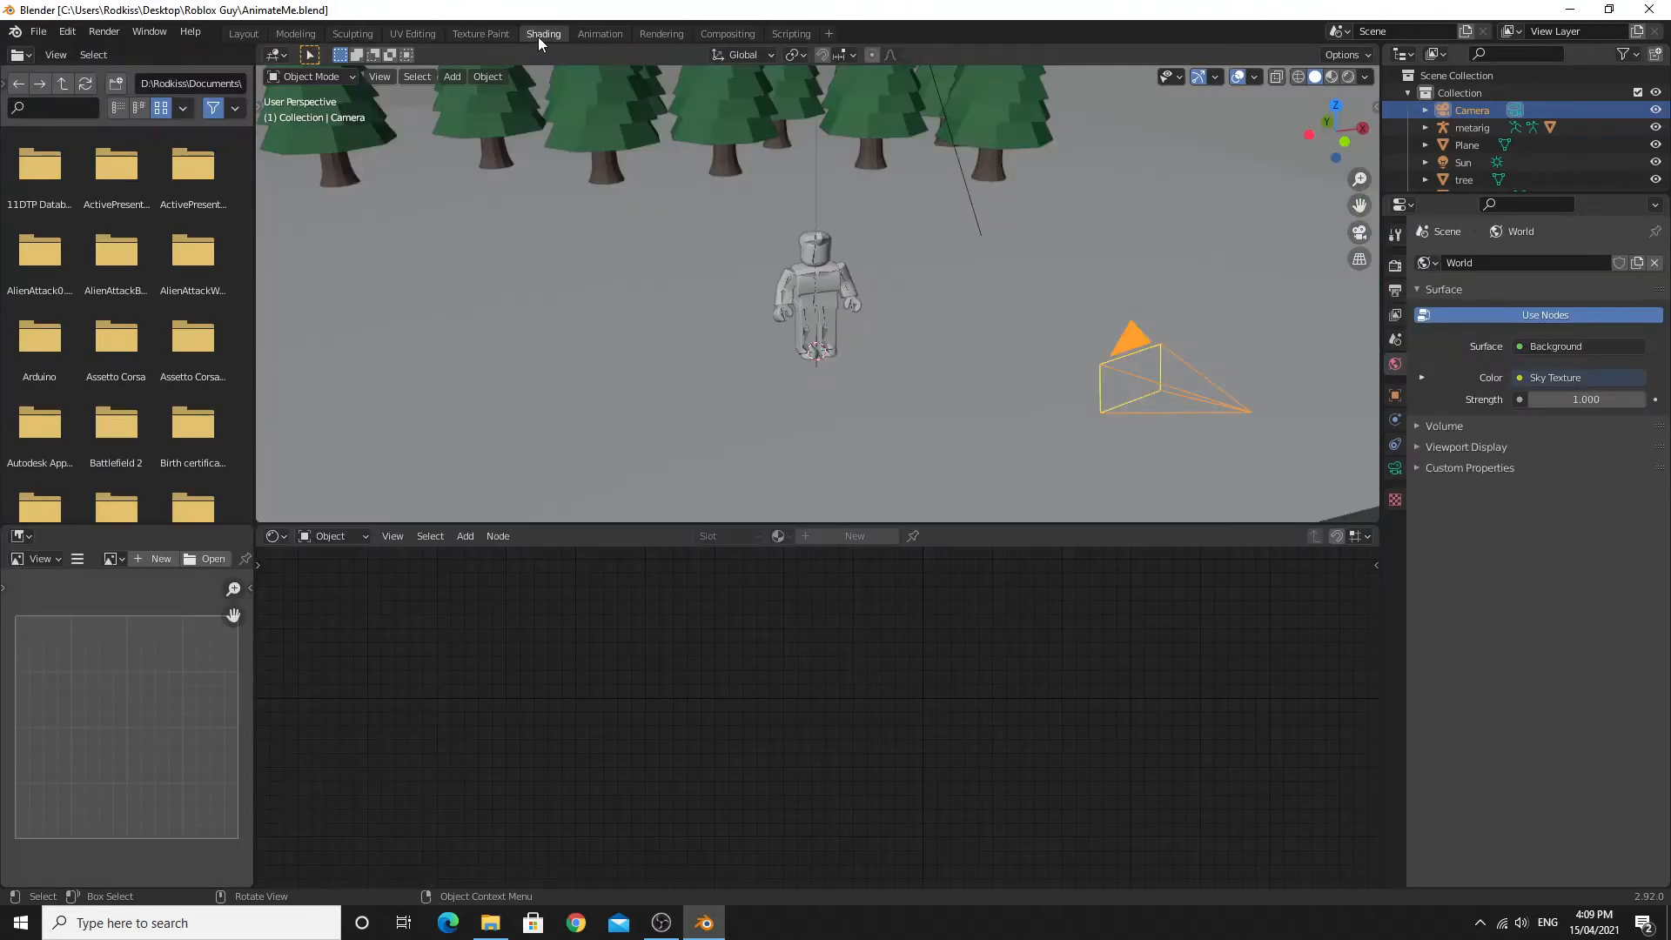
pyautogui.click(601, 33)
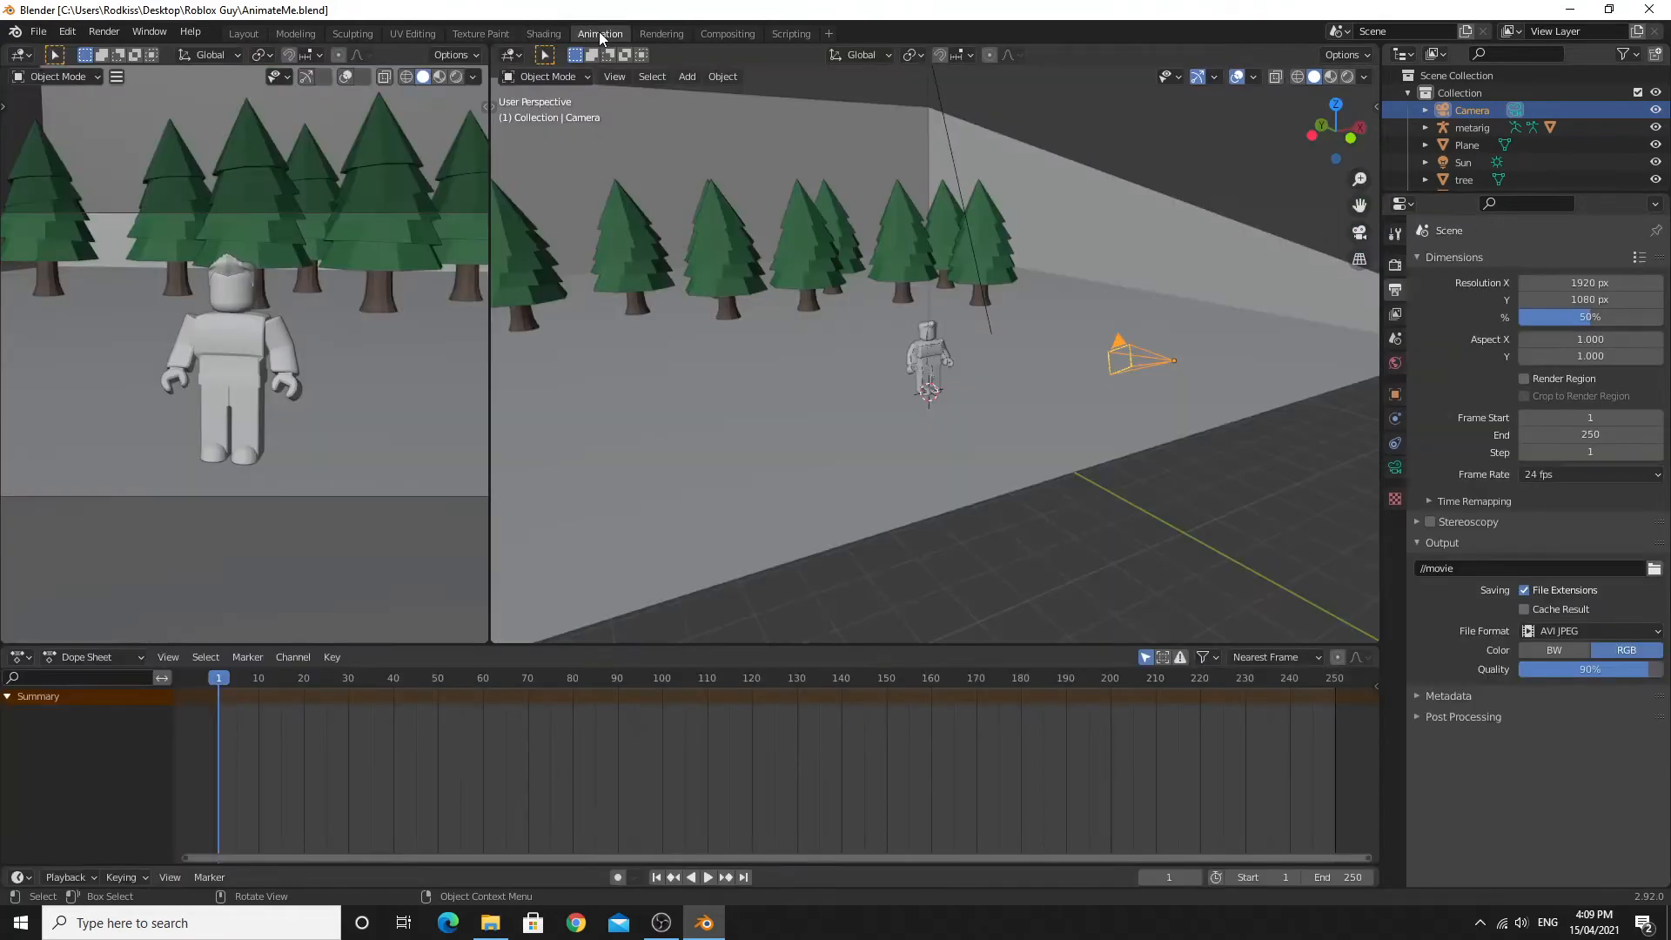
pyautogui.moveTo(601, 33)
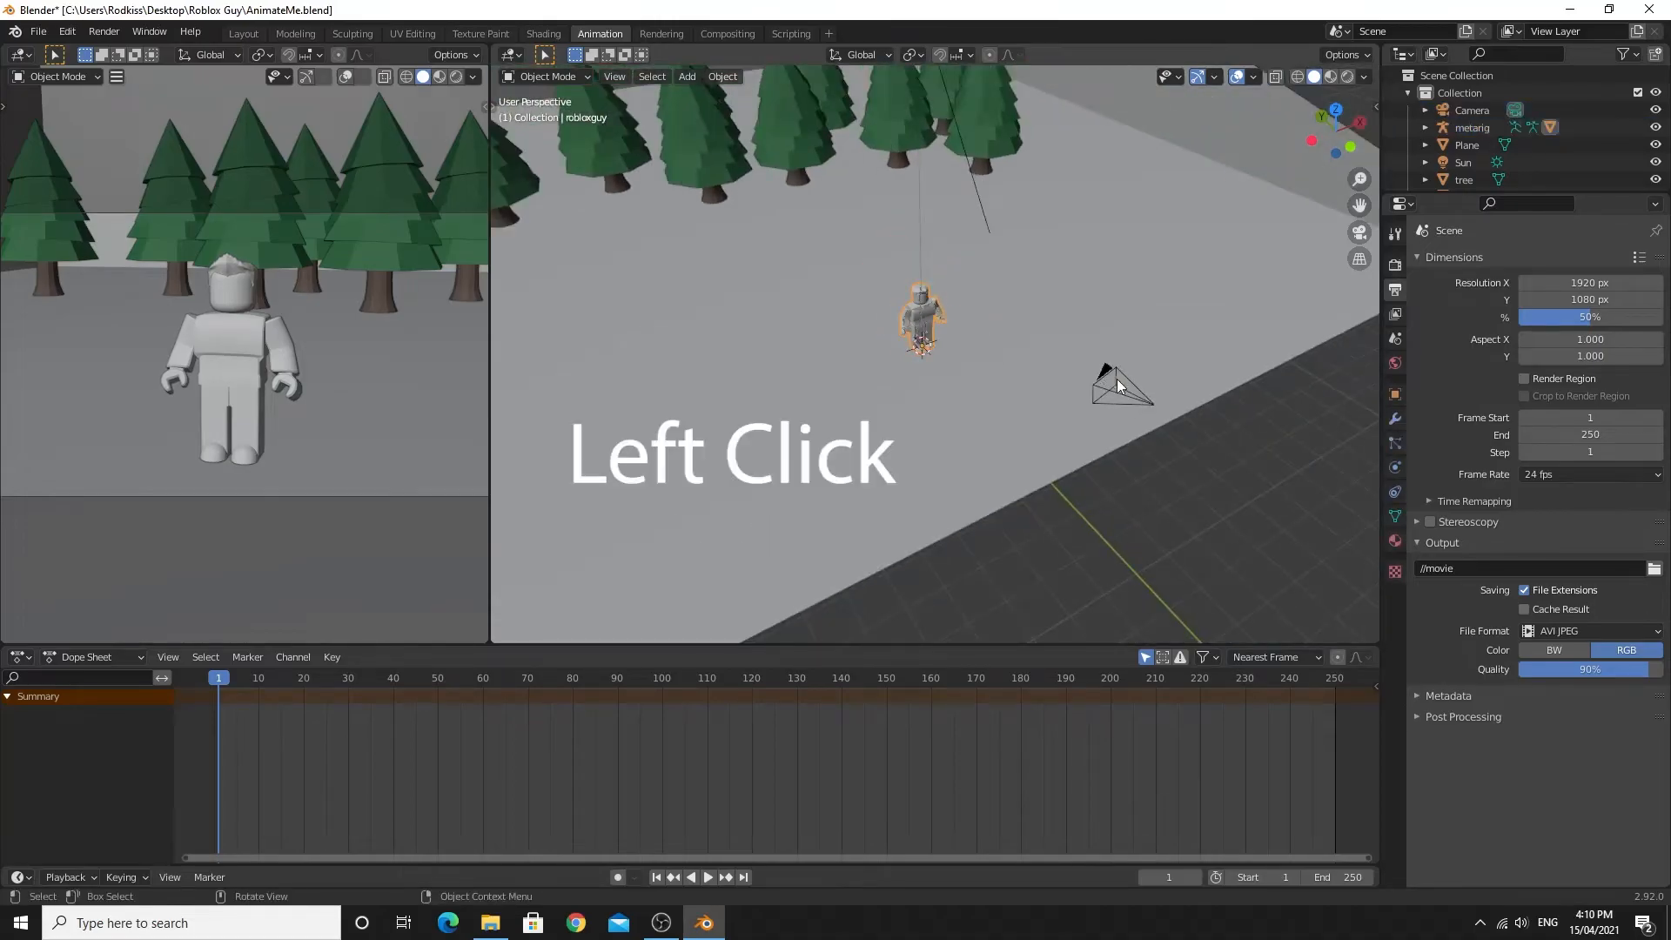
pyautogui.click(969, 116)
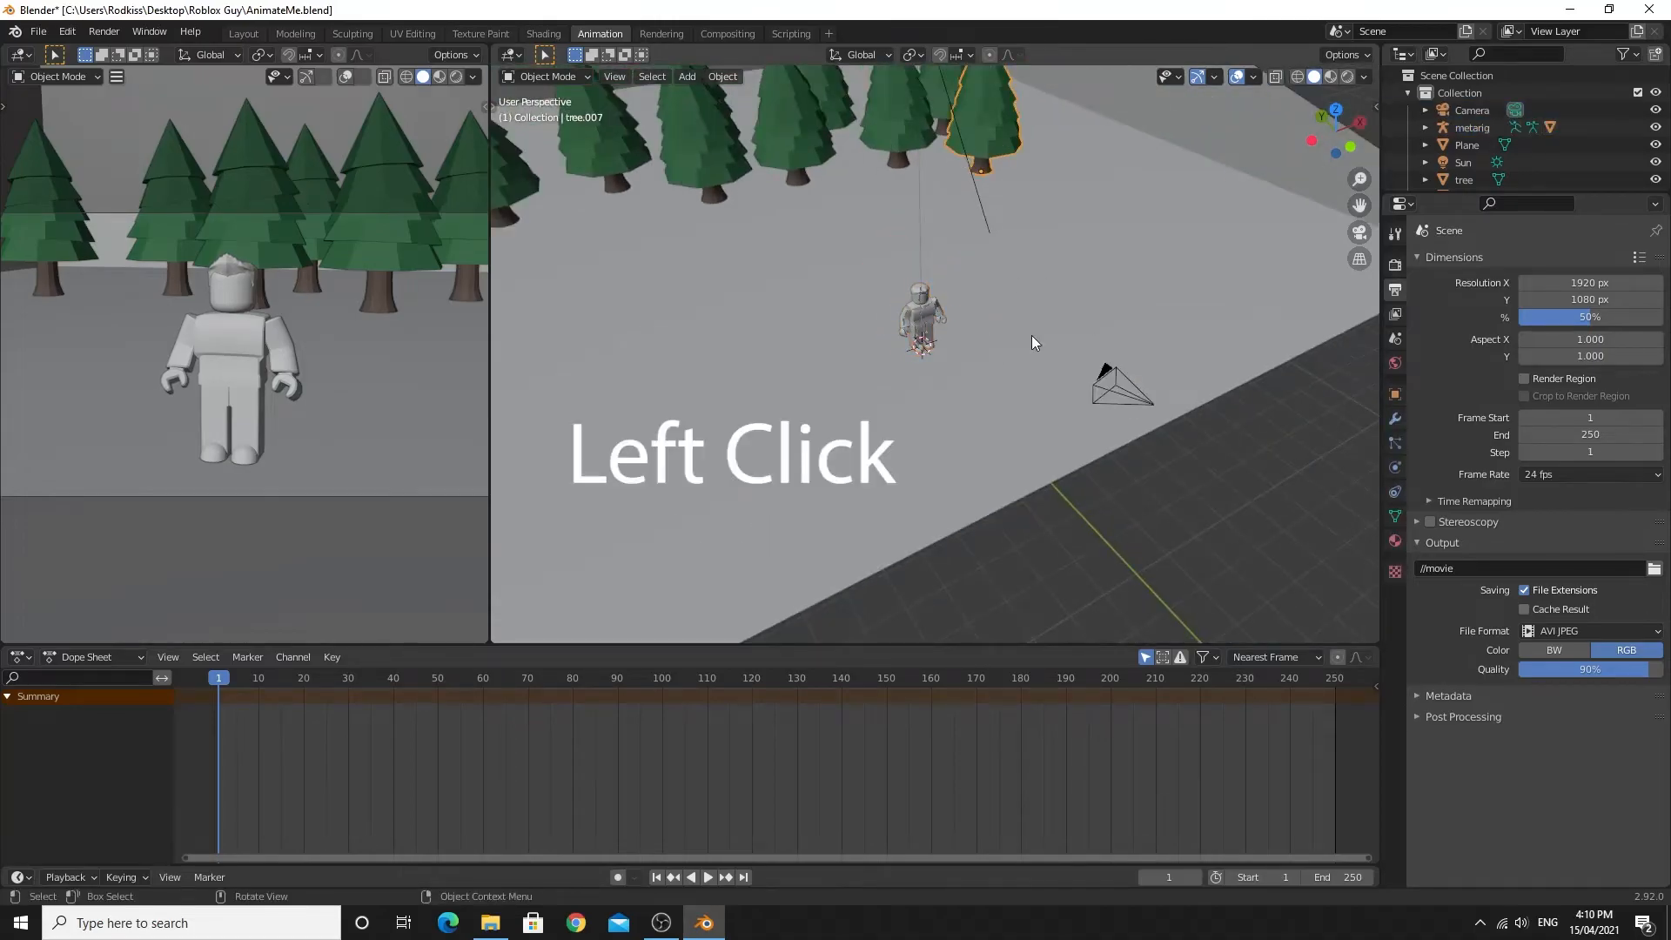
pyautogui.click(919, 321)
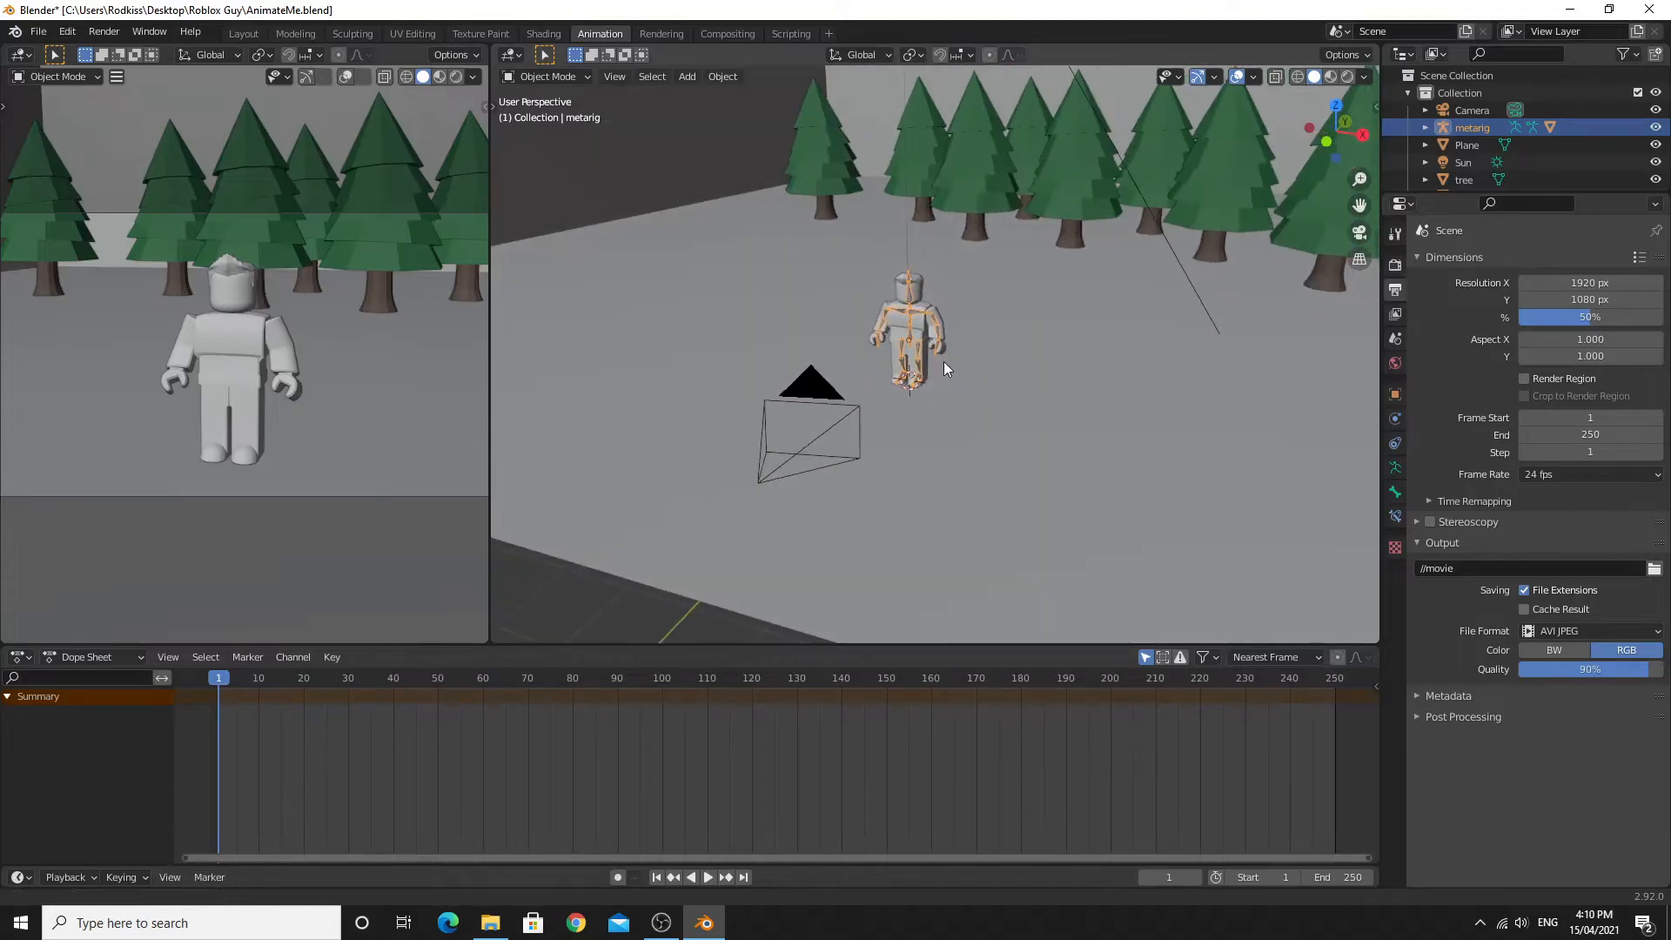
pyautogui.moveTo(832, 435)
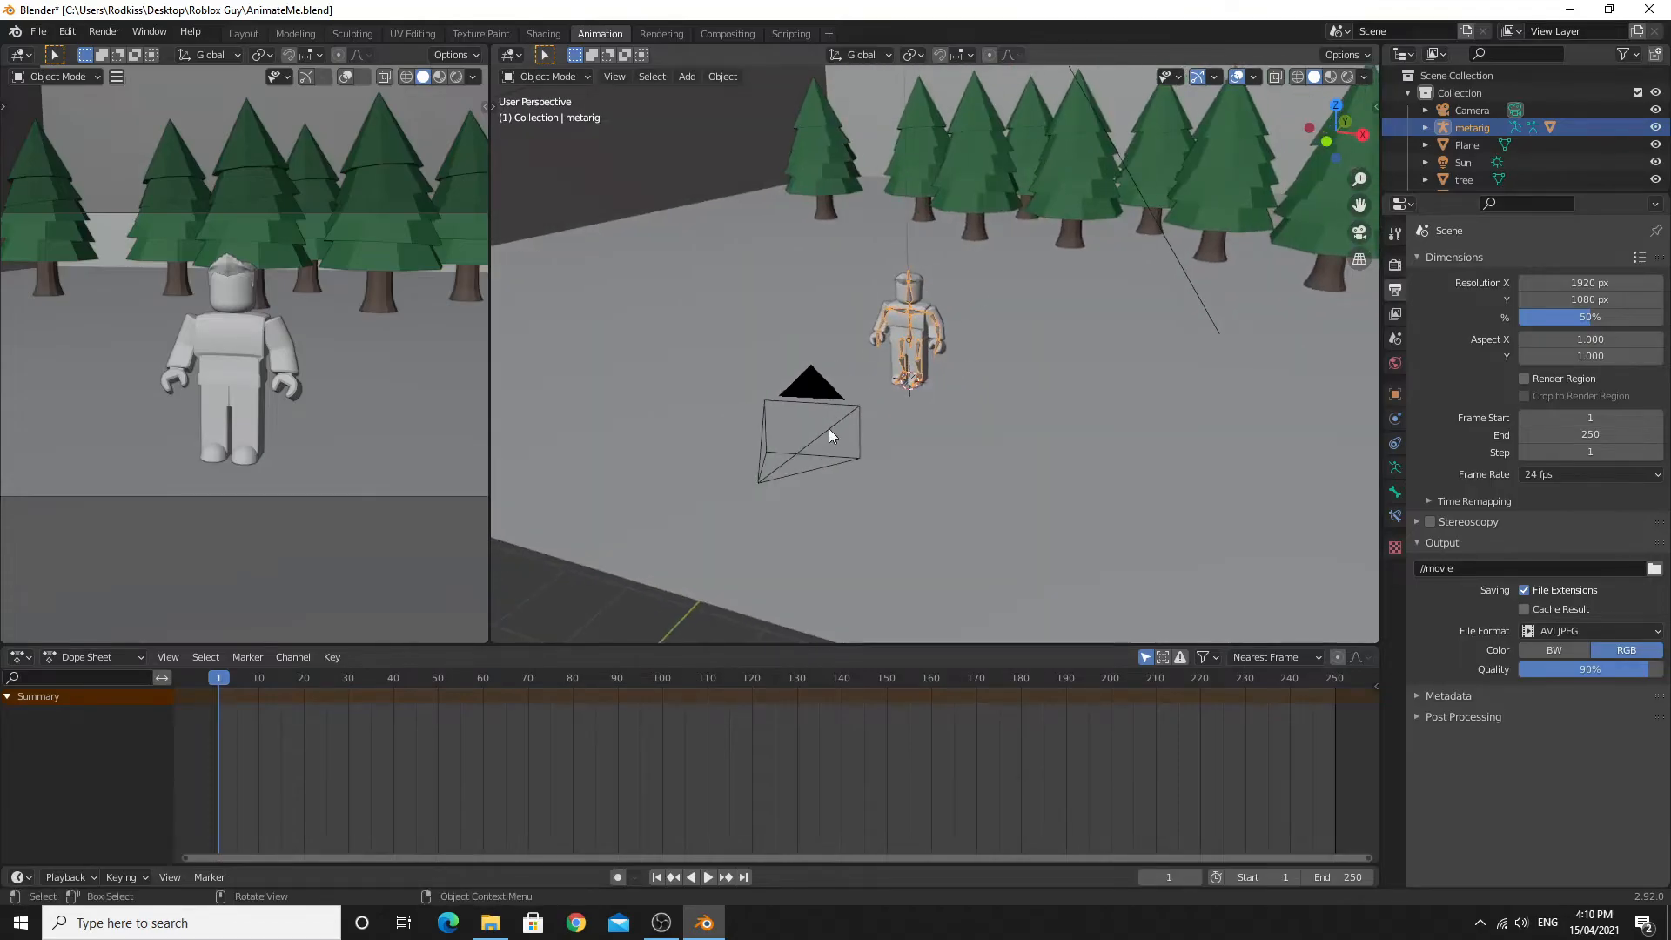
pyautogui.click(807, 437)
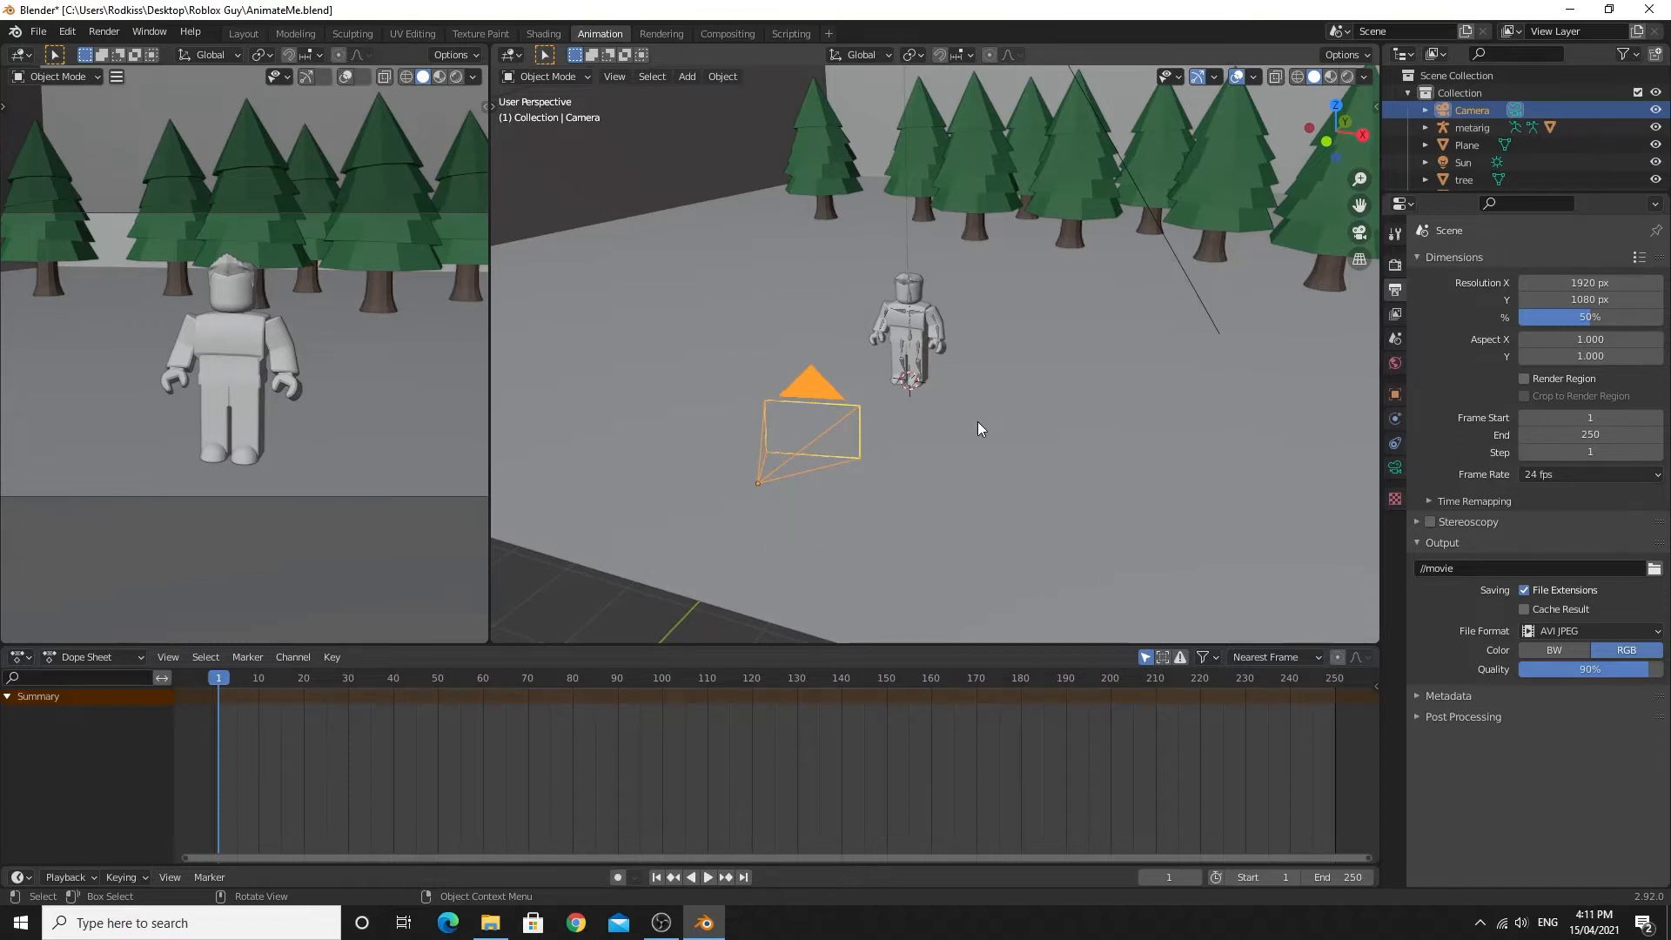
pyautogui.moveTo(905, 359)
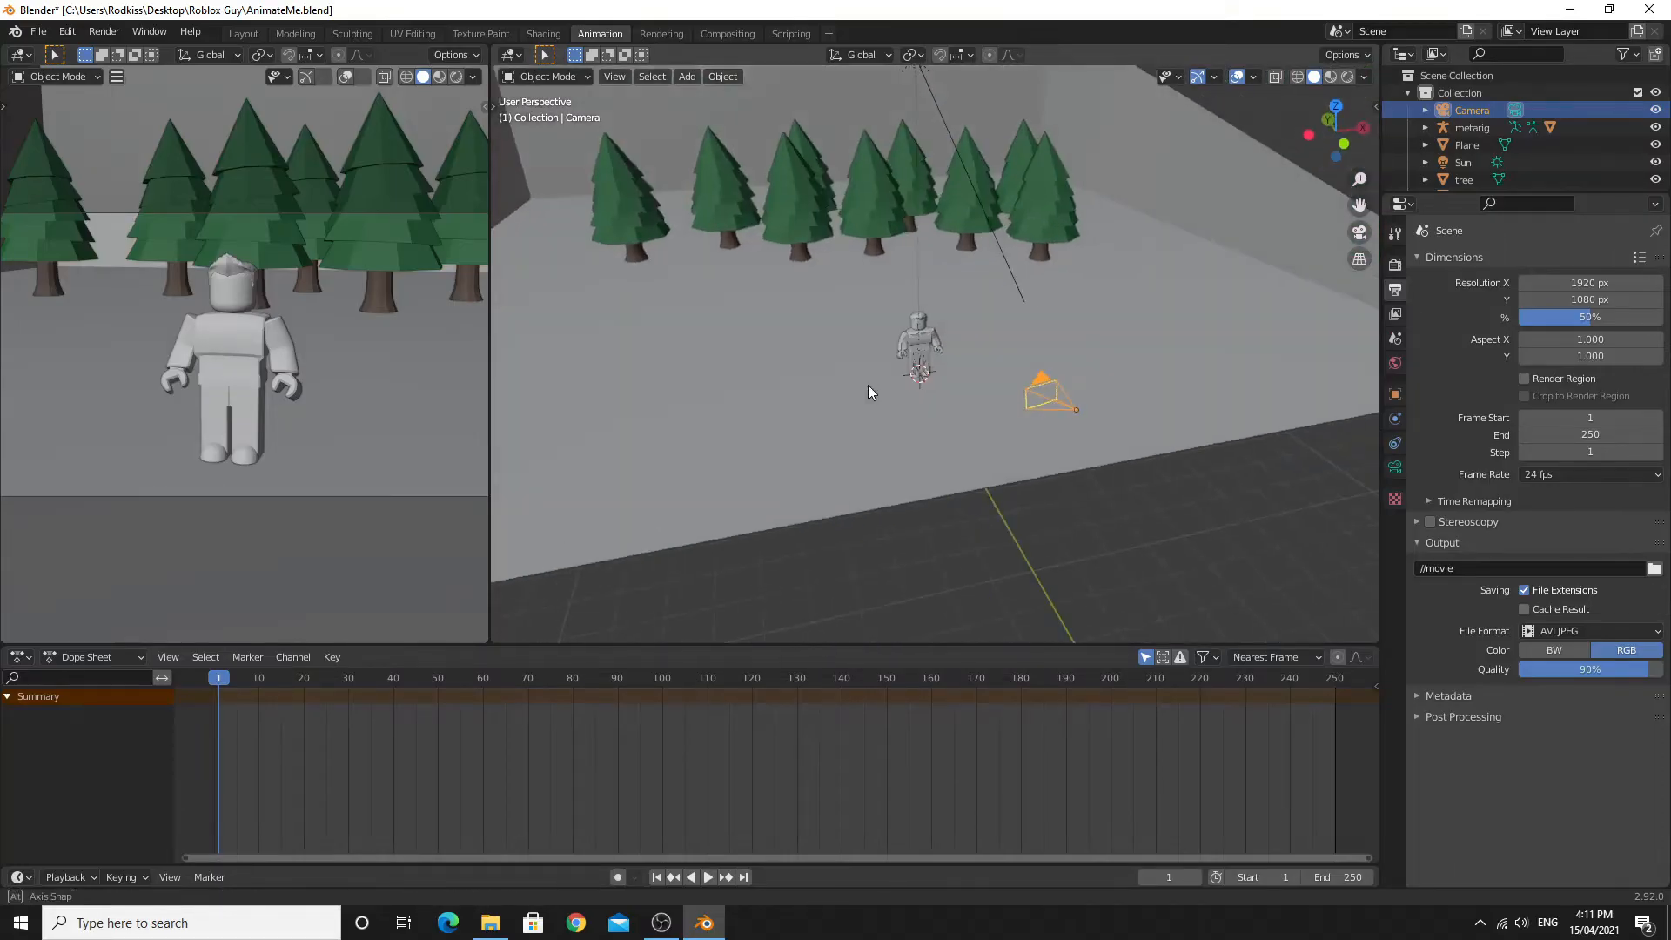
pyautogui.click(917, 341)
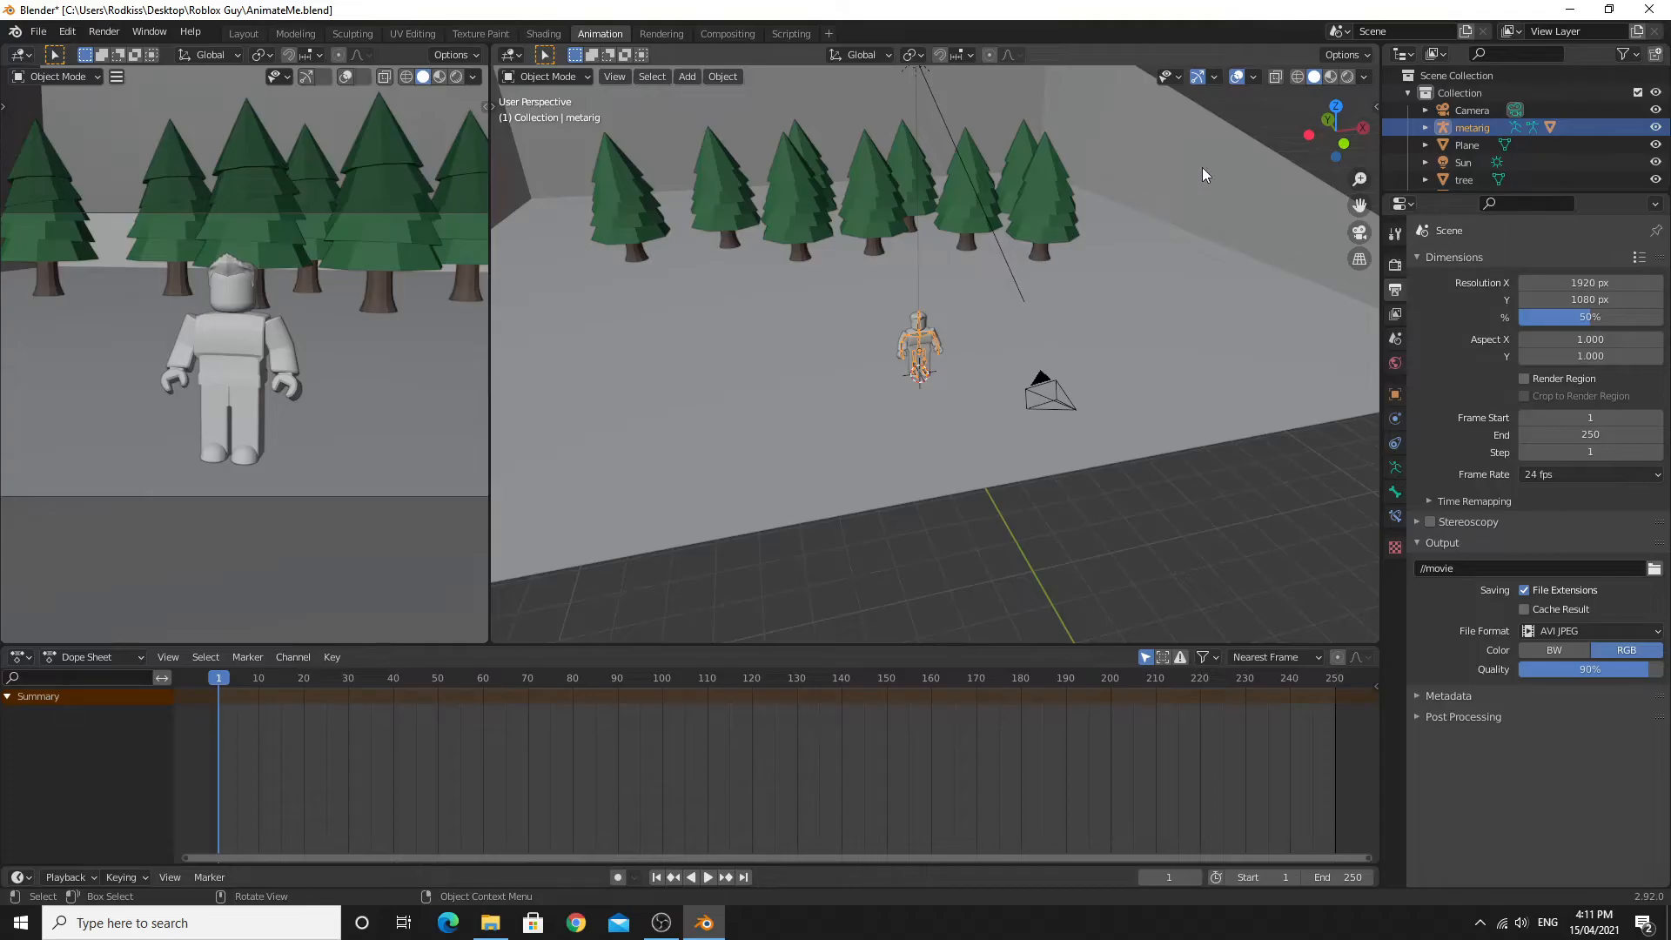
pyautogui.moveTo(1330, 83)
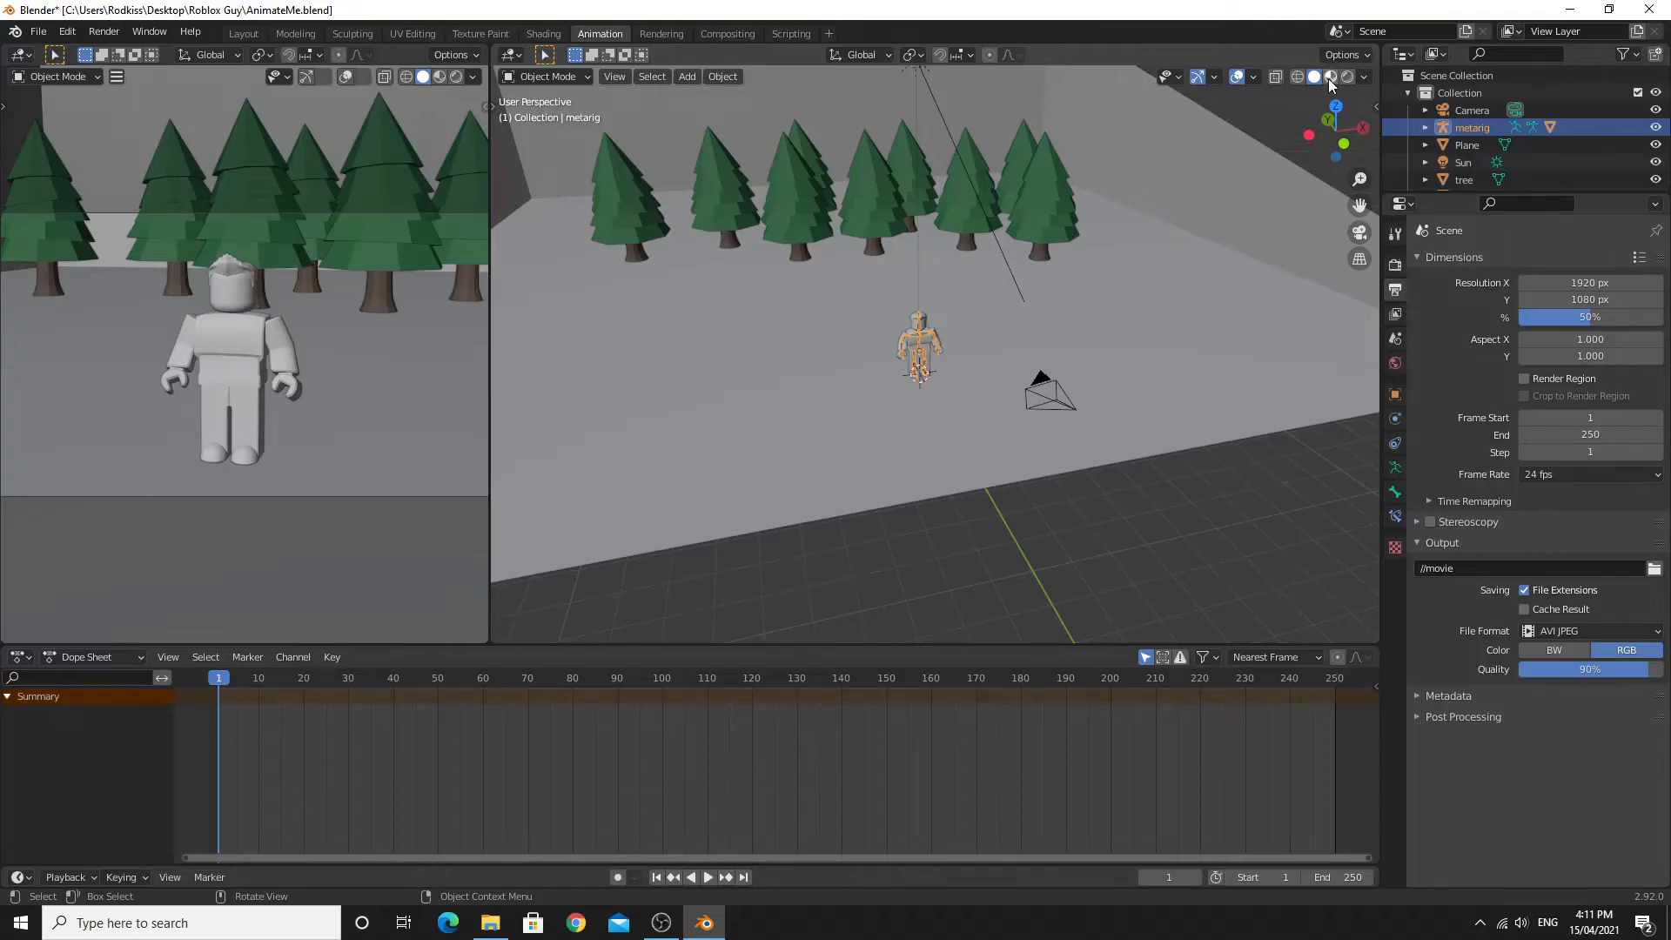
# Step: Switch the viewport to Rendered shading and zoom in on the textured character
pyautogui.click(1330, 75)
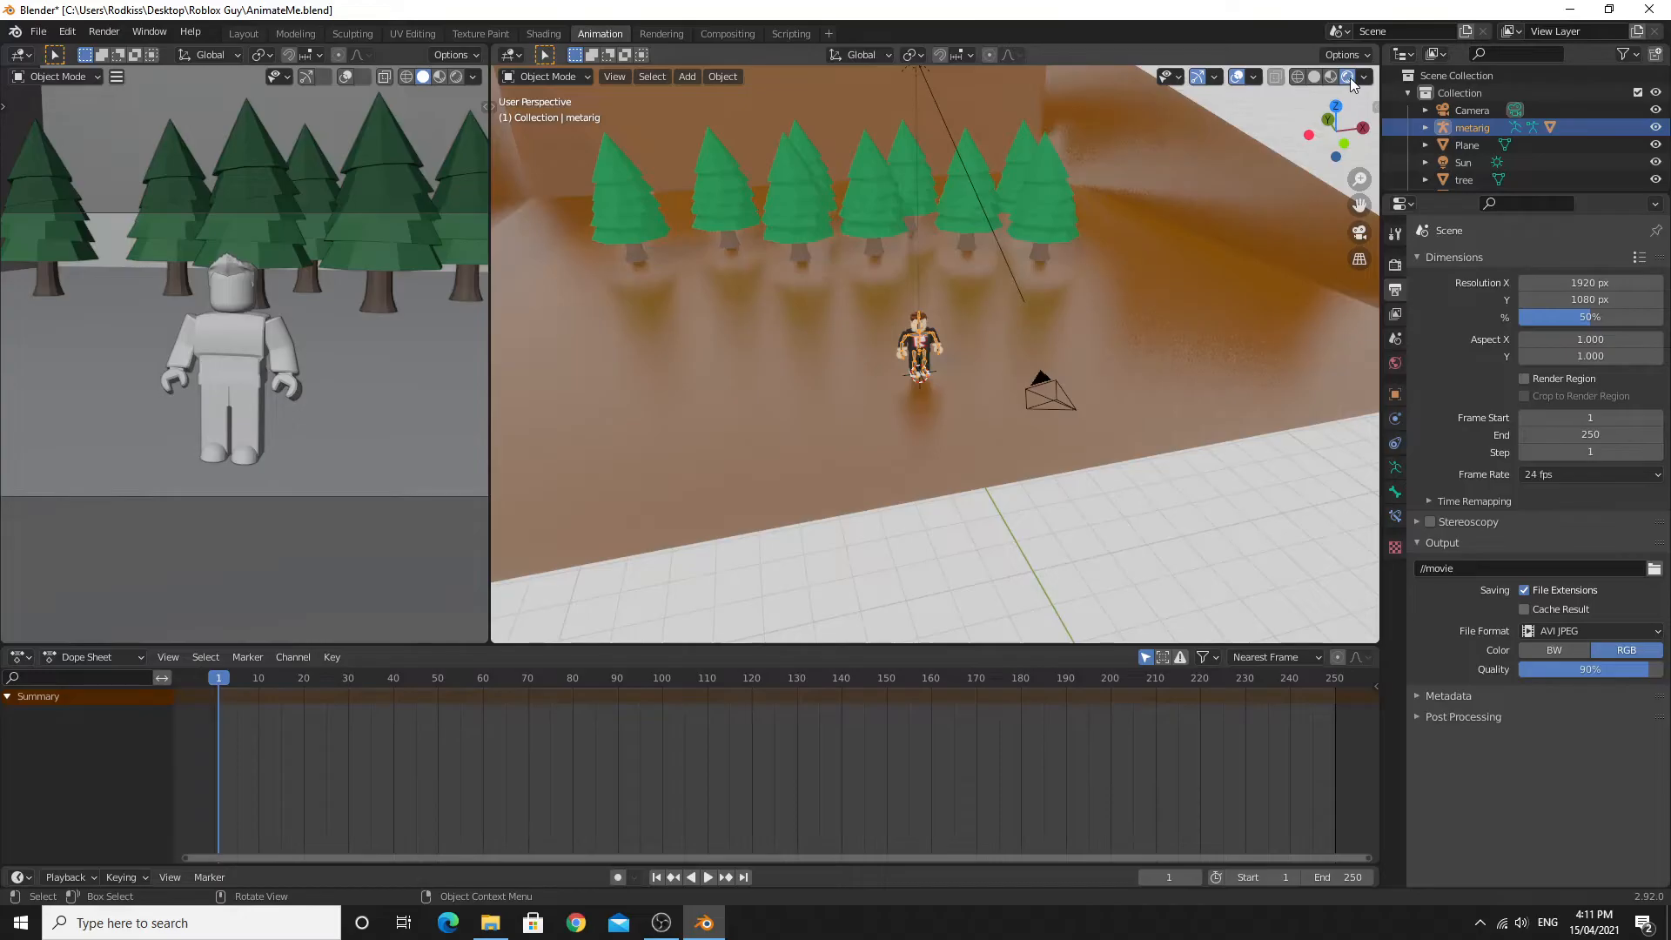
pyautogui.moveTo(1347, 75)
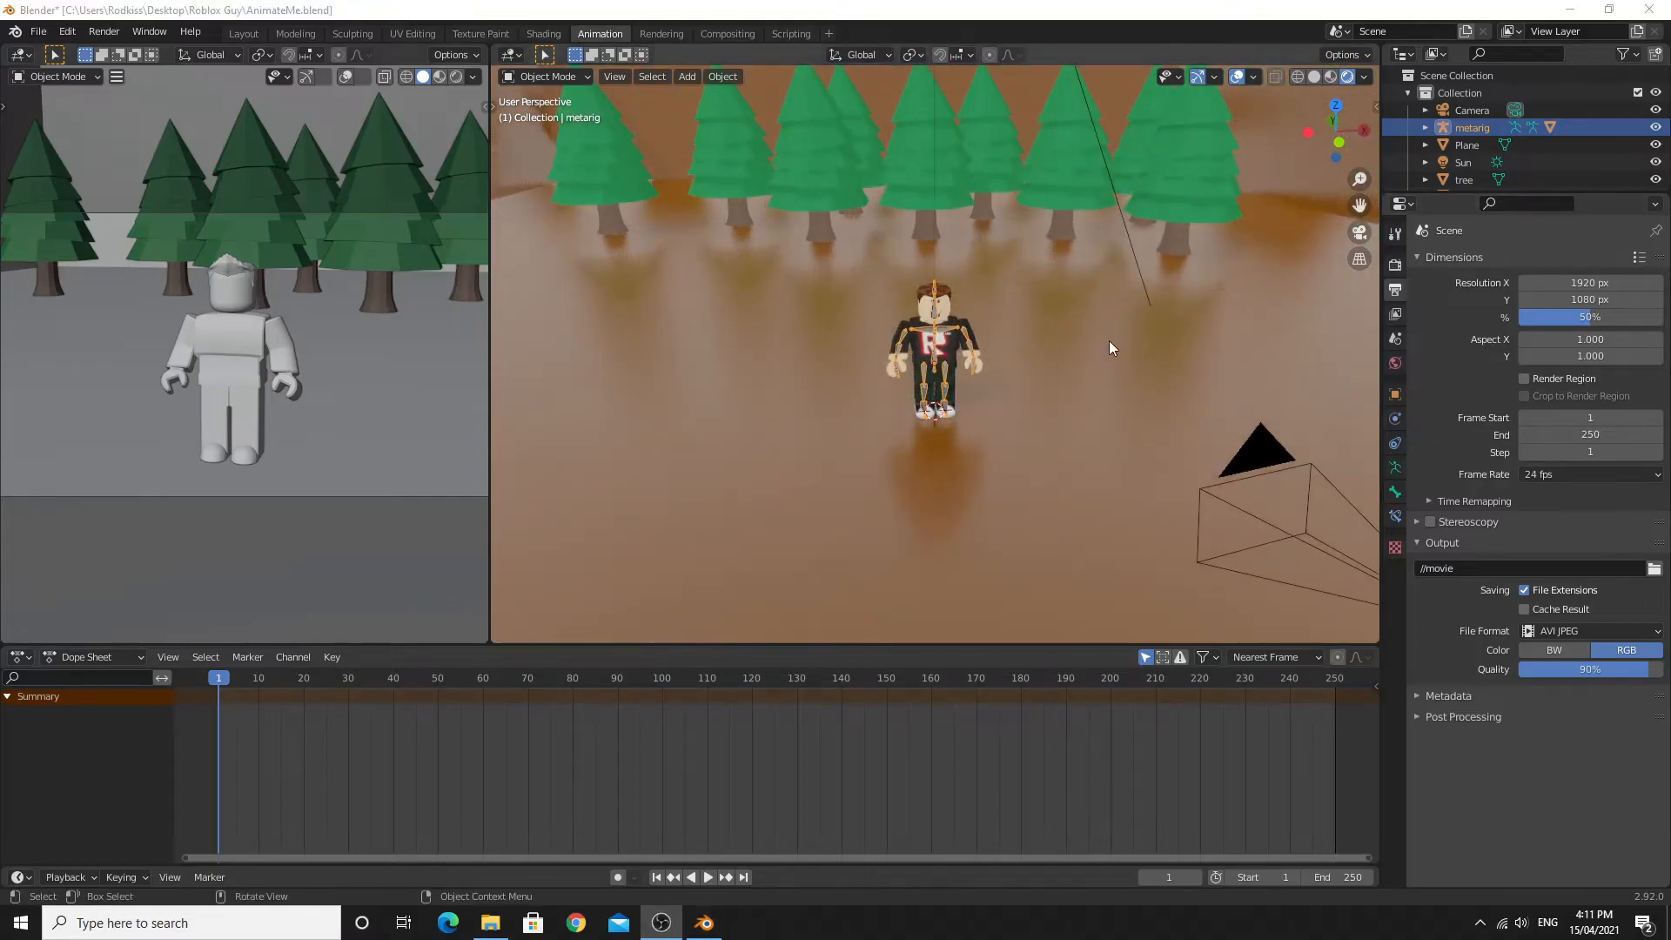
pyautogui.click(933, 341)
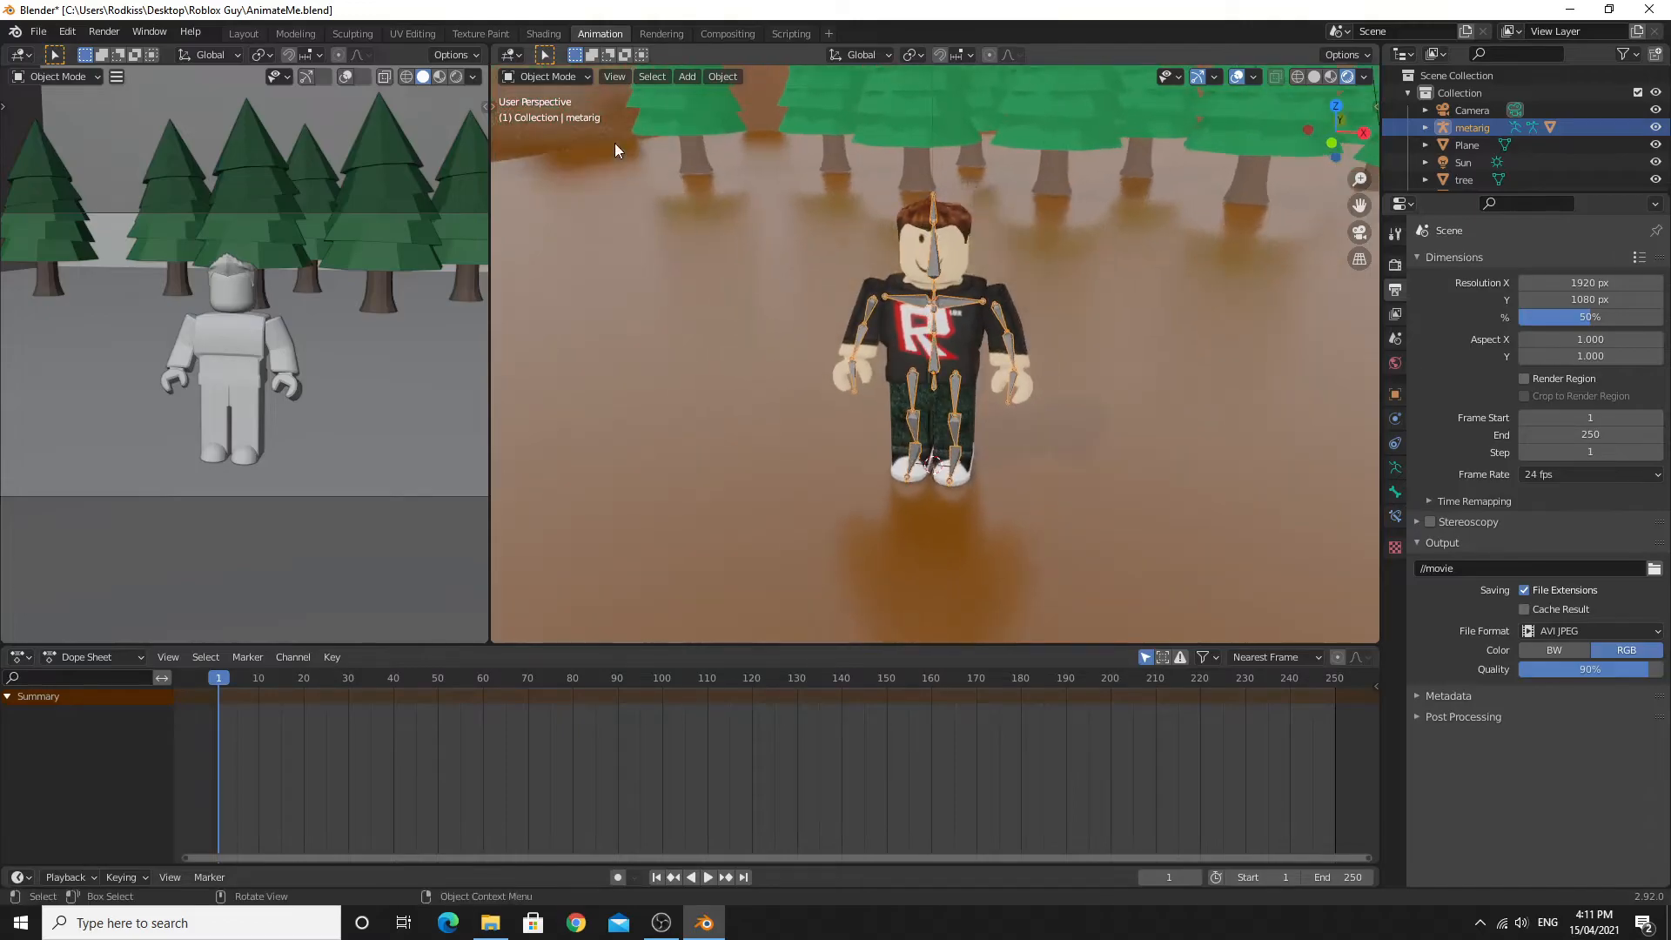
pyautogui.click(547, 75)
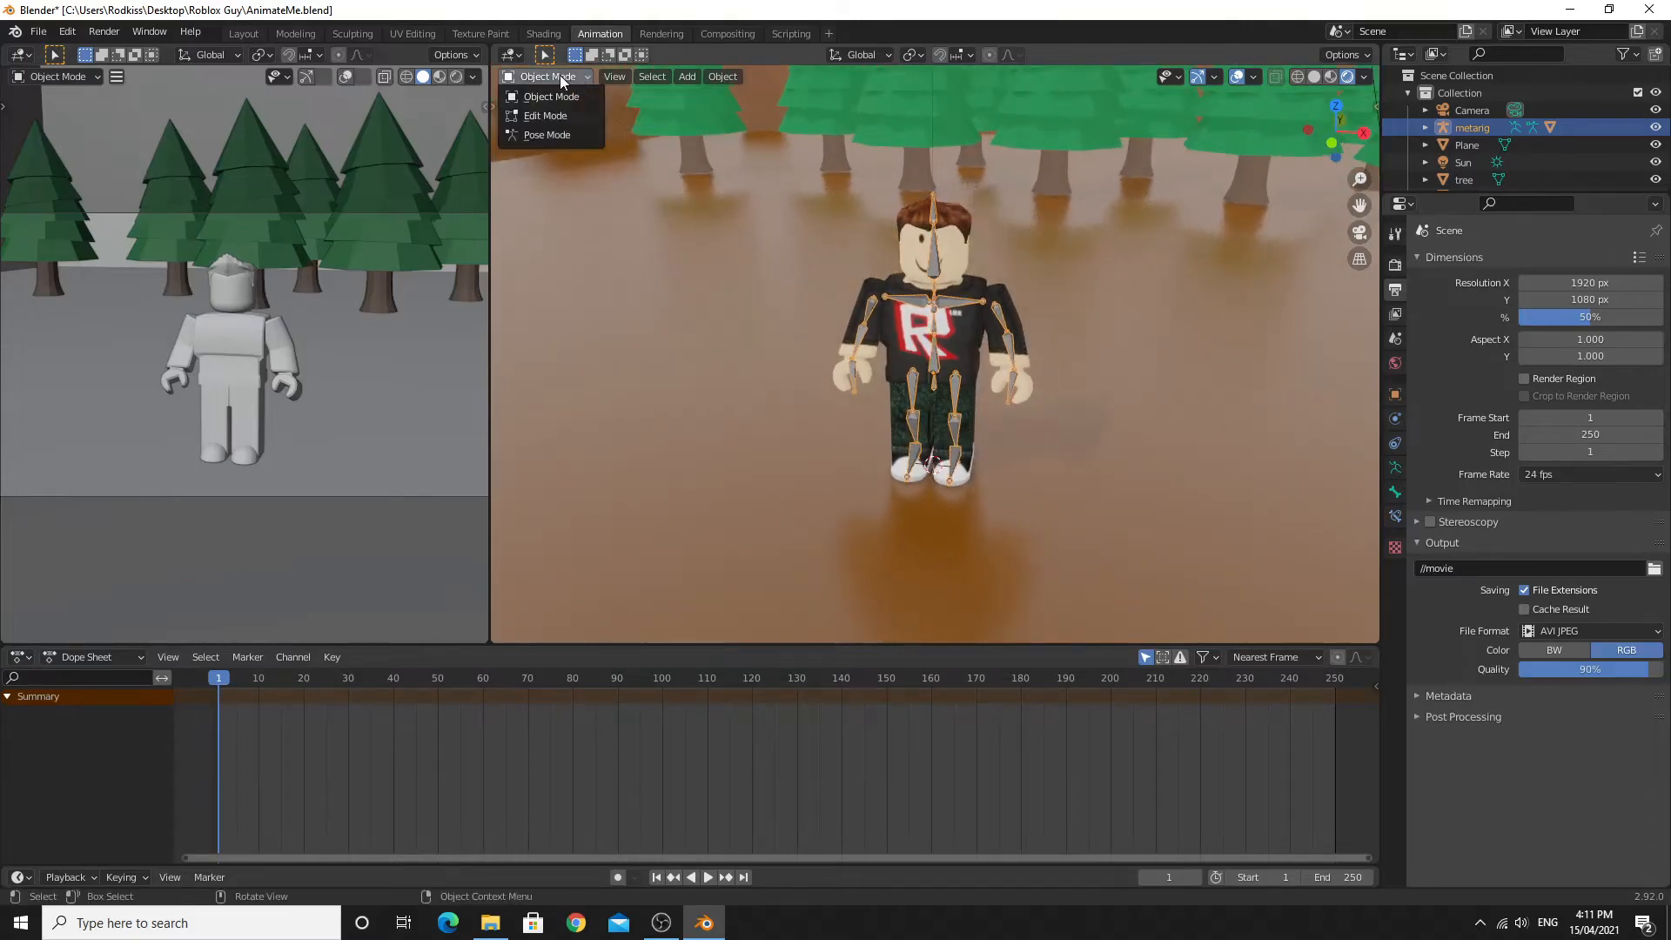
pyautogui.click(547, 134)
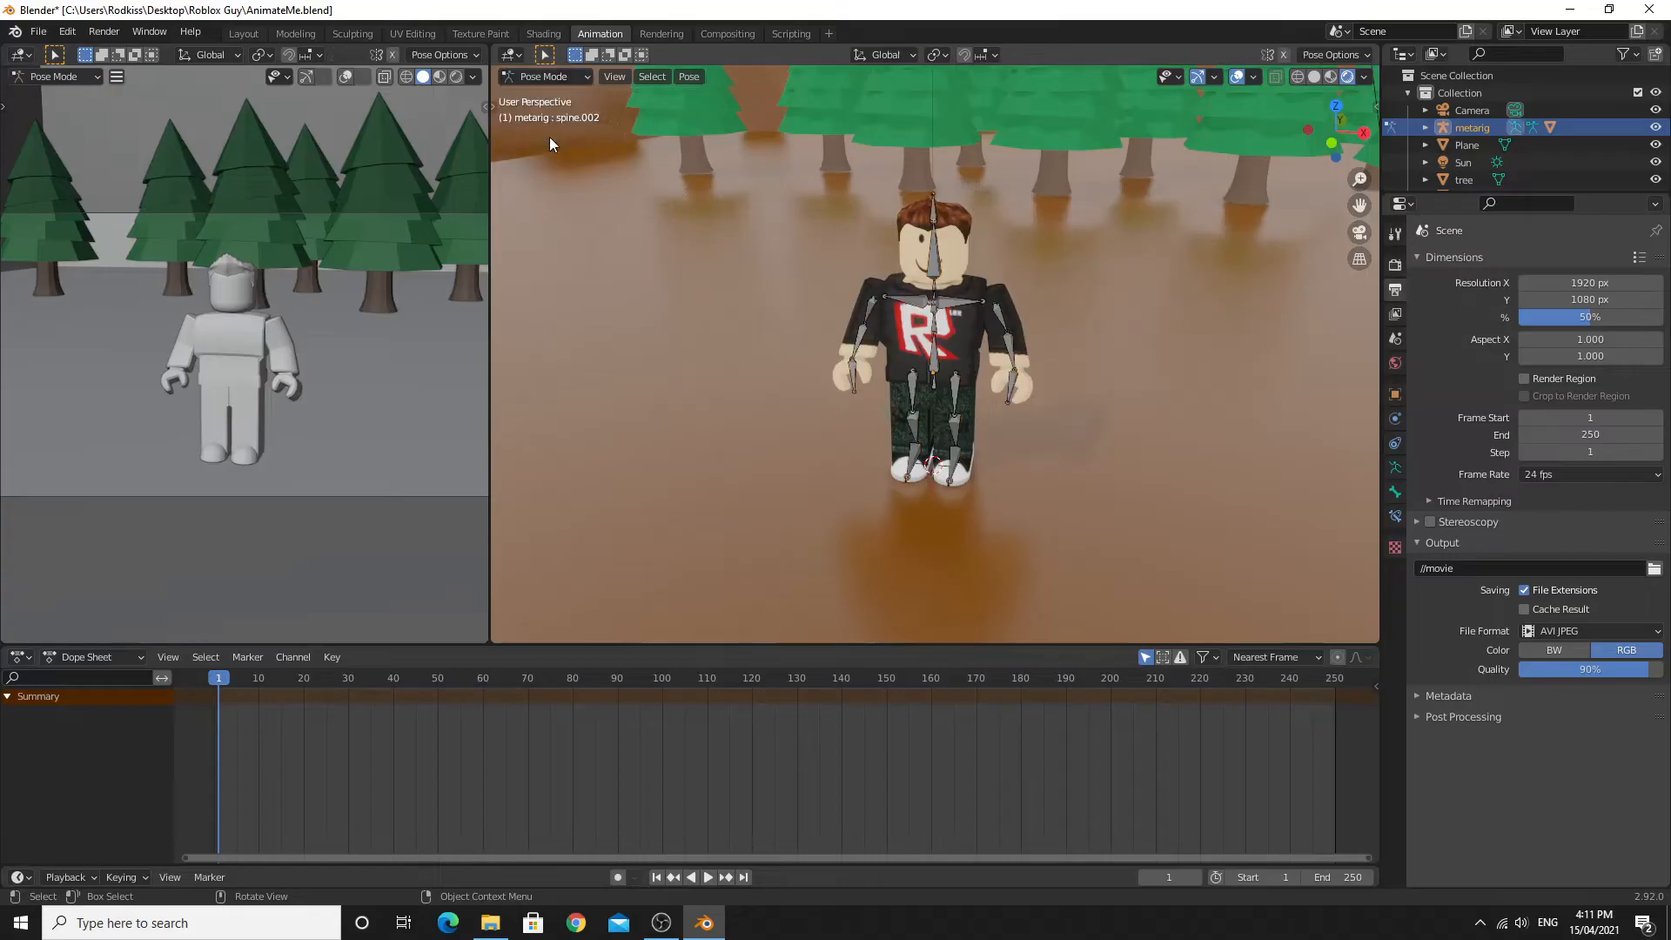
pyautogui.click(928, 285)
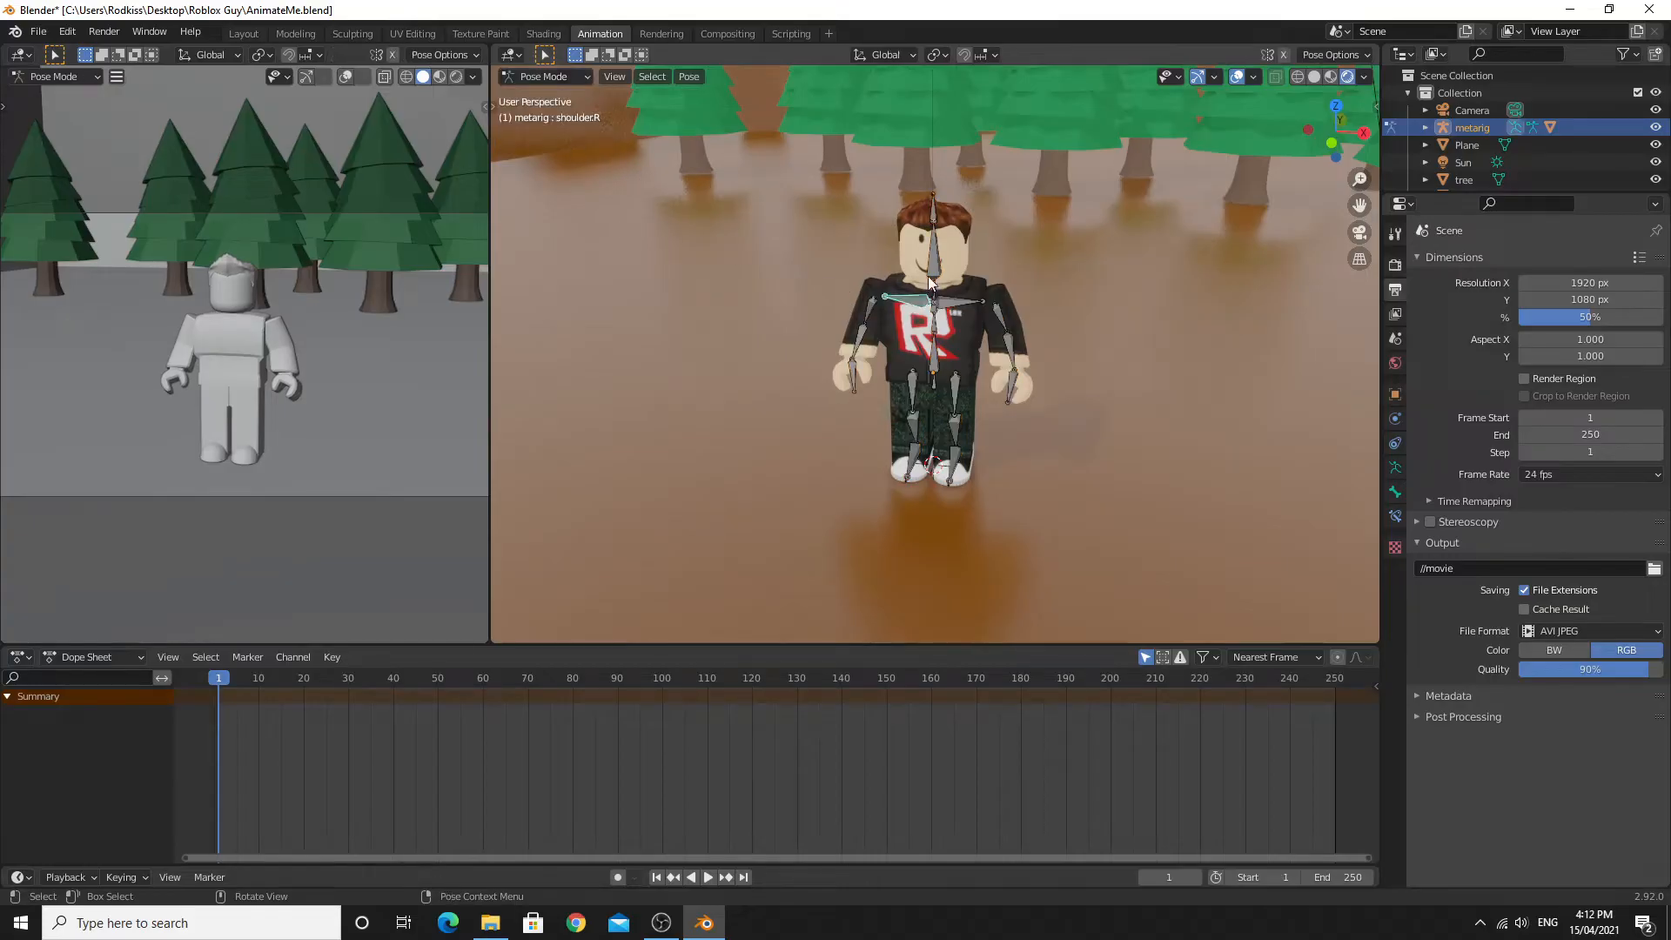
pyautogui.click(980, 303)
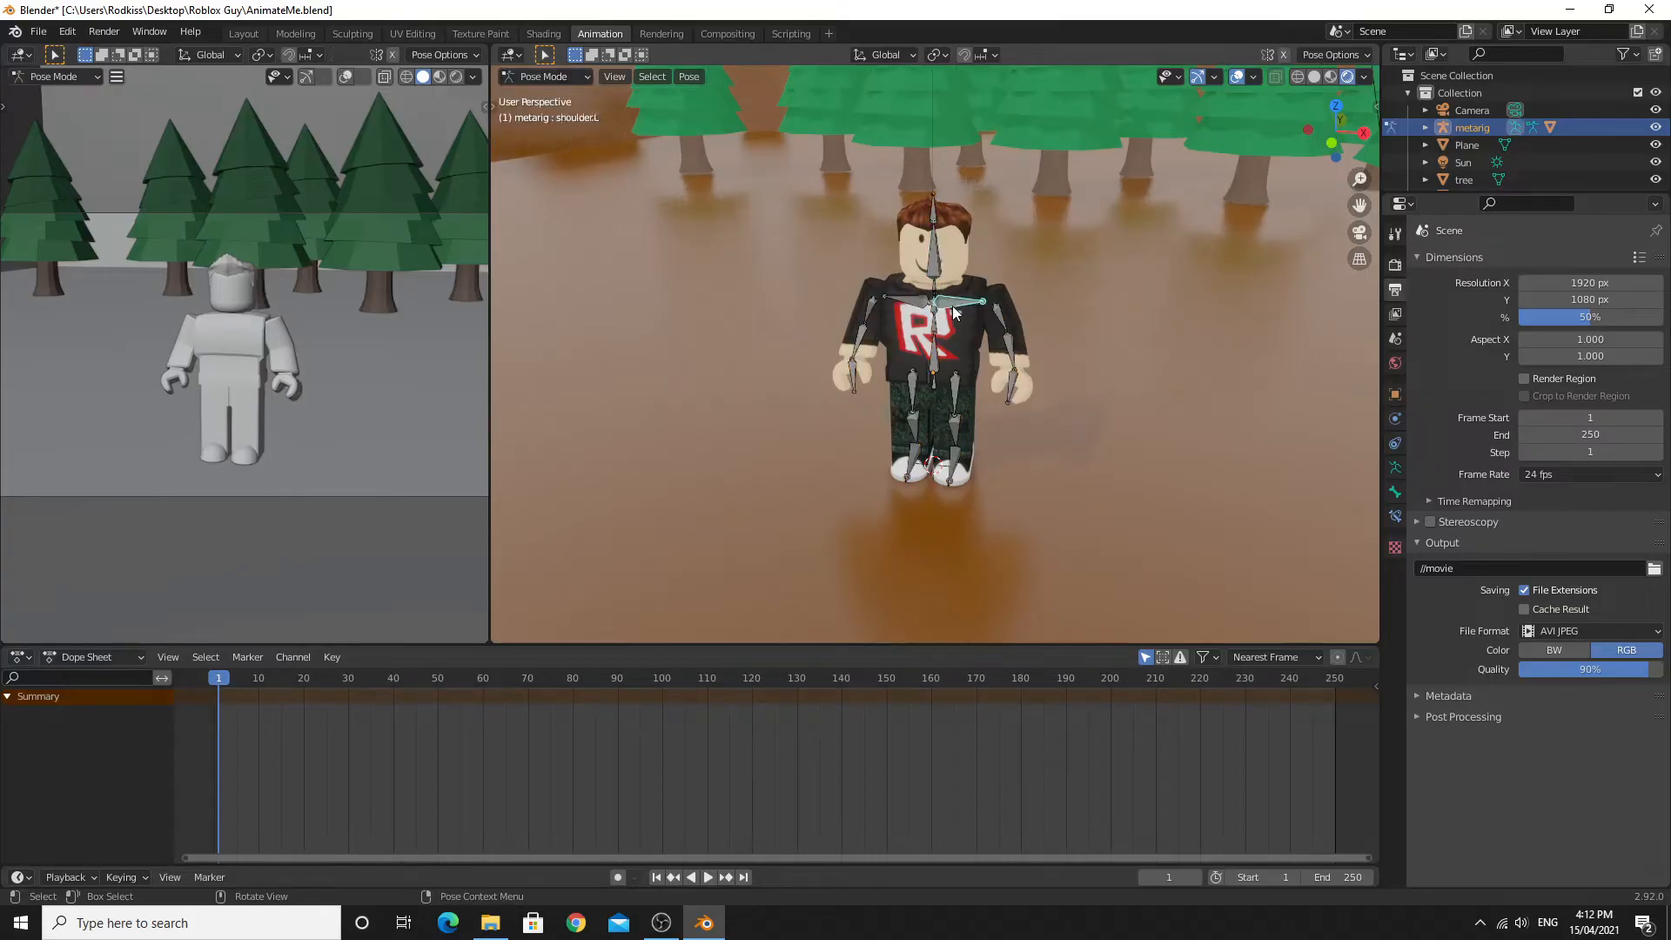
pyautogui.click(980, 303)
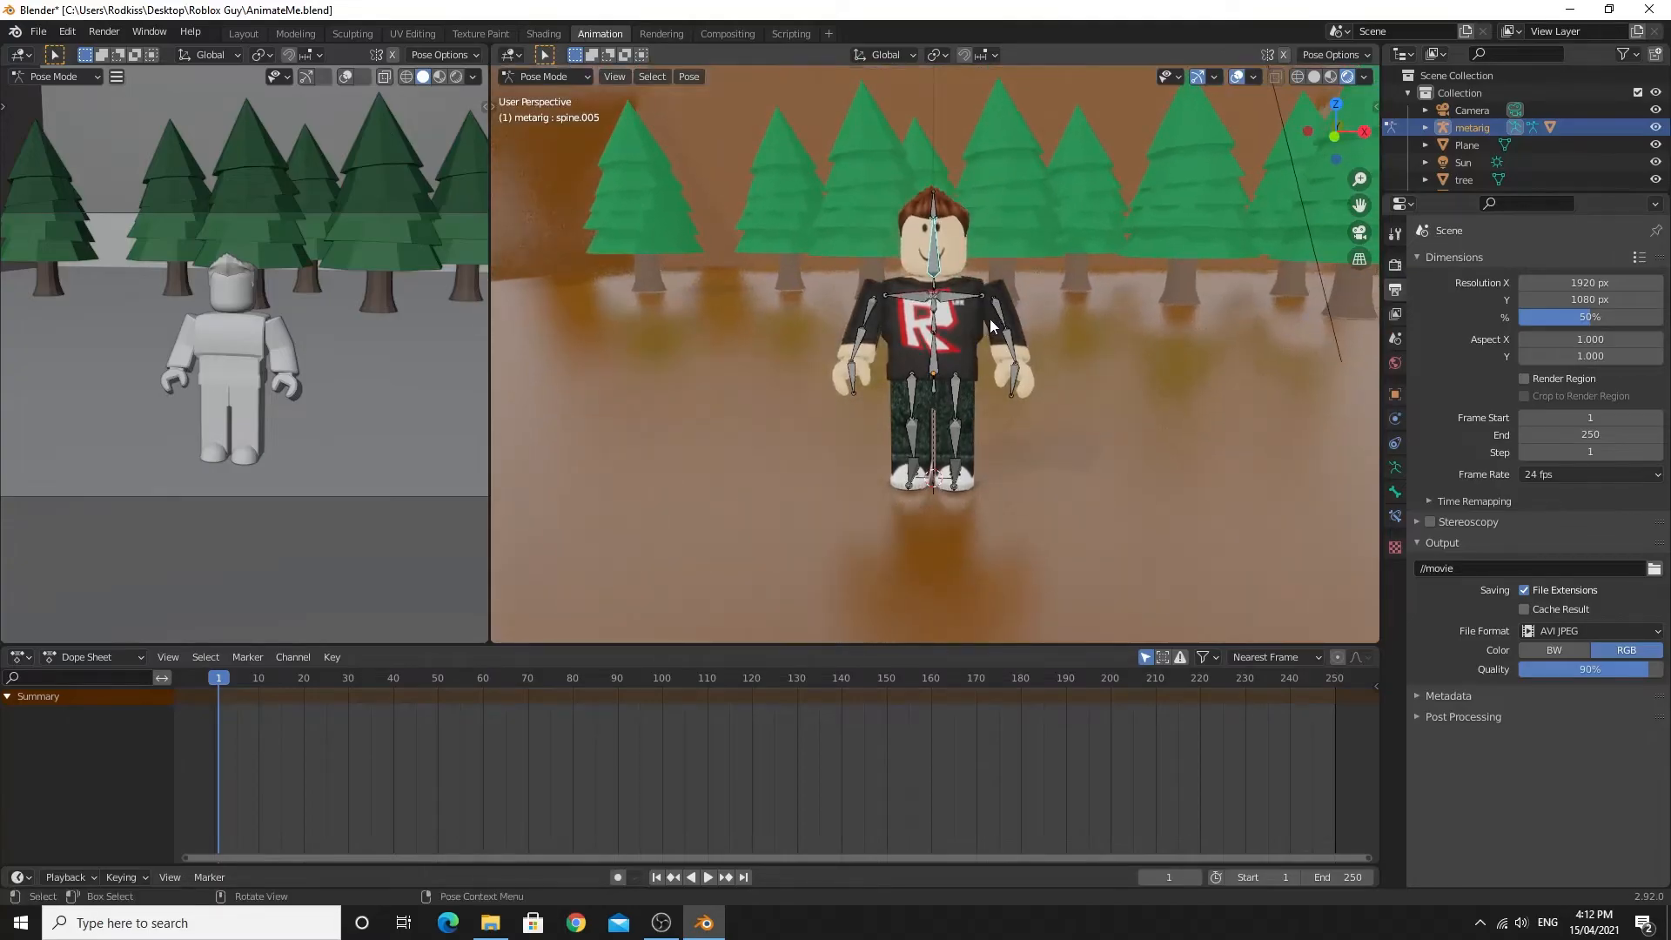
pyautogui.moveTo(1015, 195)
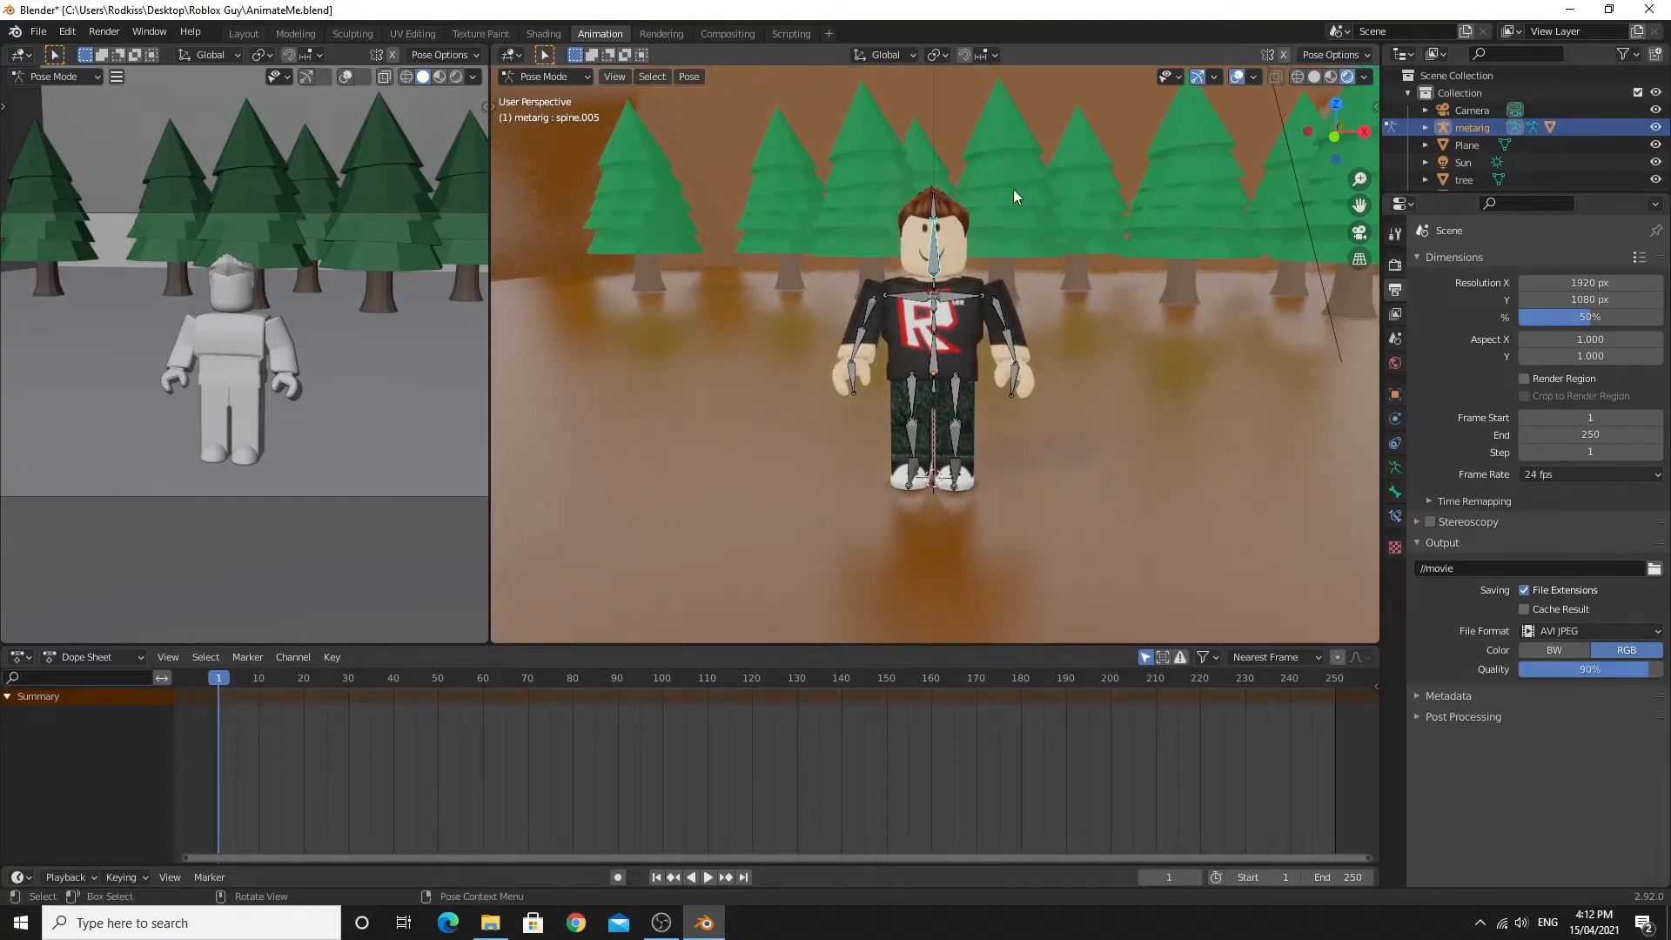
pyautogui.press('r')
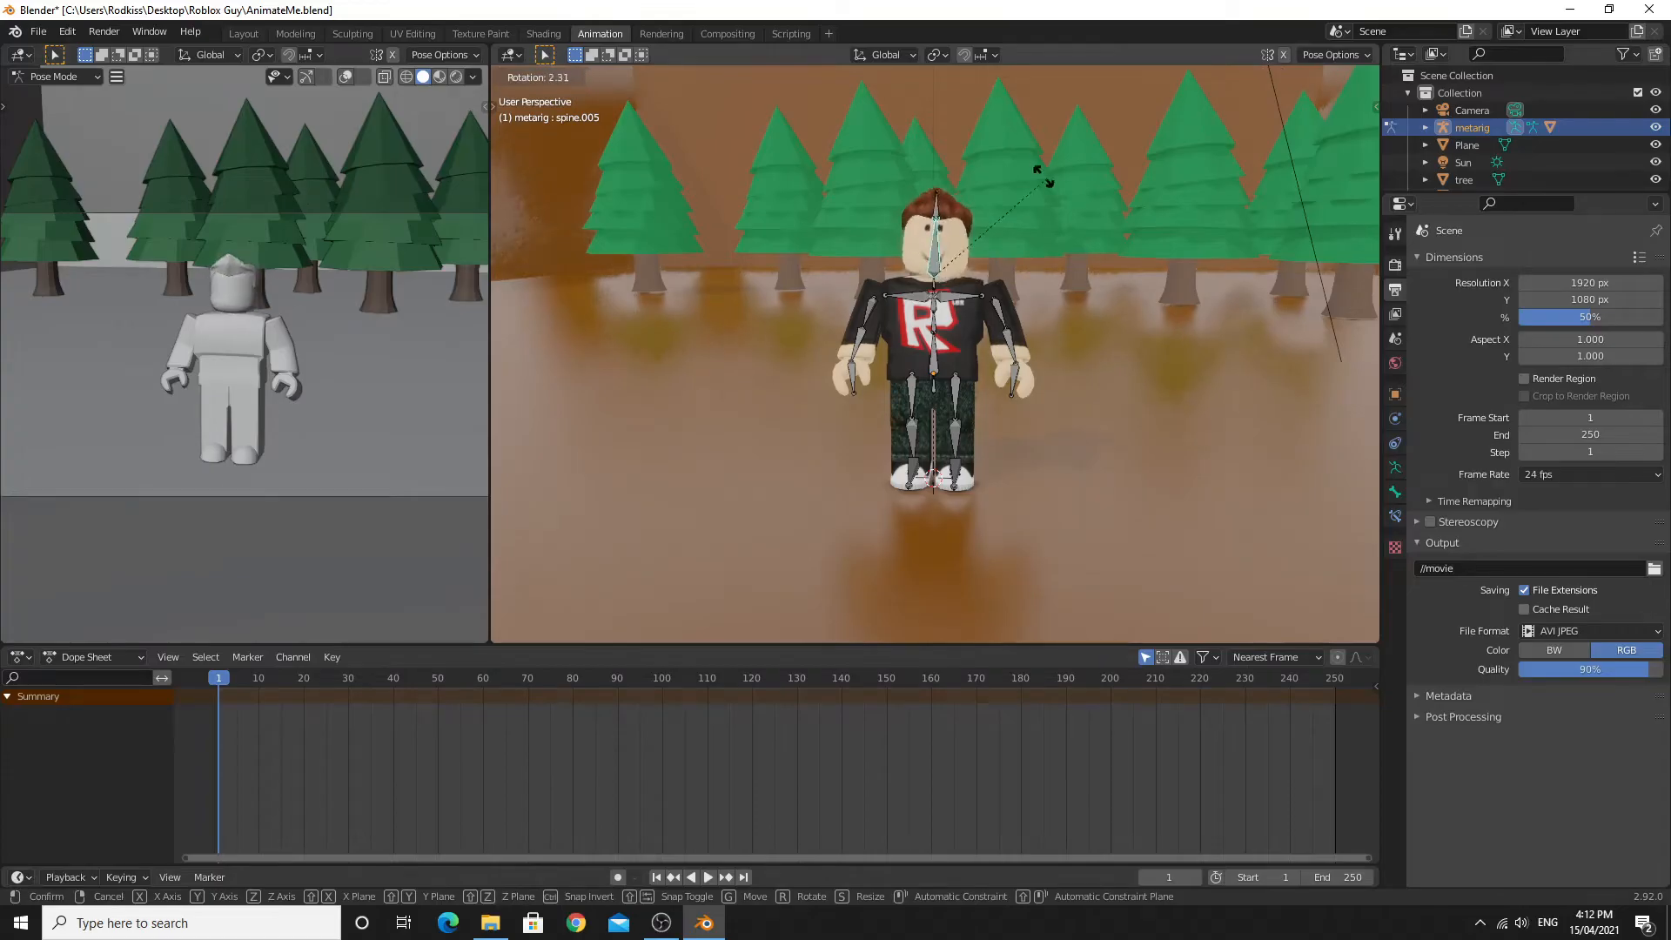
pyautogui.click(1053, 231)
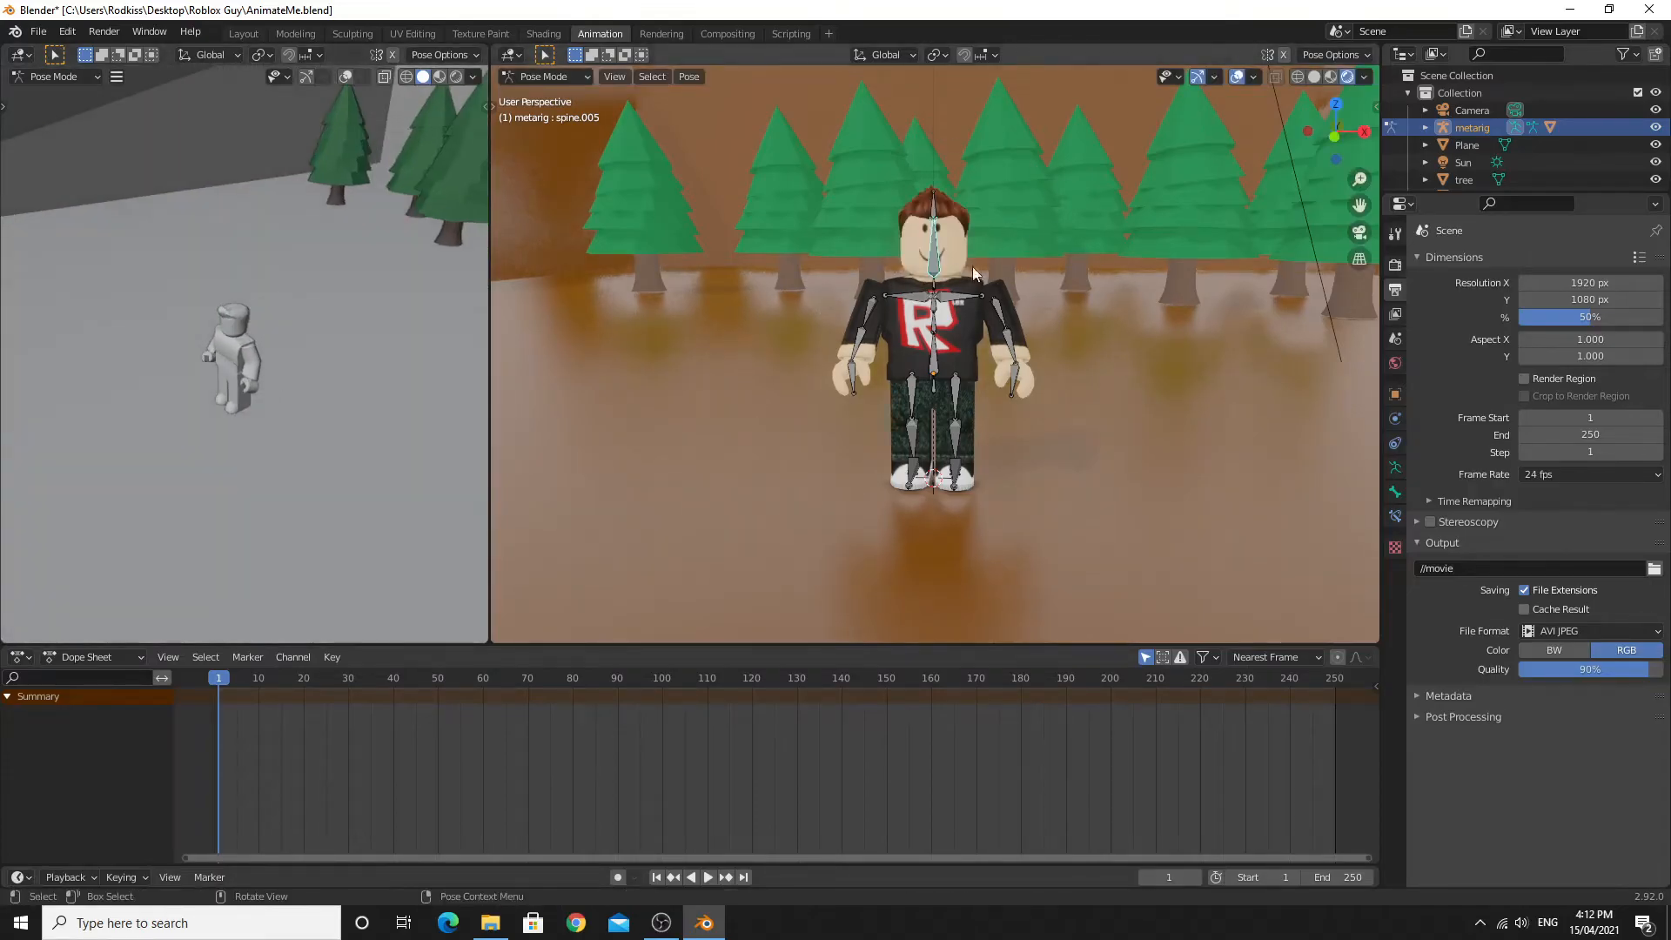
pyautogui.press('r')
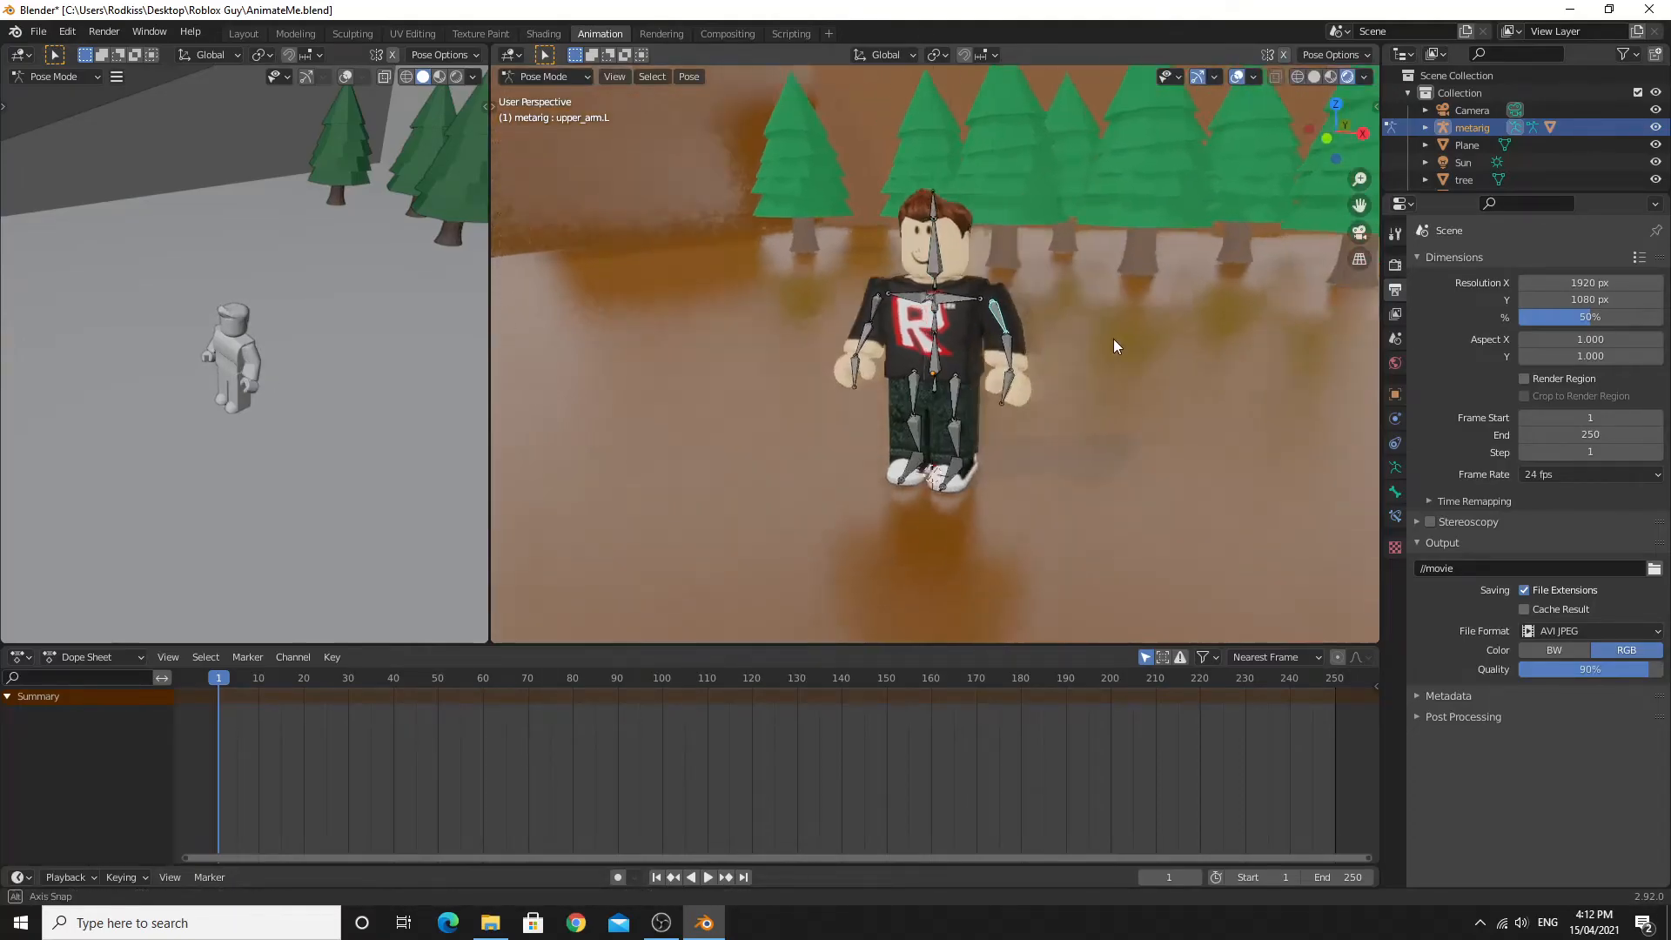
pyautogui.press('ctrl+z')
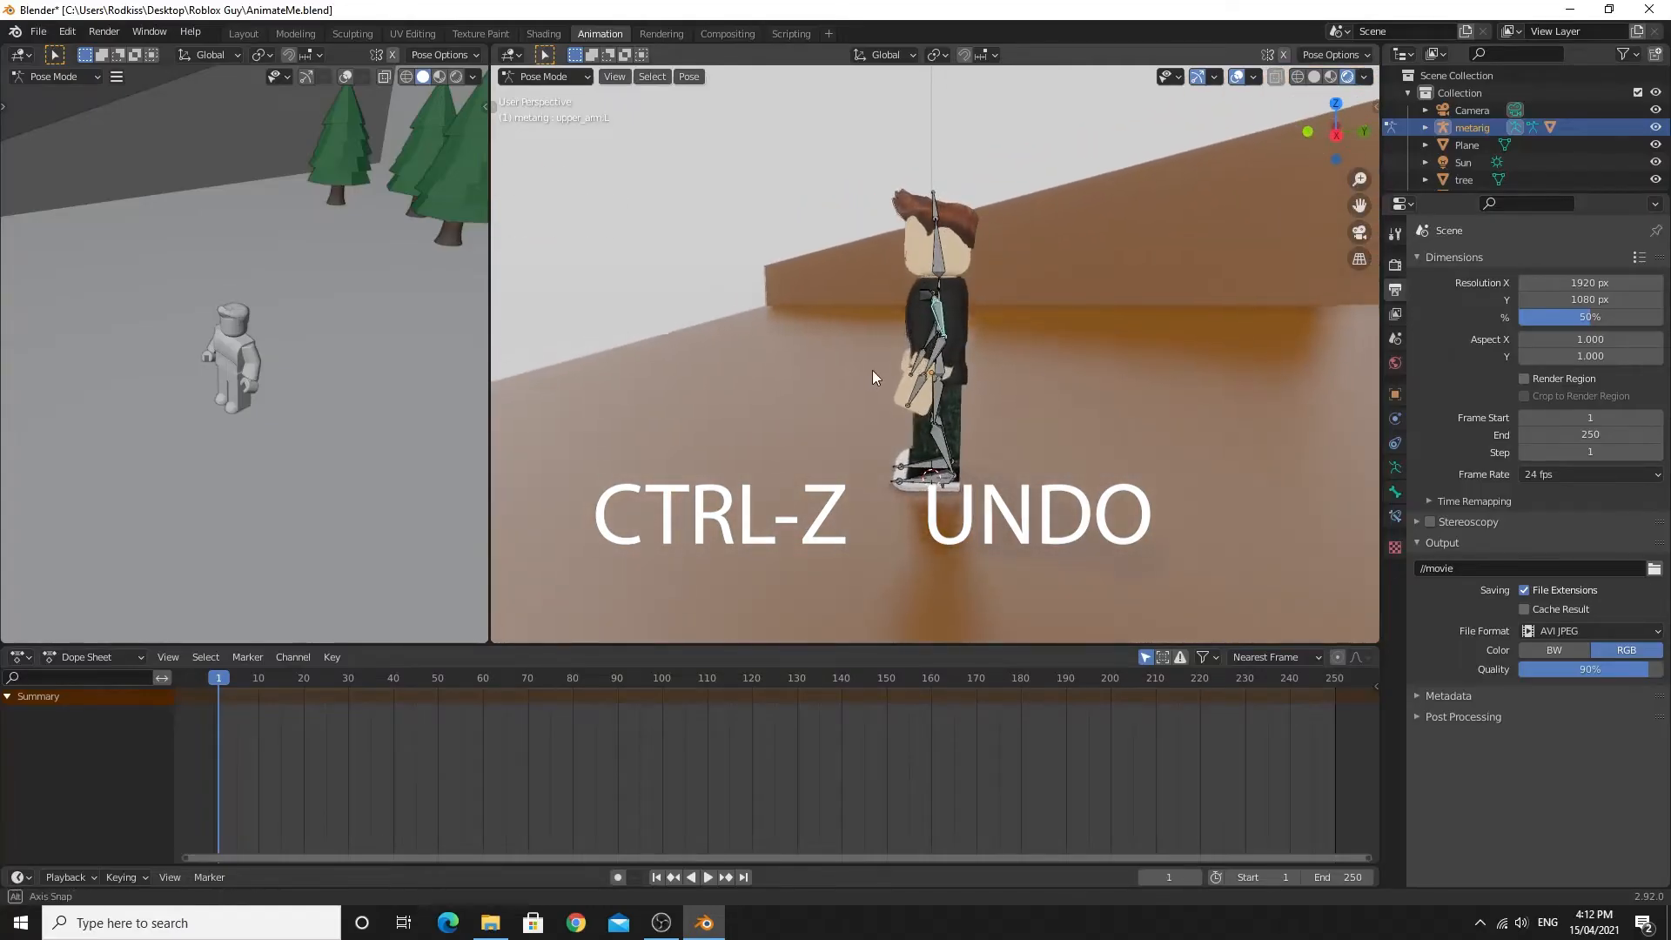
pyautogui.press('ctrl+z')
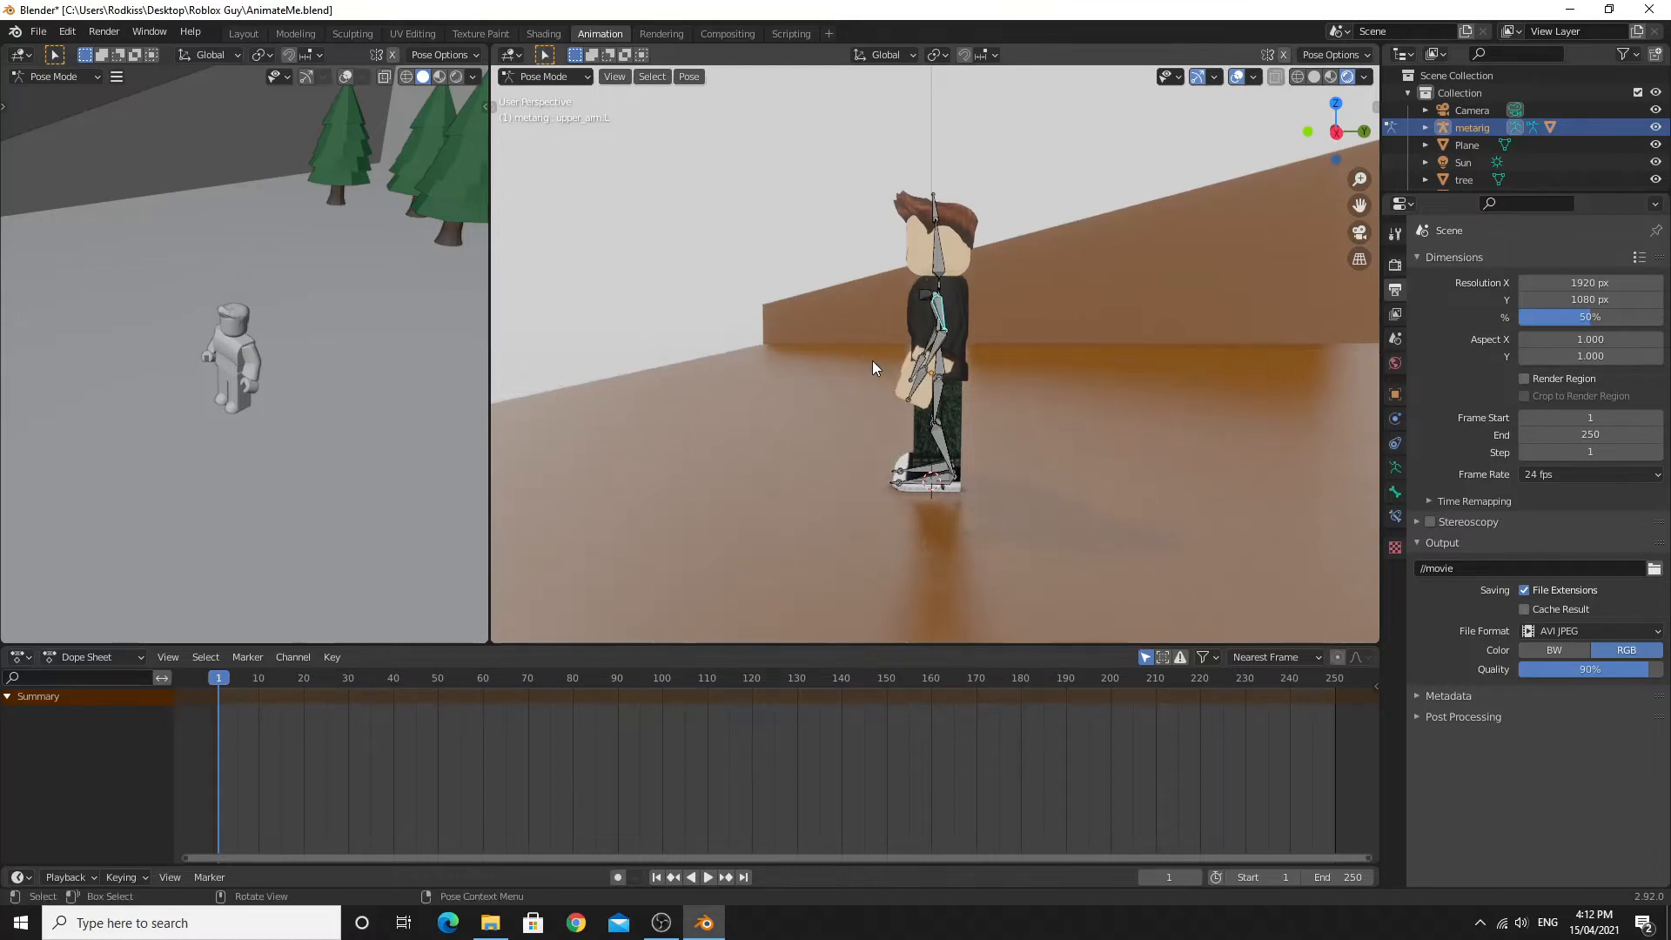
pyautogui.press('r')
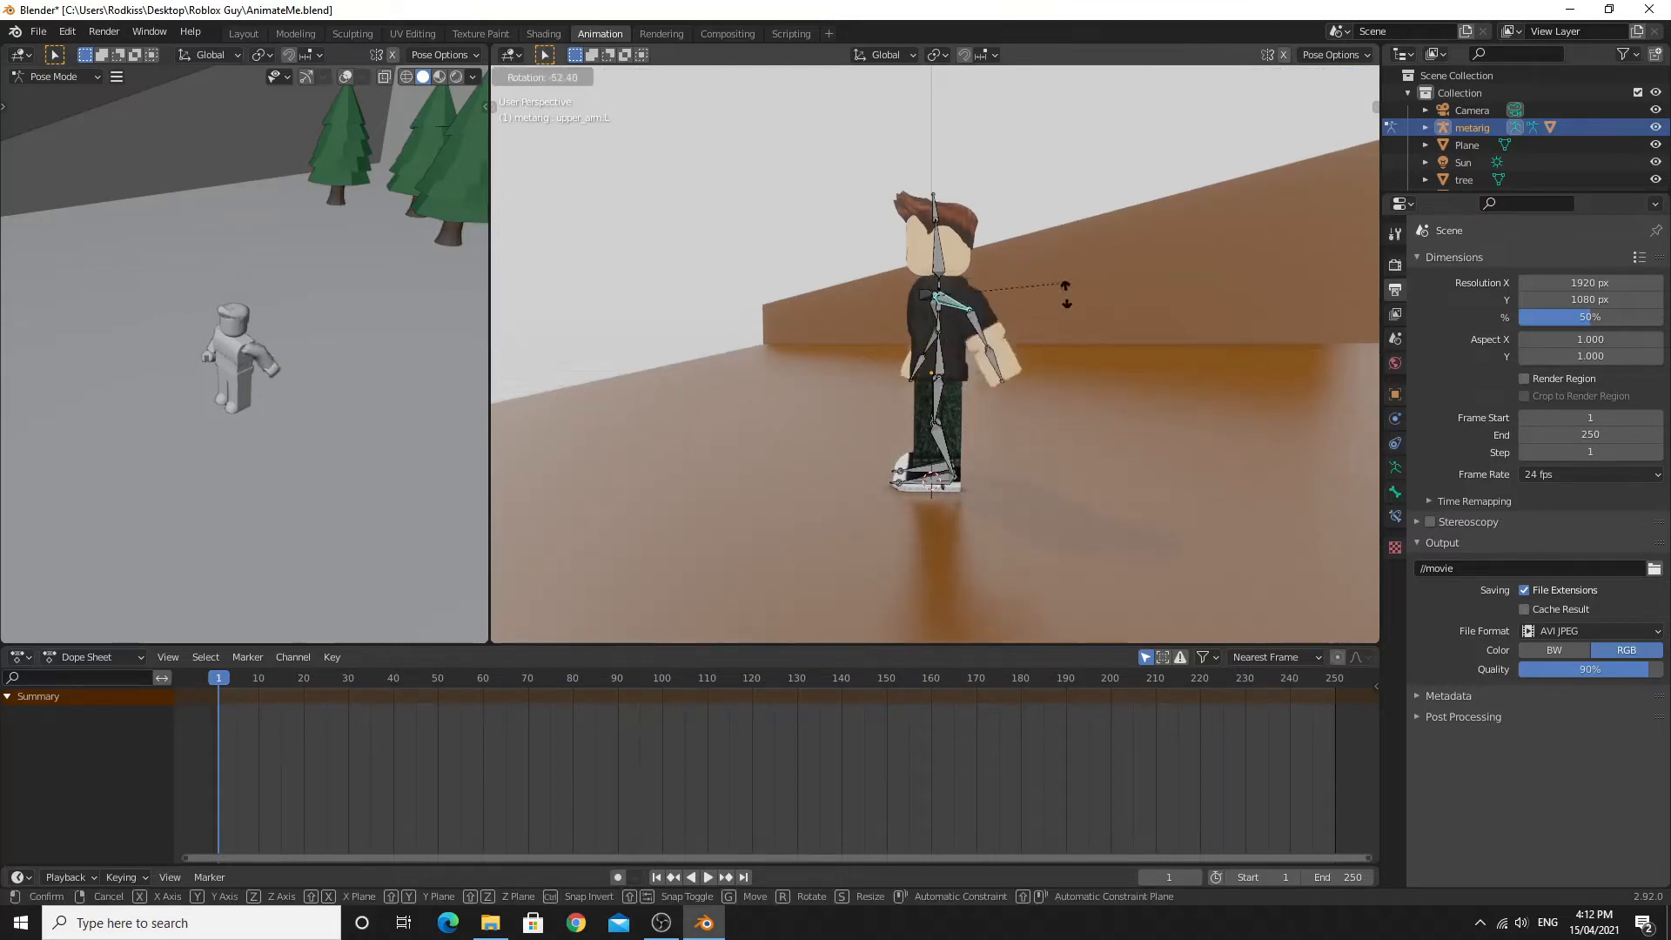
pyautogui.moveTo(1060, 250)
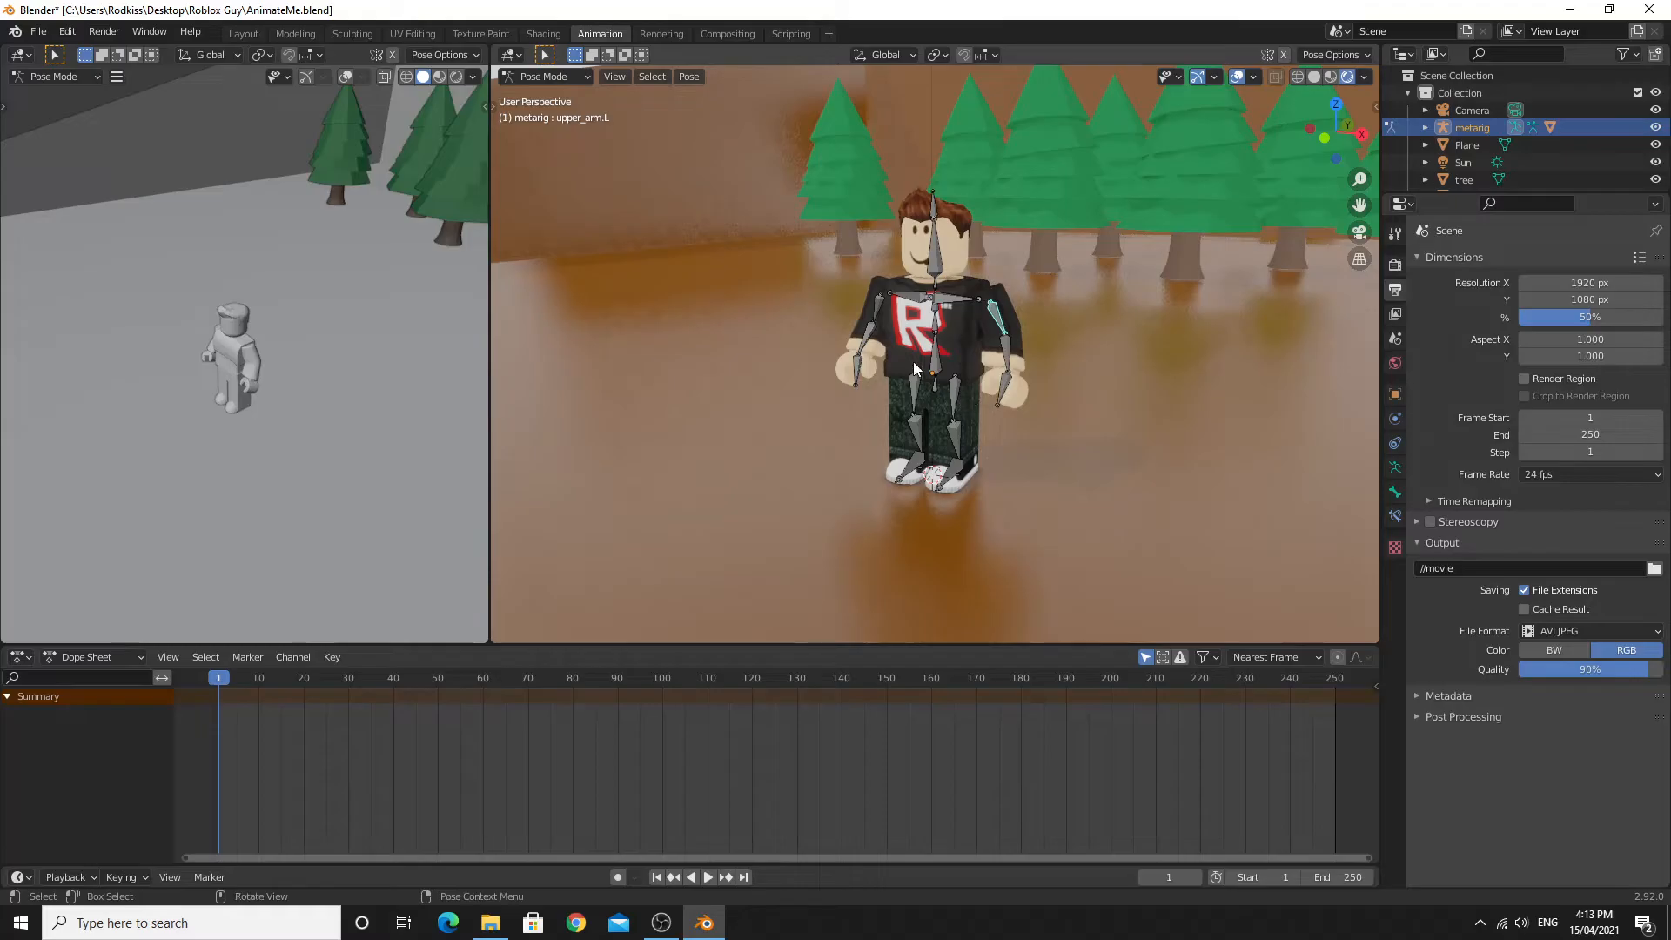
pyautogui.moveTo(766, 280)
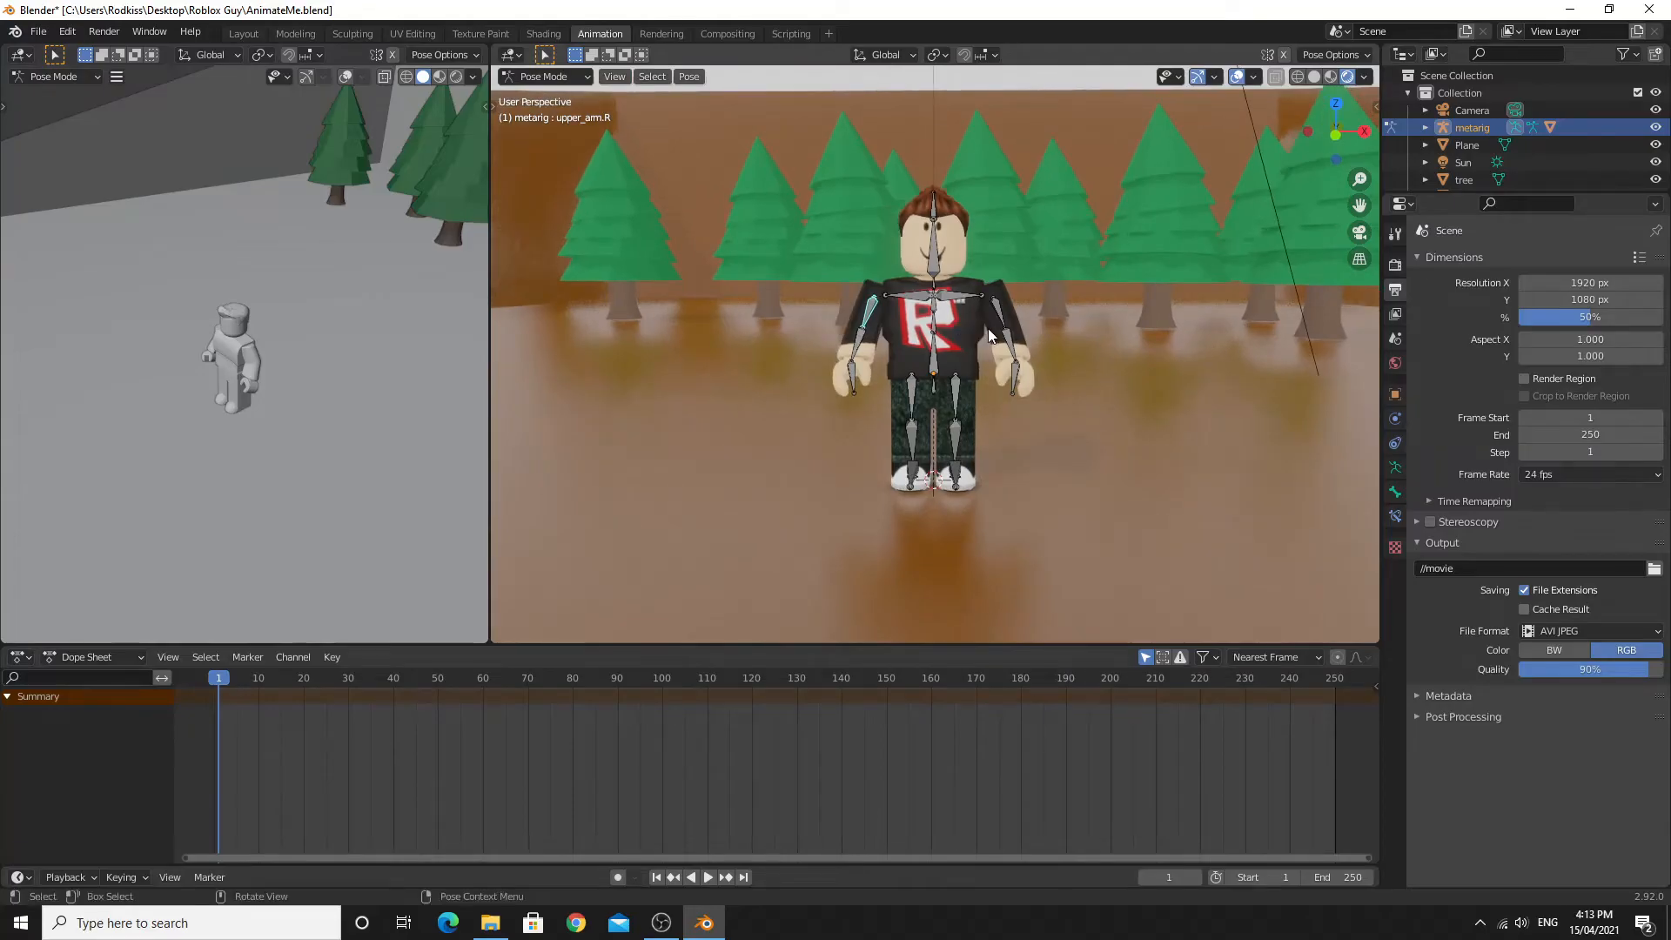
pyautogui.moveTo(948, 341)
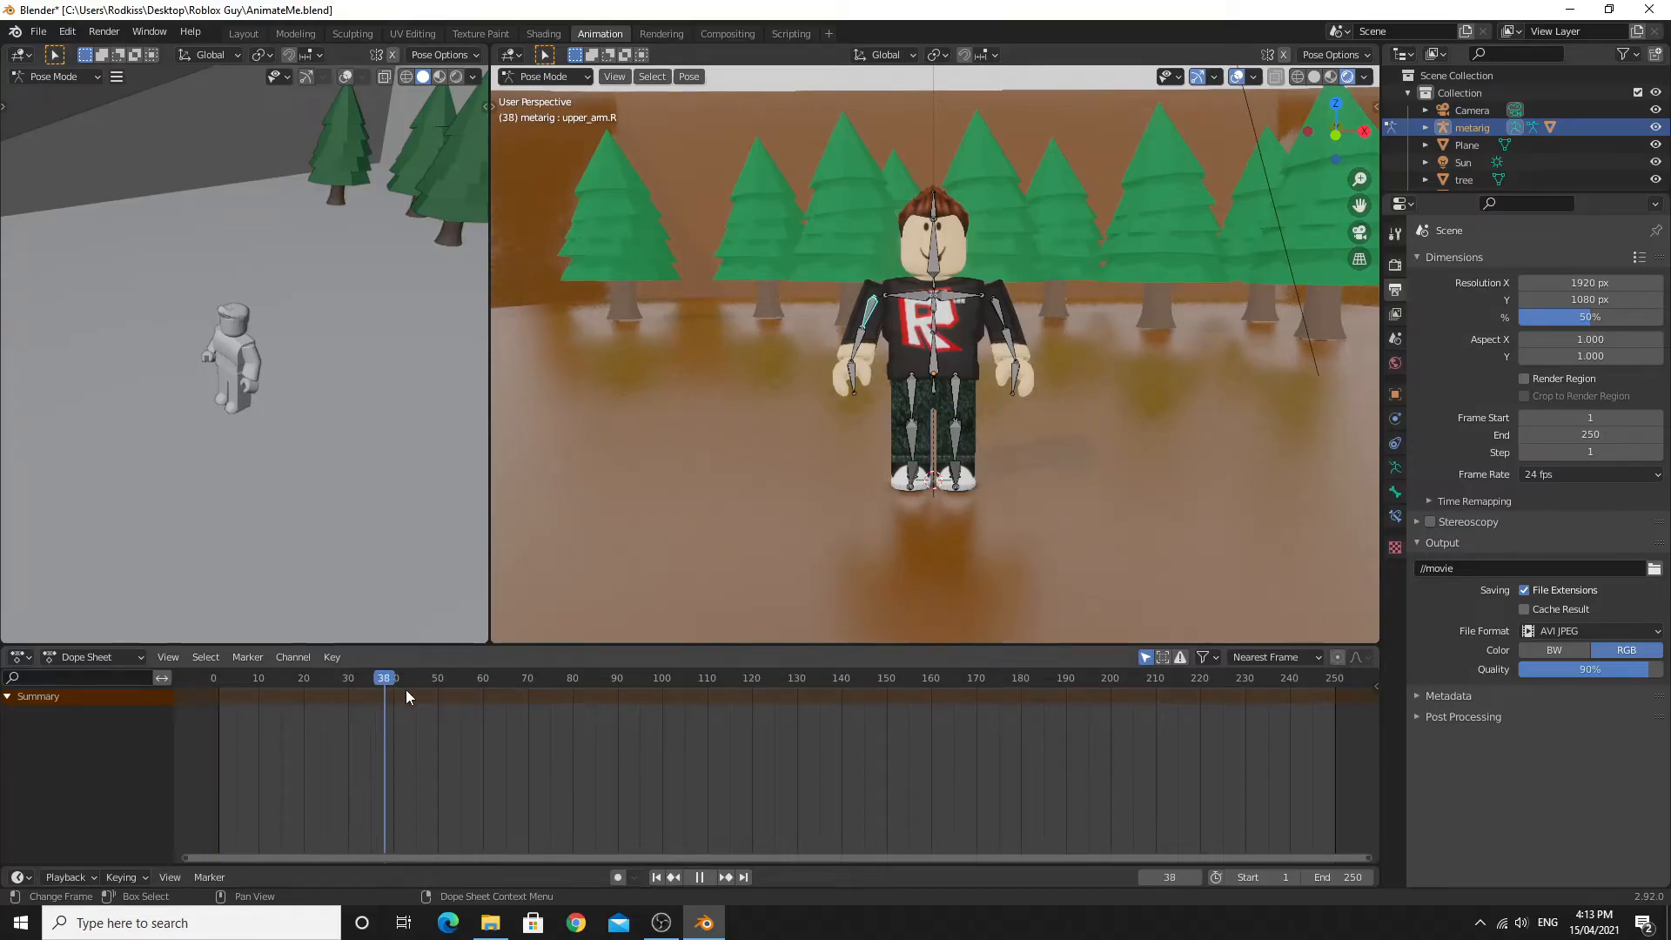
pyautogui.click(1311, 677)
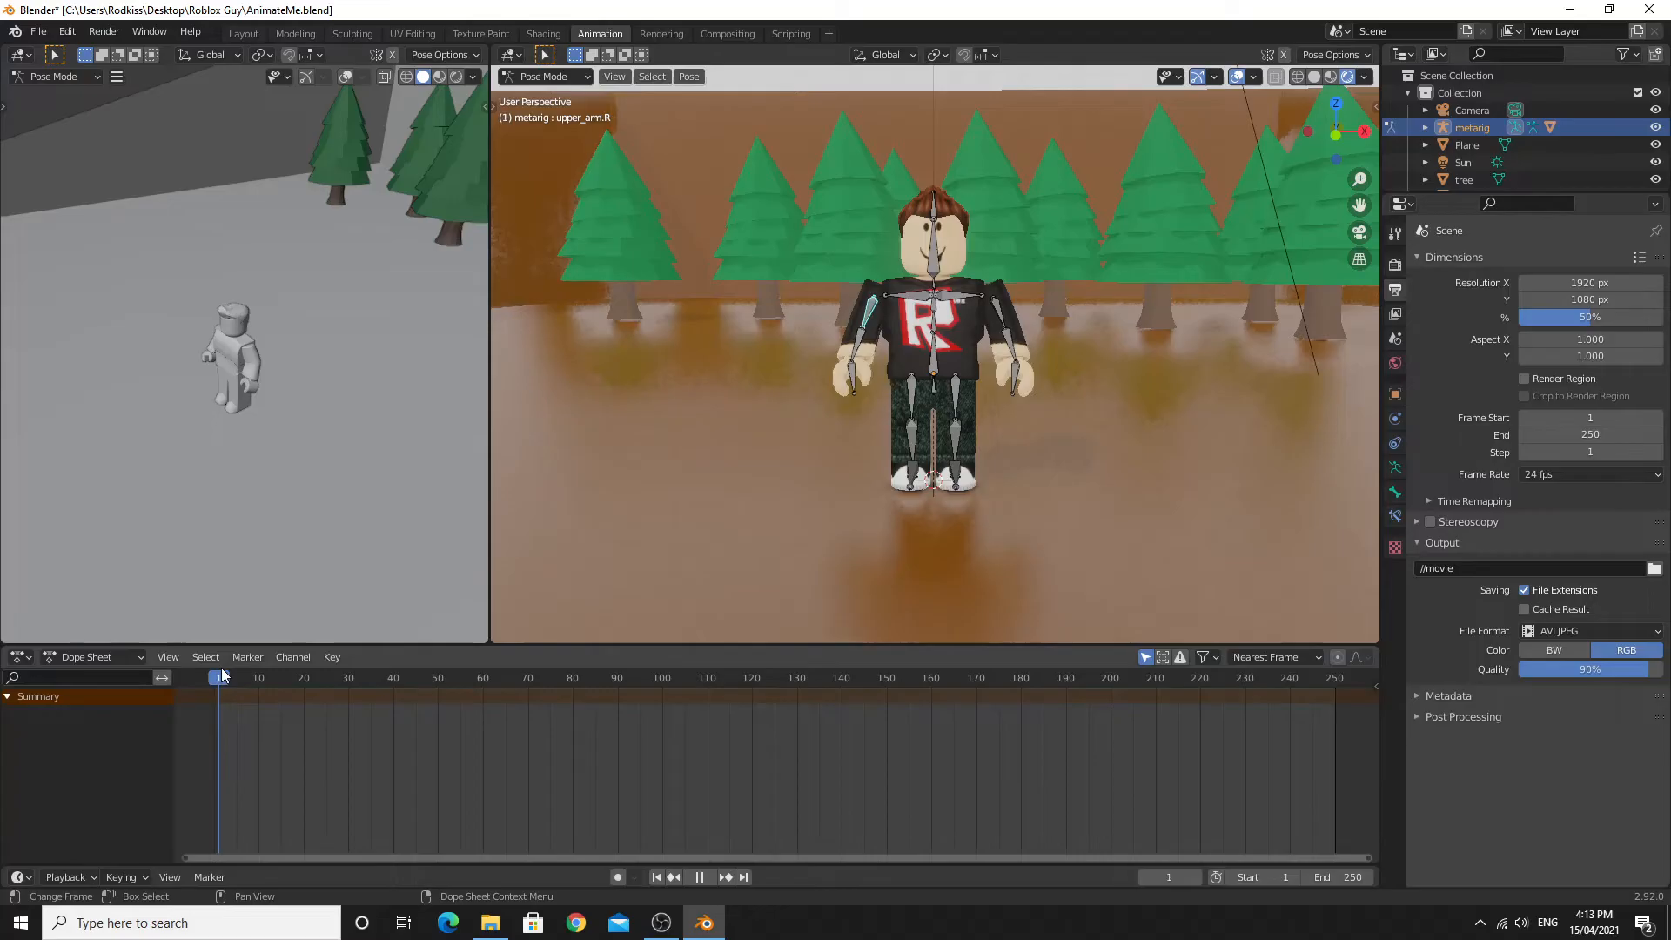
pyautogui.click(1276, 677)
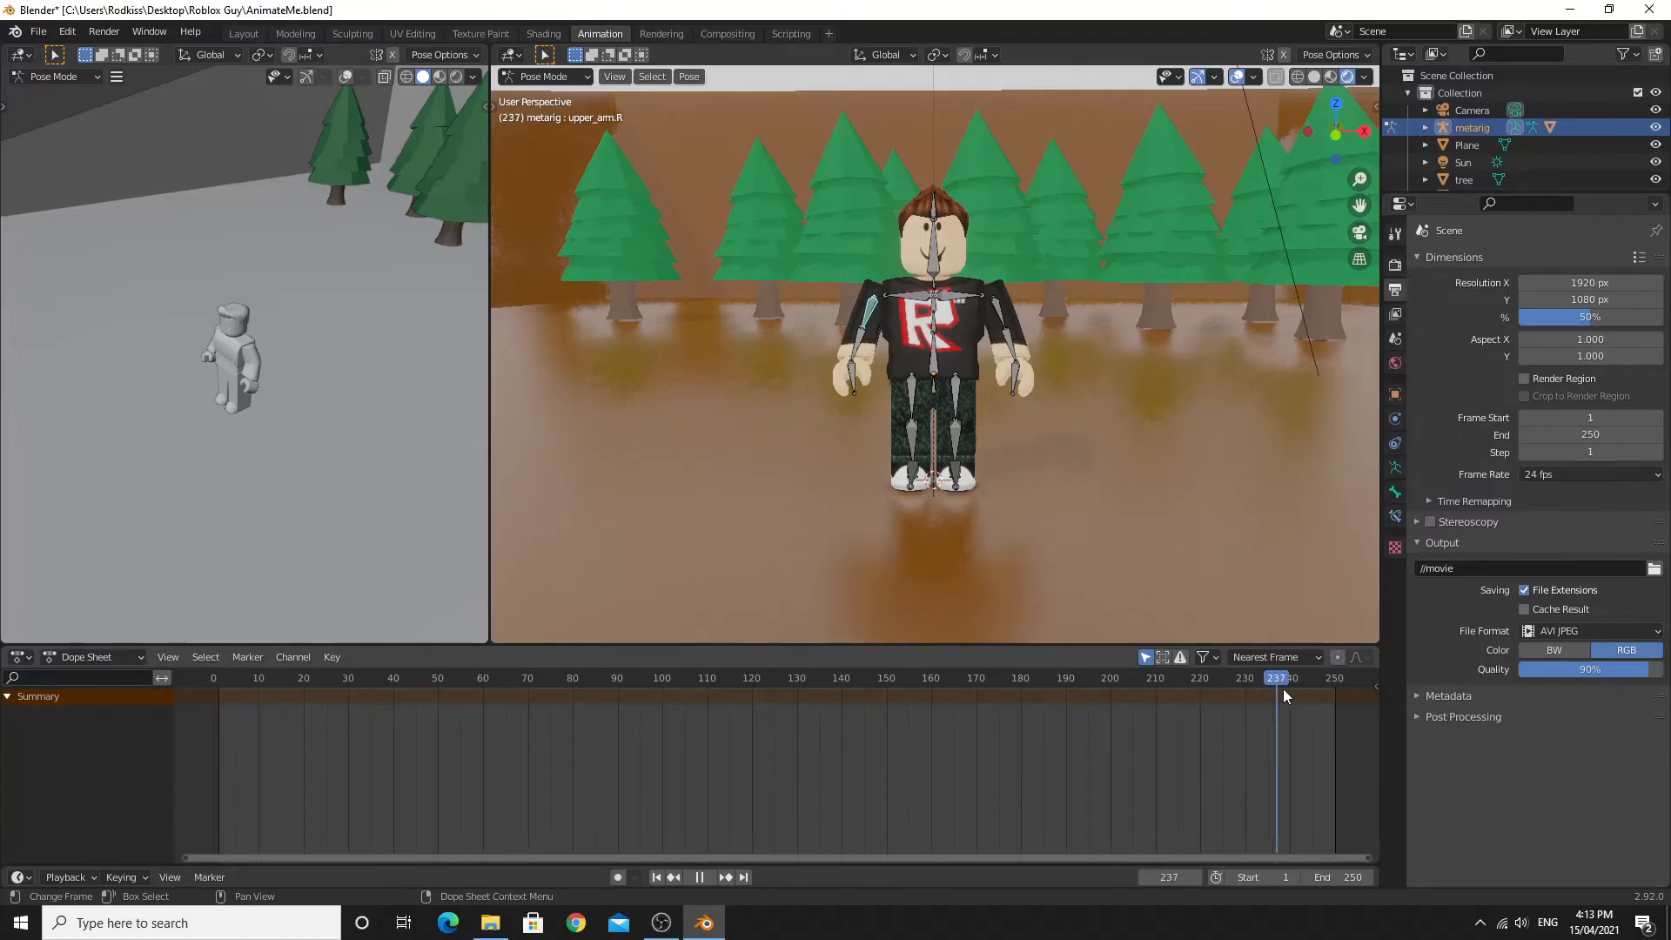
pyautogui.click(582, 677)
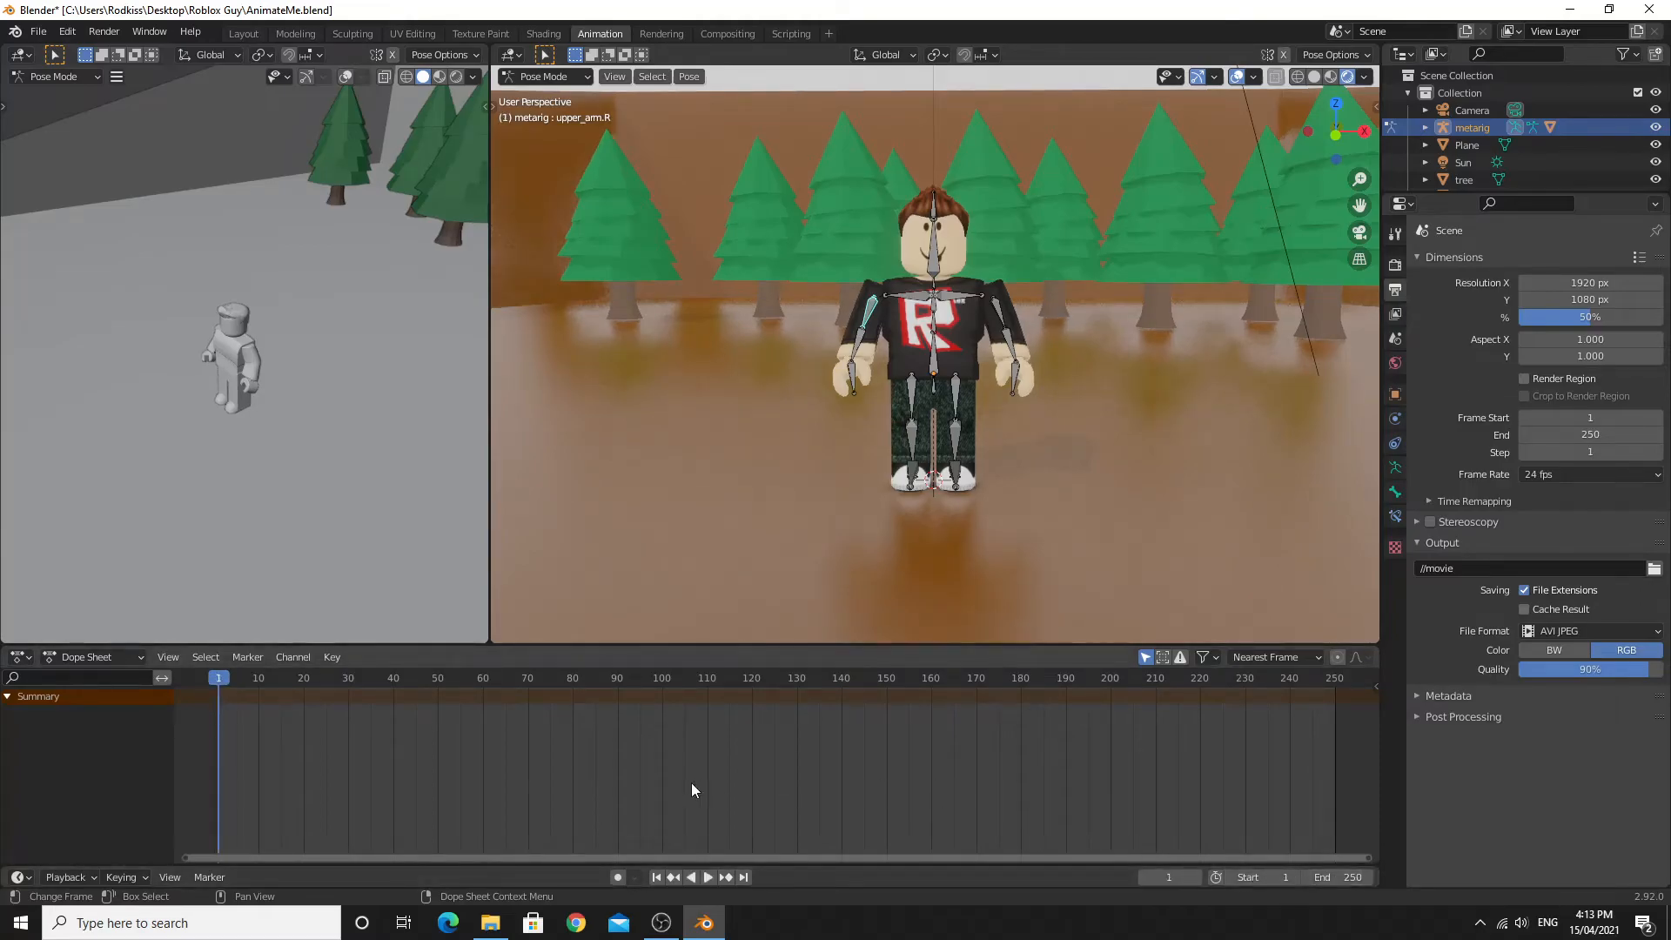
pyautogui.click(708, 878)
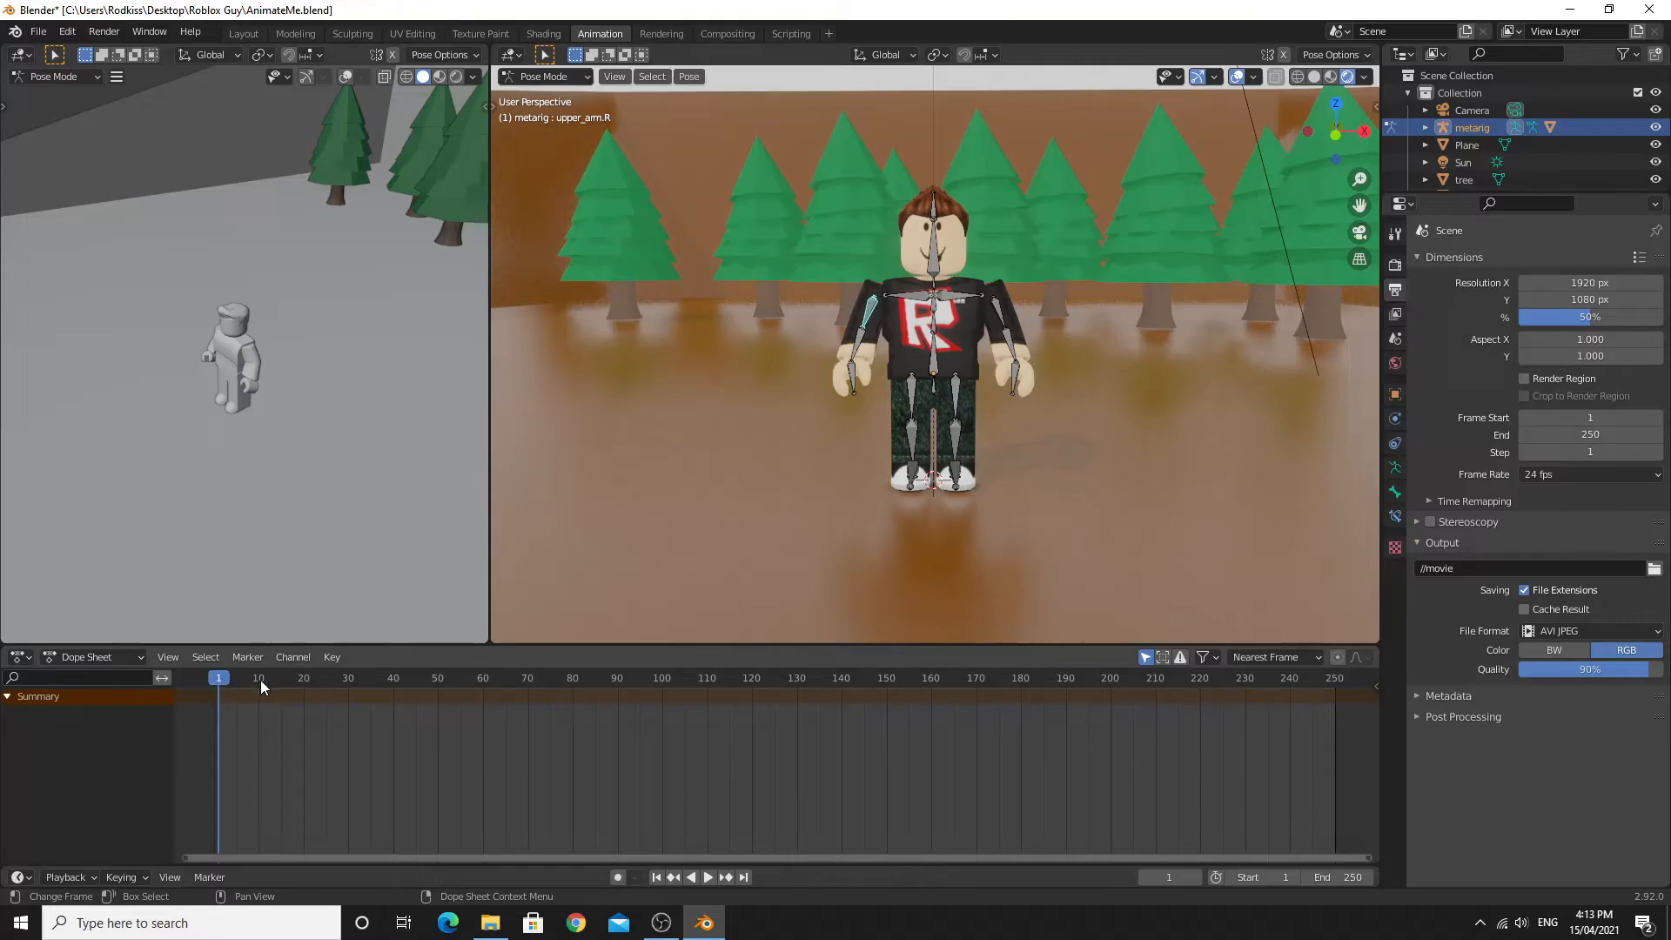
pyautogui.moveTo(280, 686)
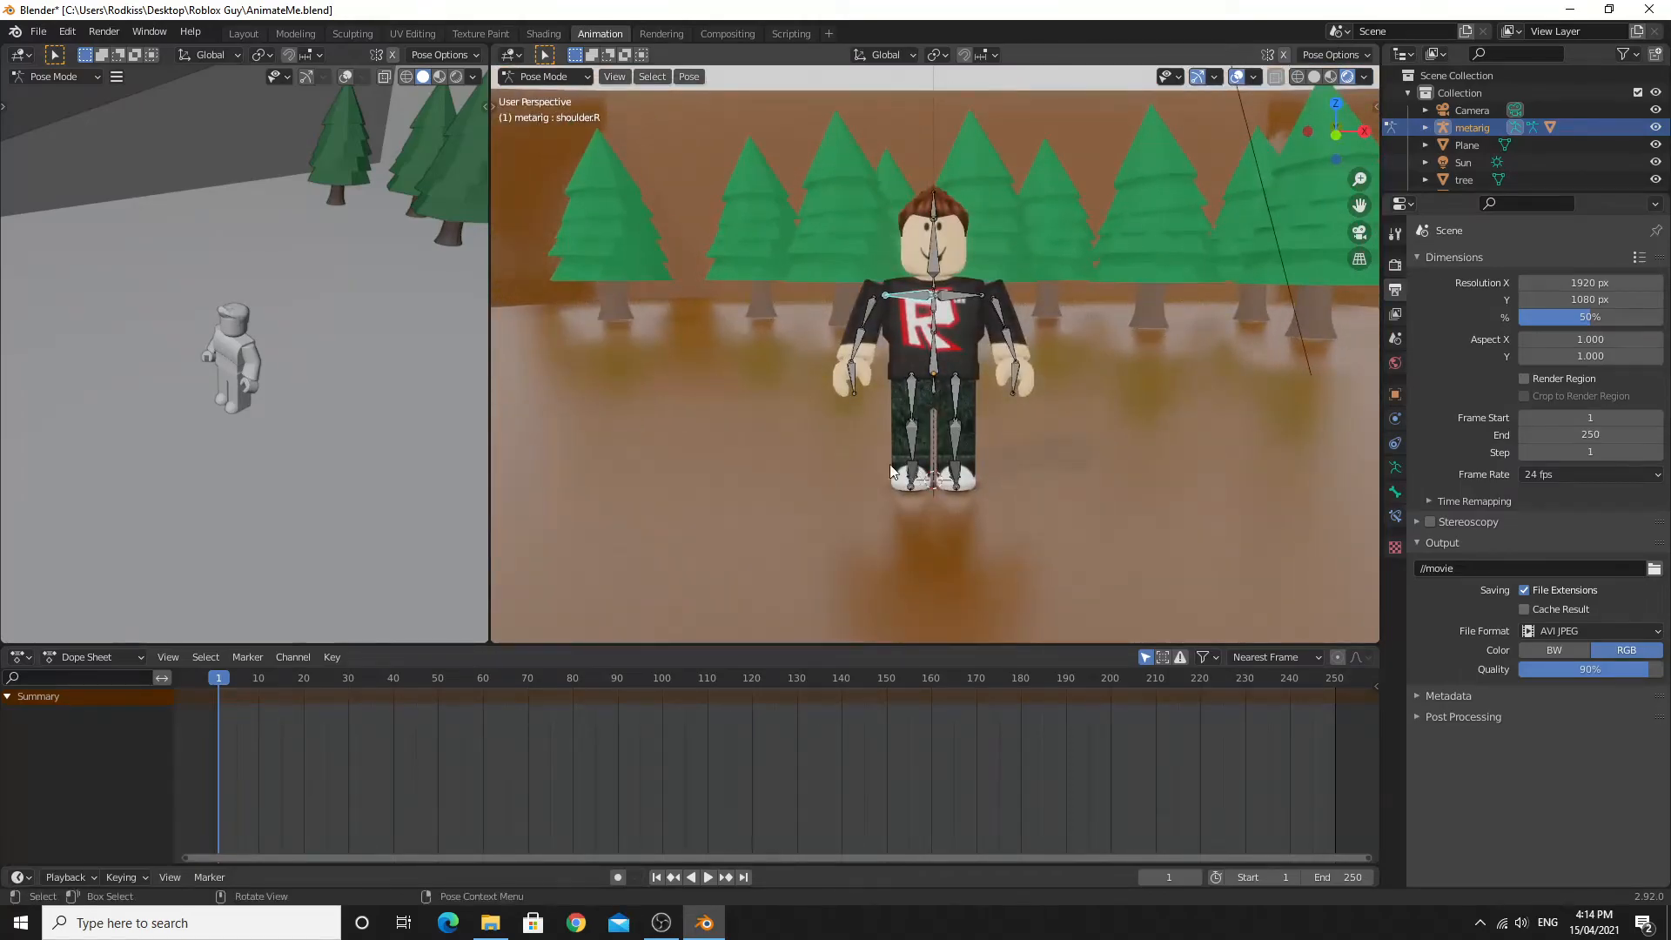
# Step: Insert a Whole Character keyframe at frame 1 and select every bone of the rig
pyautogui.press('i')
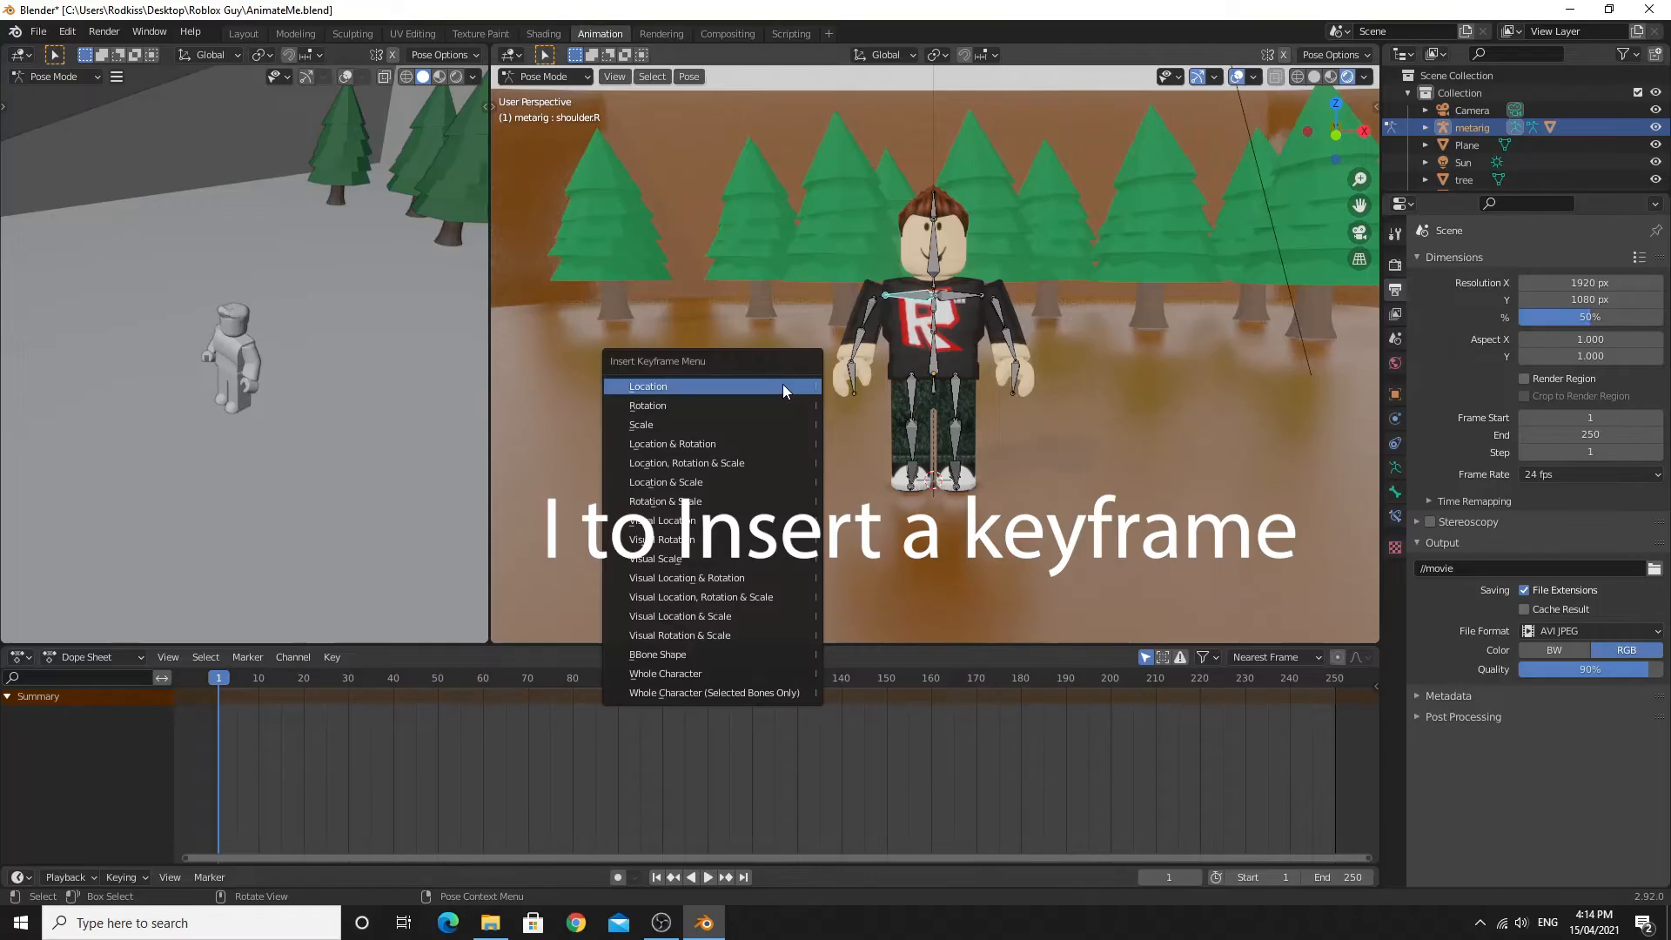
pyautogui.moveTo(677, 366)
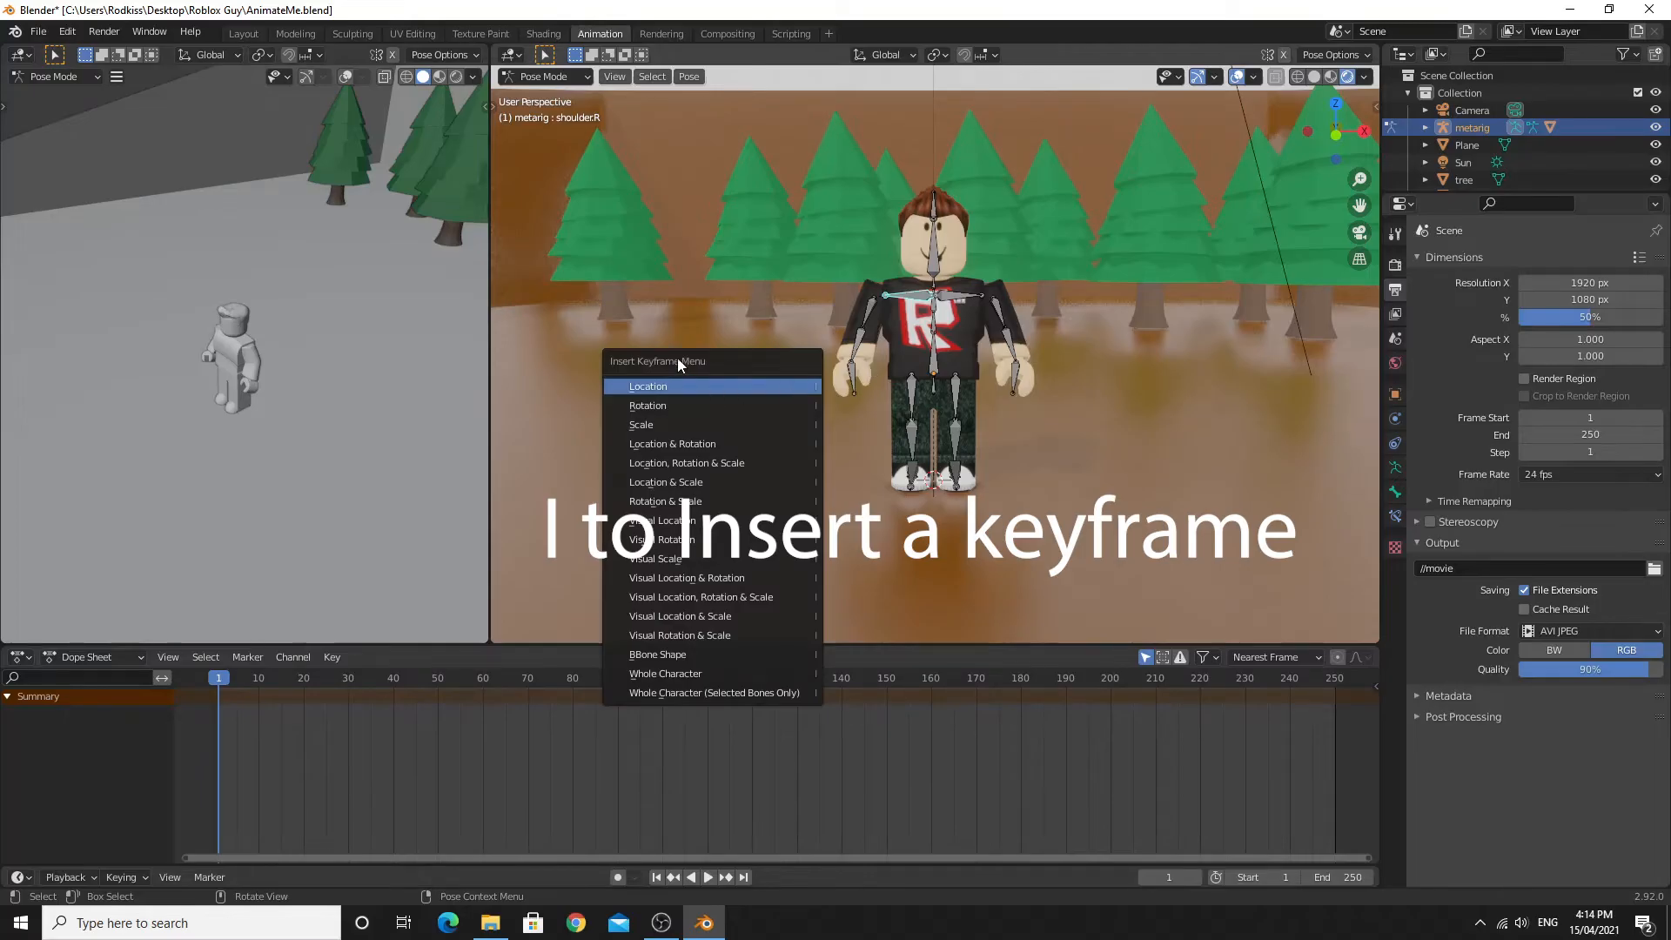
pyautogui.moveTo(694, 406)
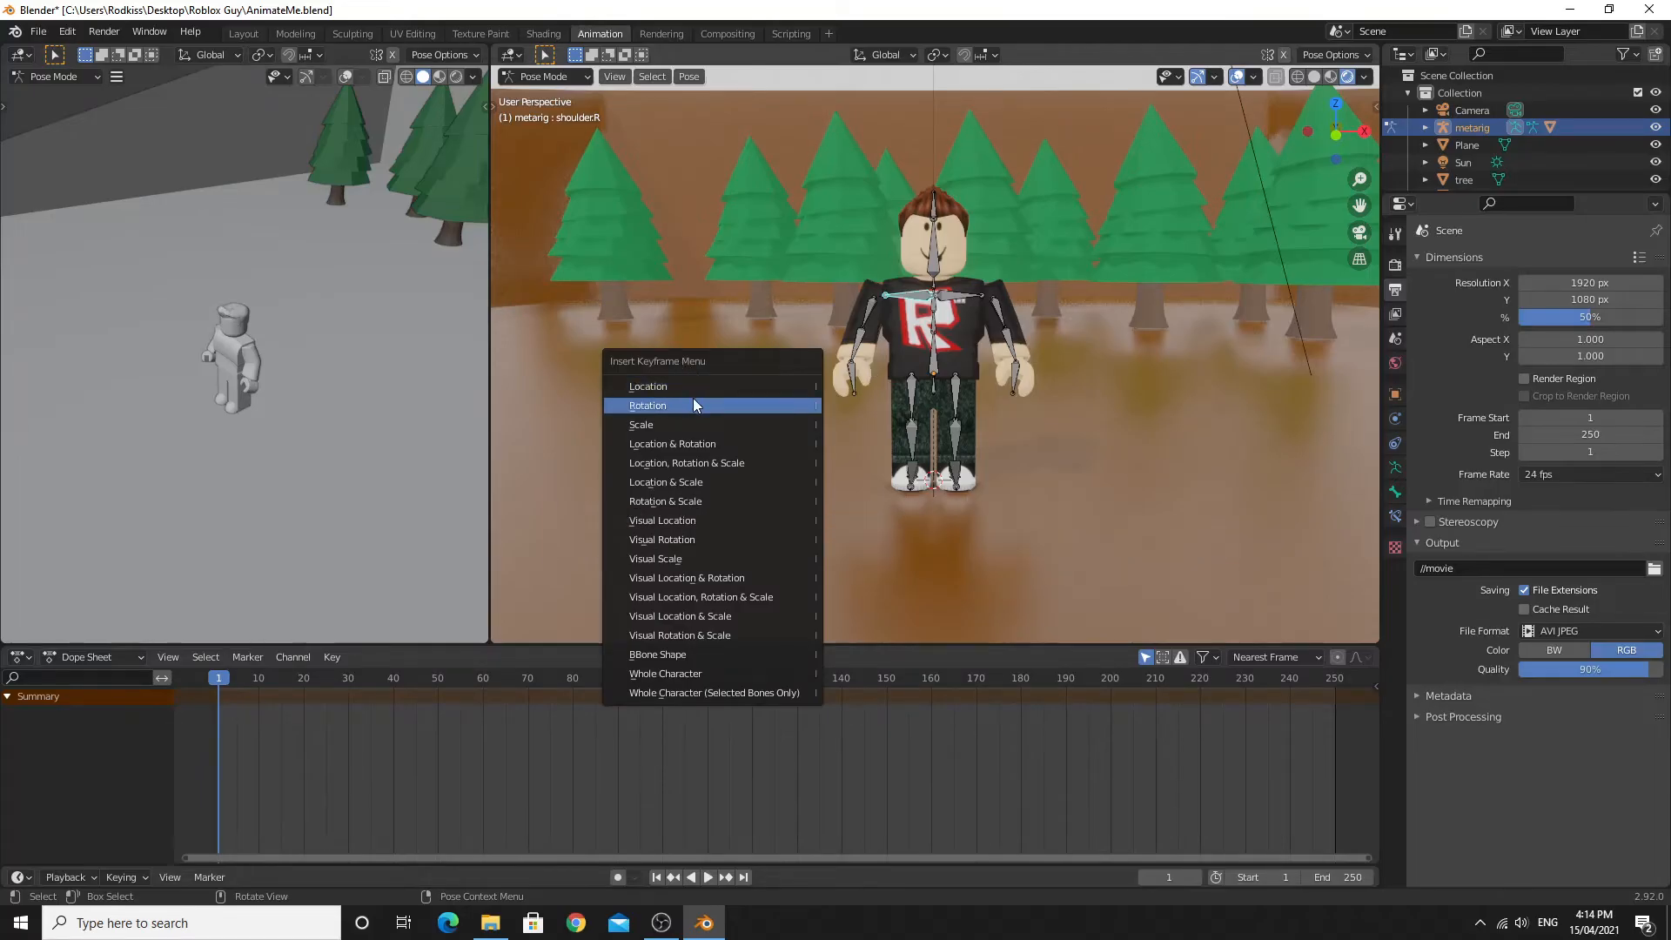
pyautogui.moveTo(681, 672)
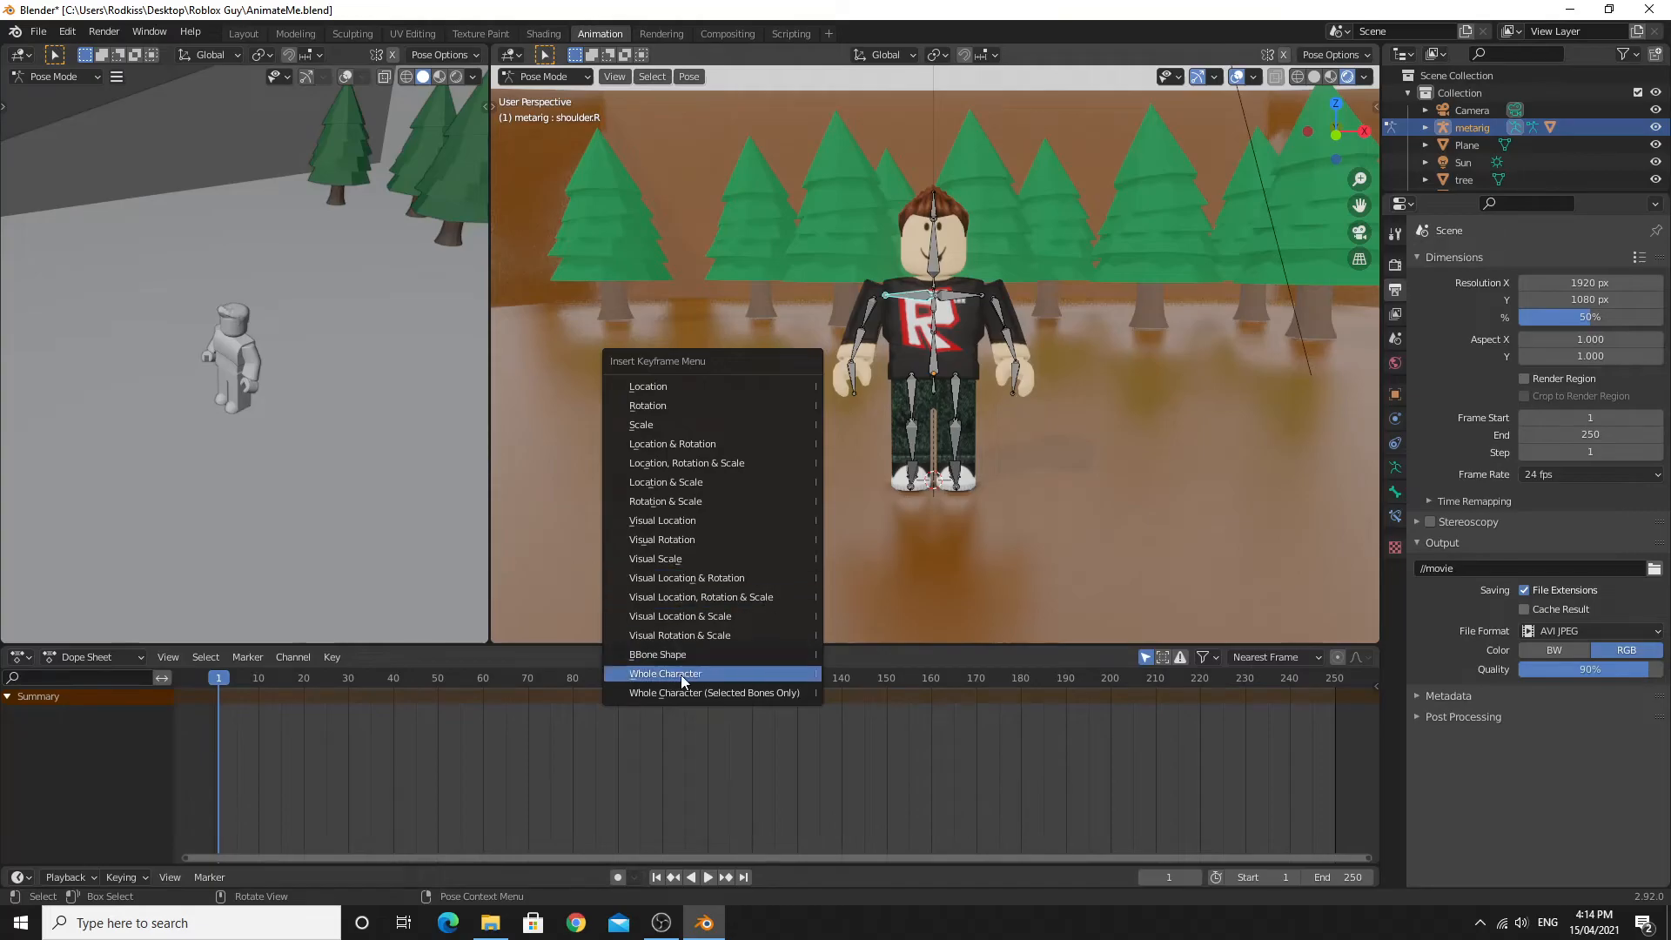
pyautogui.click(665, 672)
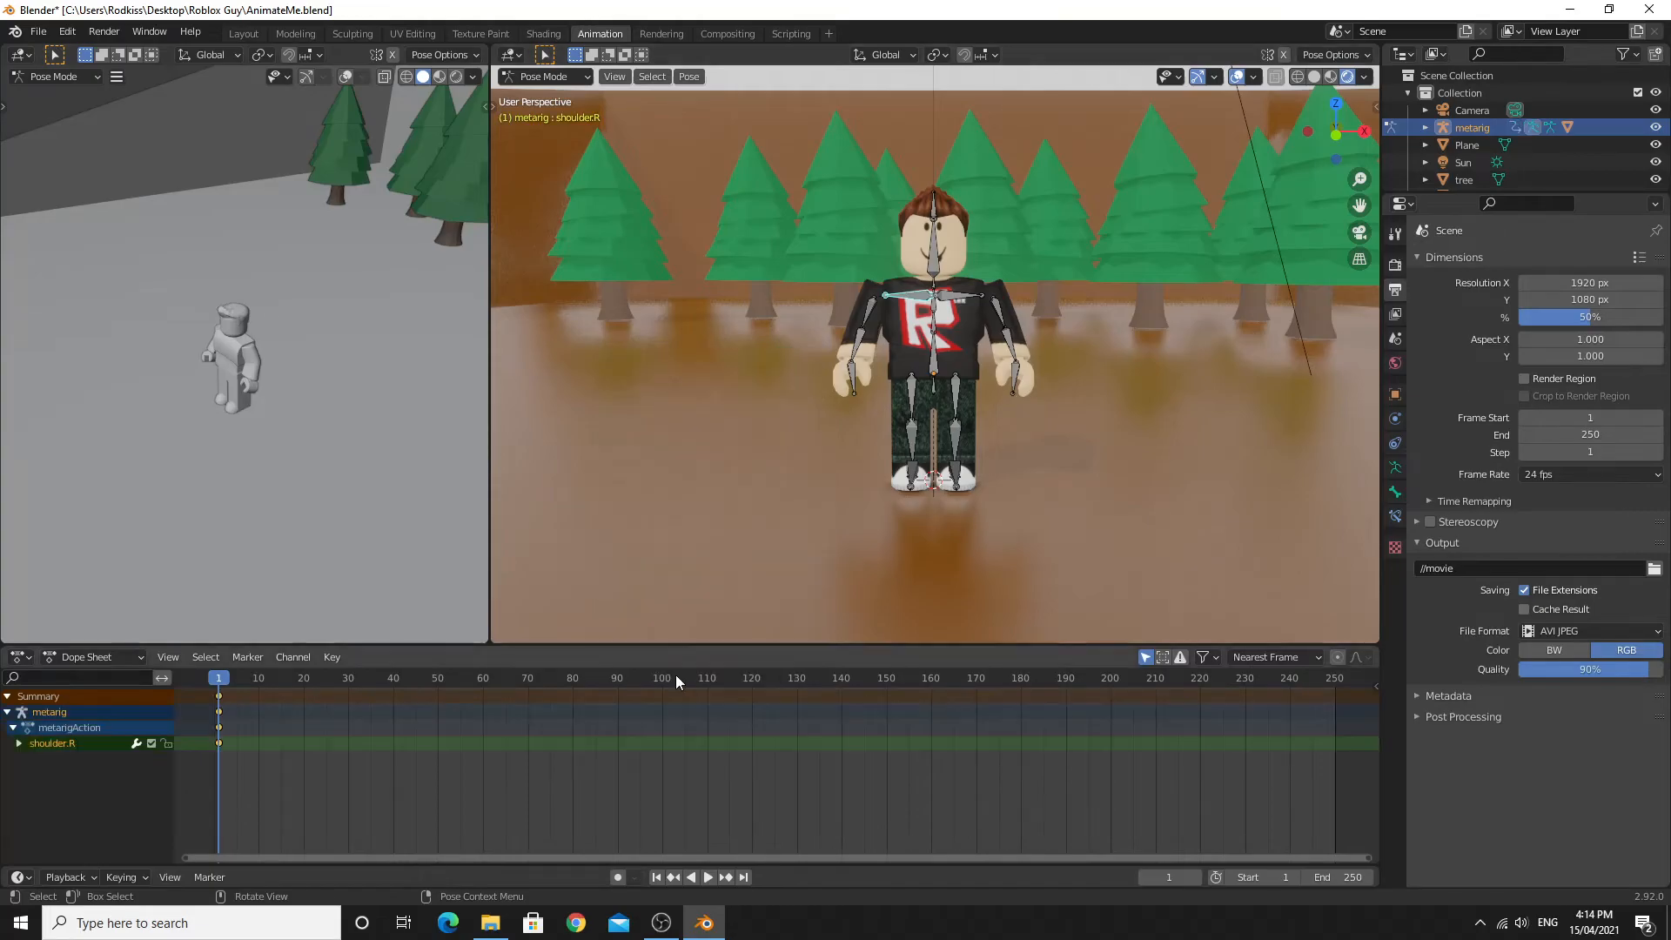
pyautogui.moveTo(899, 268)
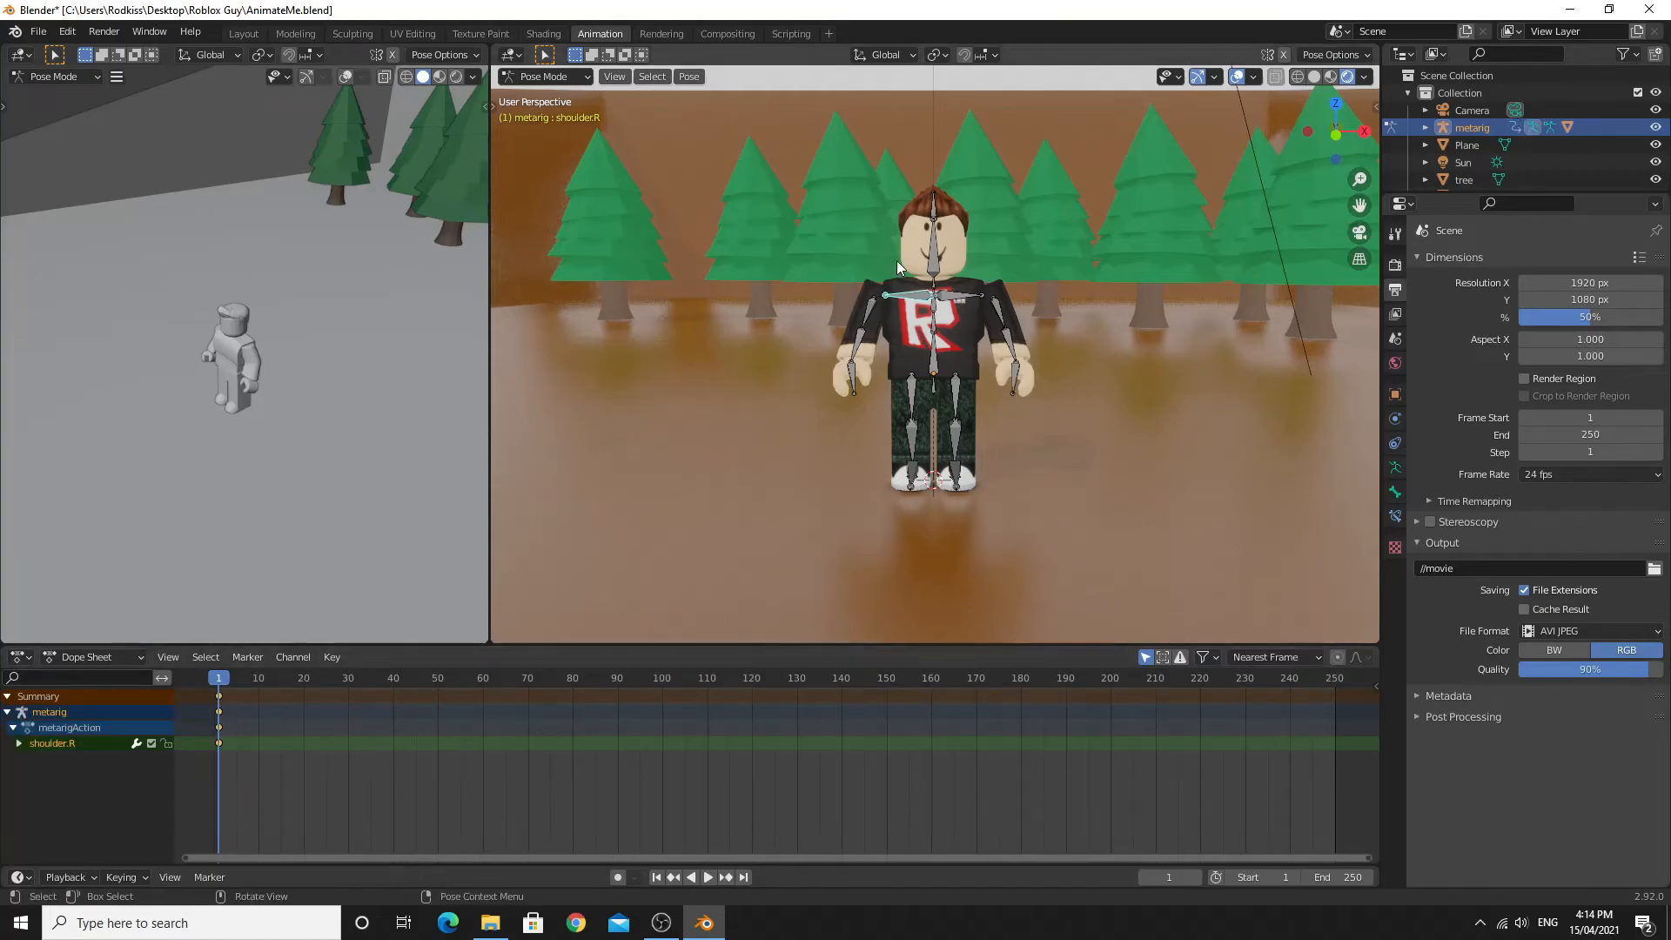
pyautogui.moveTo(834, 376)
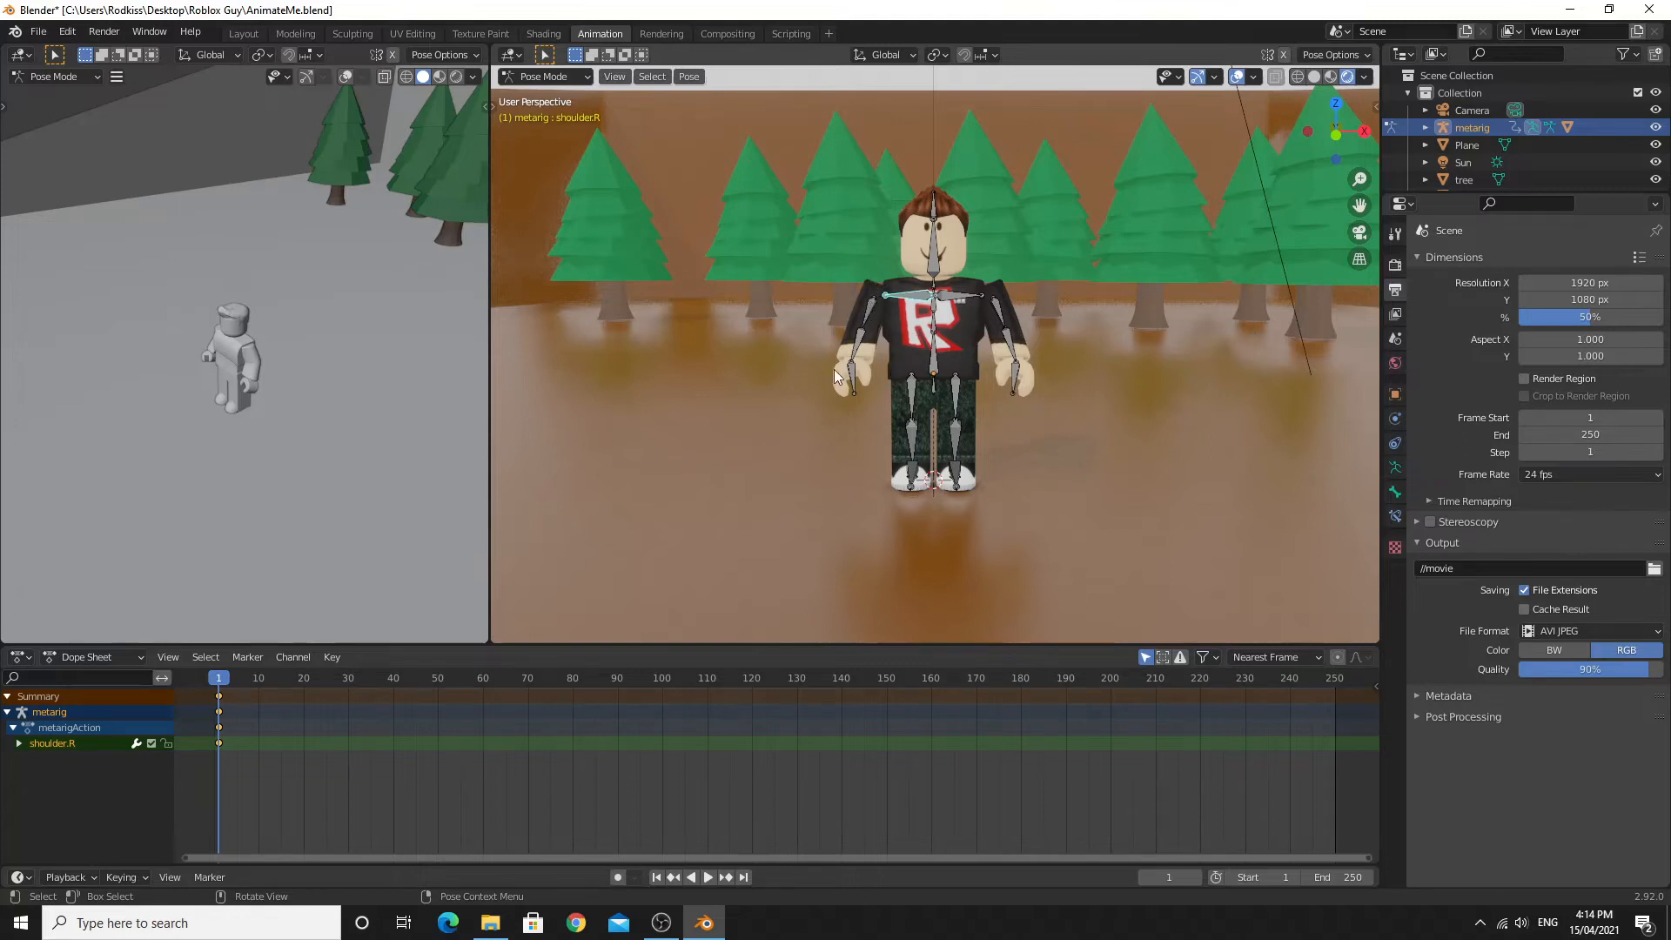
pyautogui.moveTo(836, 456)
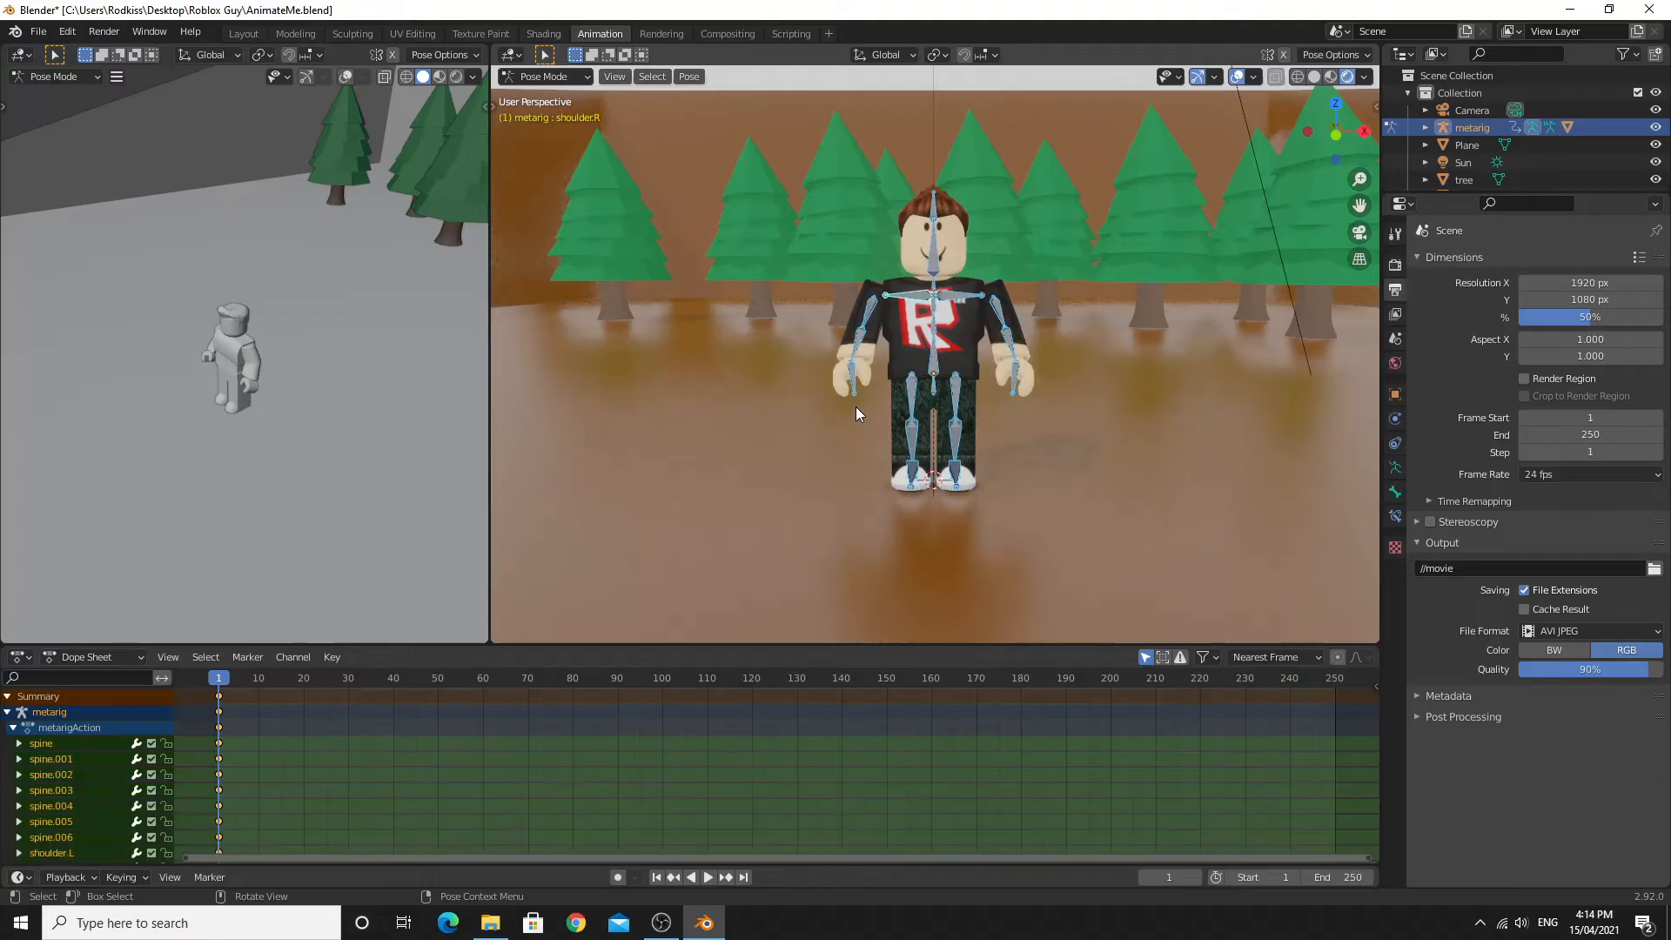
pyautogui.press('a')
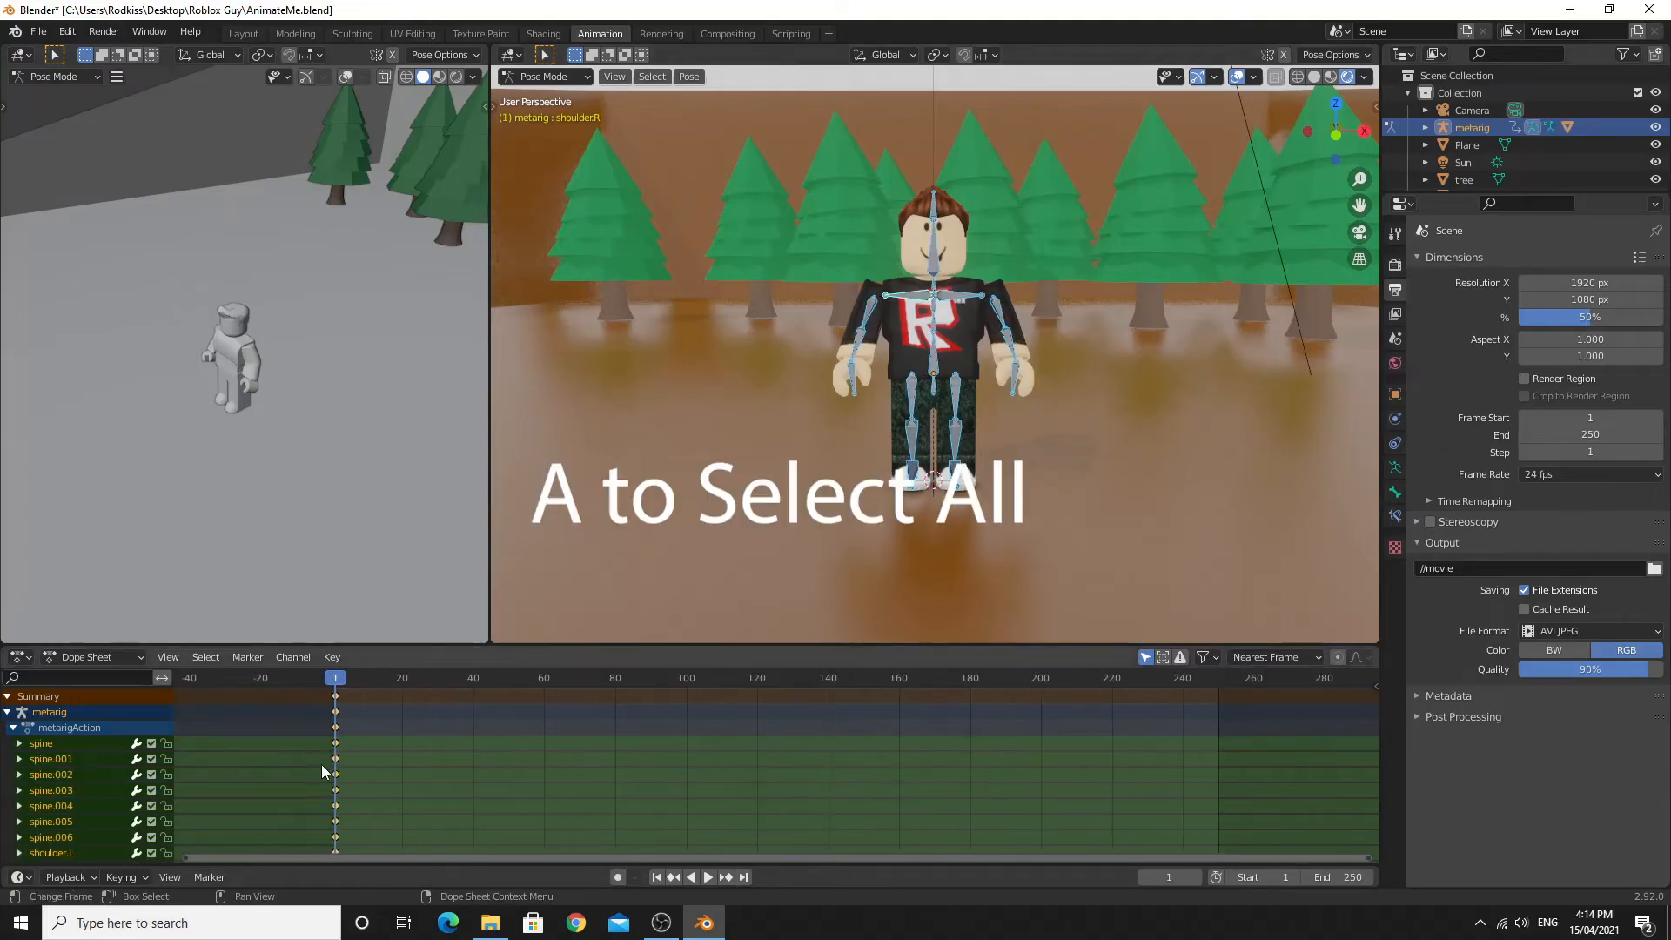
pyautogui.scroll(-3)
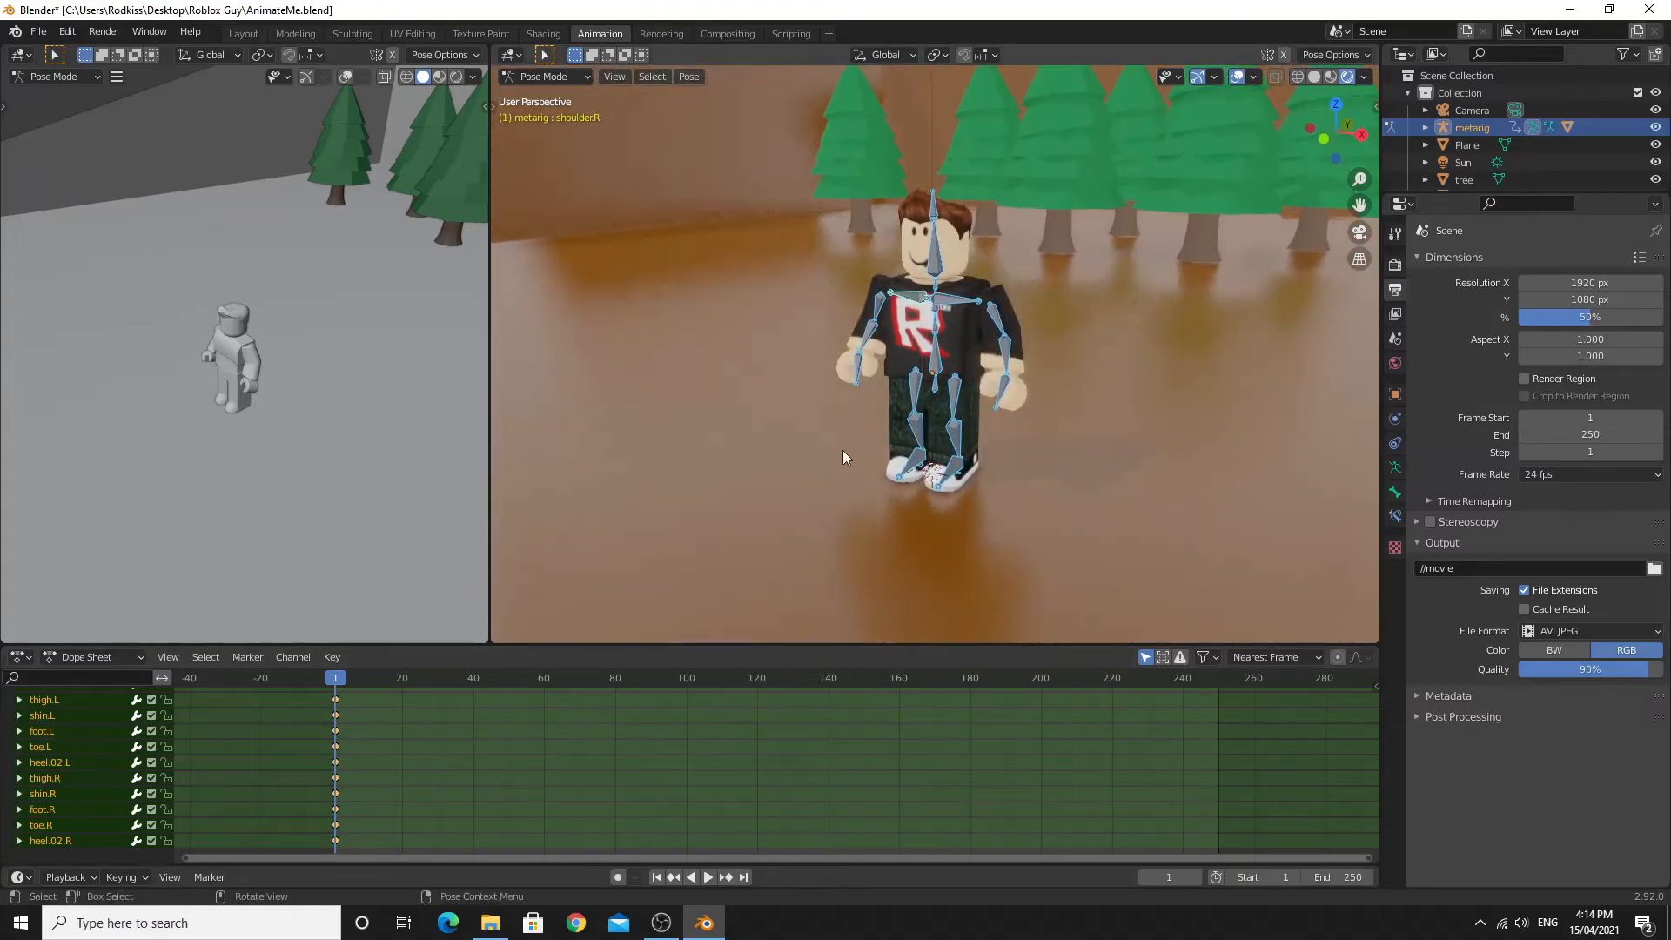
# Step: At frame 20, rotate the arm upward and twist spine.005 to form a waving pose
pyautogui.click(707, 877)
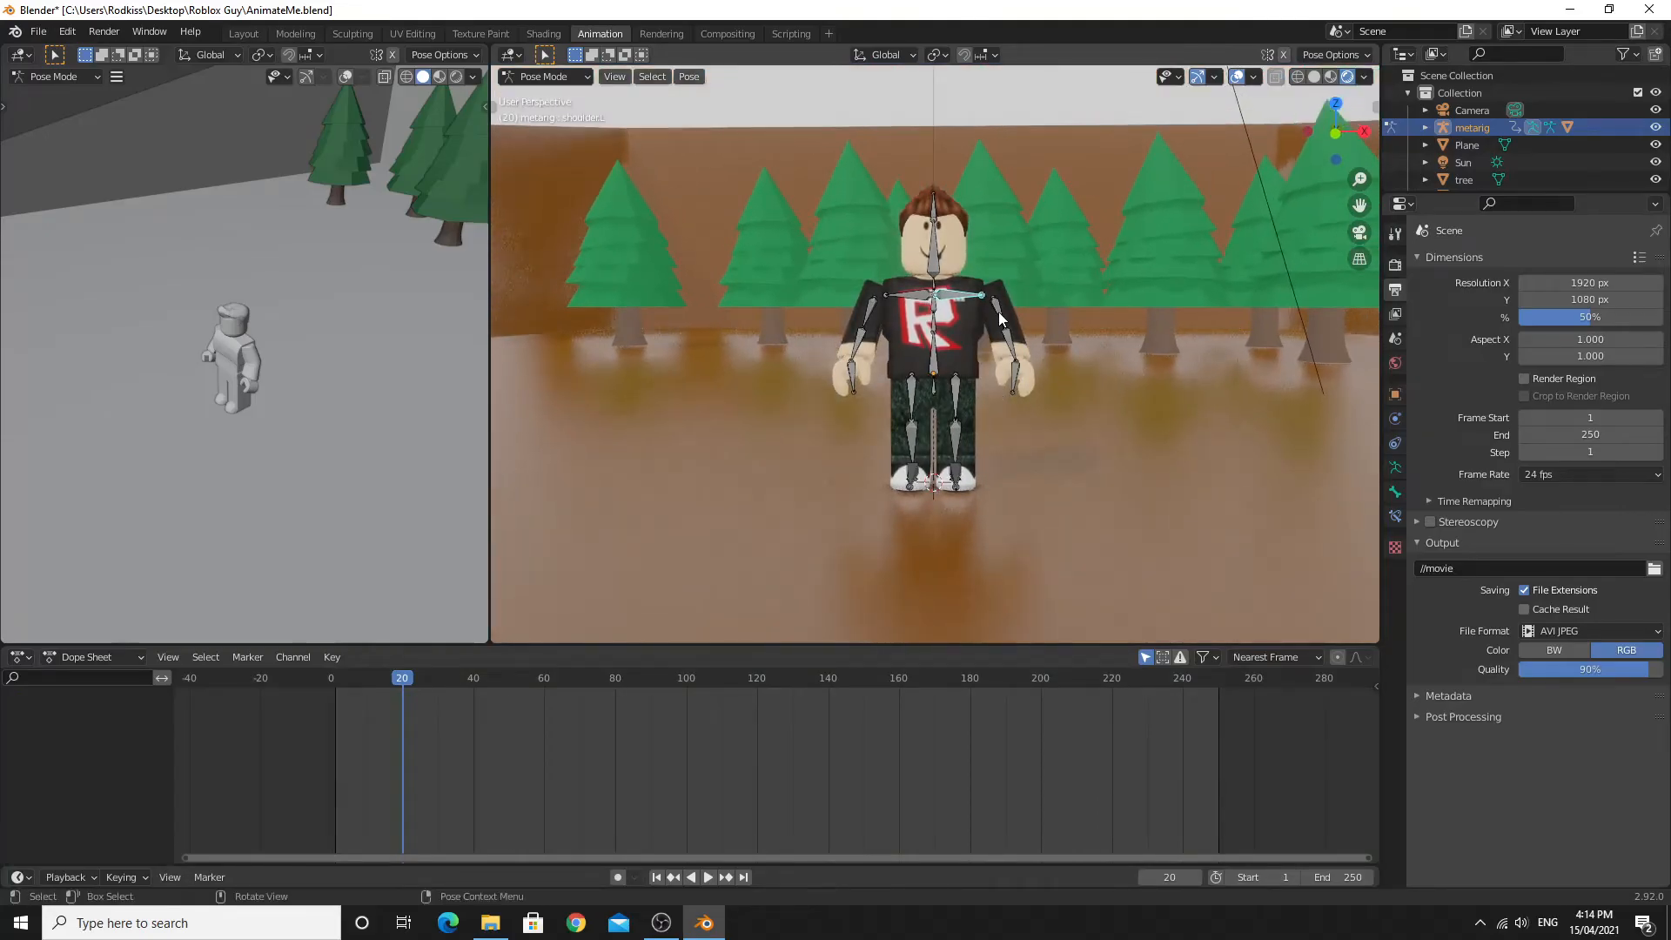
pyautogui.press('r')
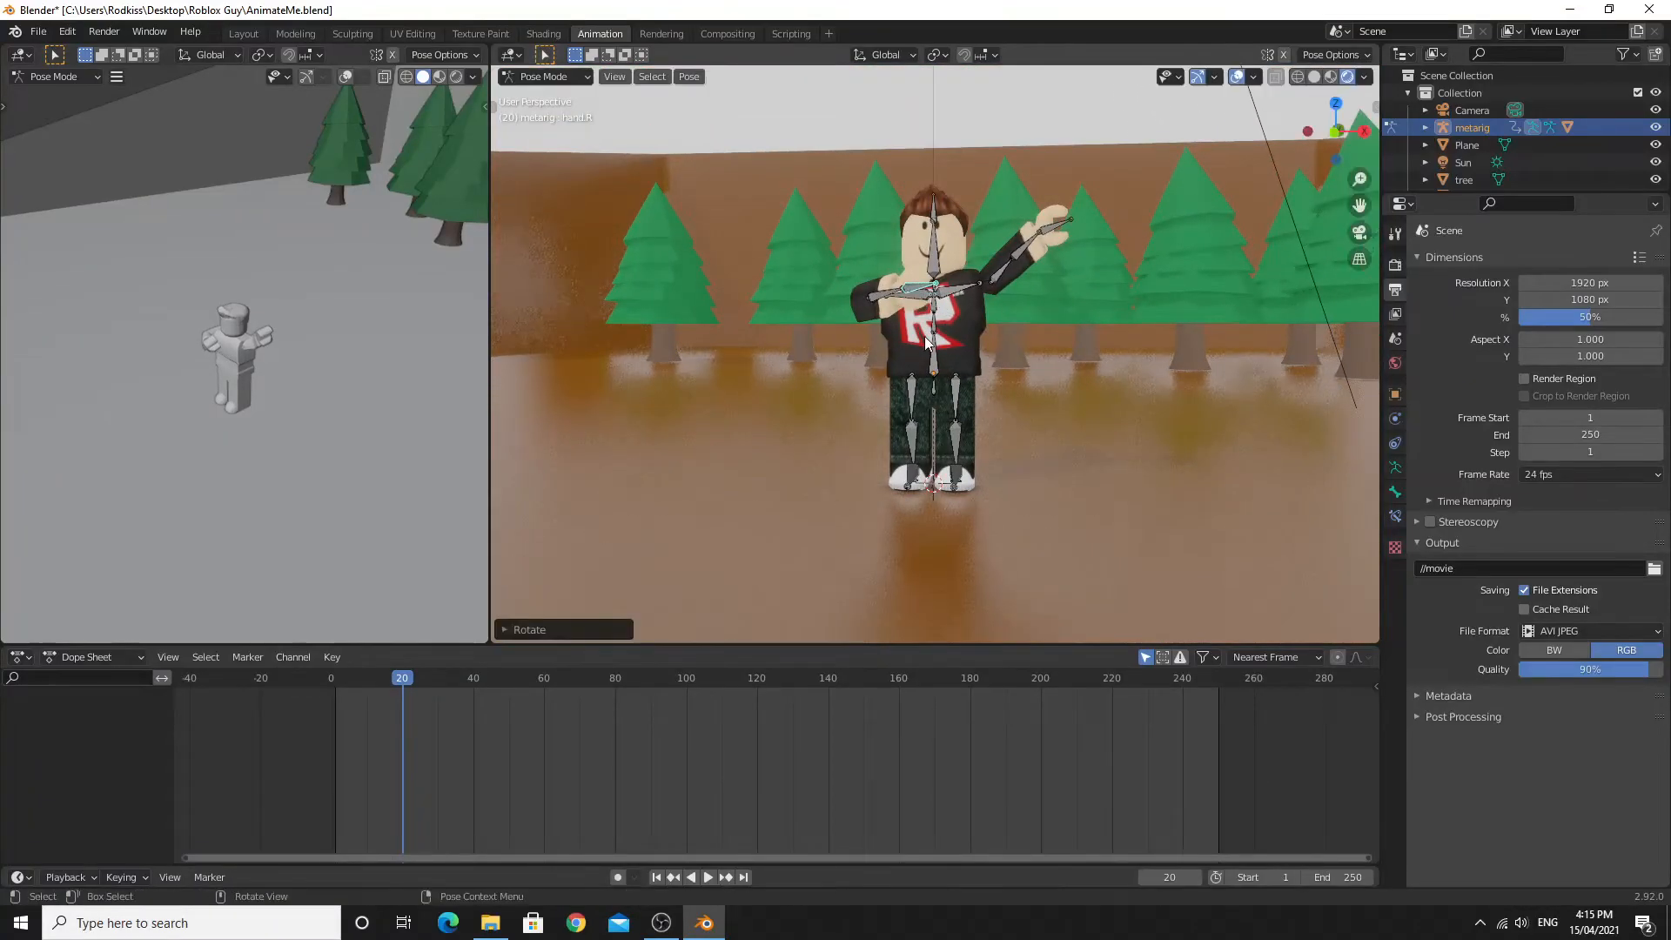
pyautogui.press('r')
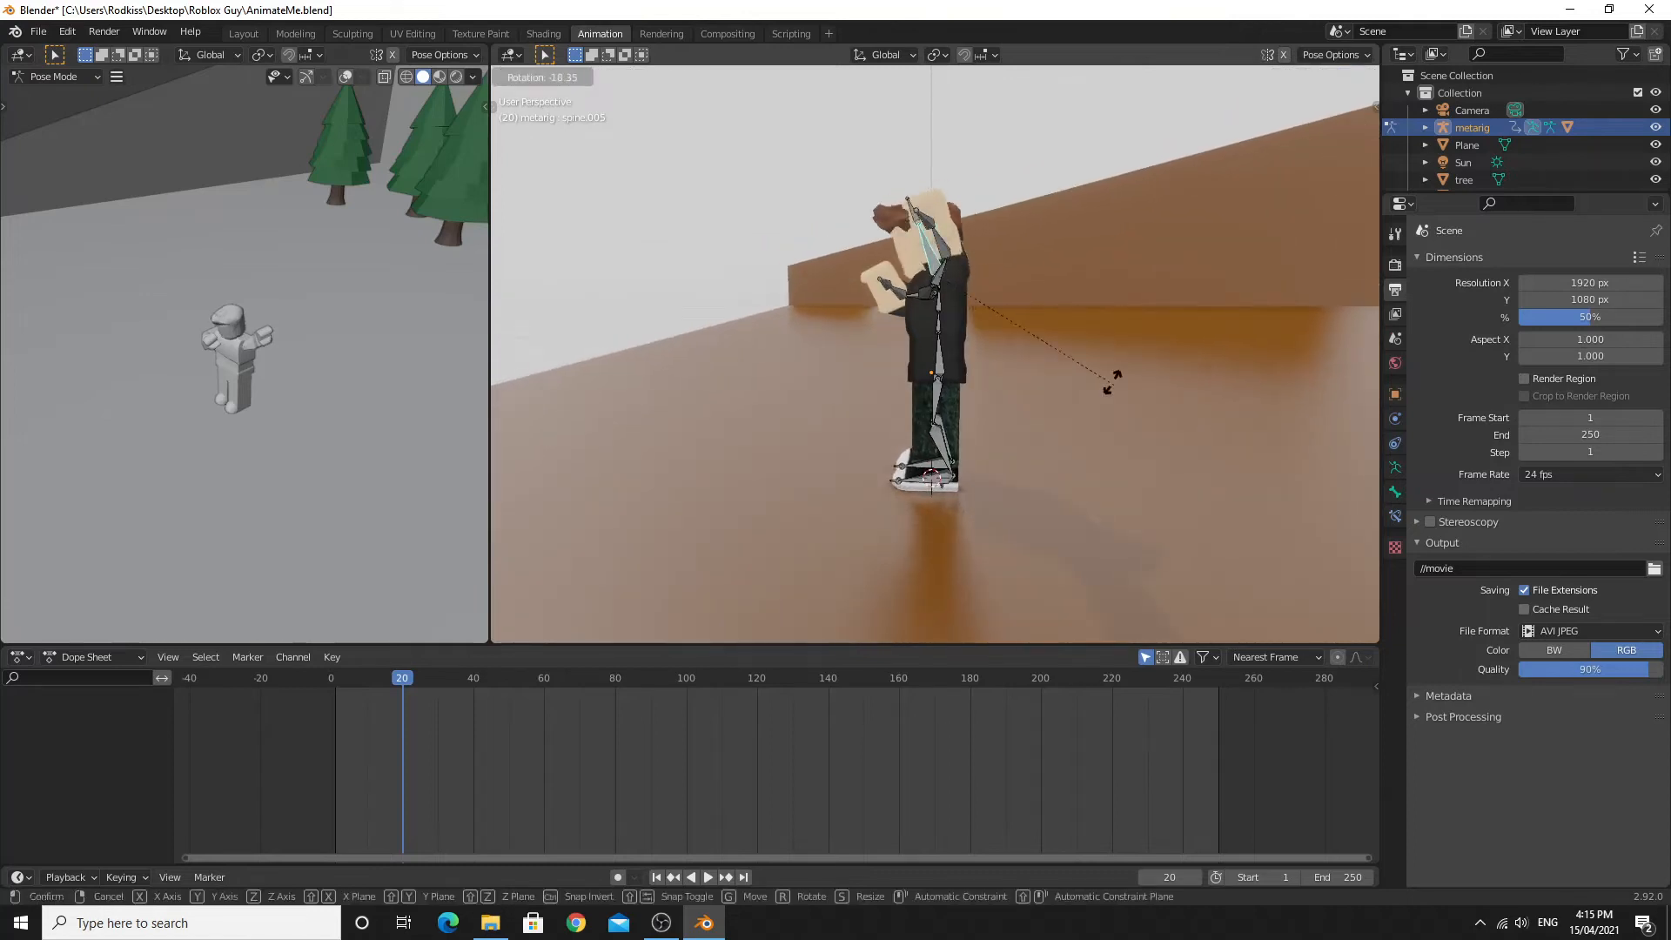
pyautogui.click(820, 391)
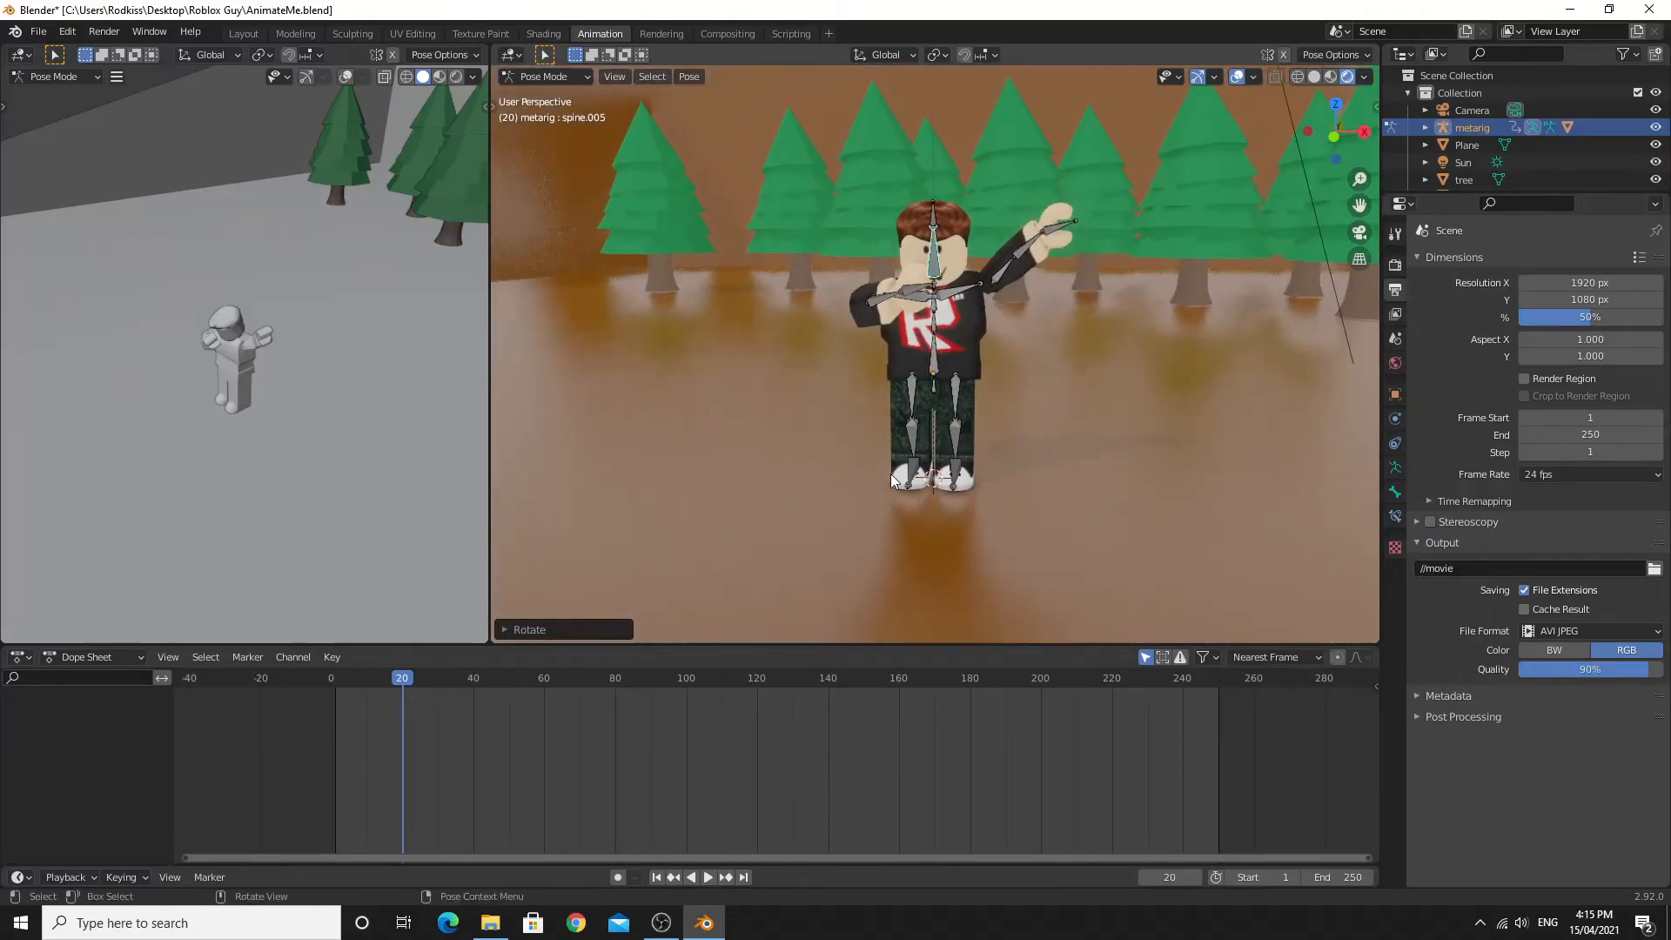
pyautogui.moveTo(930, 460)
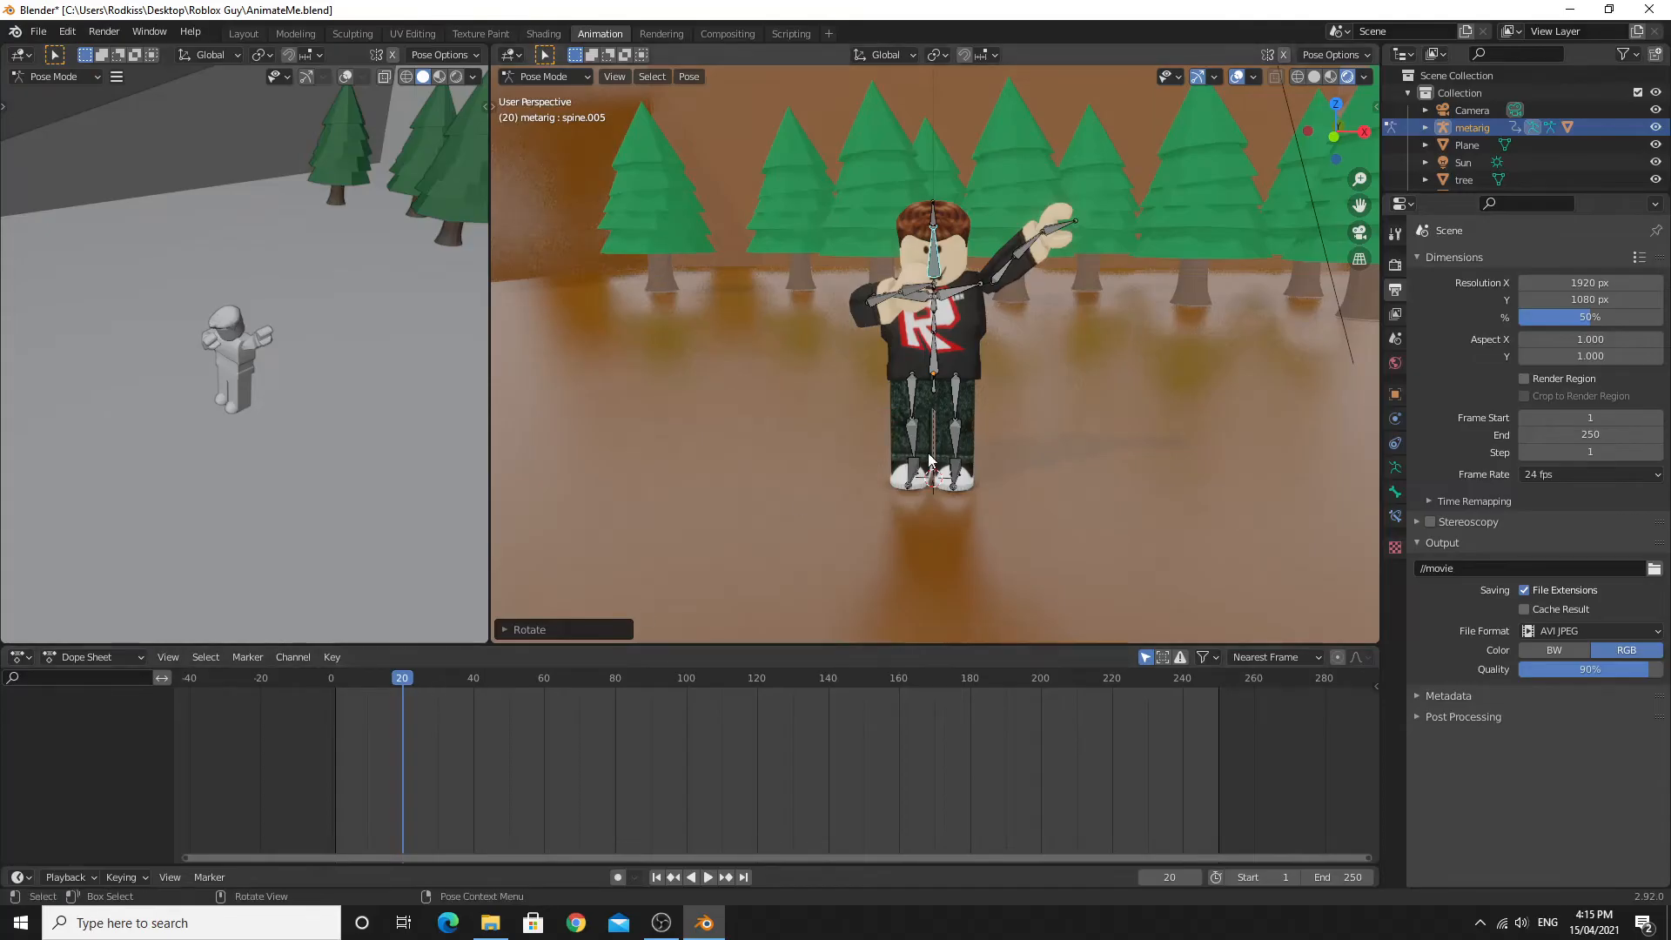
# Step: Insert a Whole Character keyframe for the waving pose at frame 20
pyautogui.press('i')
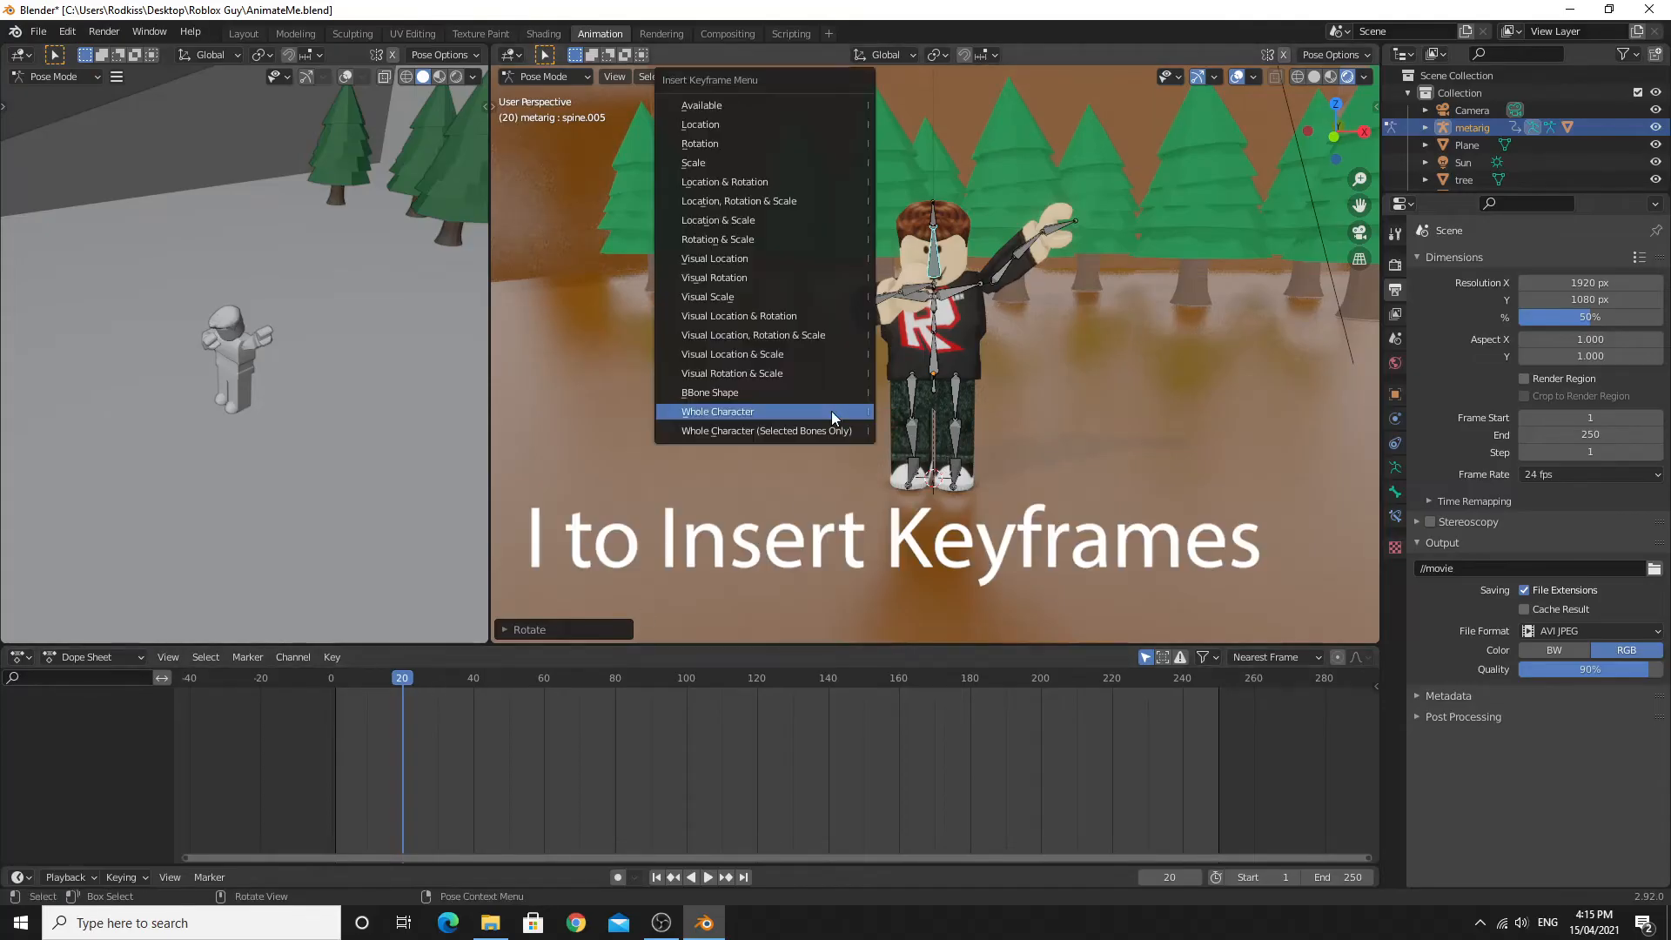
pyautogui.moveTo(749, 418)
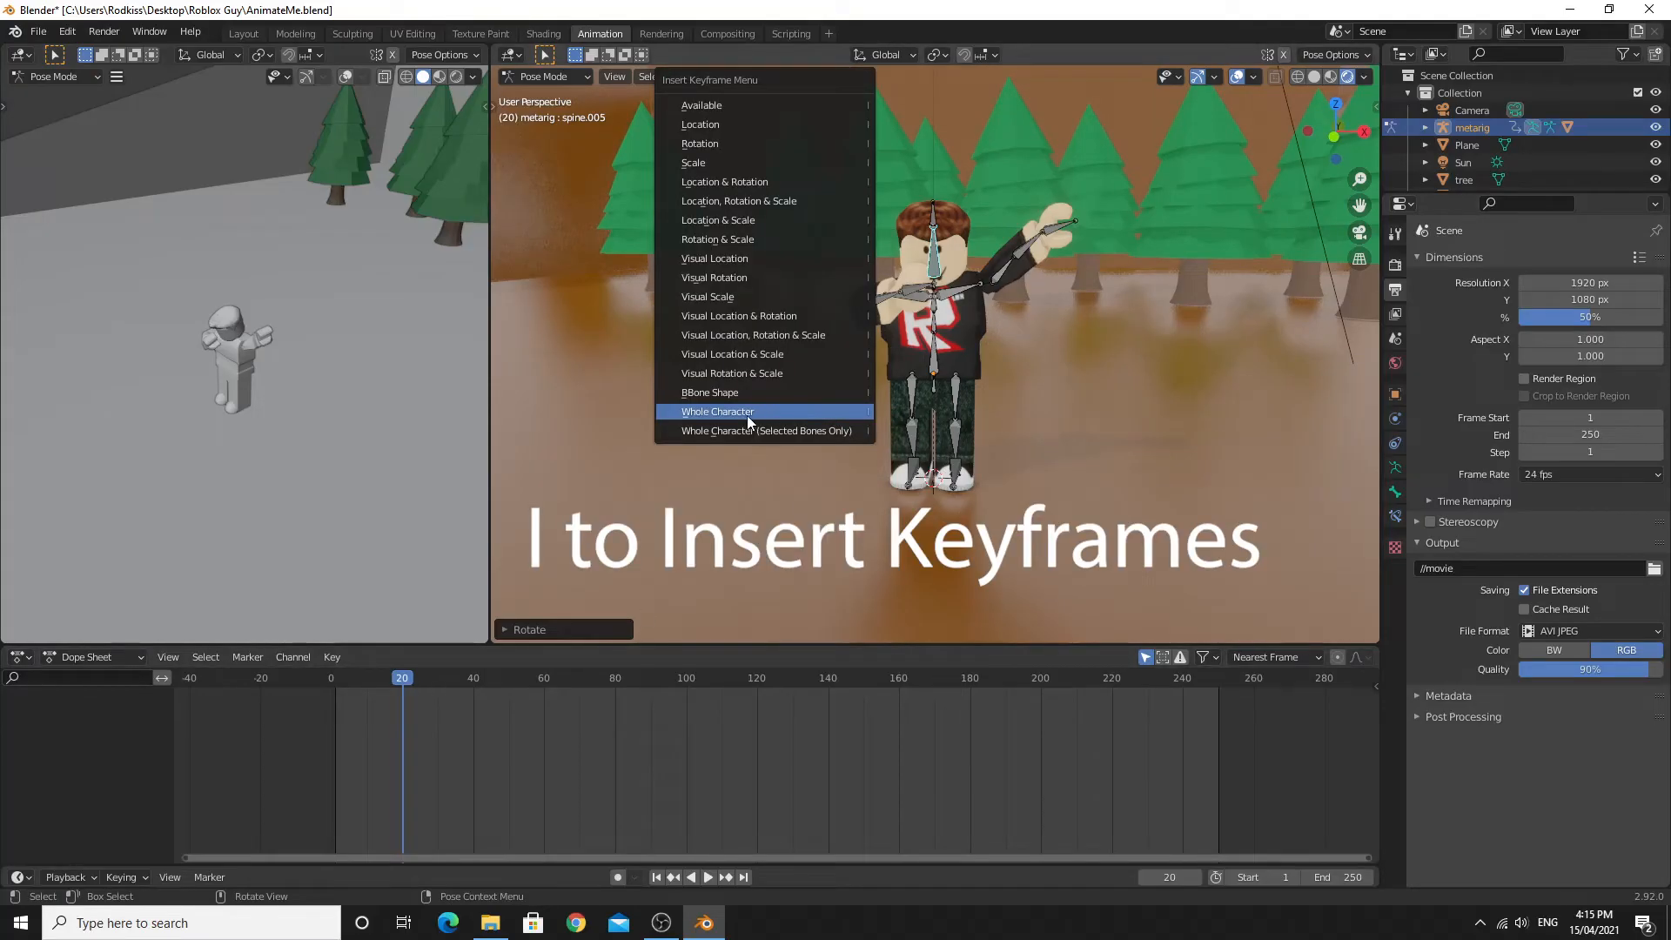
pyautogui.click(717, 411)
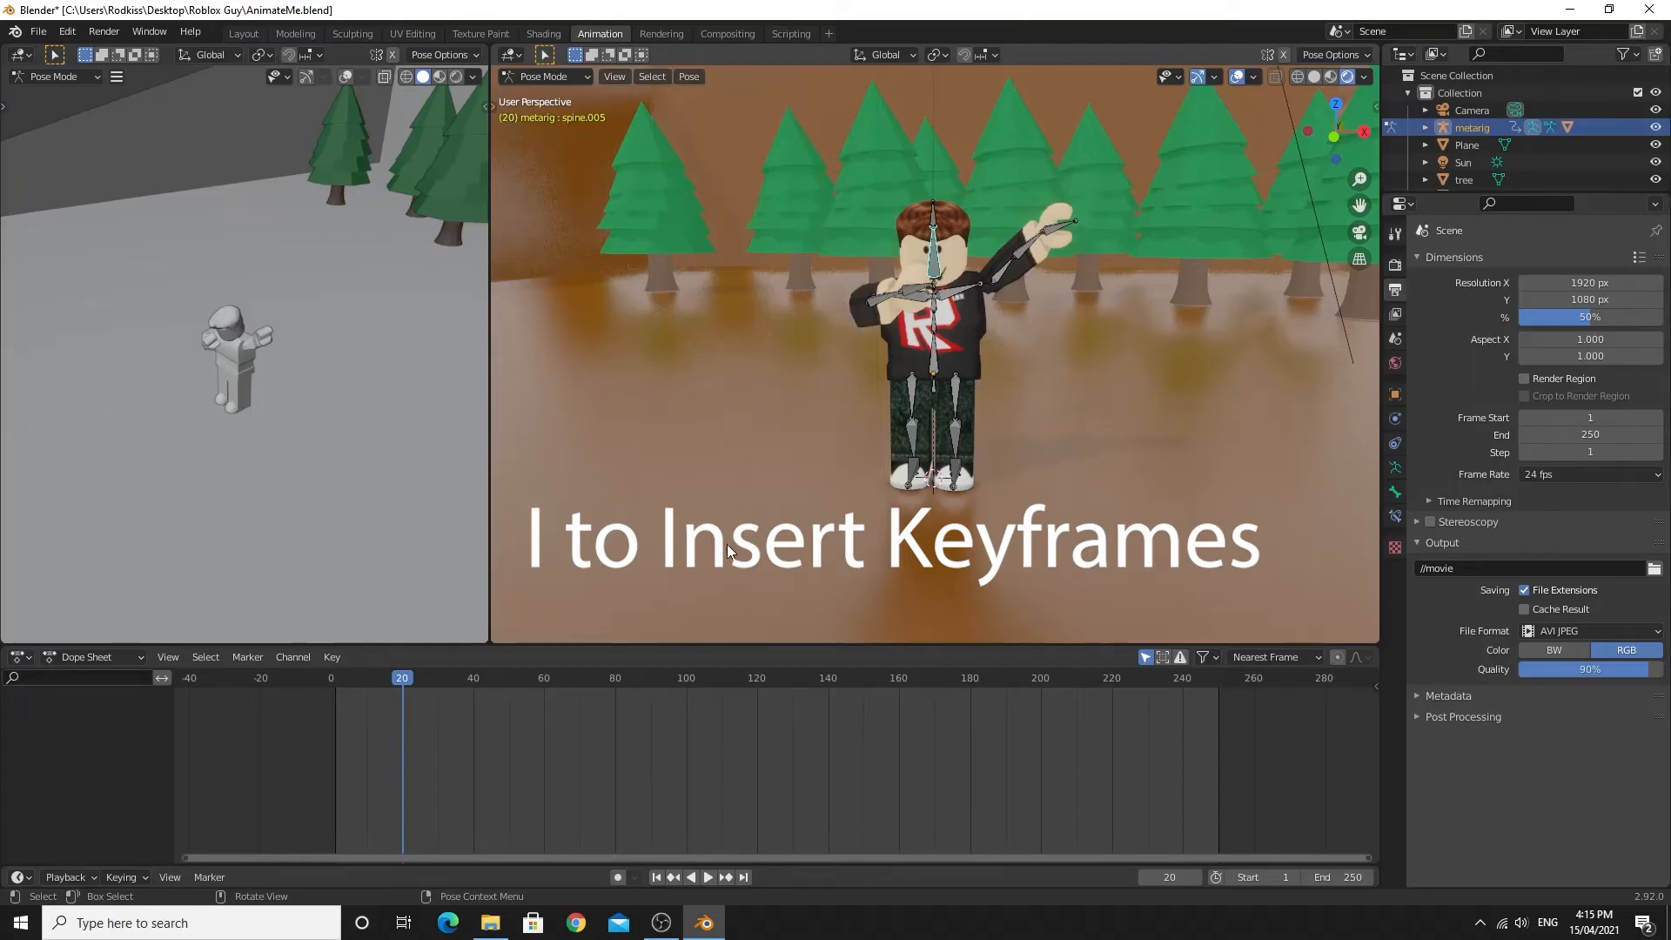
pyautogui.press('i')
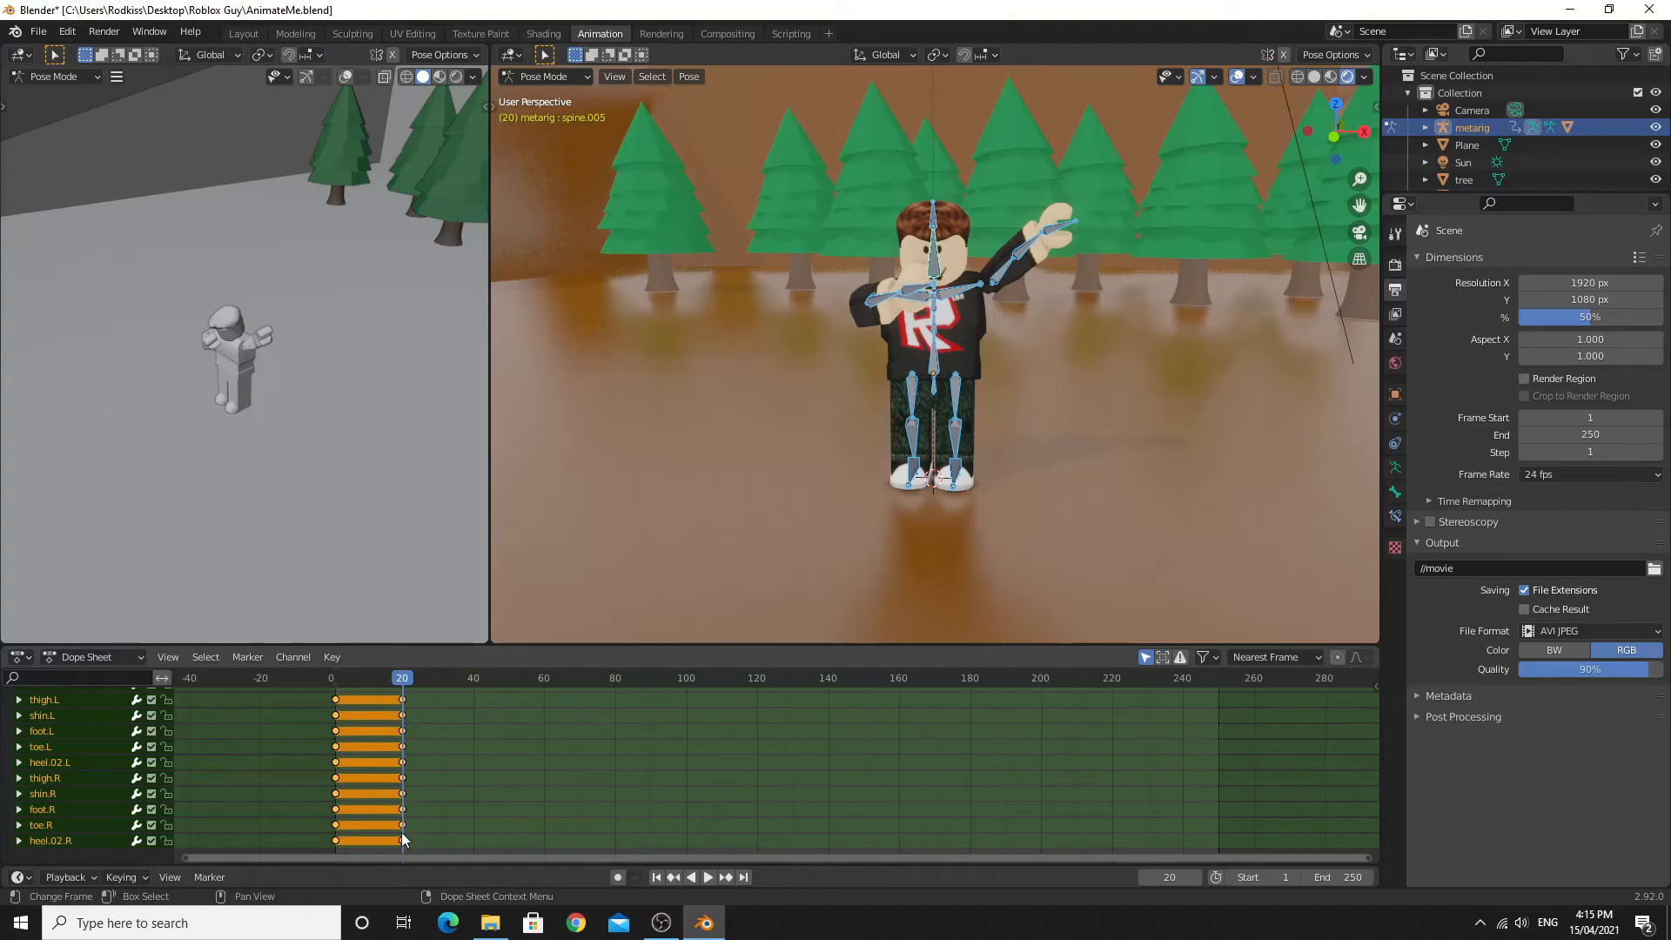
pyautogui.moveTo(552, 696)
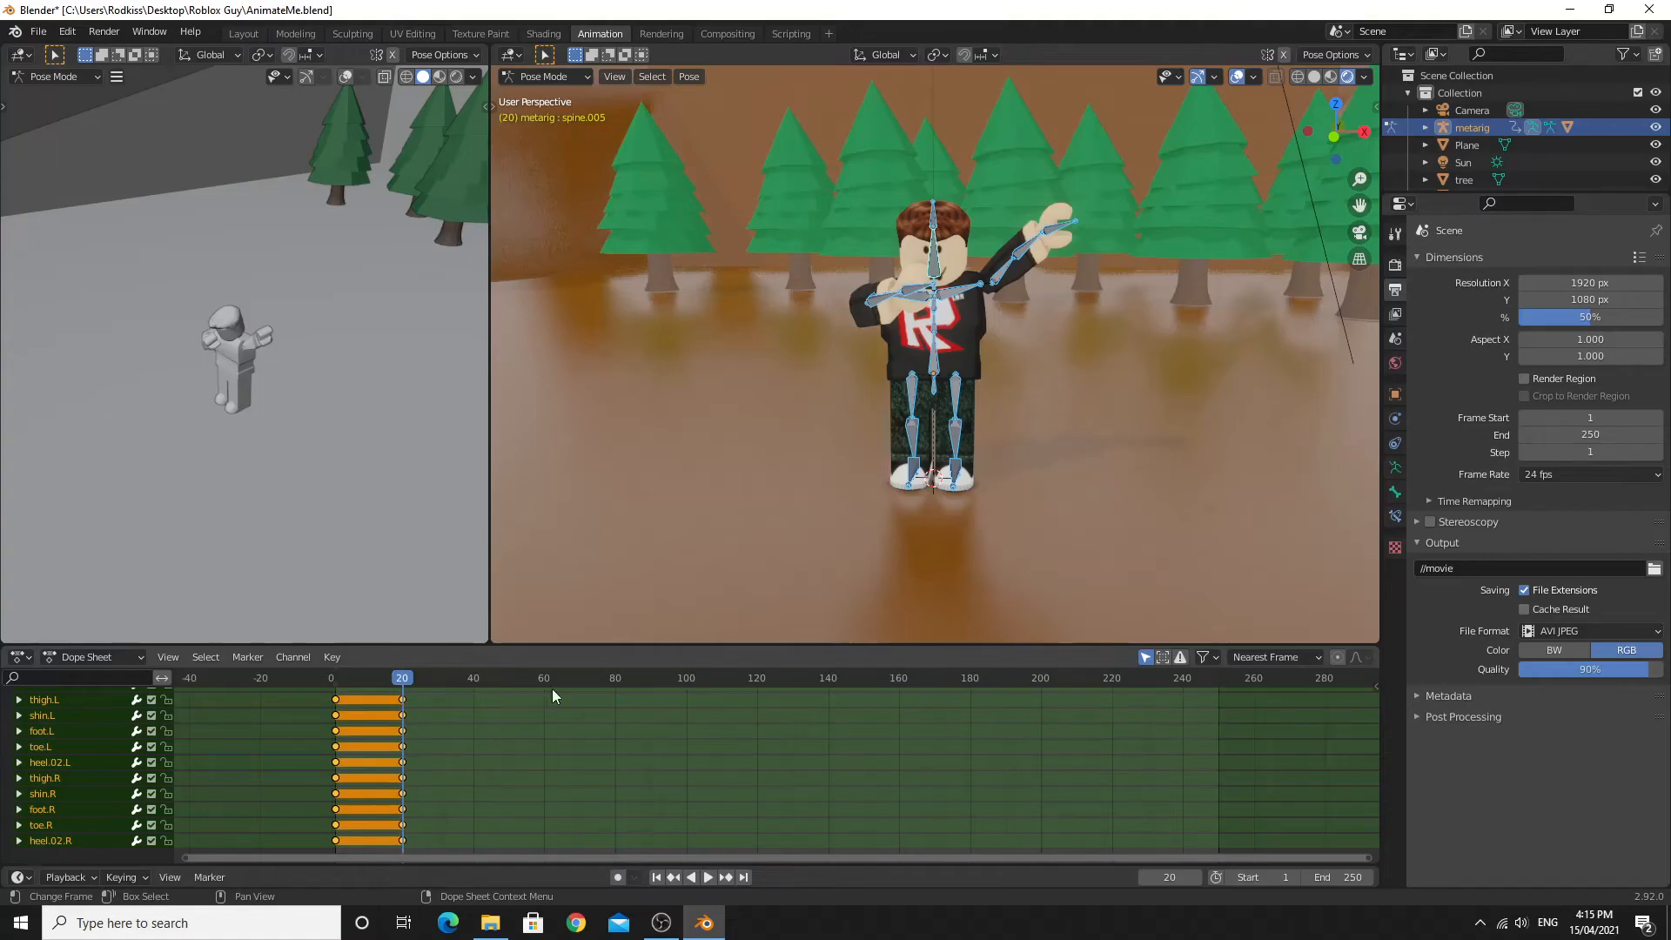
pyautogui.moveTo(403, 691)
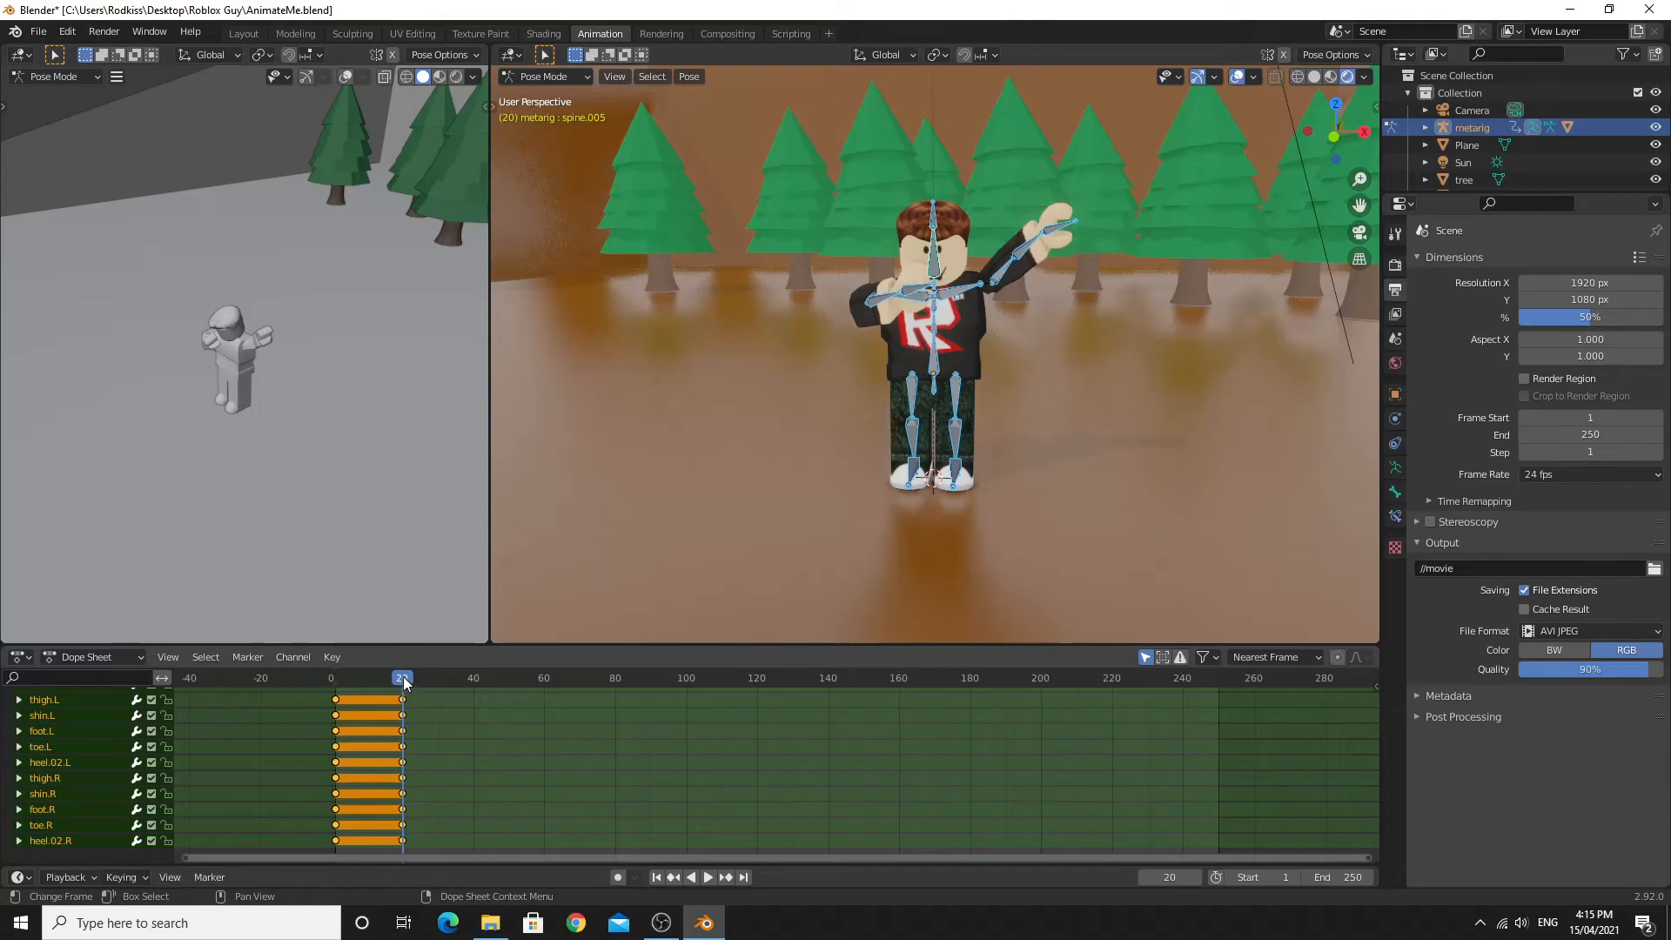
# Step: Scrub the timeline to preview the arm moving from standing into the wave
pyautogui.click(707, 875)
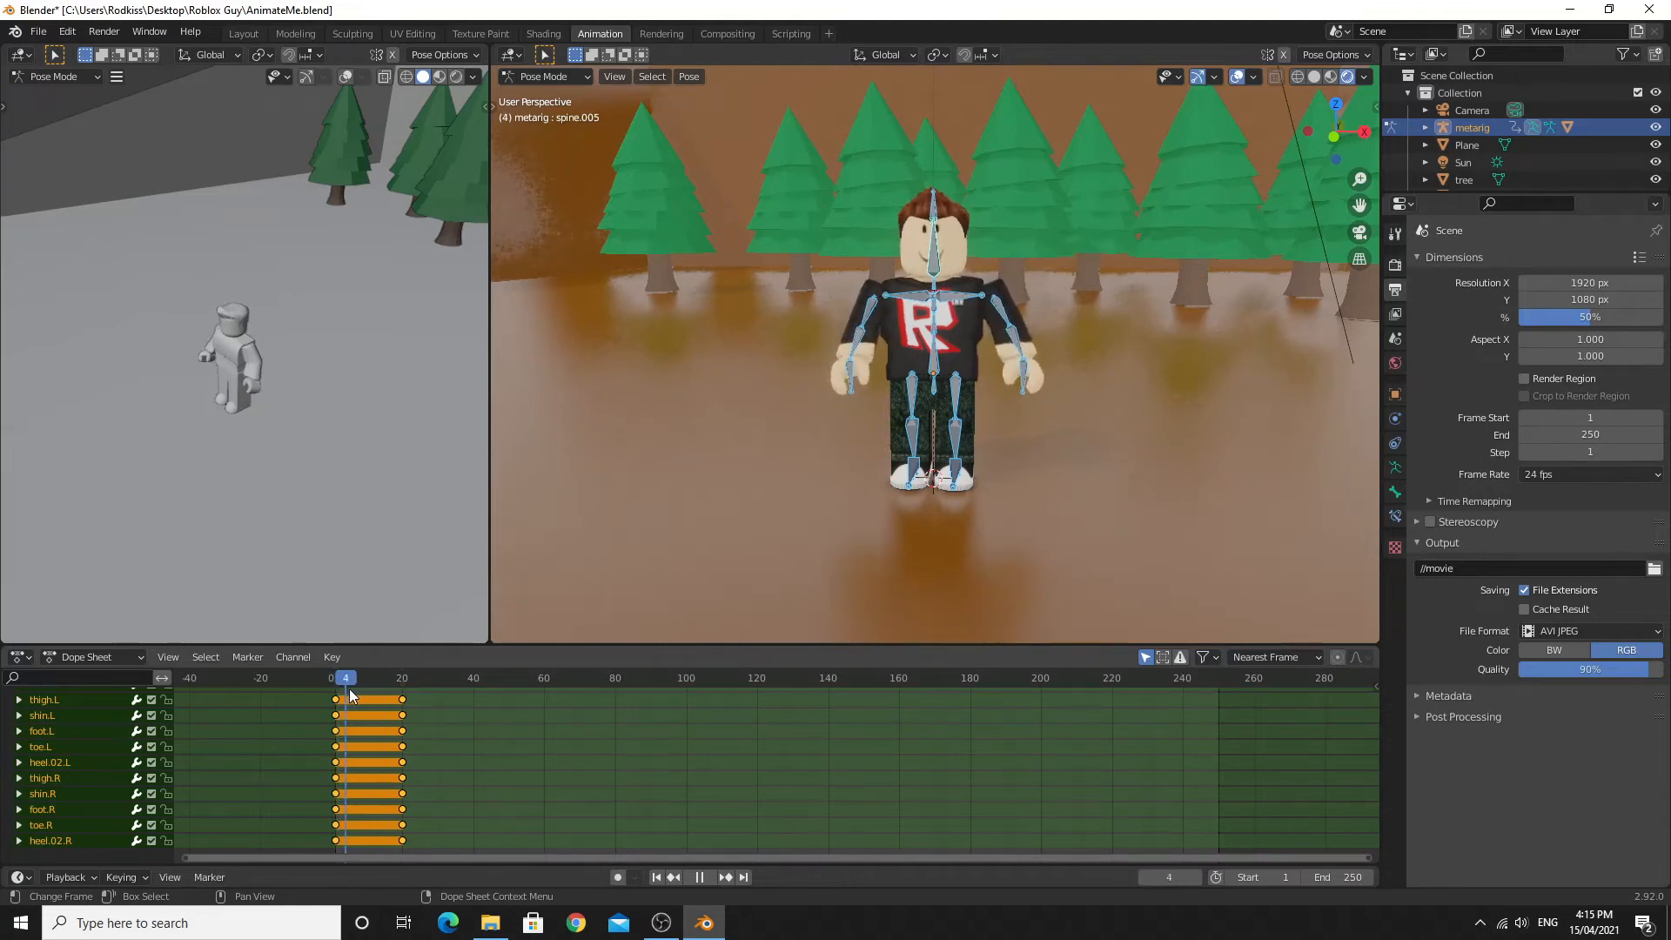
pyautogui.click(402, 677)
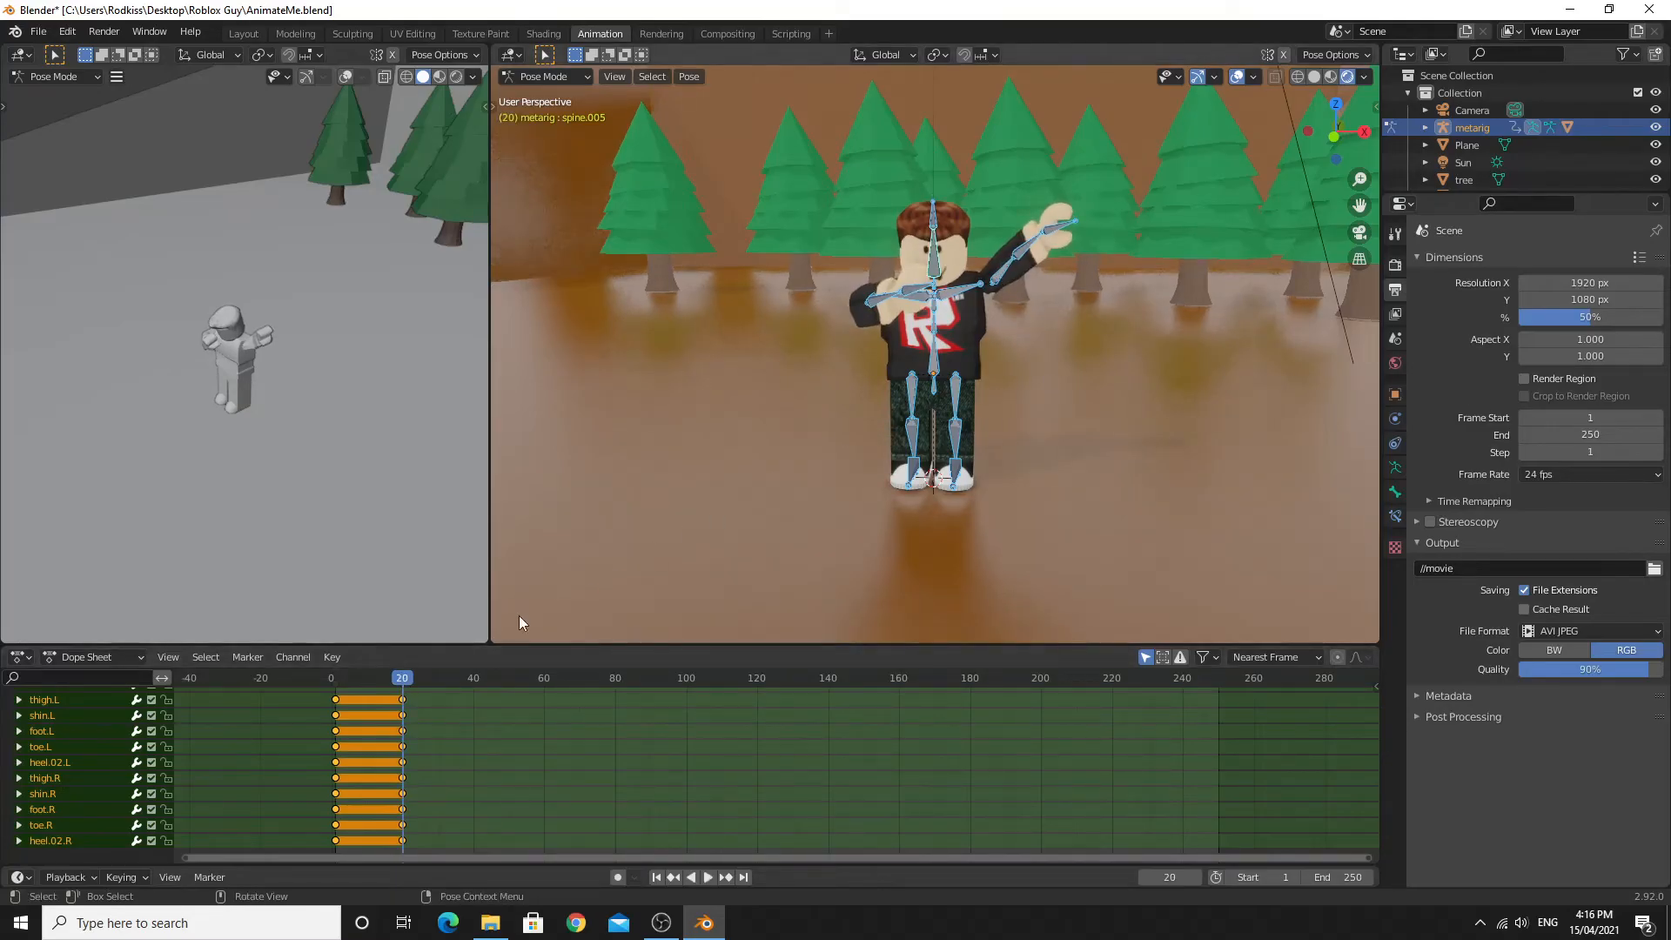
pyautogui.click(451, 678)
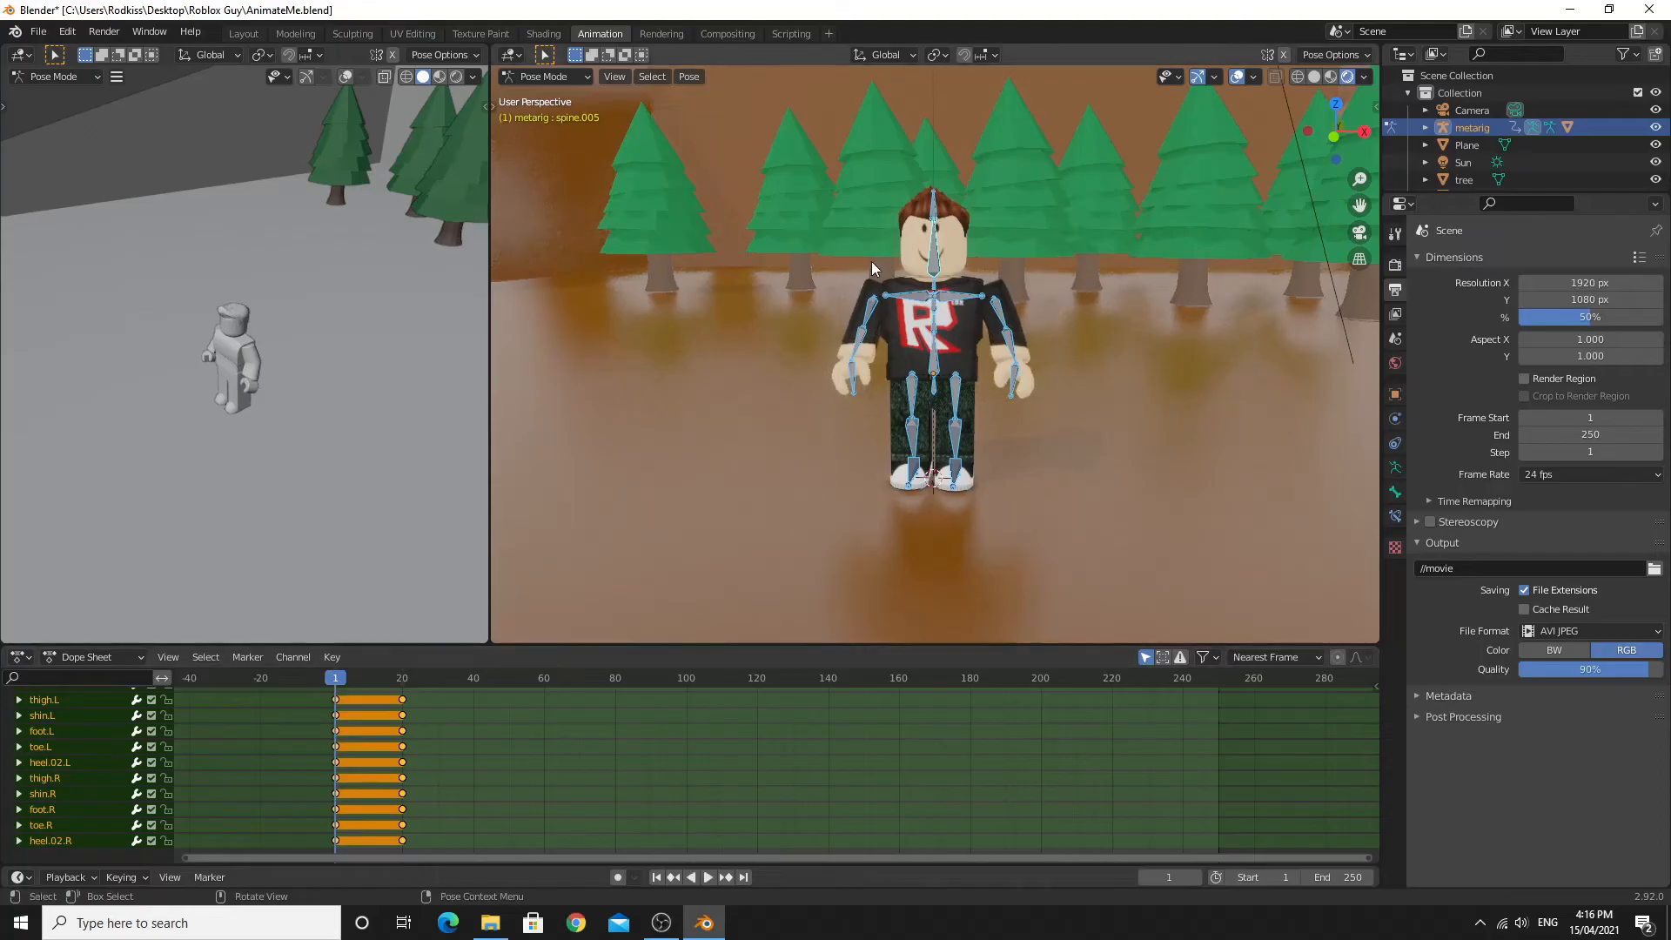
pyautogui.moveTo(947, 329)
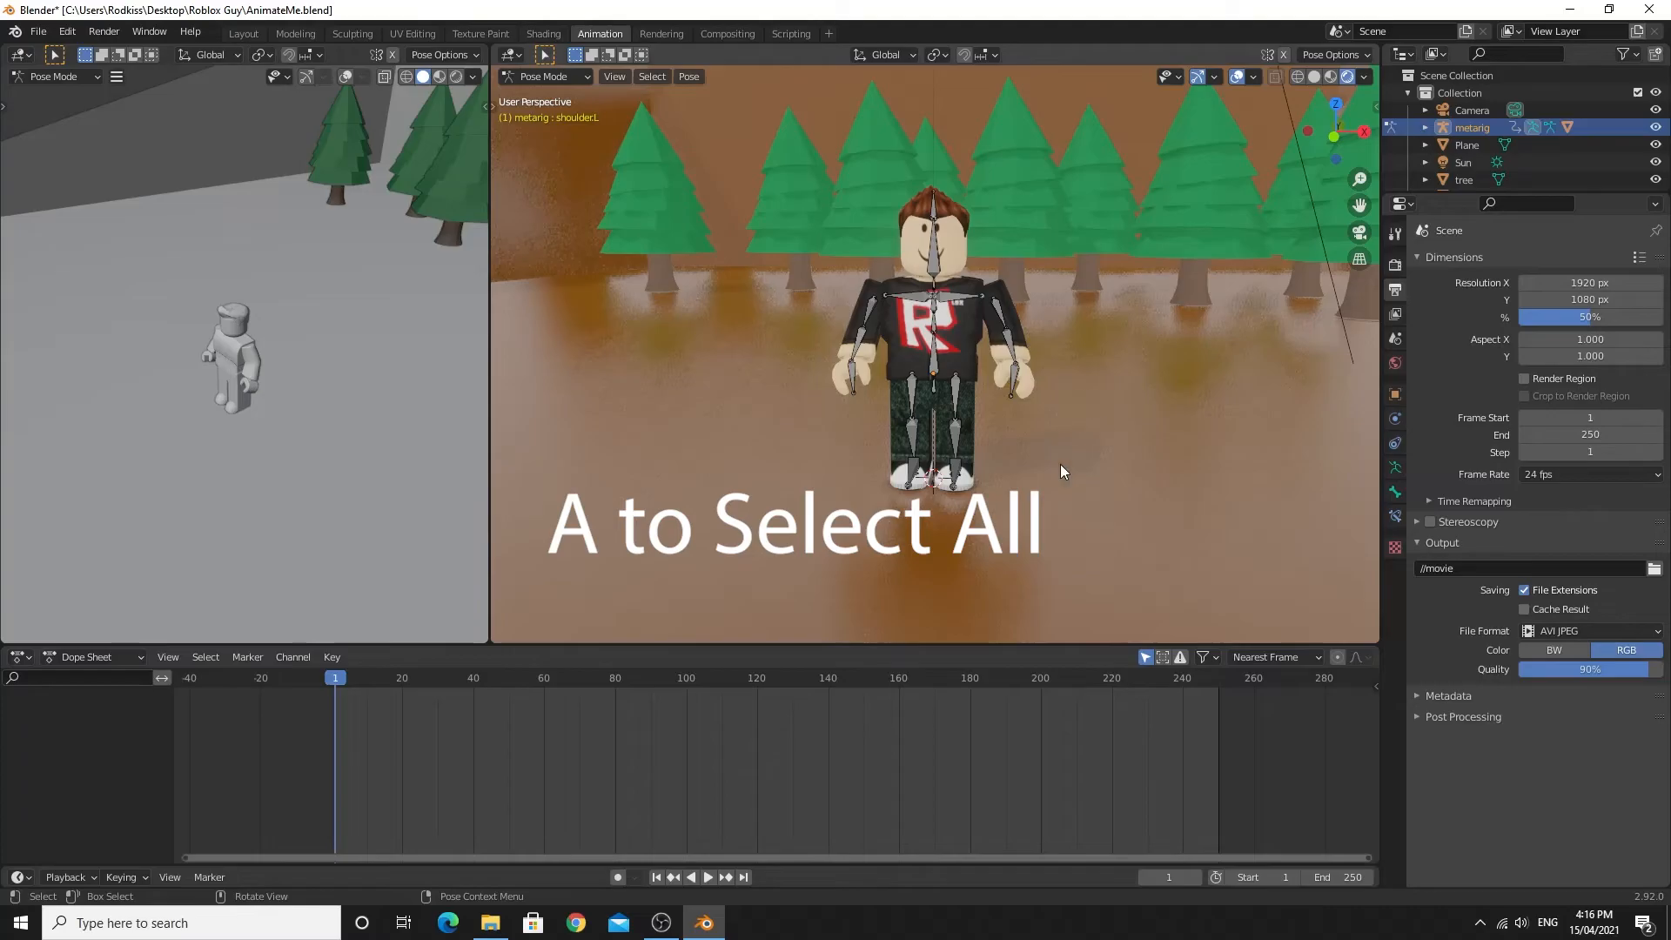
pyautogui.moveTo(993, 359)
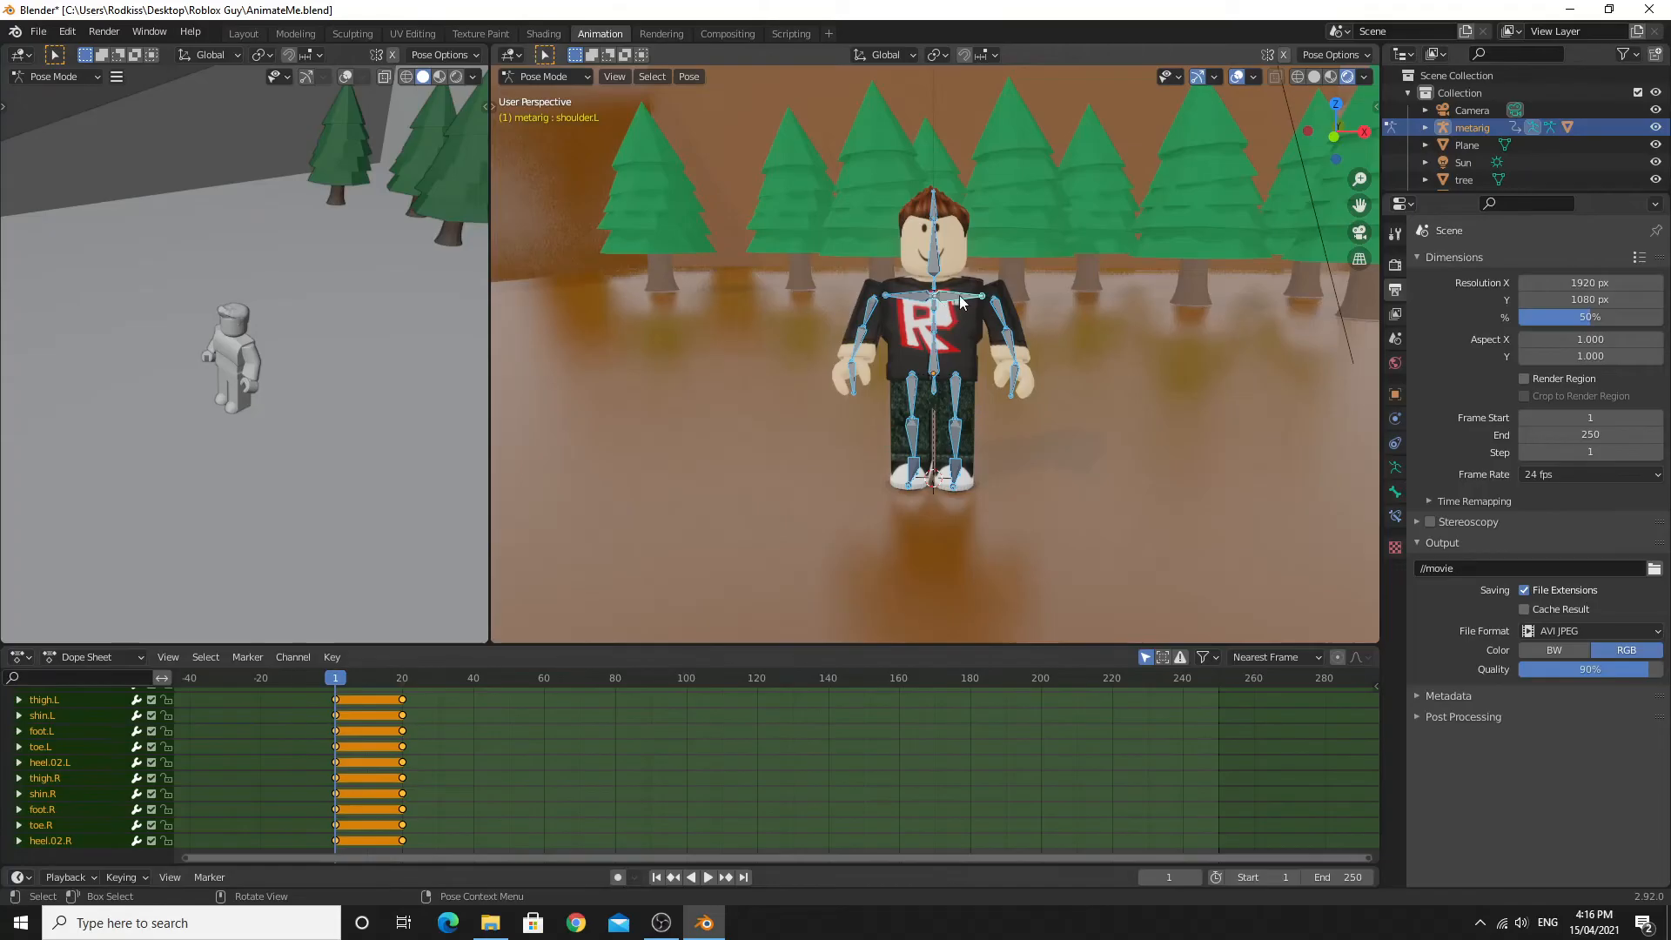
# Step: Copy the standing pose from frame 1 via Pose > Copy Pose and paste it at frame 40
pyautogui.click(690, 75)
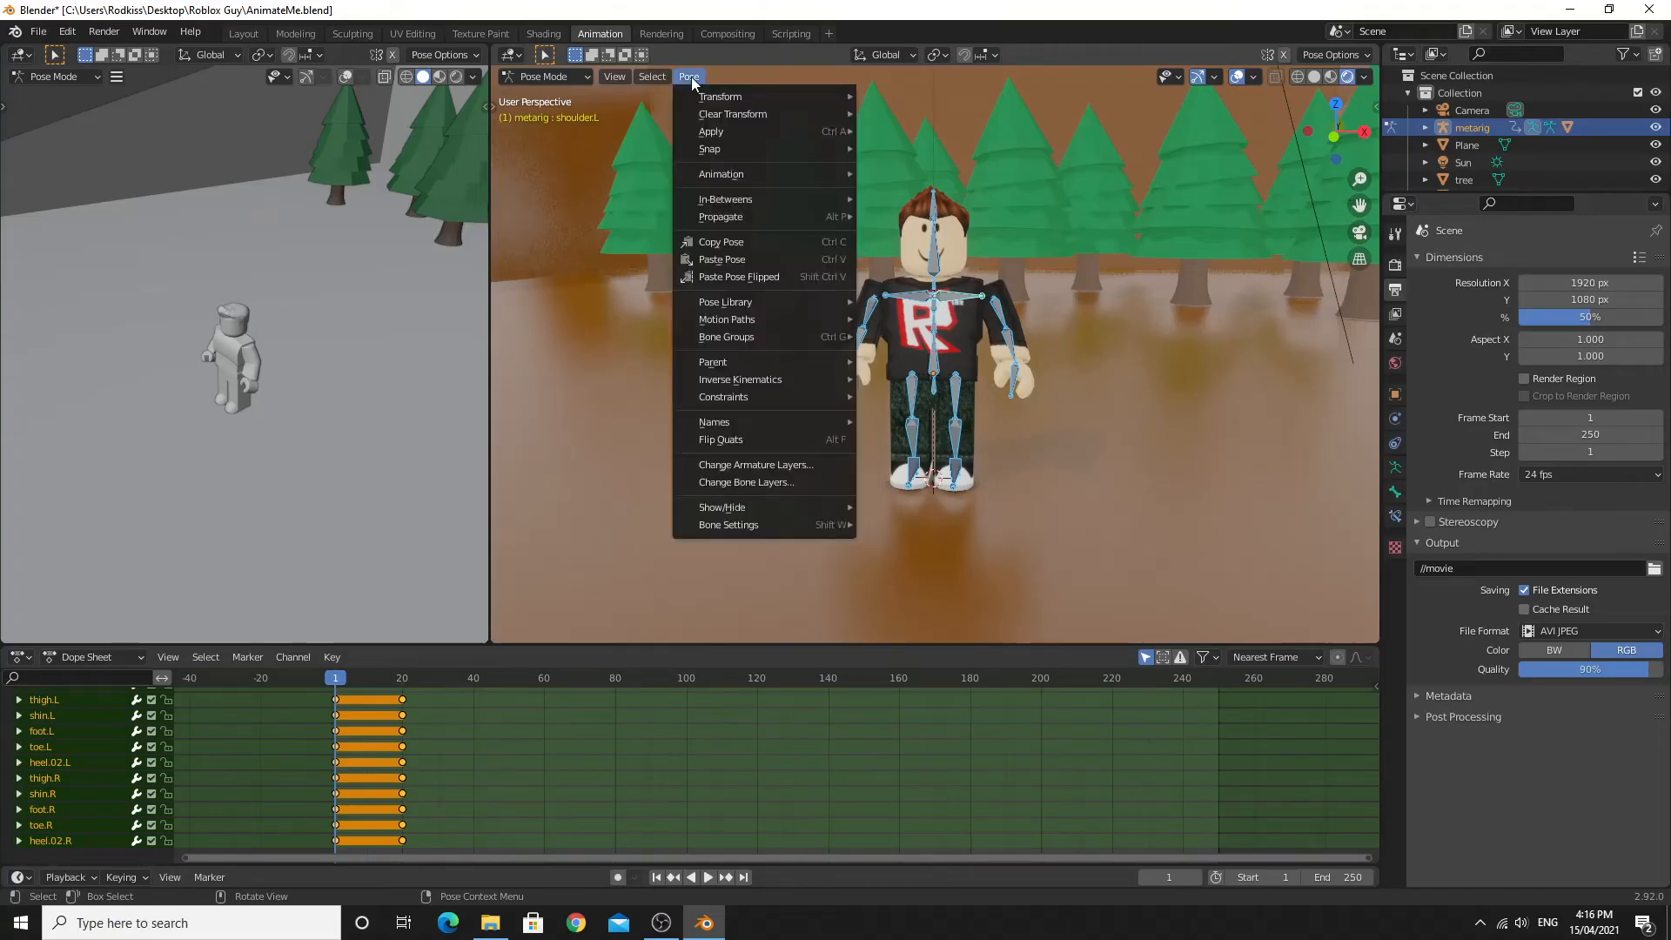
pyautogui.moveTo(764, 242)
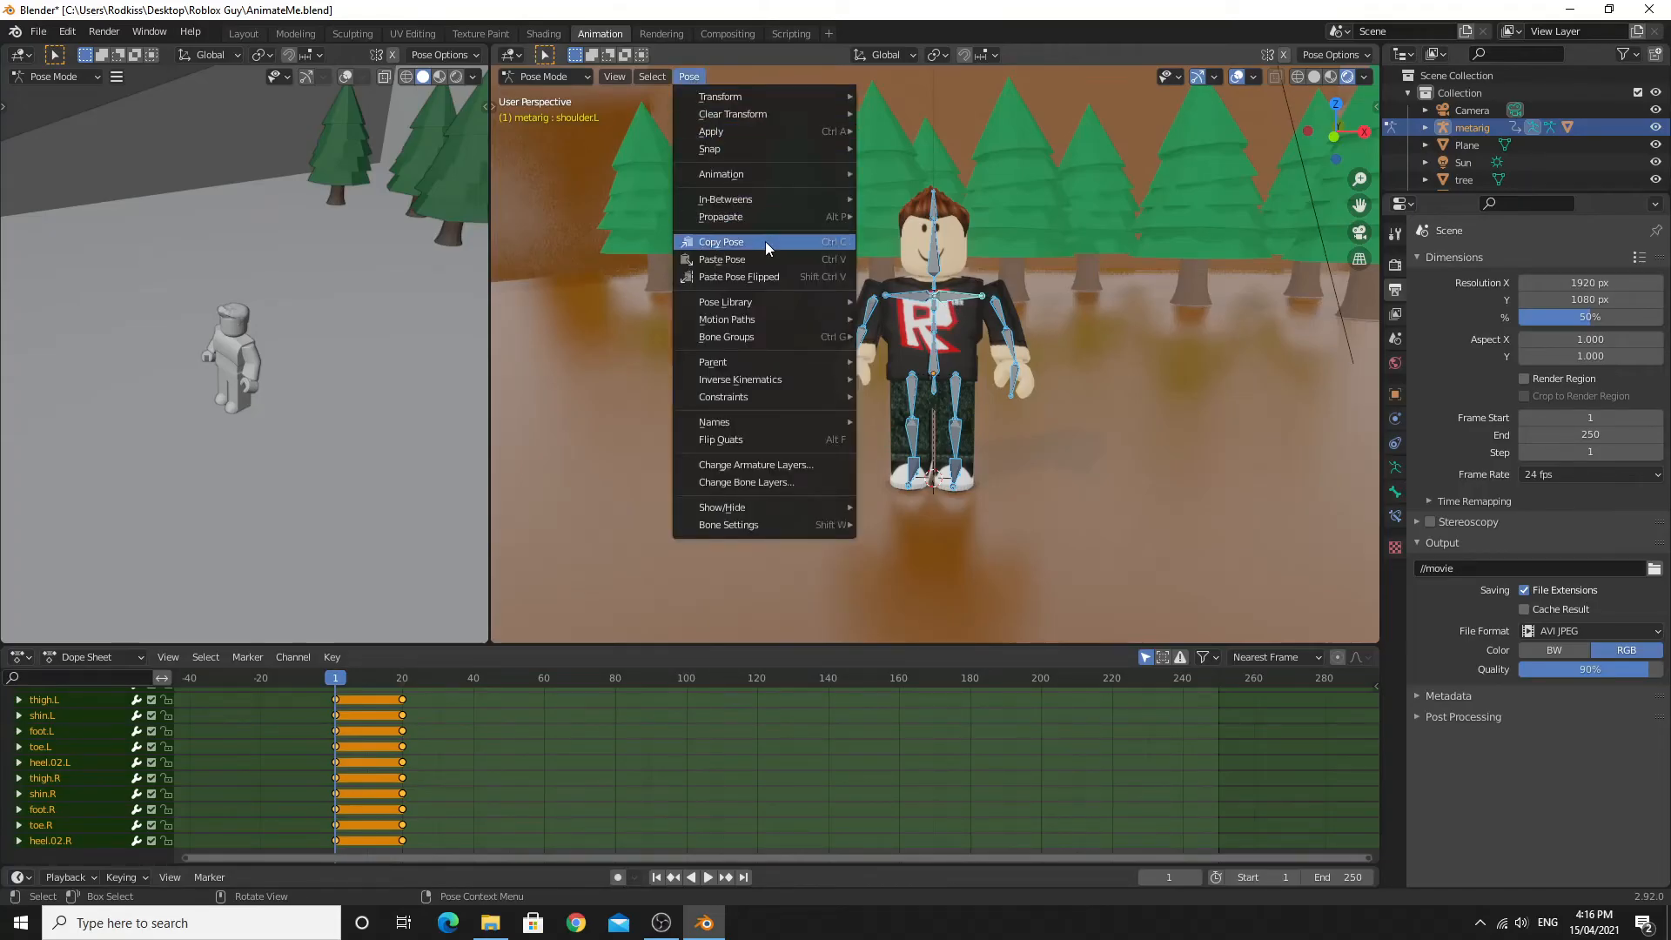
pyautogui.moveTo(792, 247)
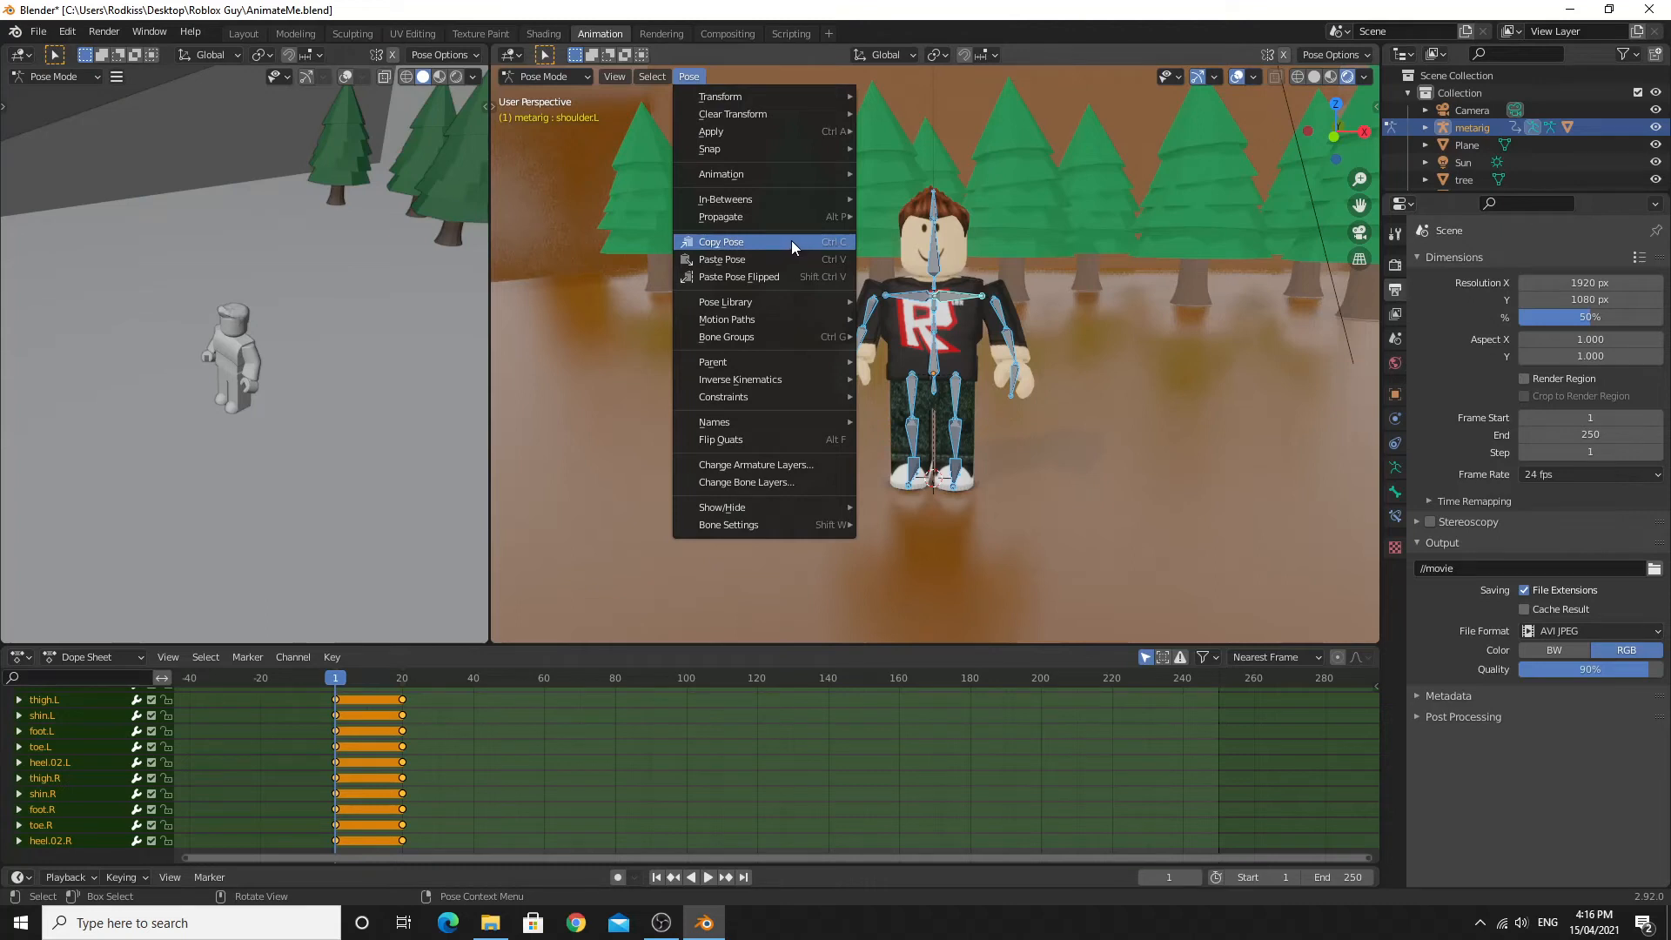
pyautogui.moveTo(777, 247)
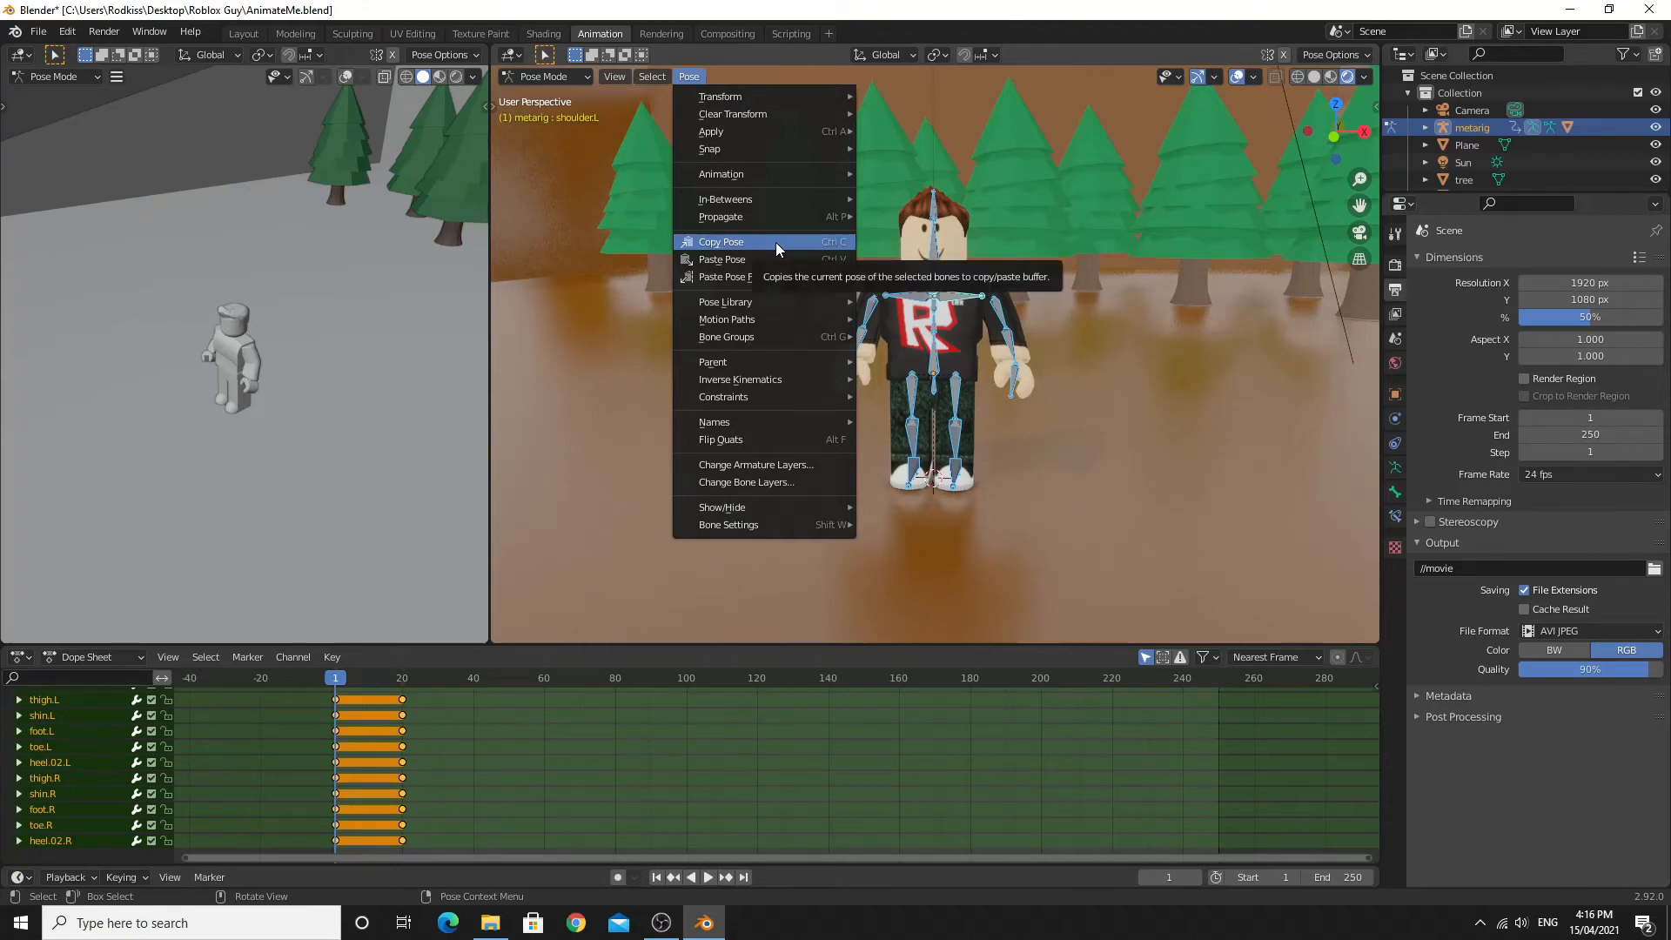
pyautogui.click(720, 240)
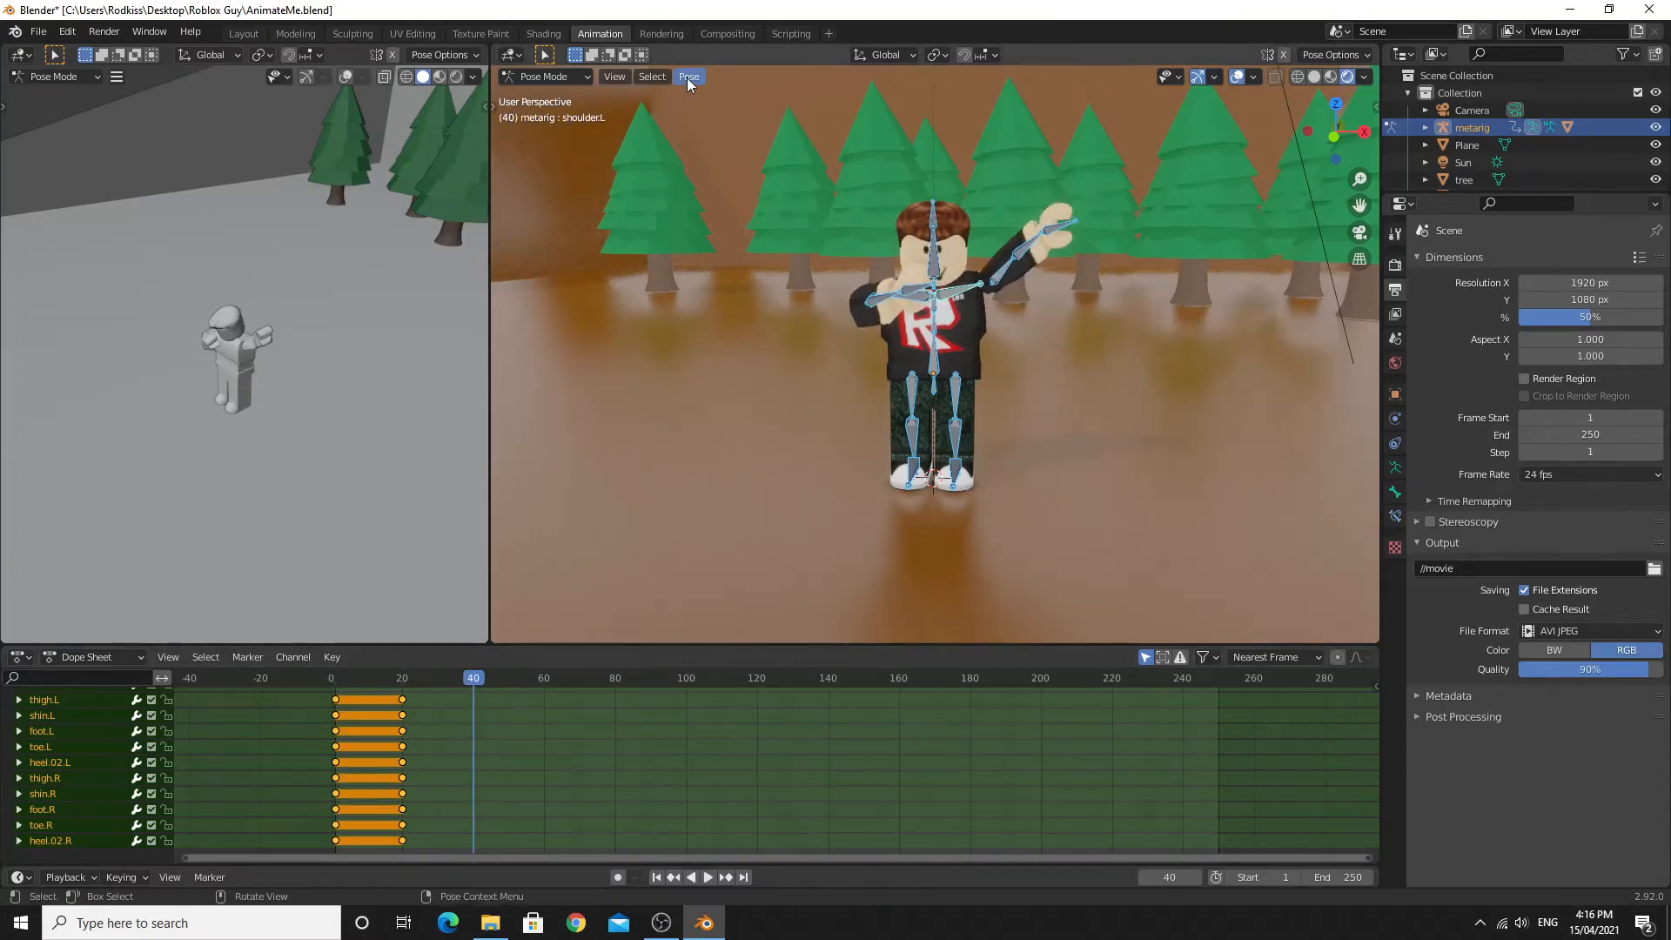
pyautogui.click(690, 77)
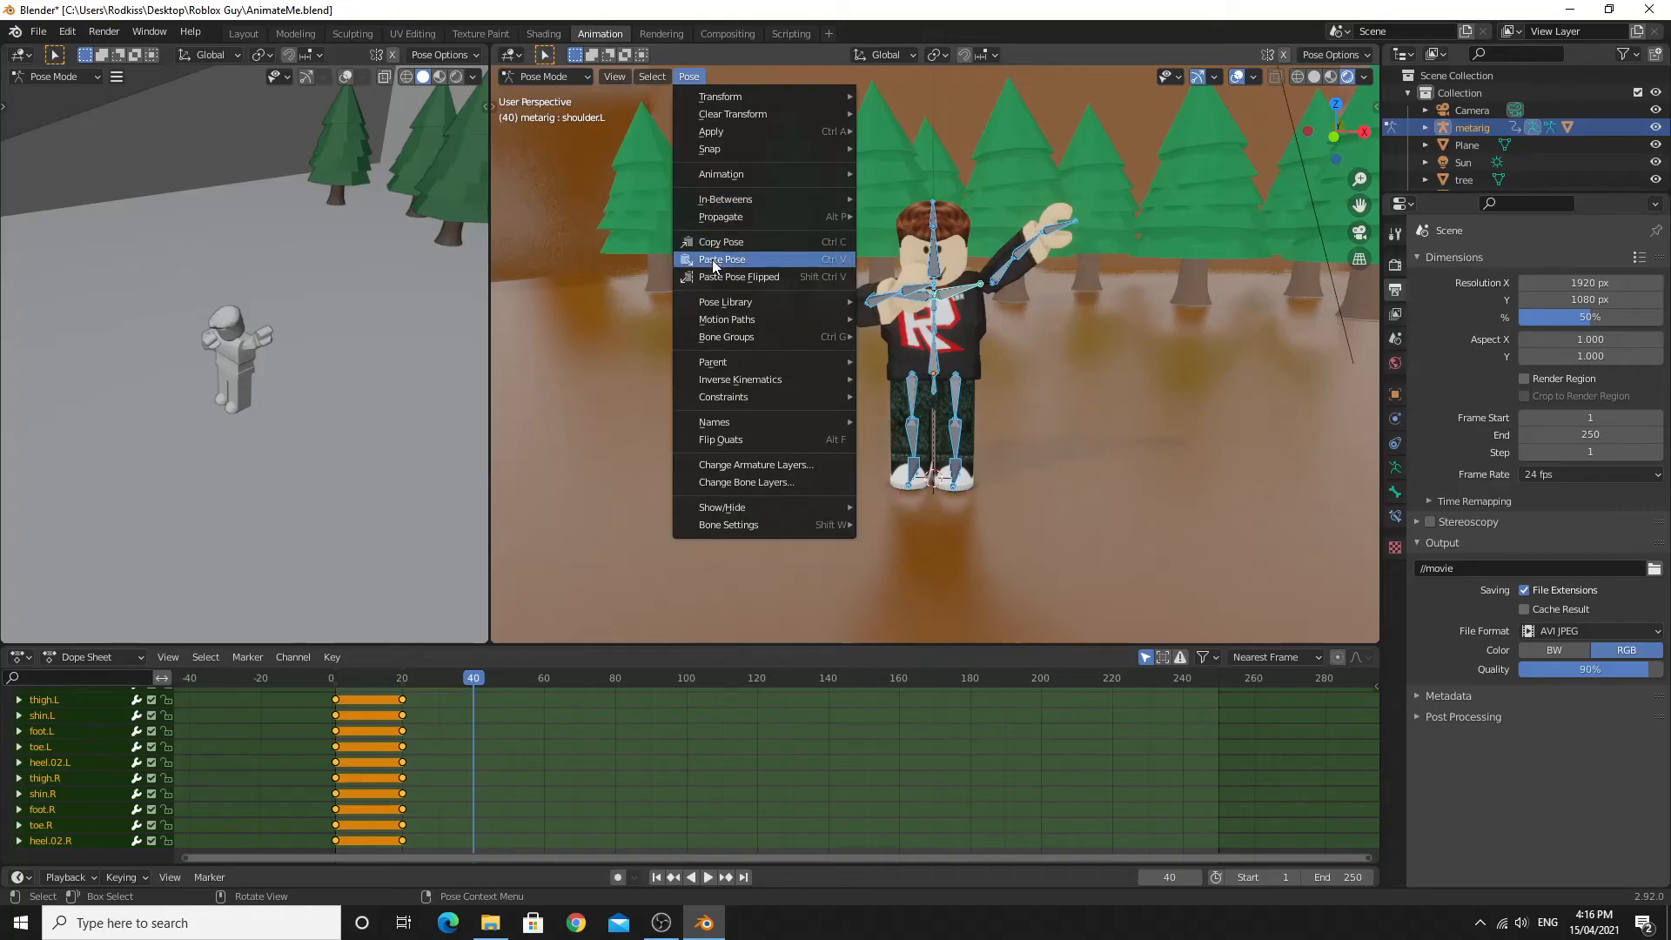
pyautogui.click(720, 260)
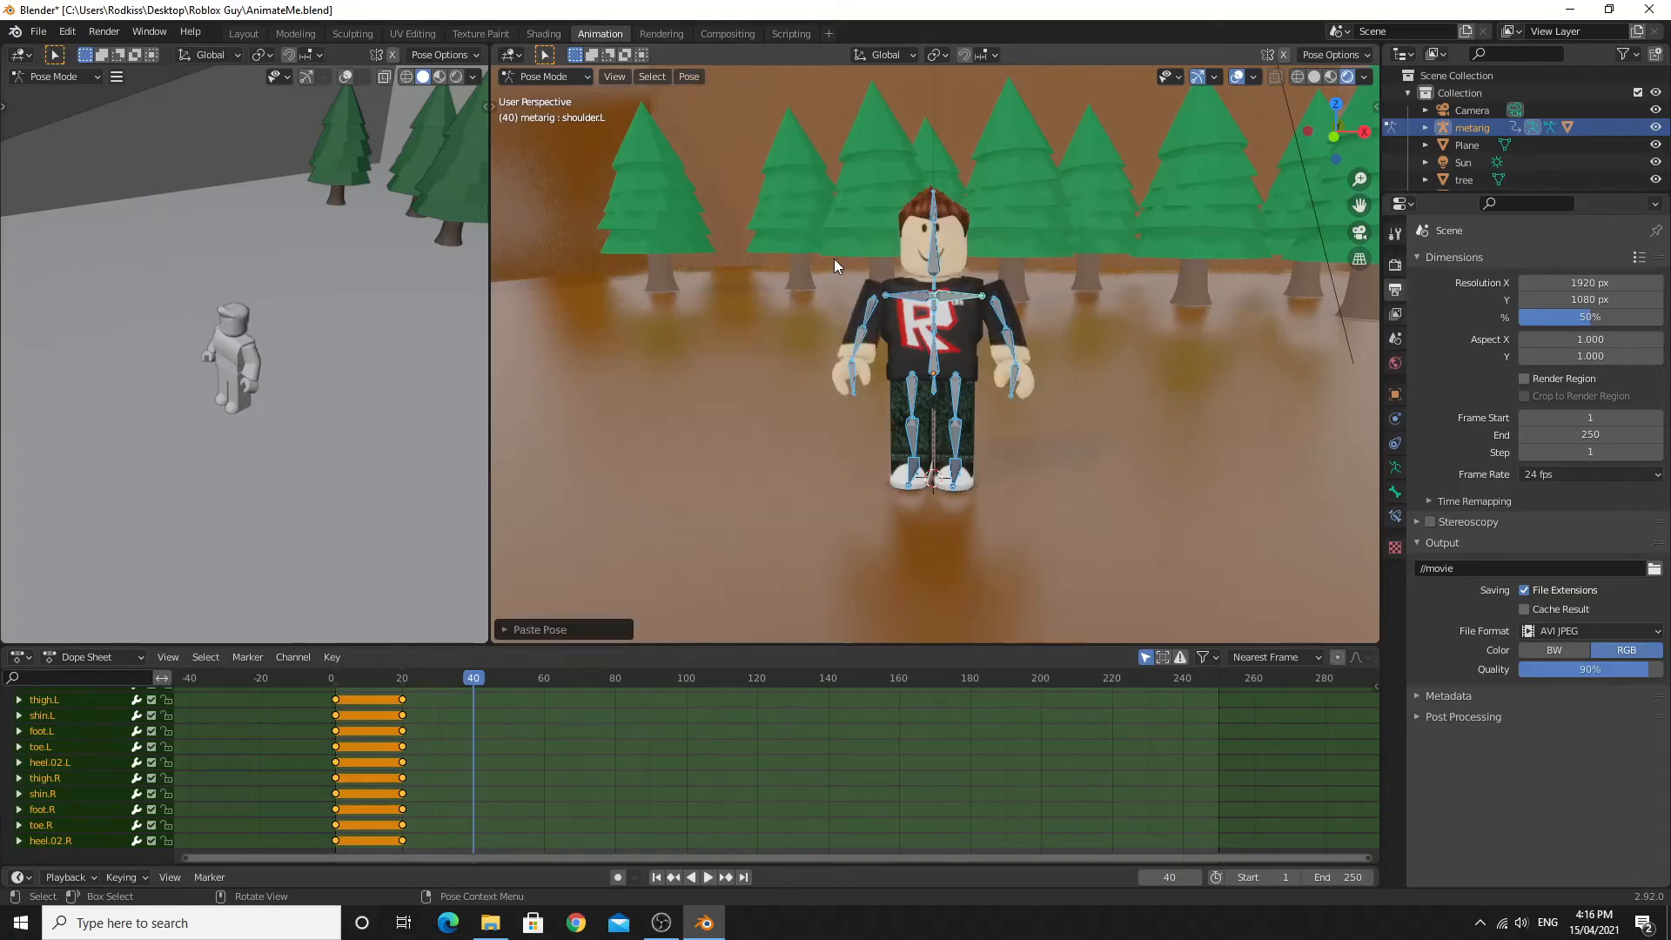
pyautogui.moveTo(947, 317)
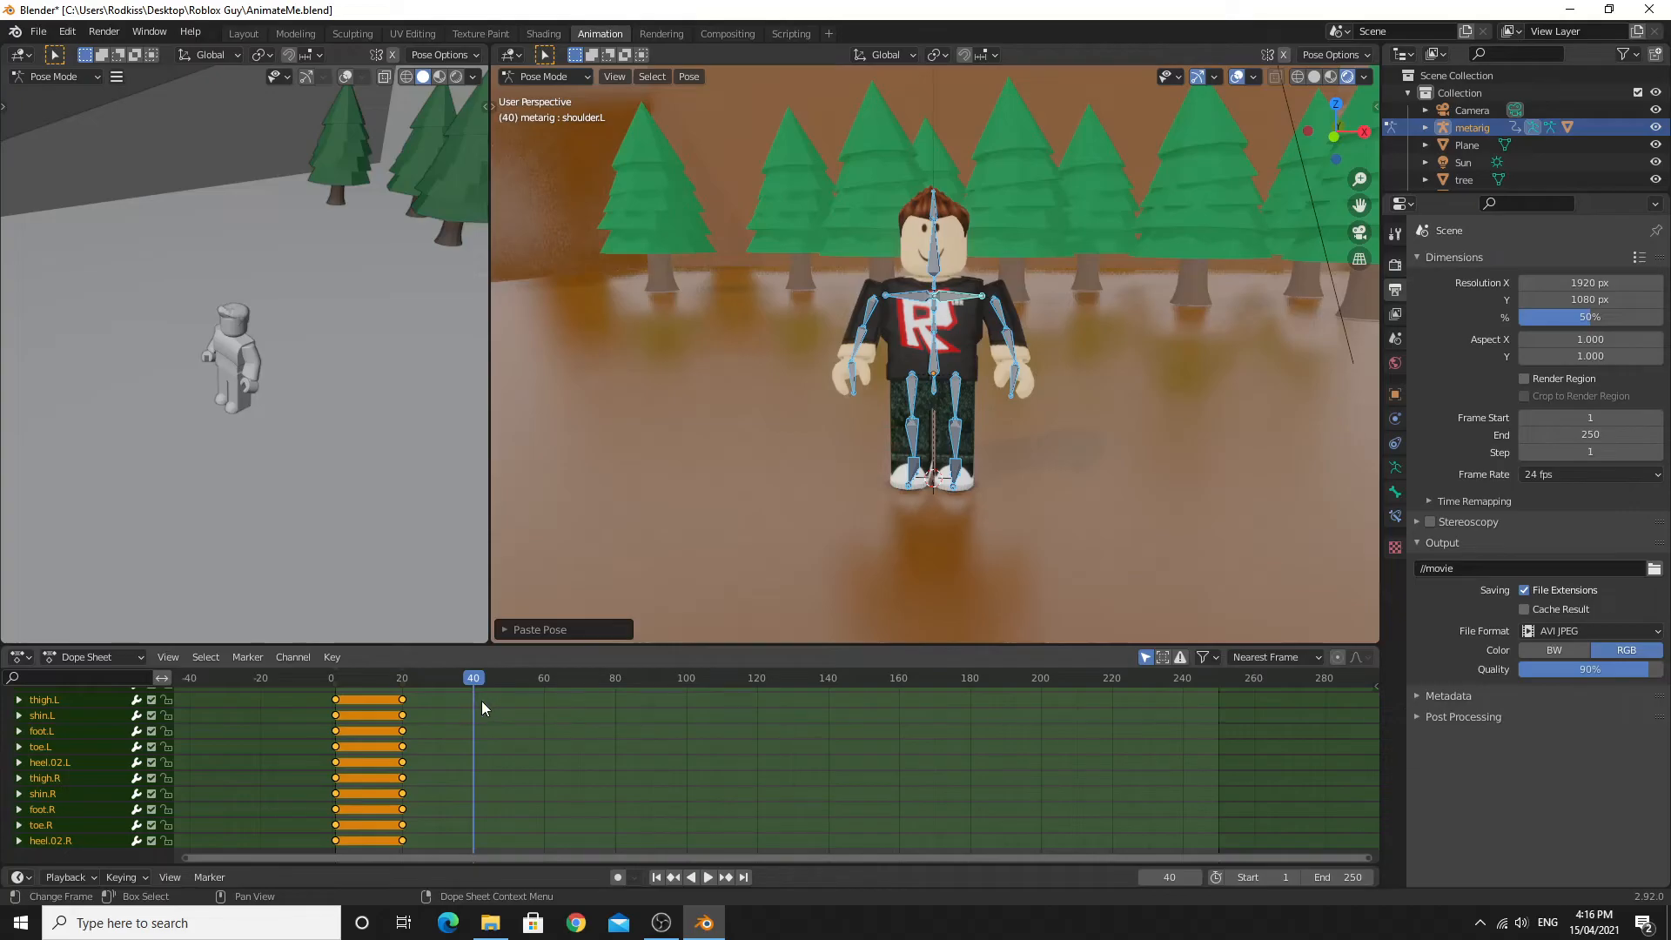
pyautogui.moveTo(820, 446)
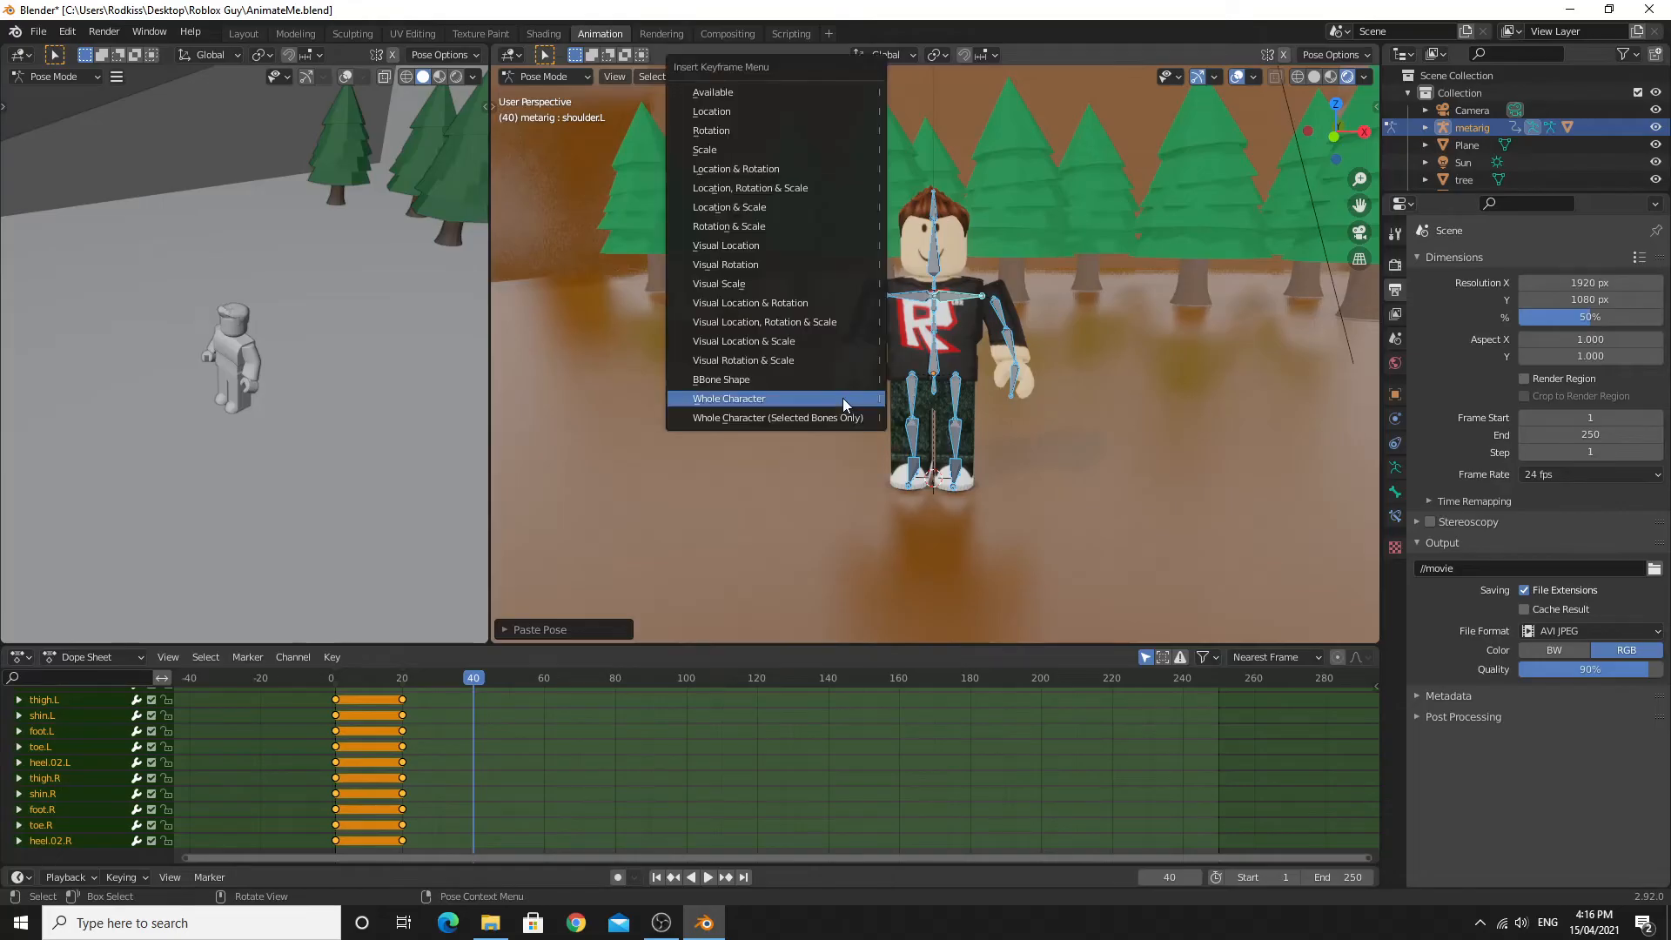
# Step: Insert a Whole Character keyframe at frame 40 and scrub to preview the arm rising and lowering
pyautogui.click(729, 396)
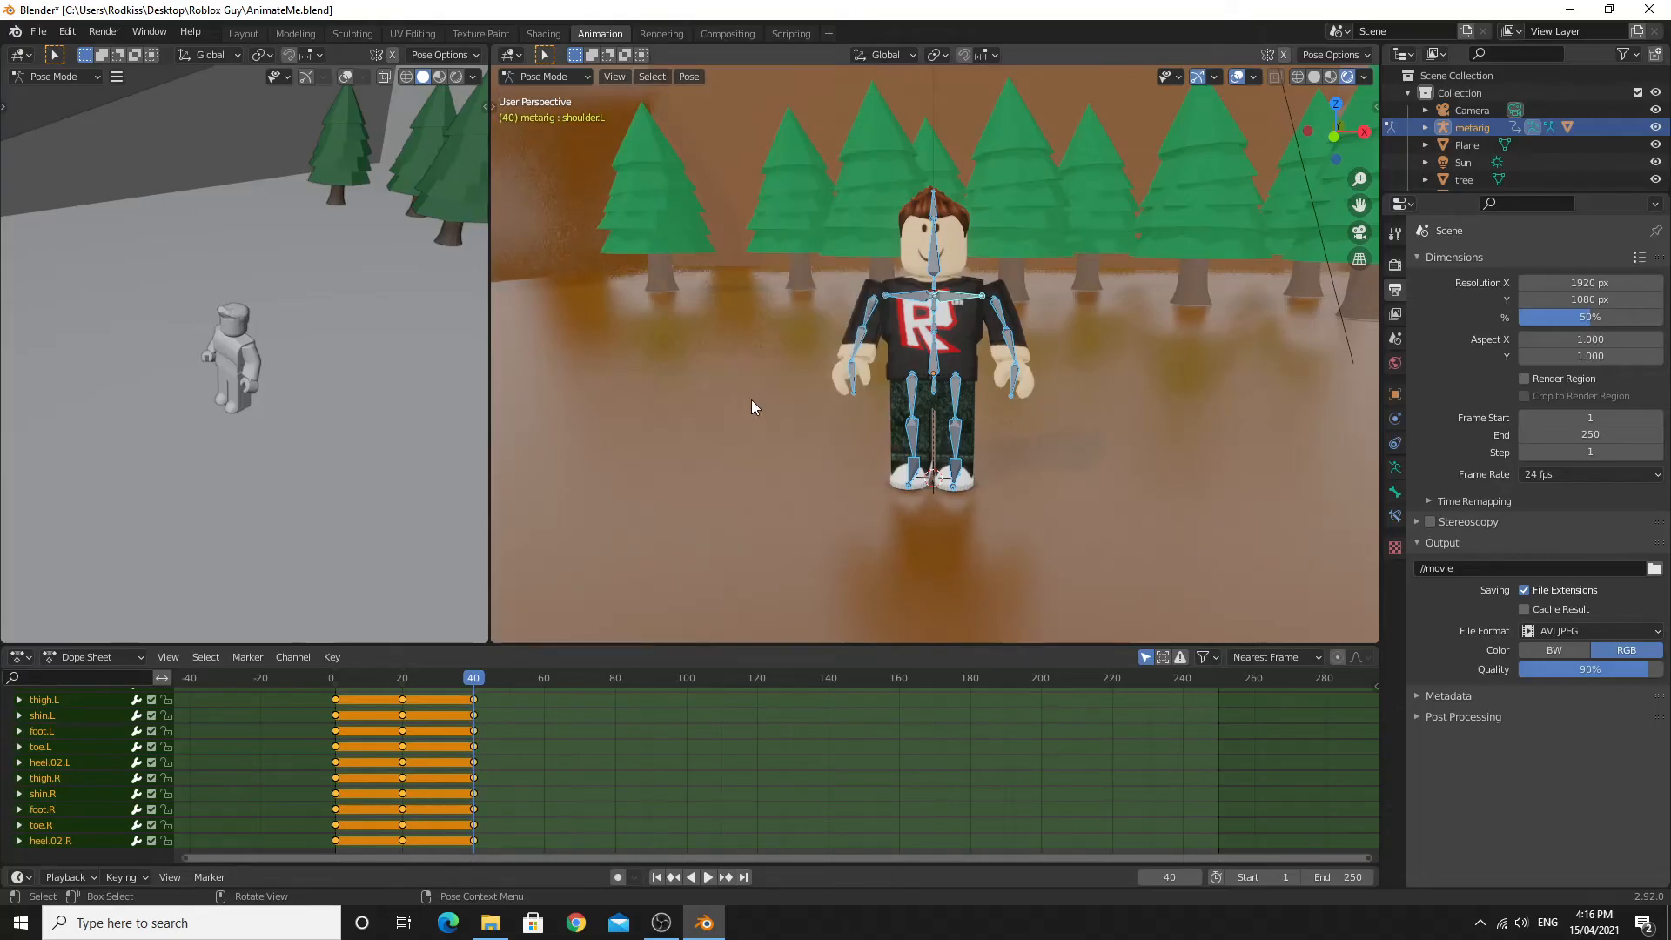
pyautogui.click(708, 876)
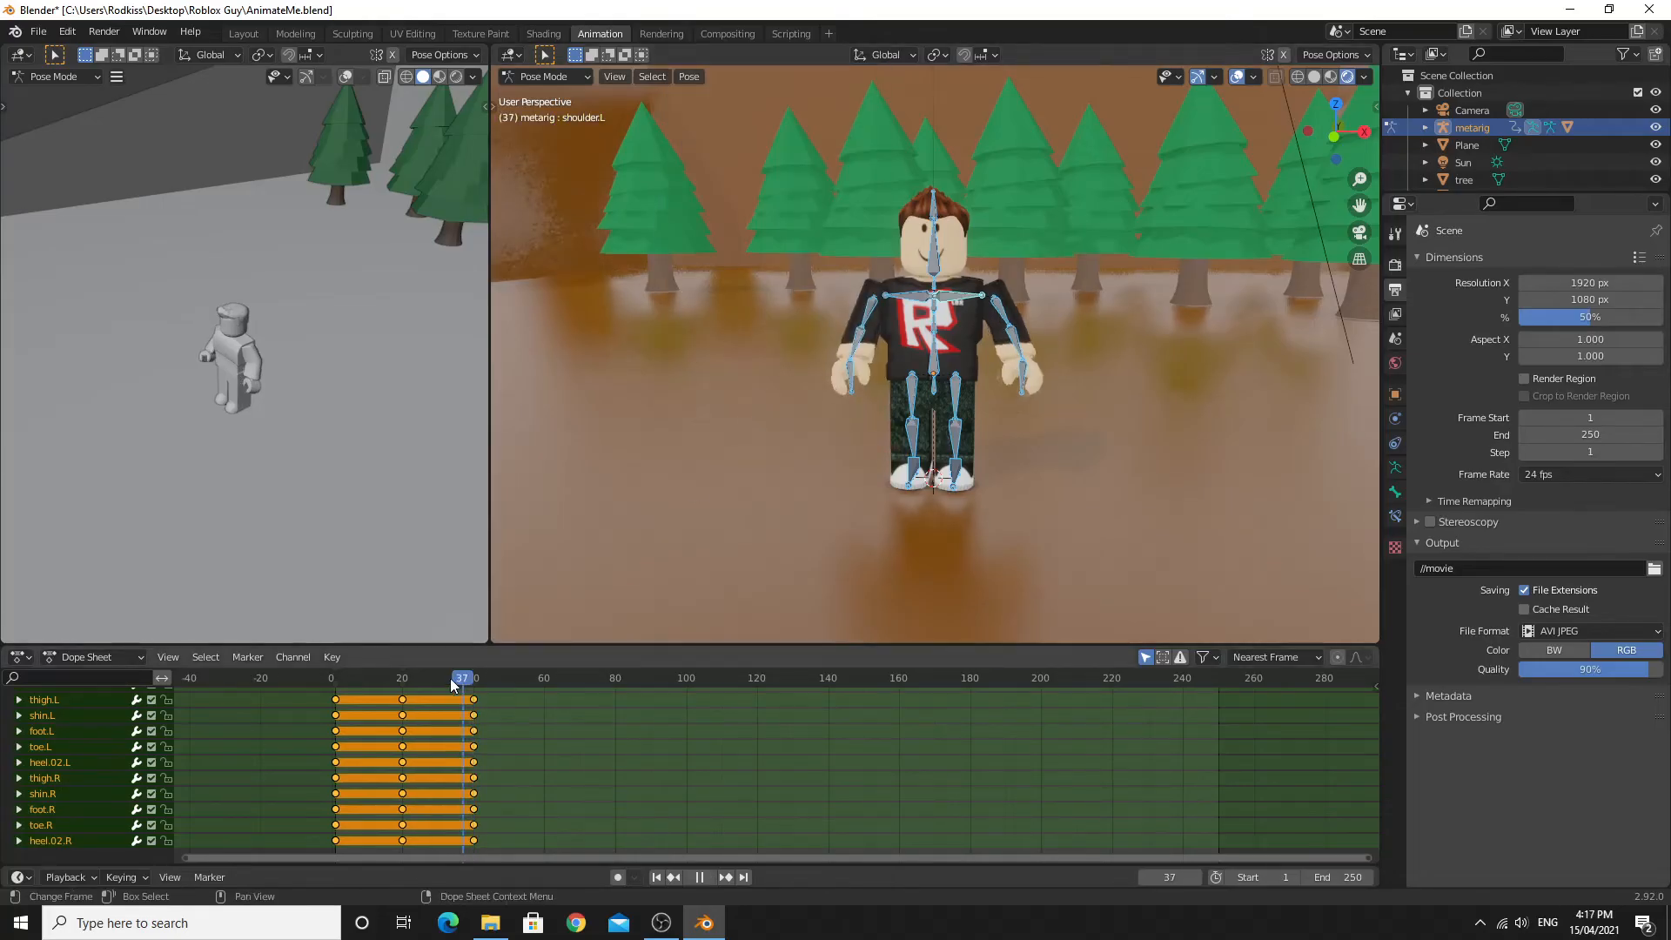
pyautogui.click(367, 677)
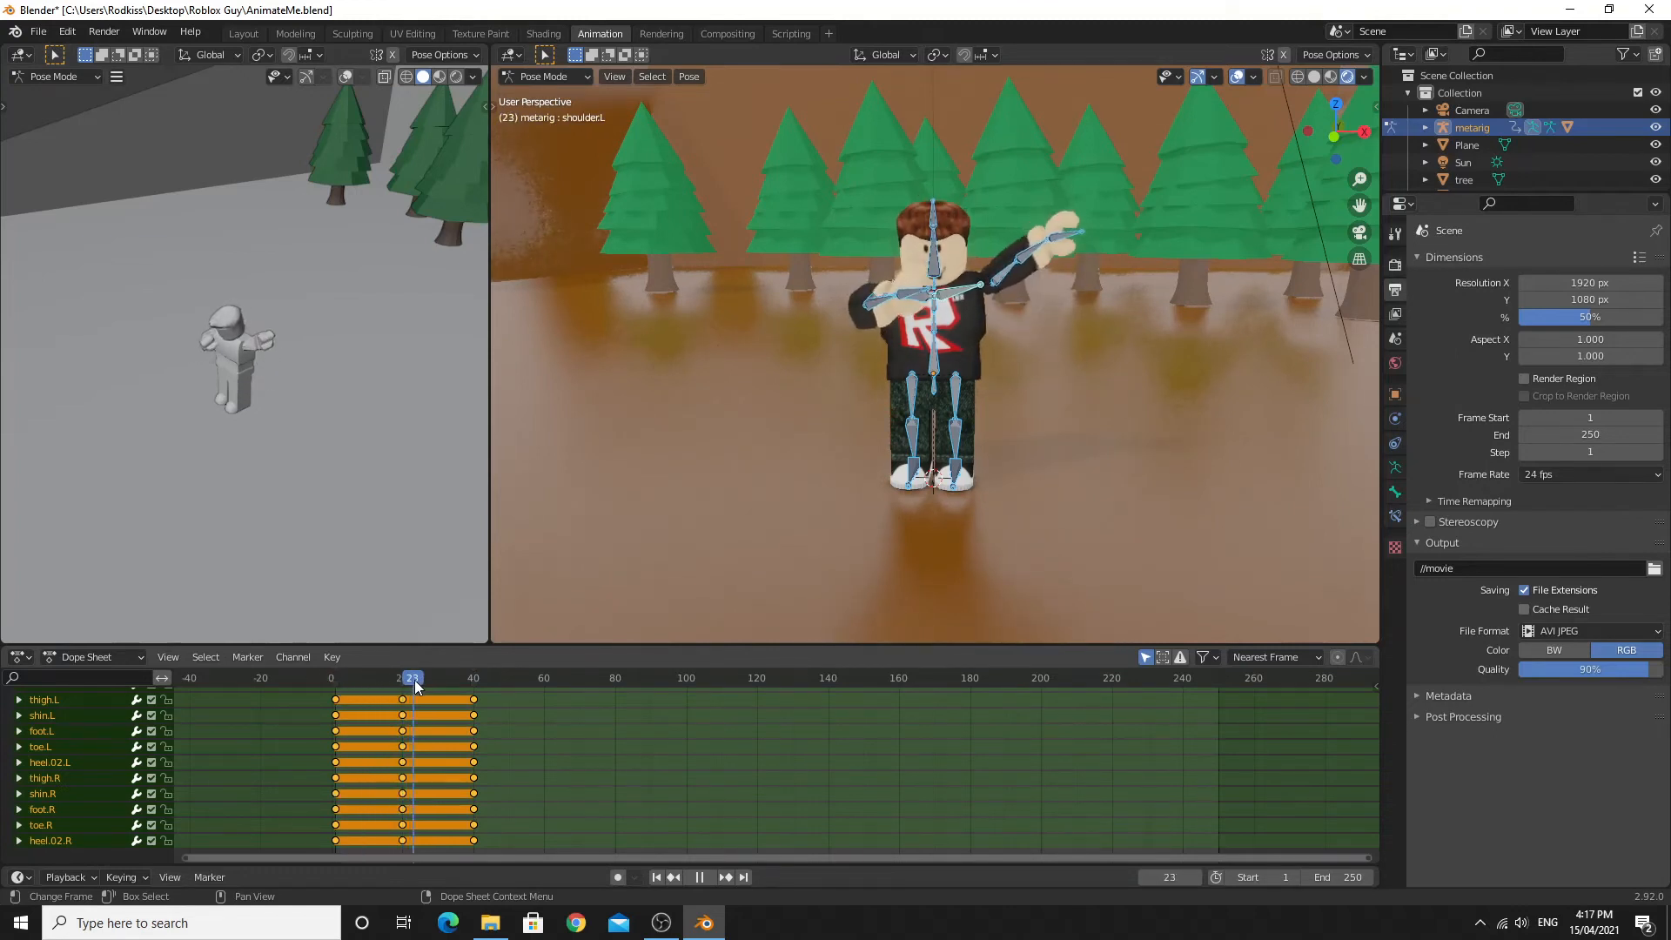
pyautogui.click(473, 677)
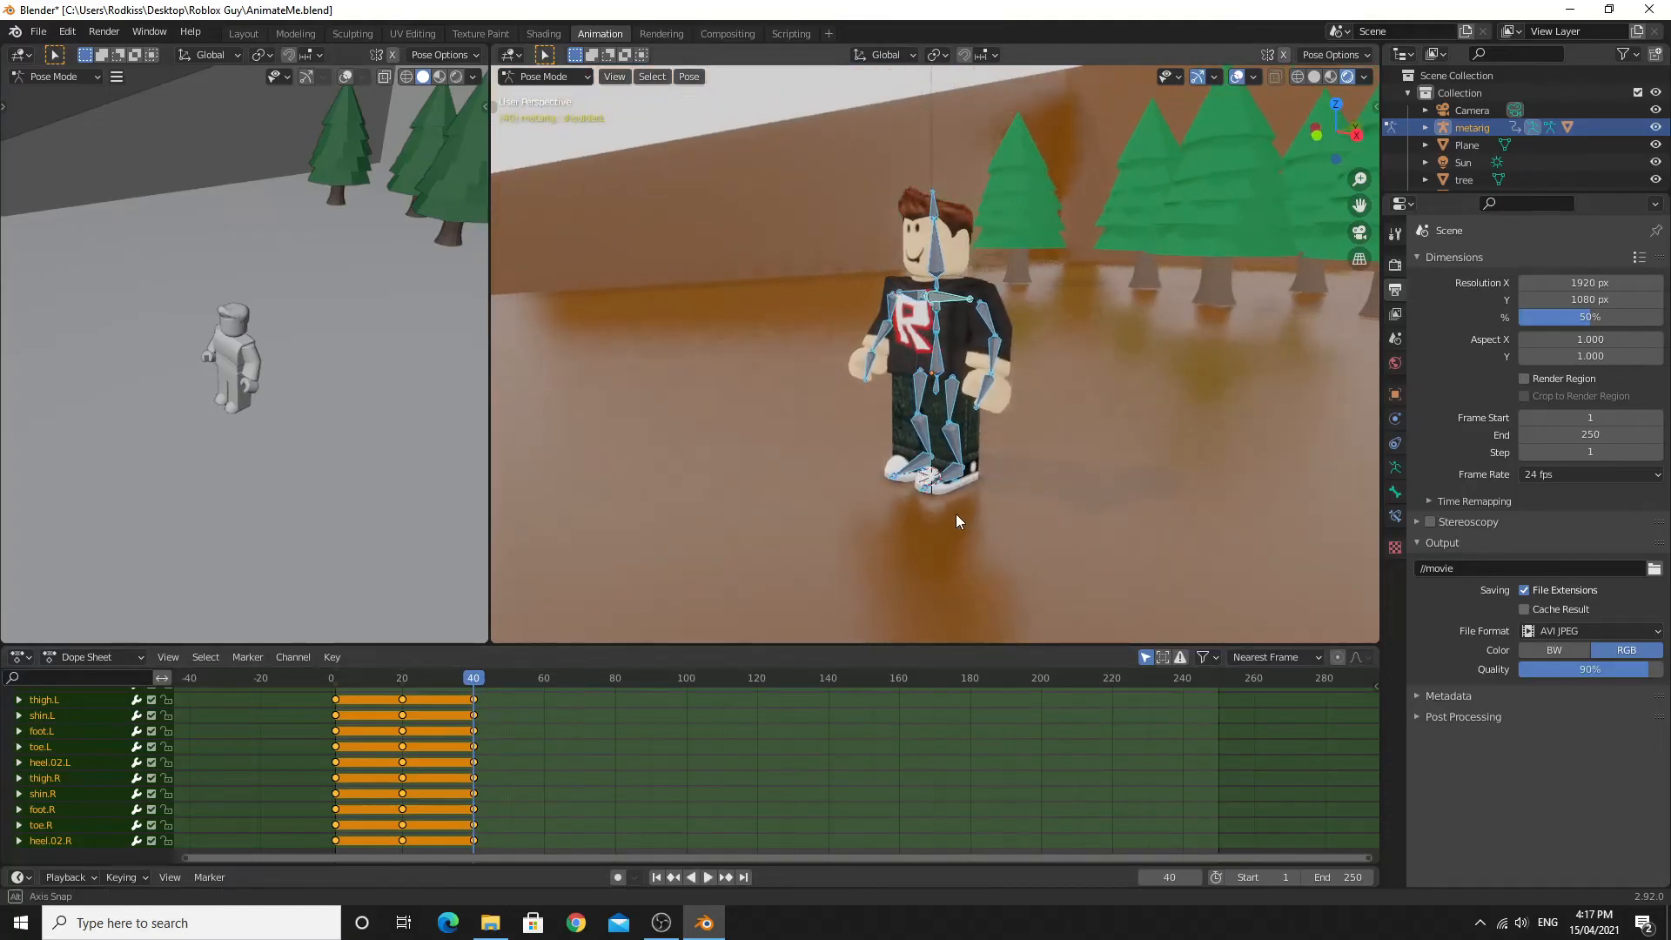
pyautogui.click(689, 75)
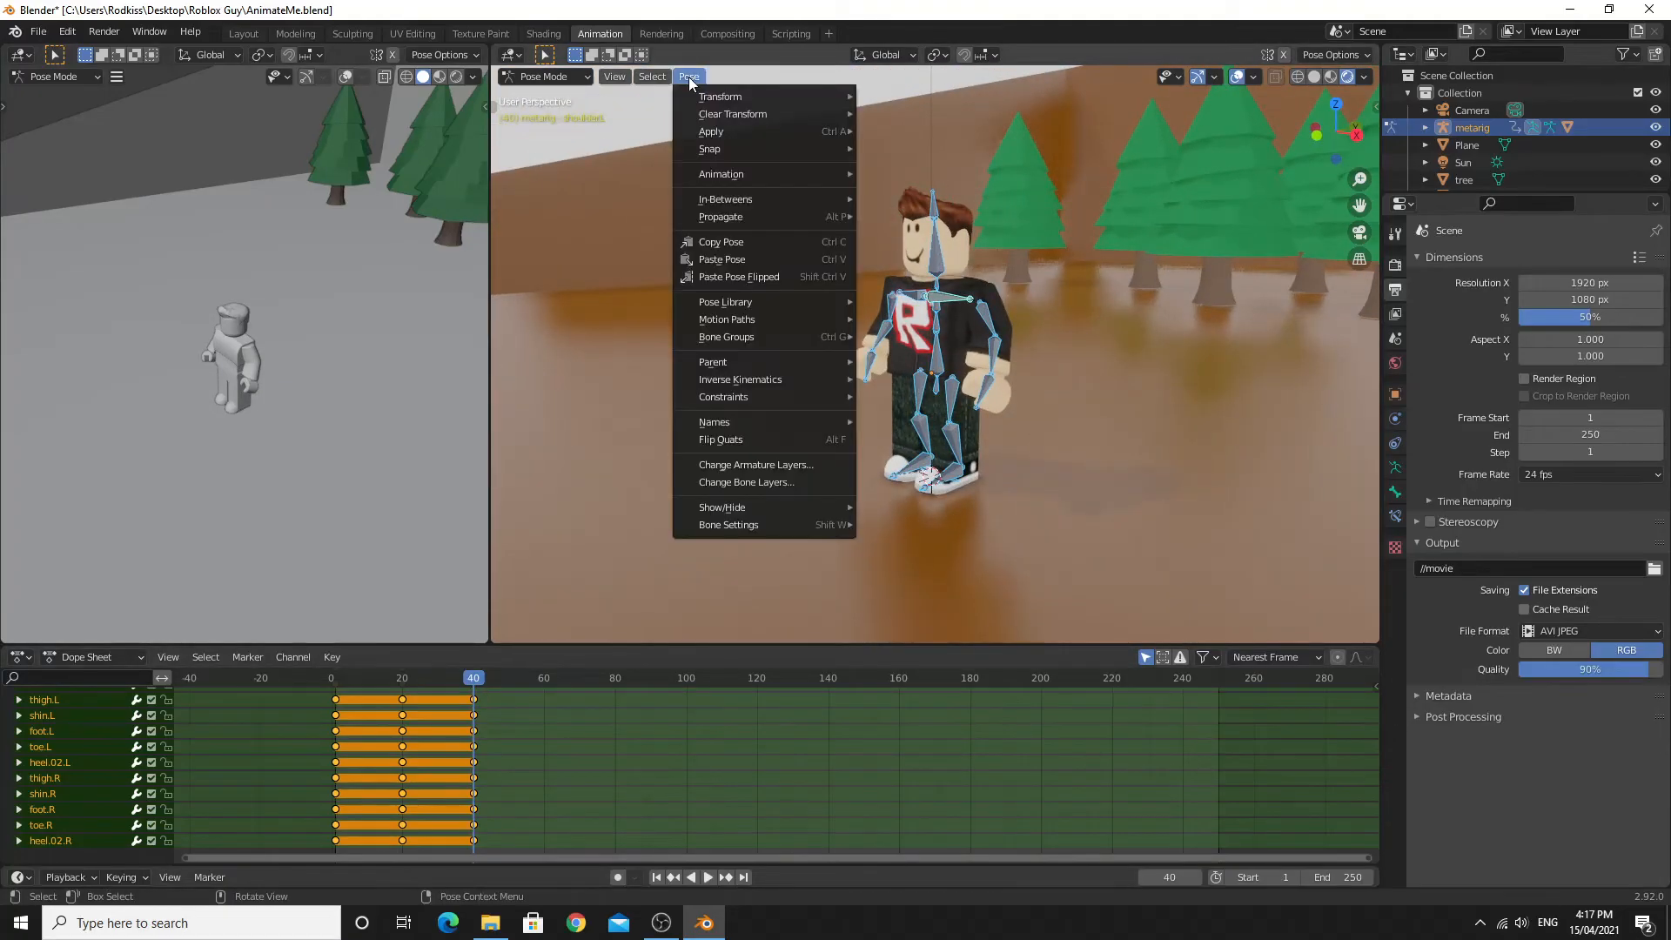
pyautogui.moveTo(740, 277)
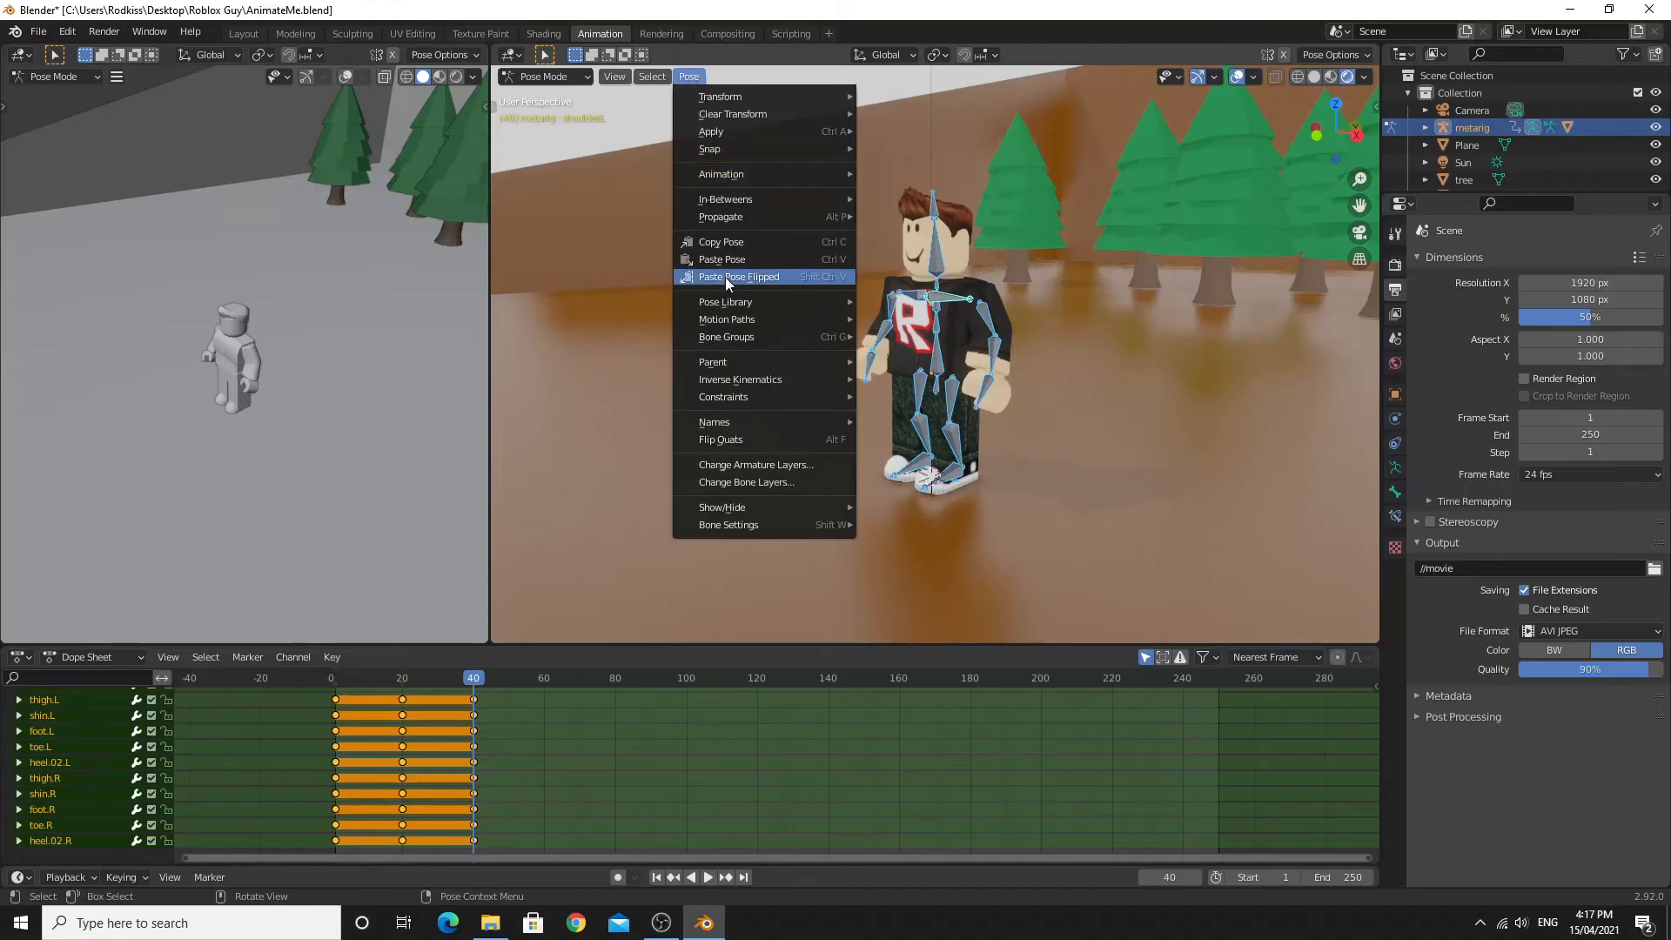
pyautogui.moveTo(763, 287)
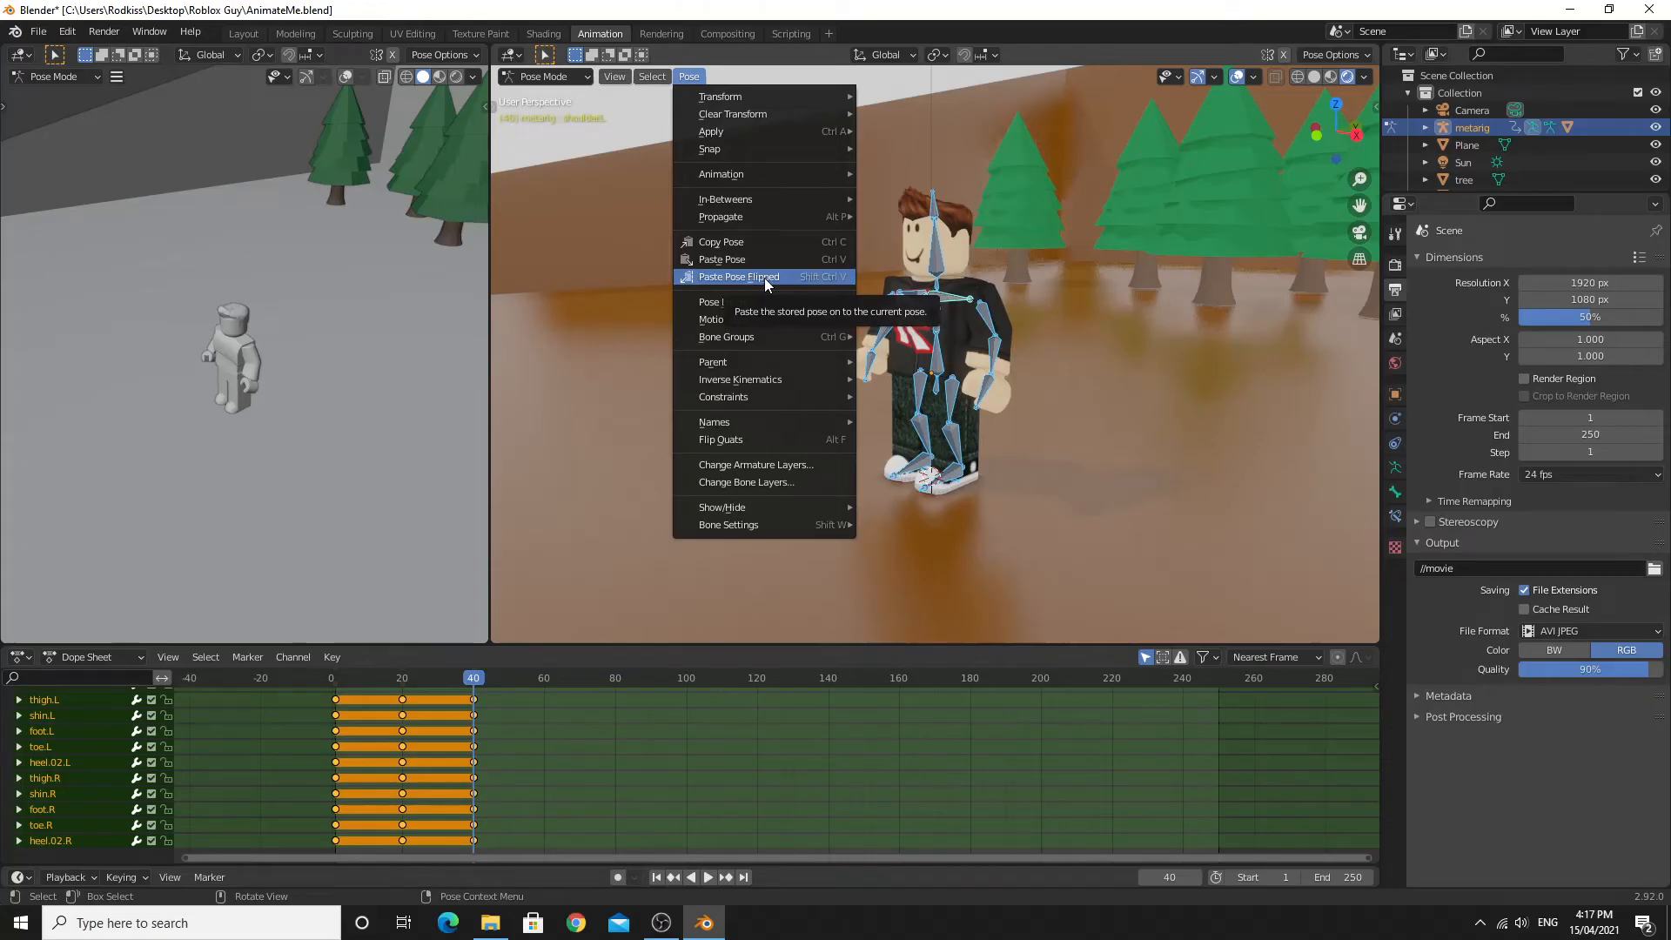
pyautogui.moveTo(823, 284)
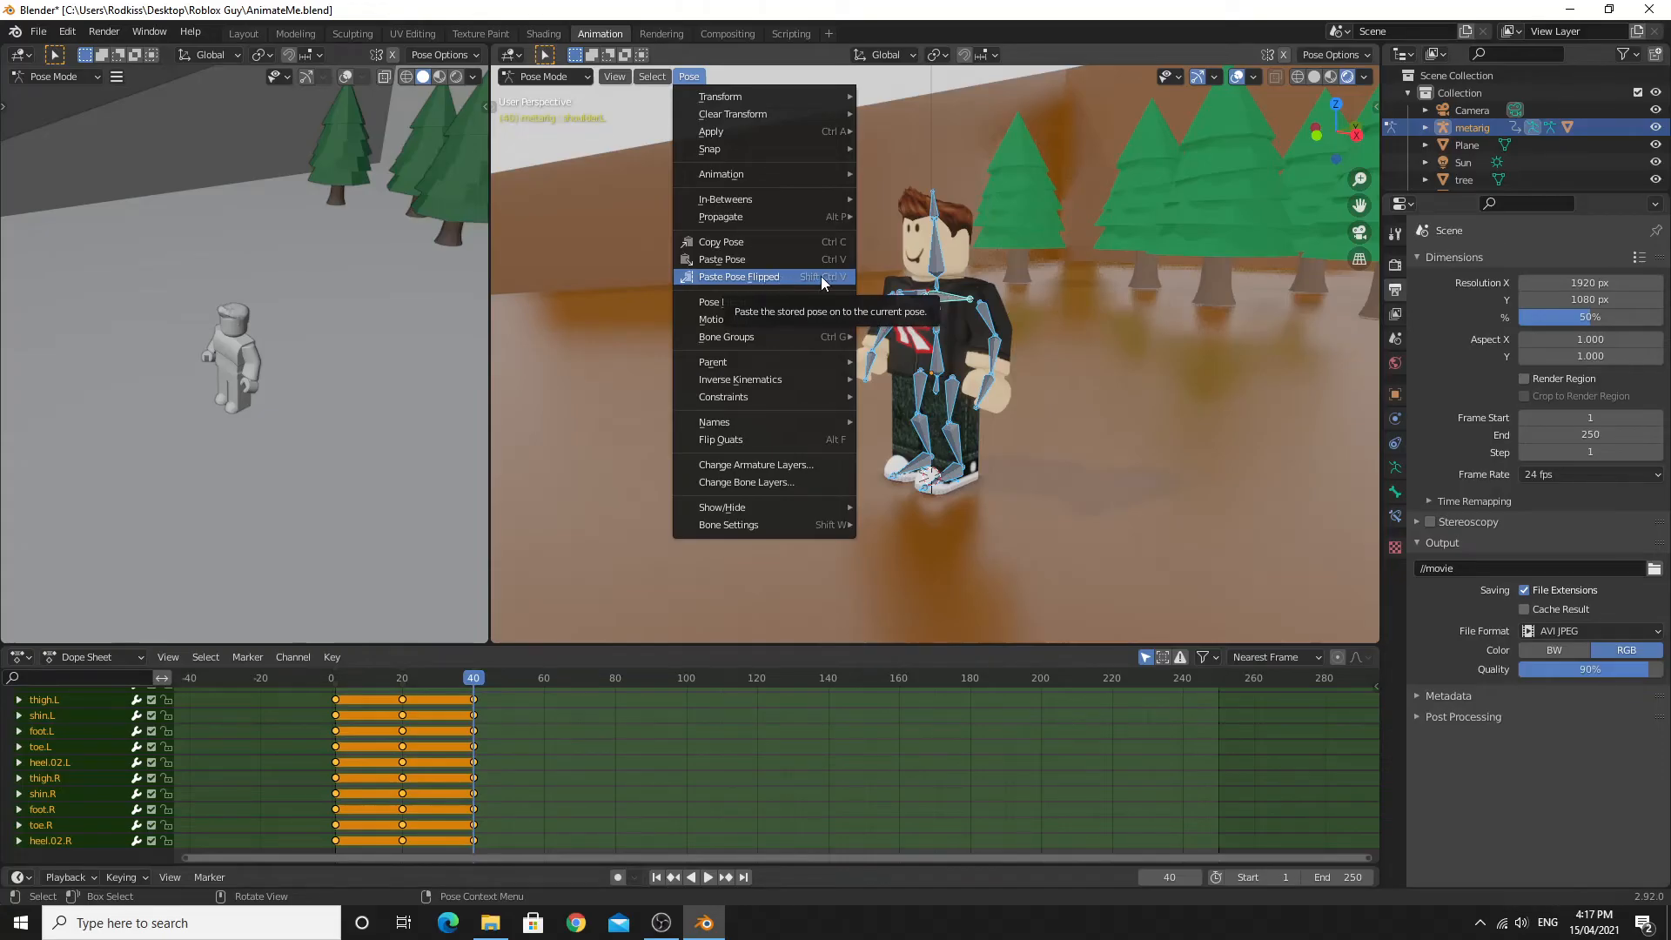
pyautogui.moveTo(784, 281)
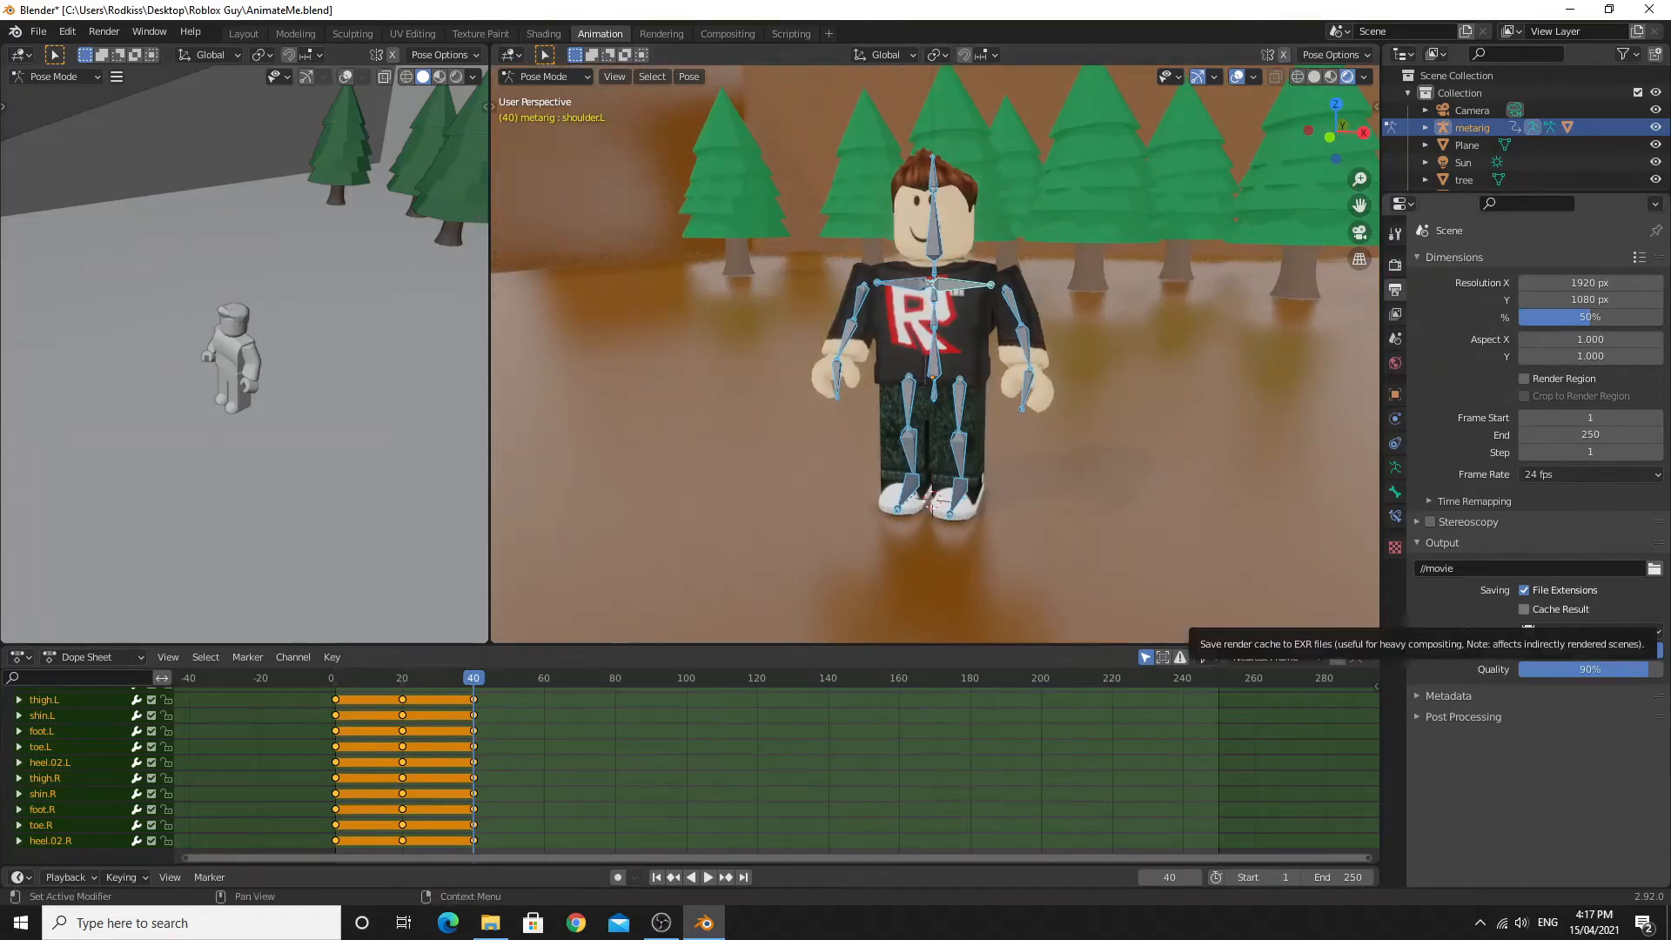
# Step: Scroll the Dope Sheet to review the leg bone keyframes at frames 0, 20 and 40
pyautogui.scroll(3)
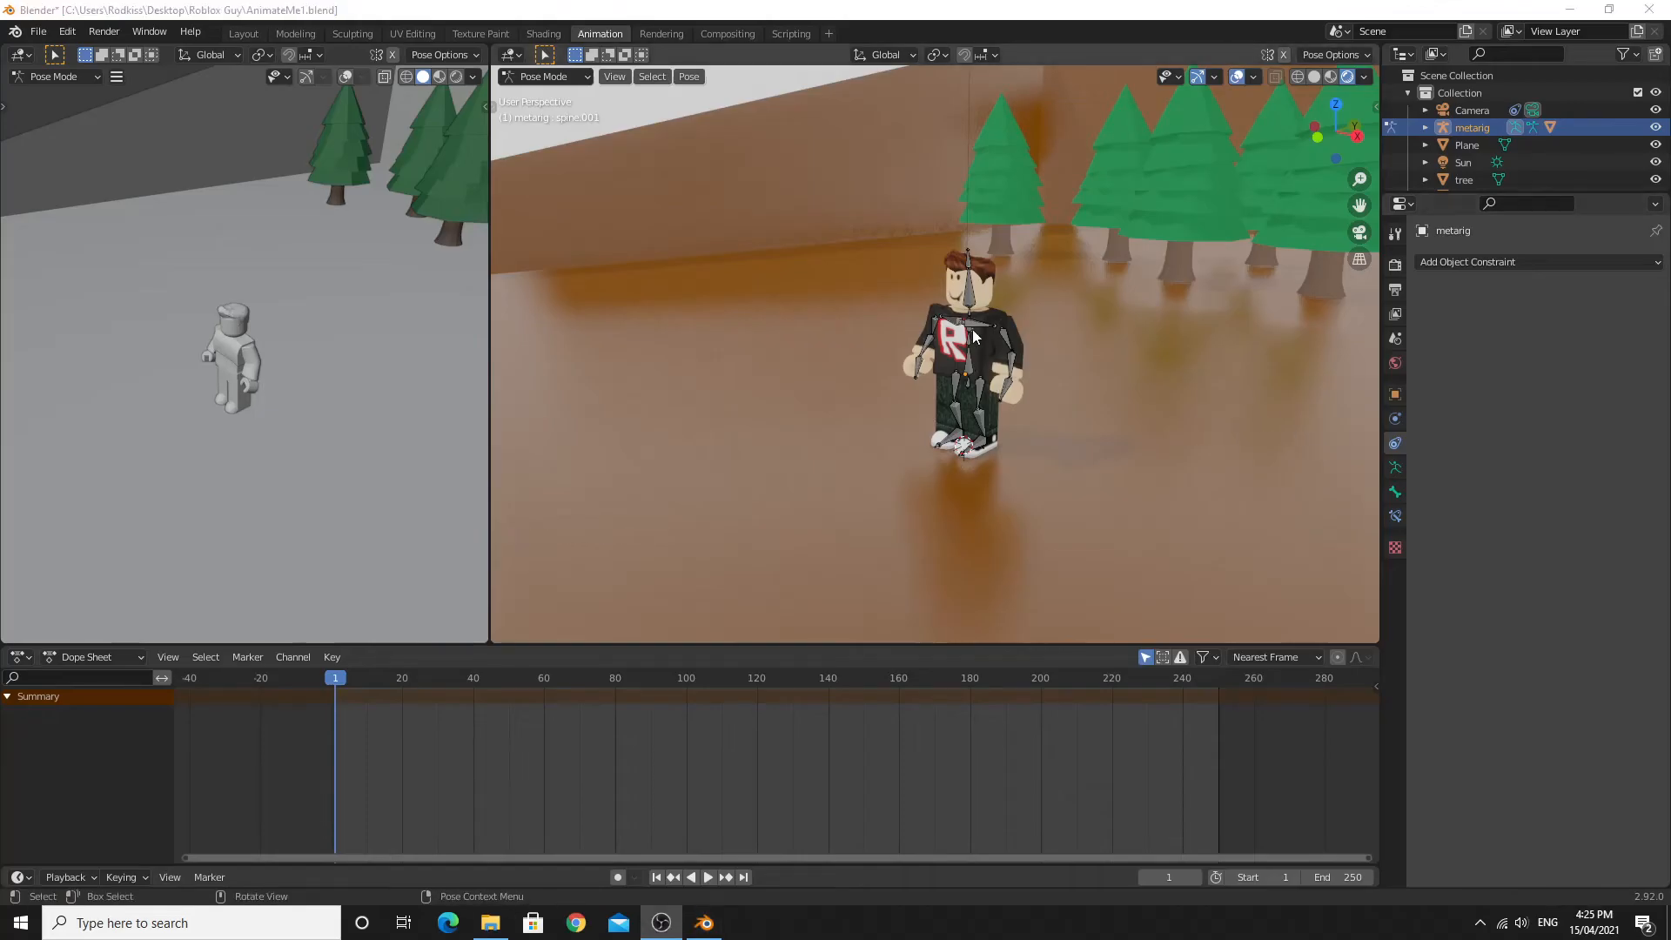
# Step: Reposition the spine bone, key its pose at a later frame, and return to Pose Mode
pyautogui.press('r')
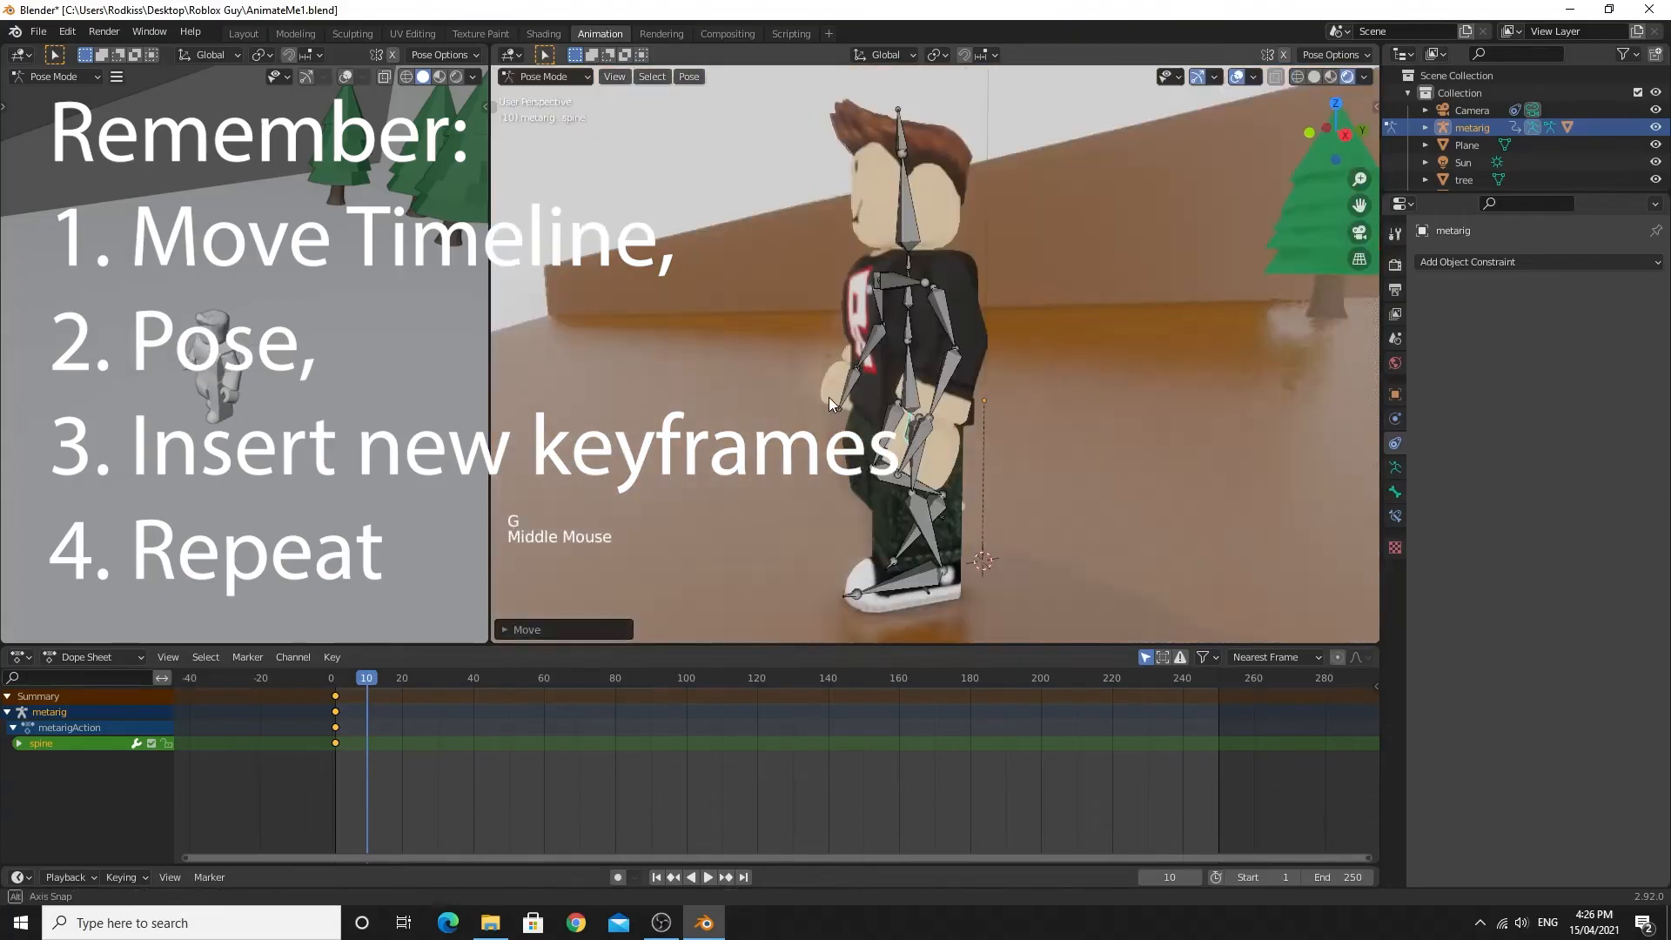
pyautogui.click(390, 678)
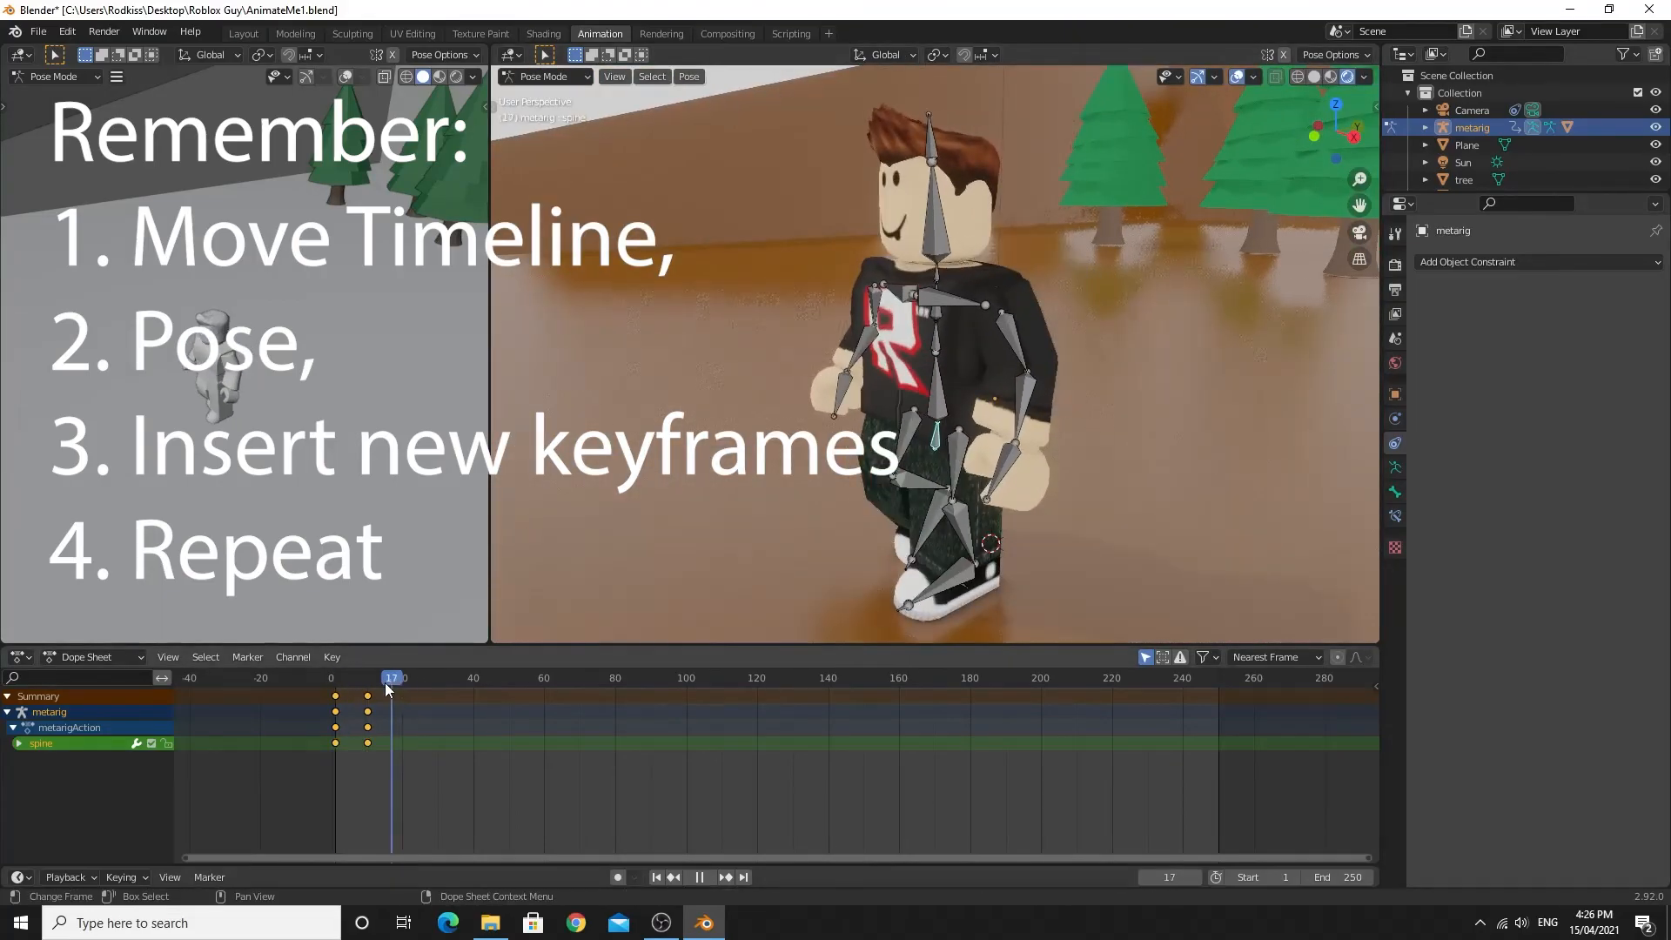
pyautogui.press('g')
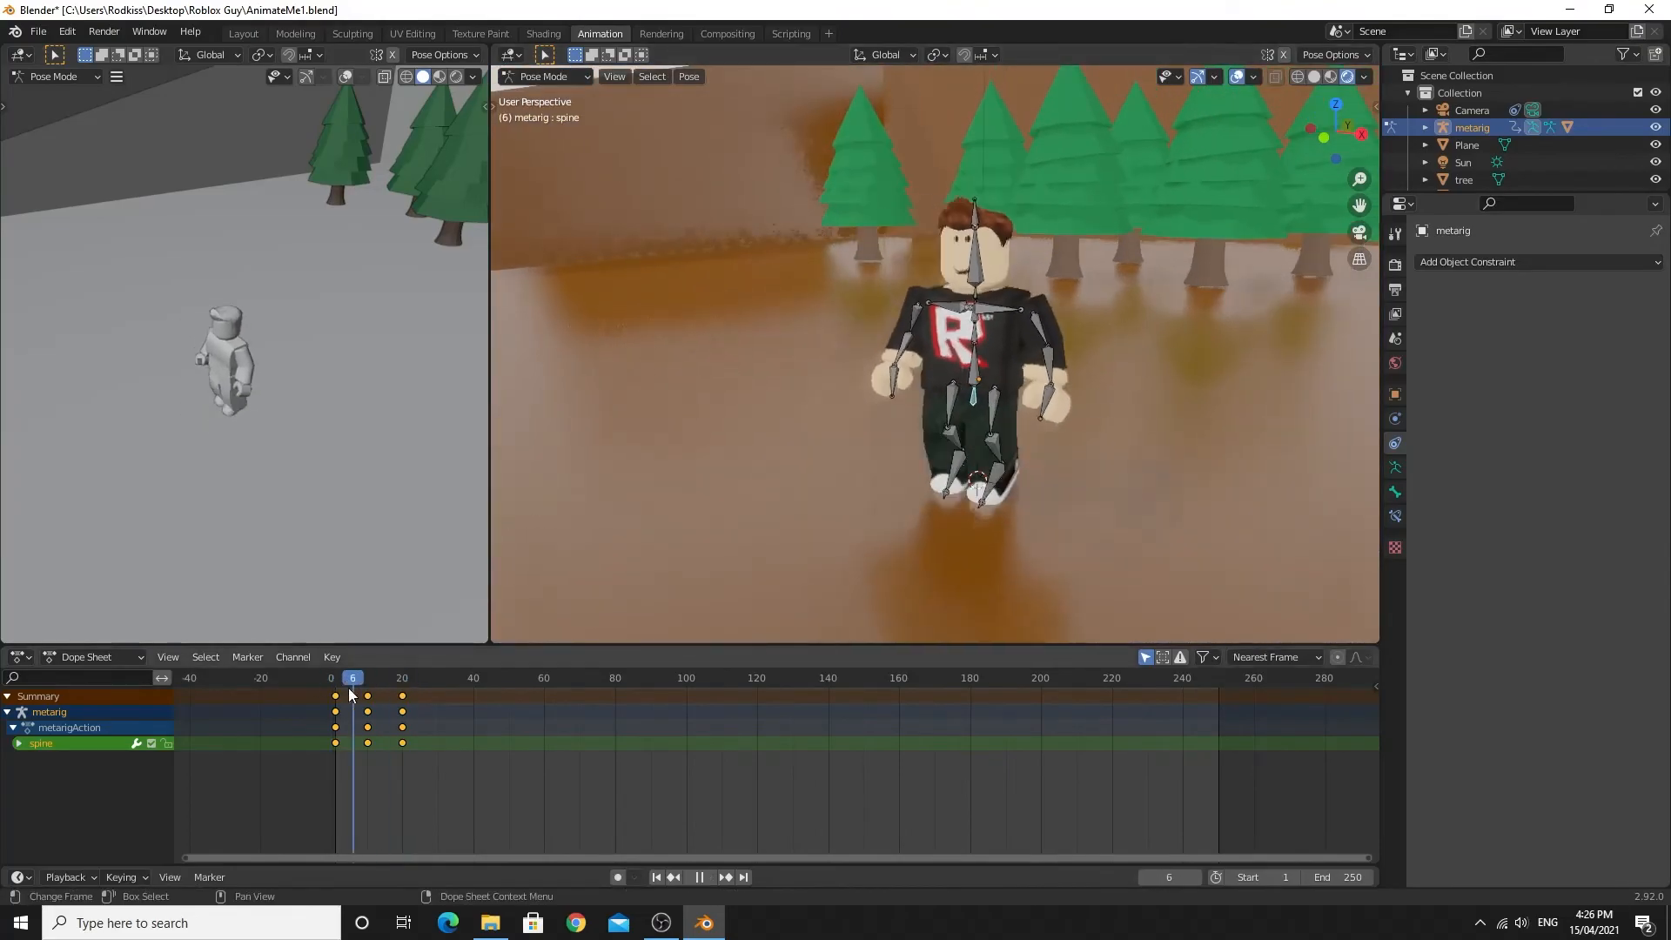
pyautogui.scroll(3)
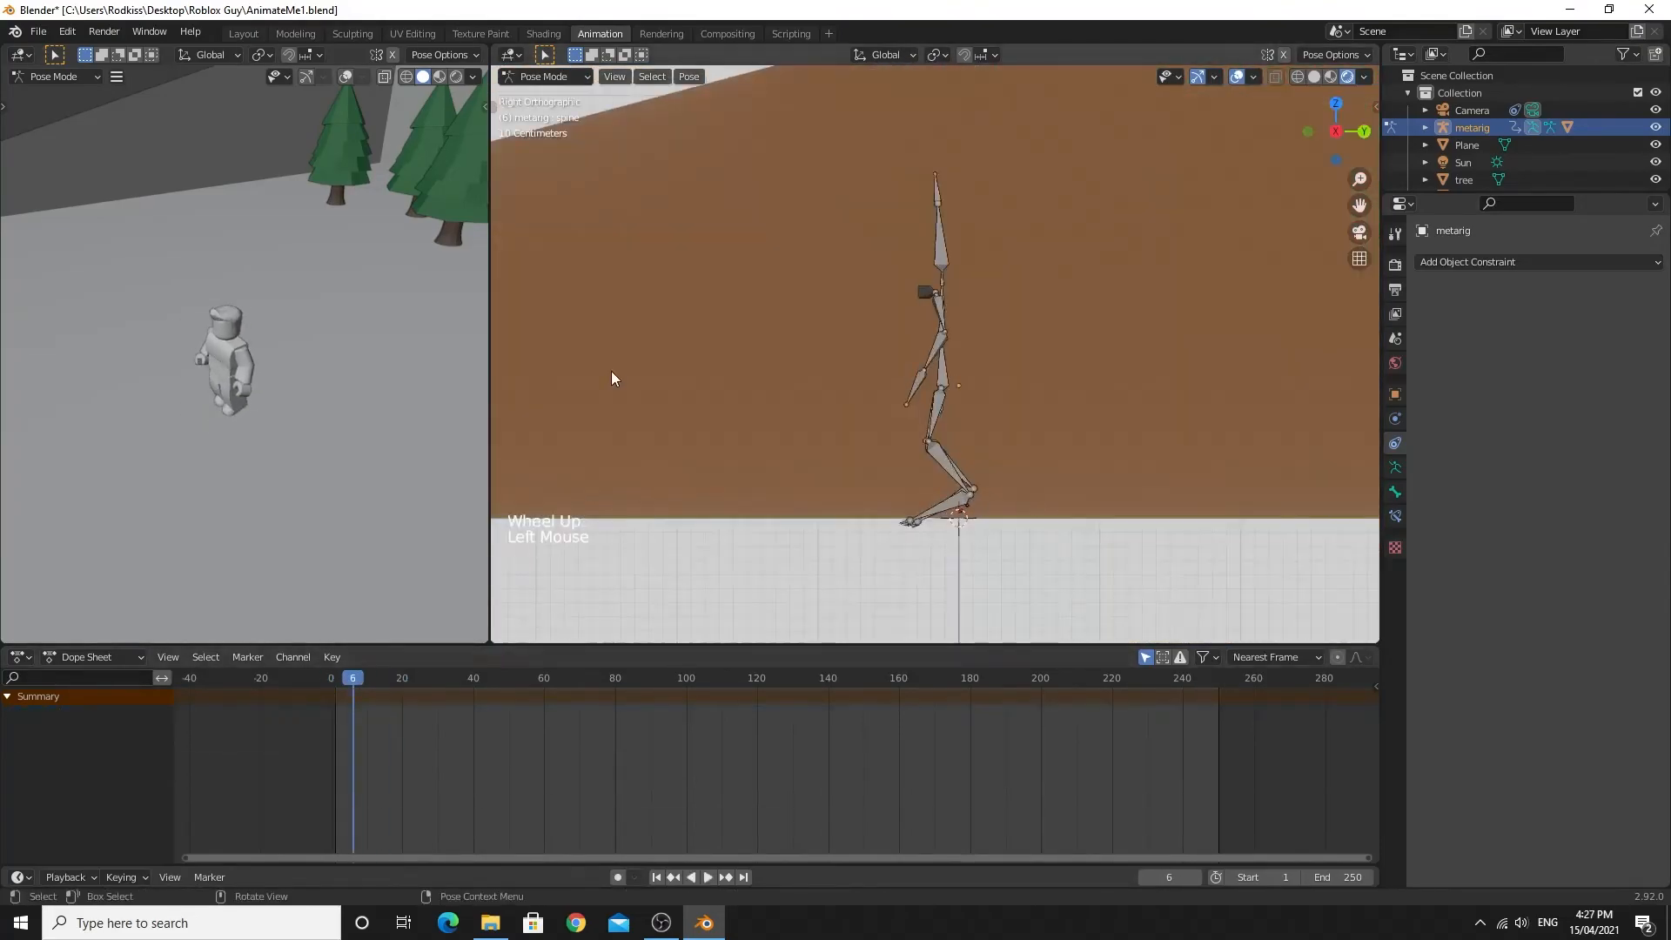
pyautogui.click(545, 74)
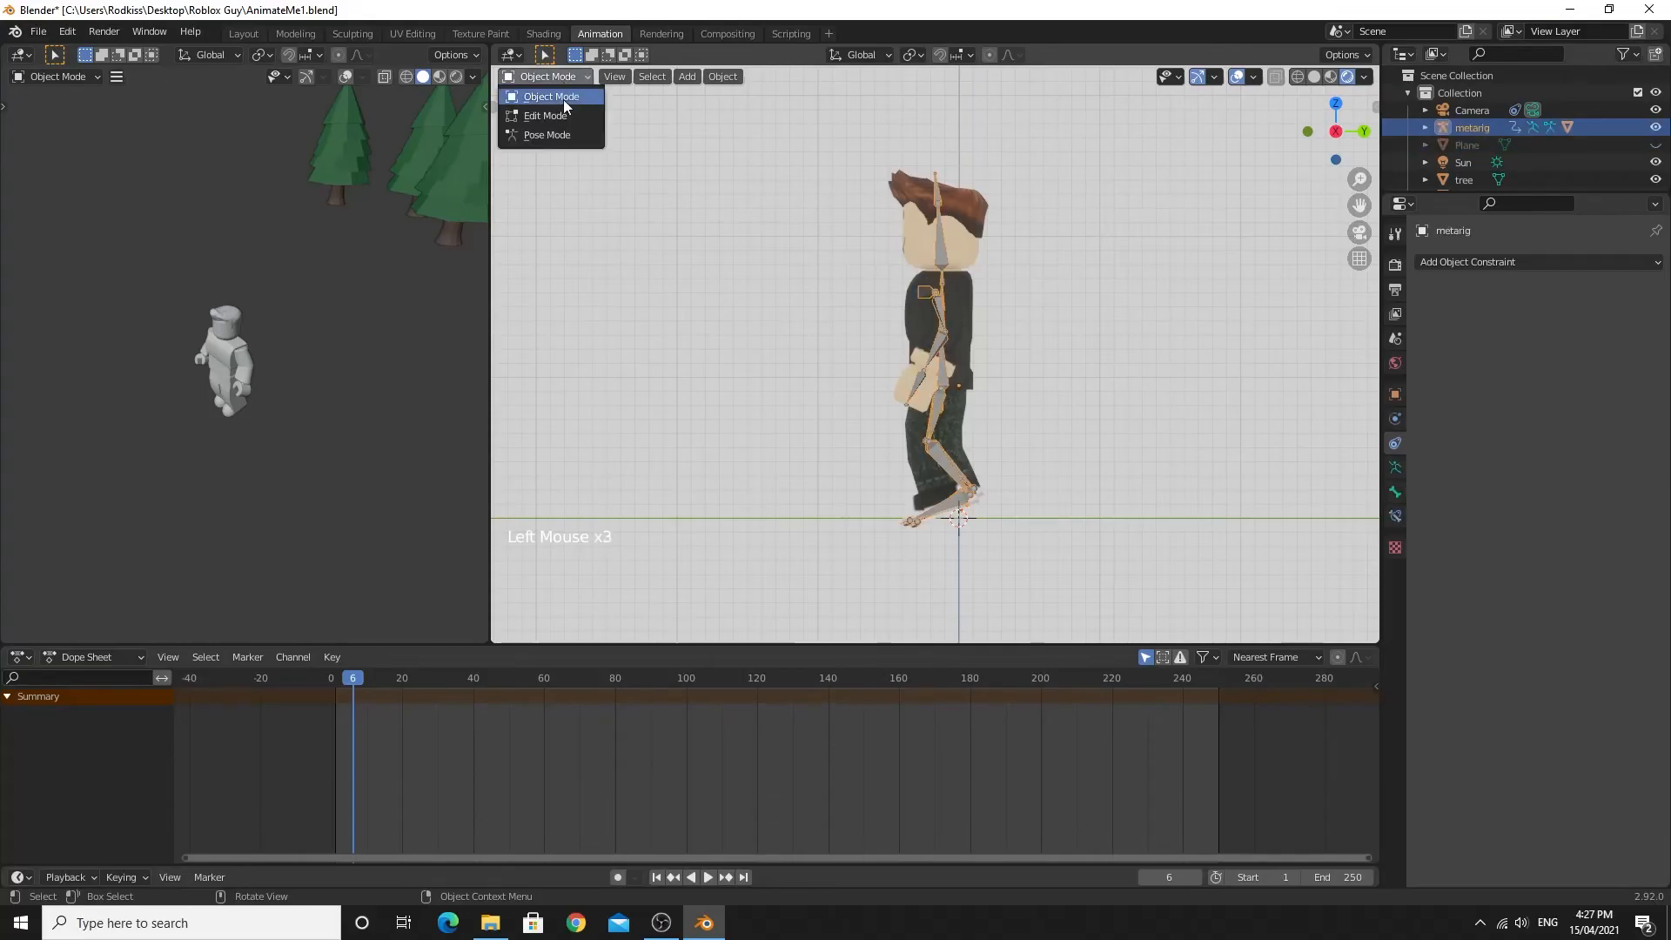
pyautogui.click(547, 134)
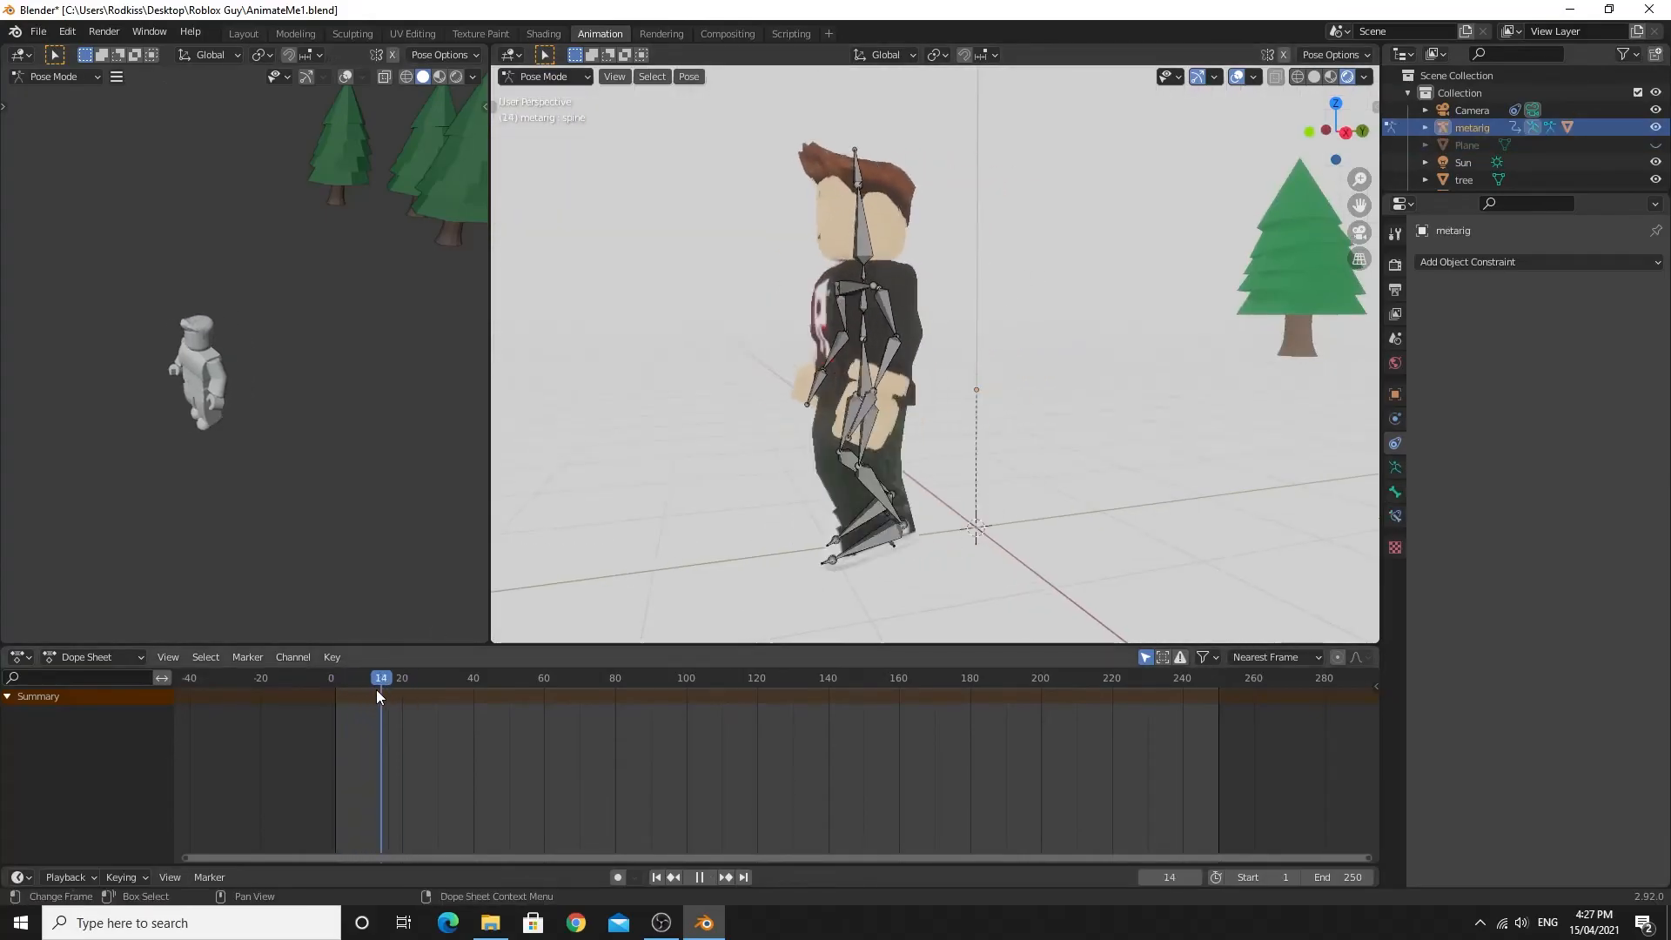
# Step: At frame 5 move the right thigh, then key poses for the leg and both upper arm bones
pyautogui.click(353, 677)
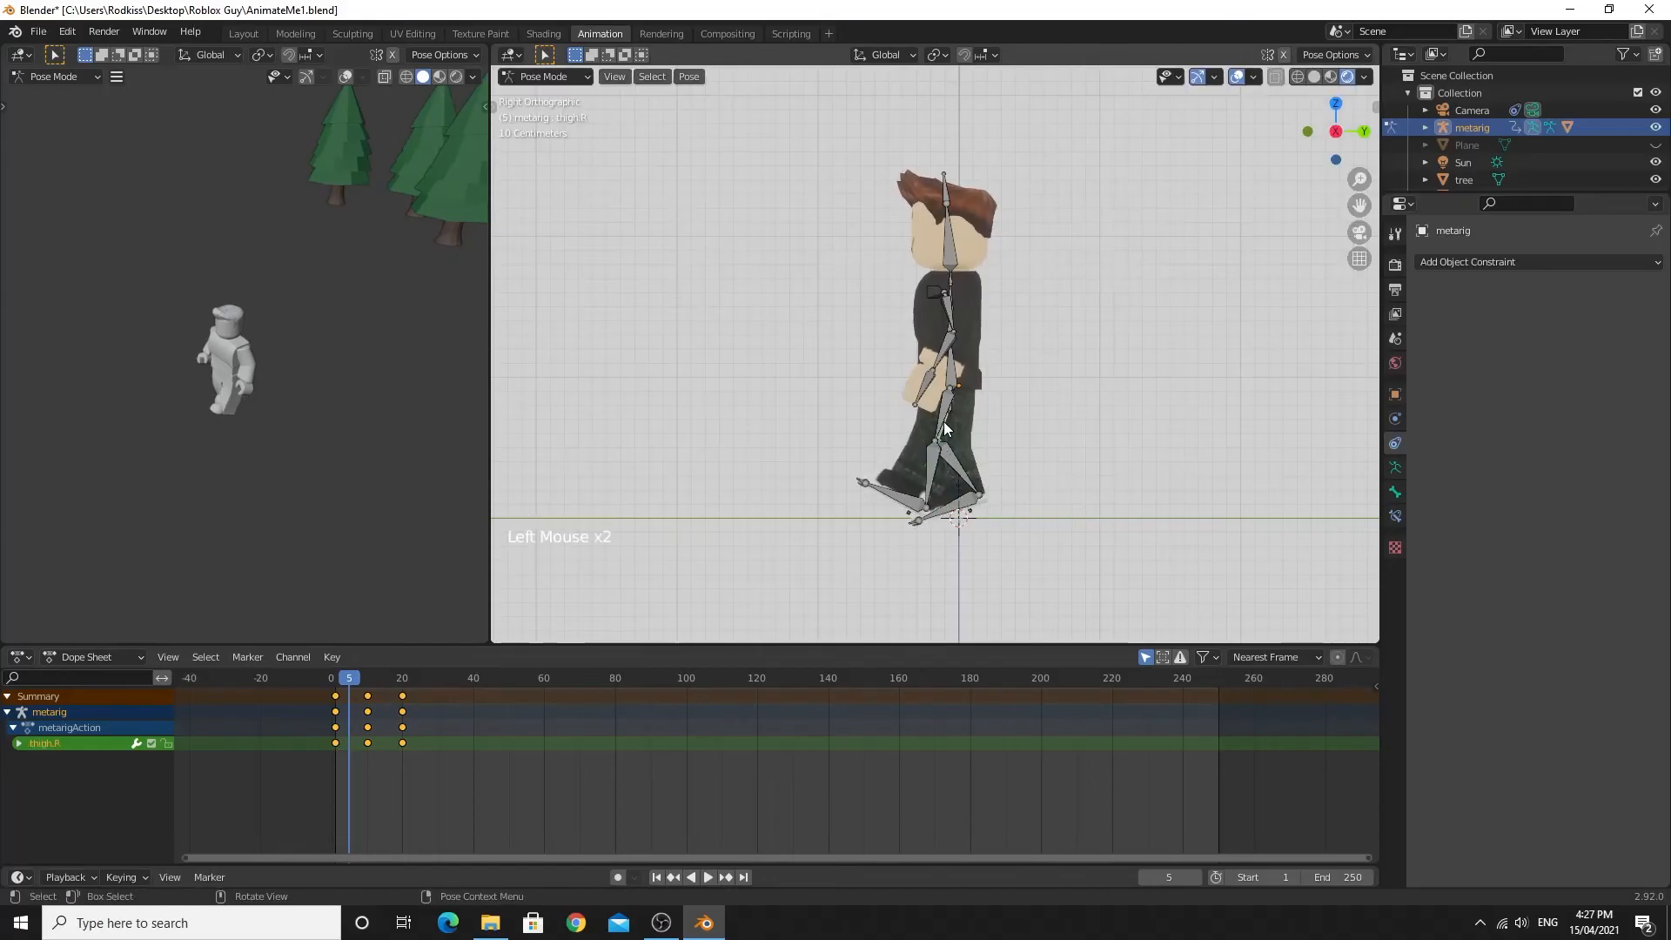
pyautogui.press('g')
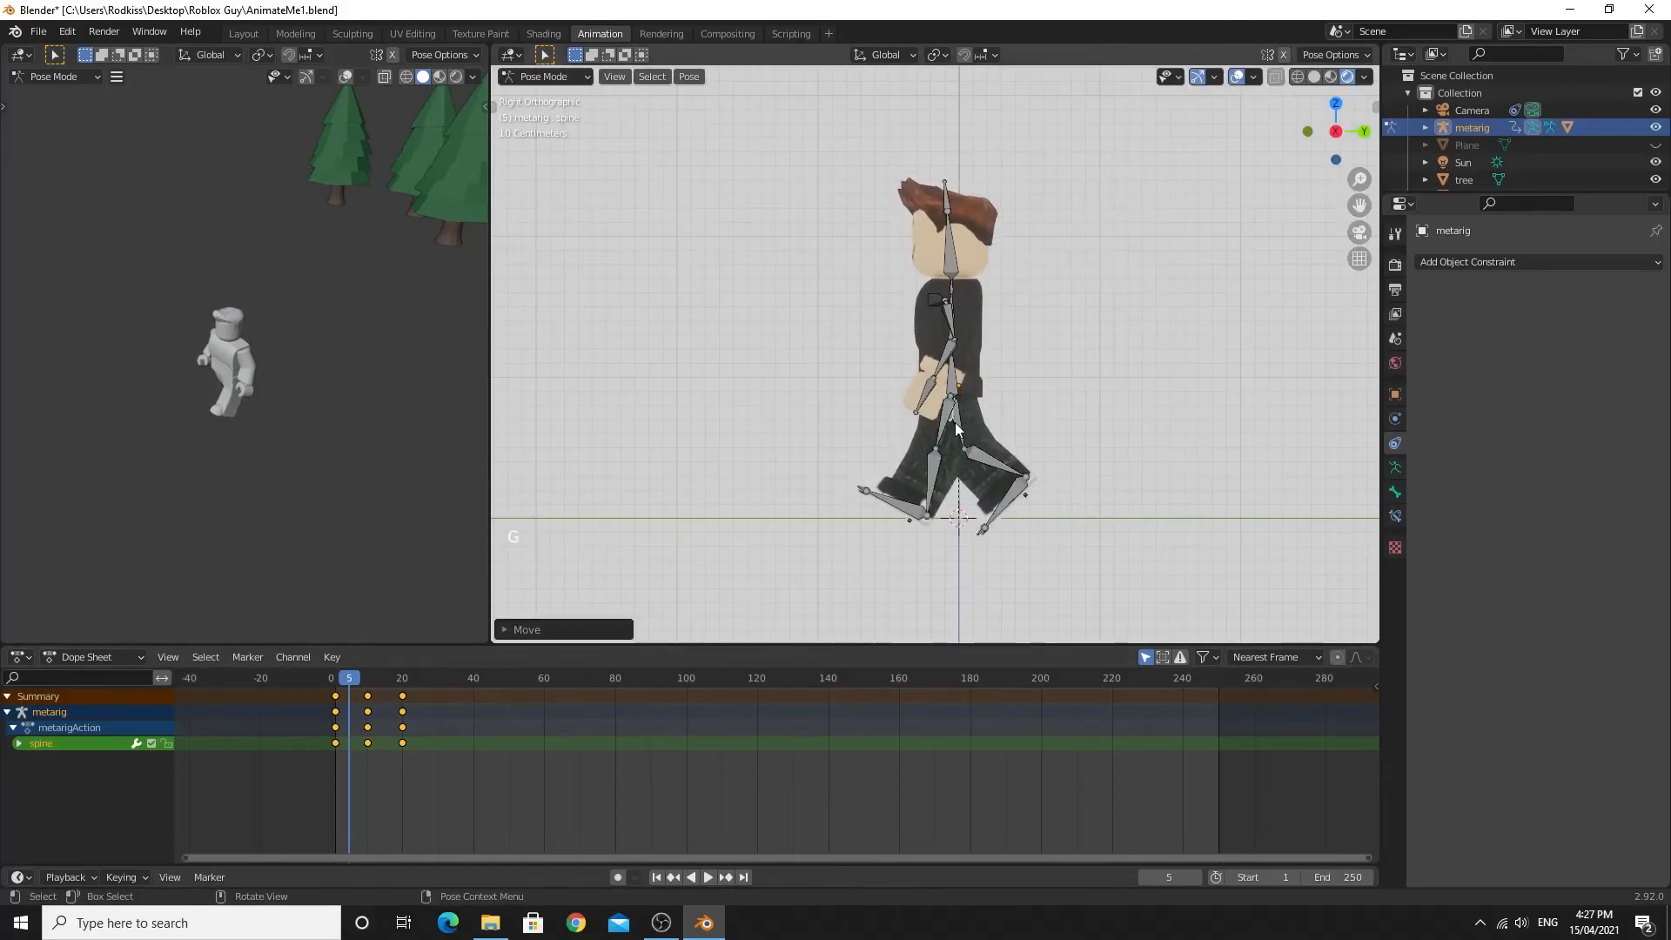
pyautogui.click(956, 429)
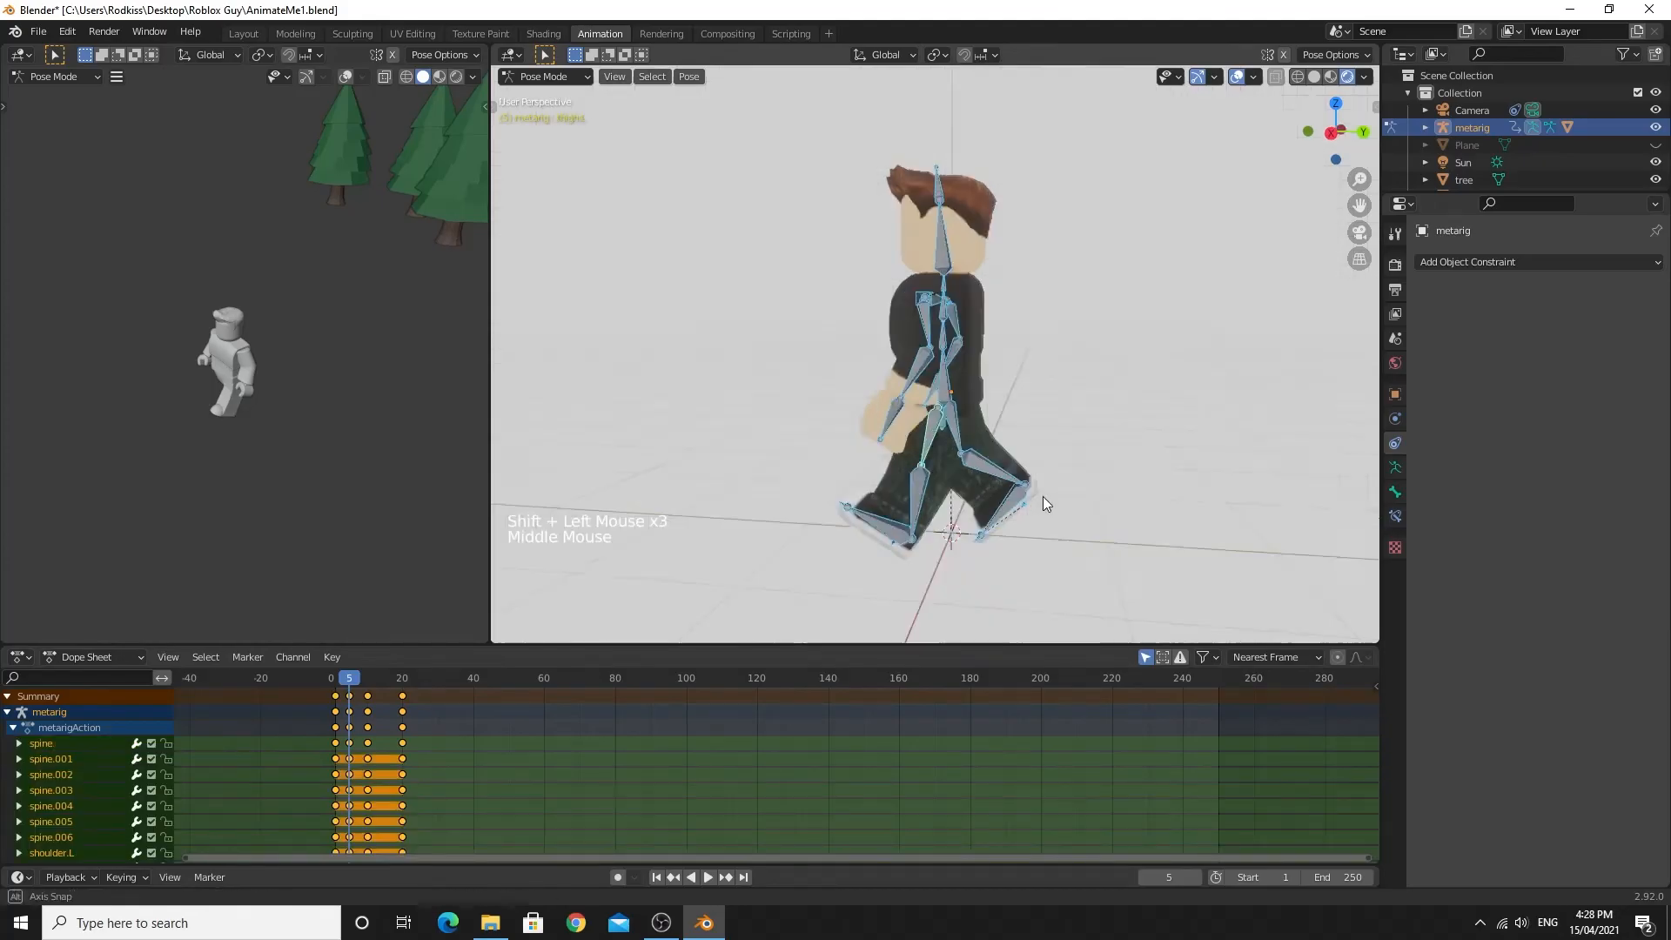
pyautogui.click(387, 678)
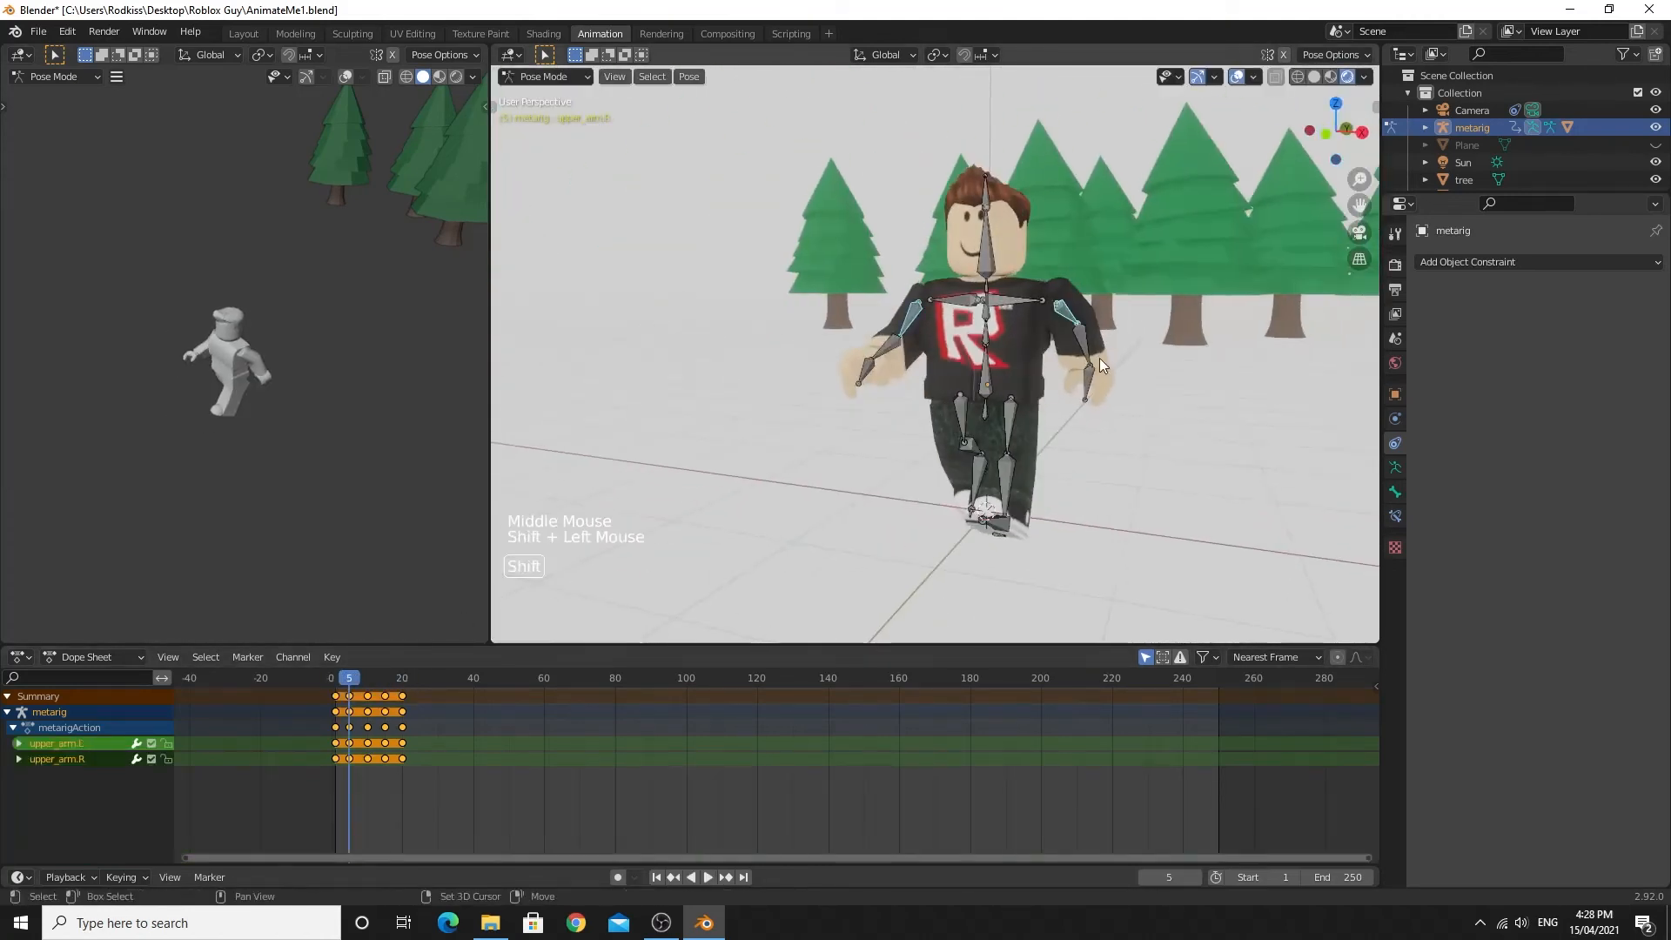
pyautogui.click(383, 677)
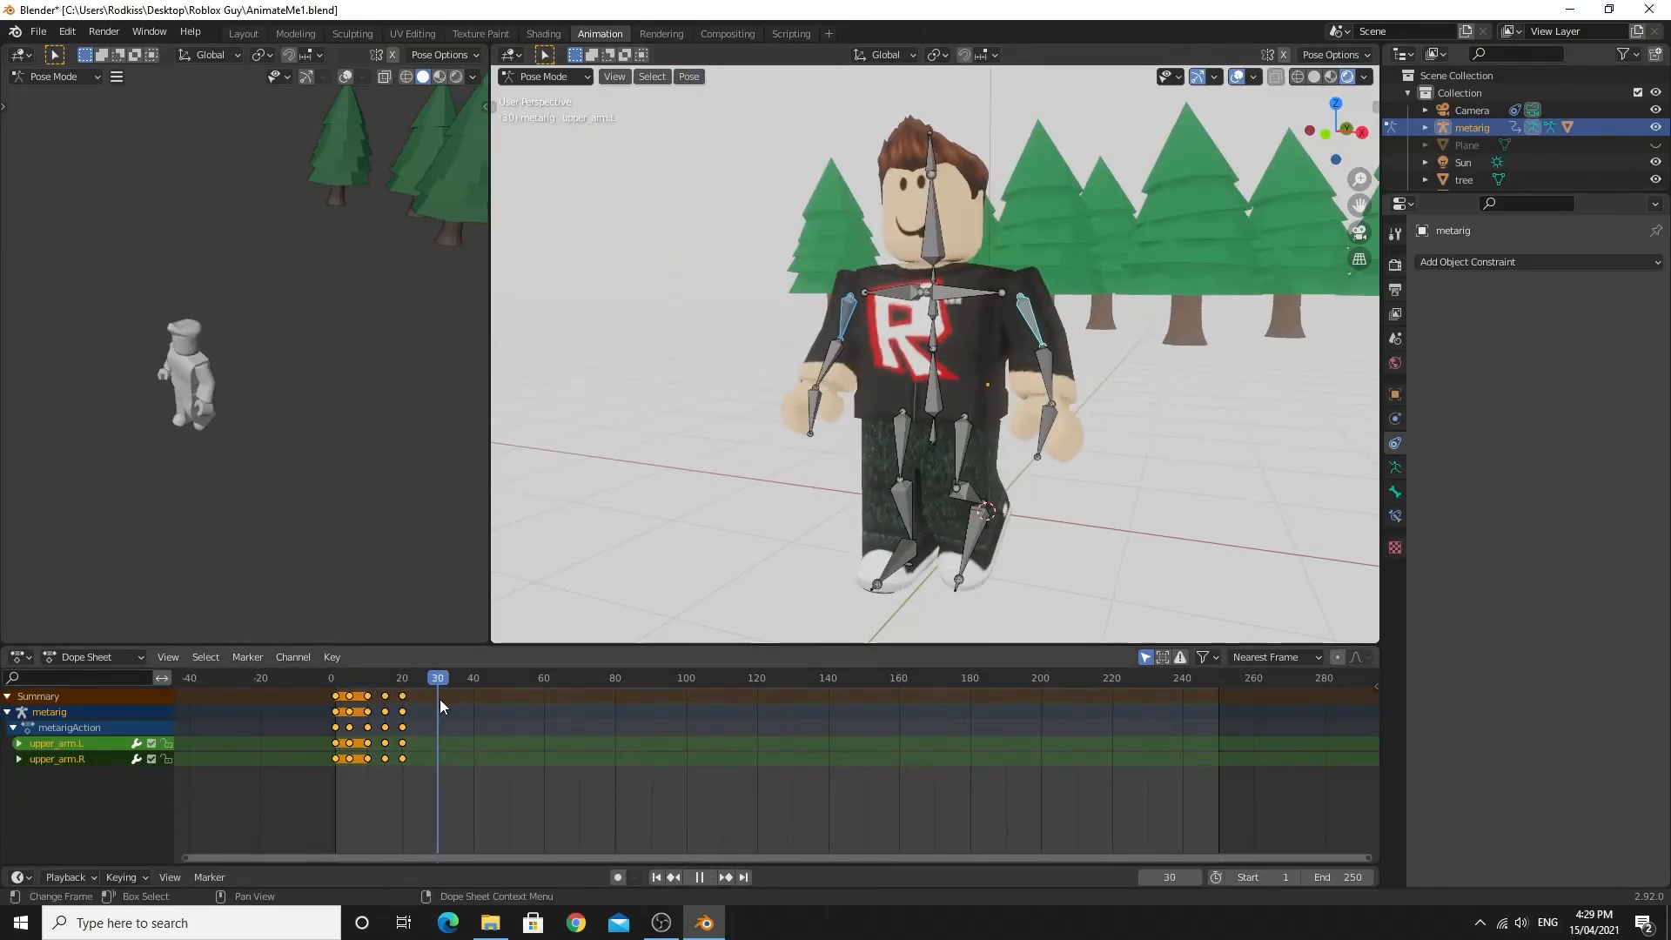
pyautogui.press('r')
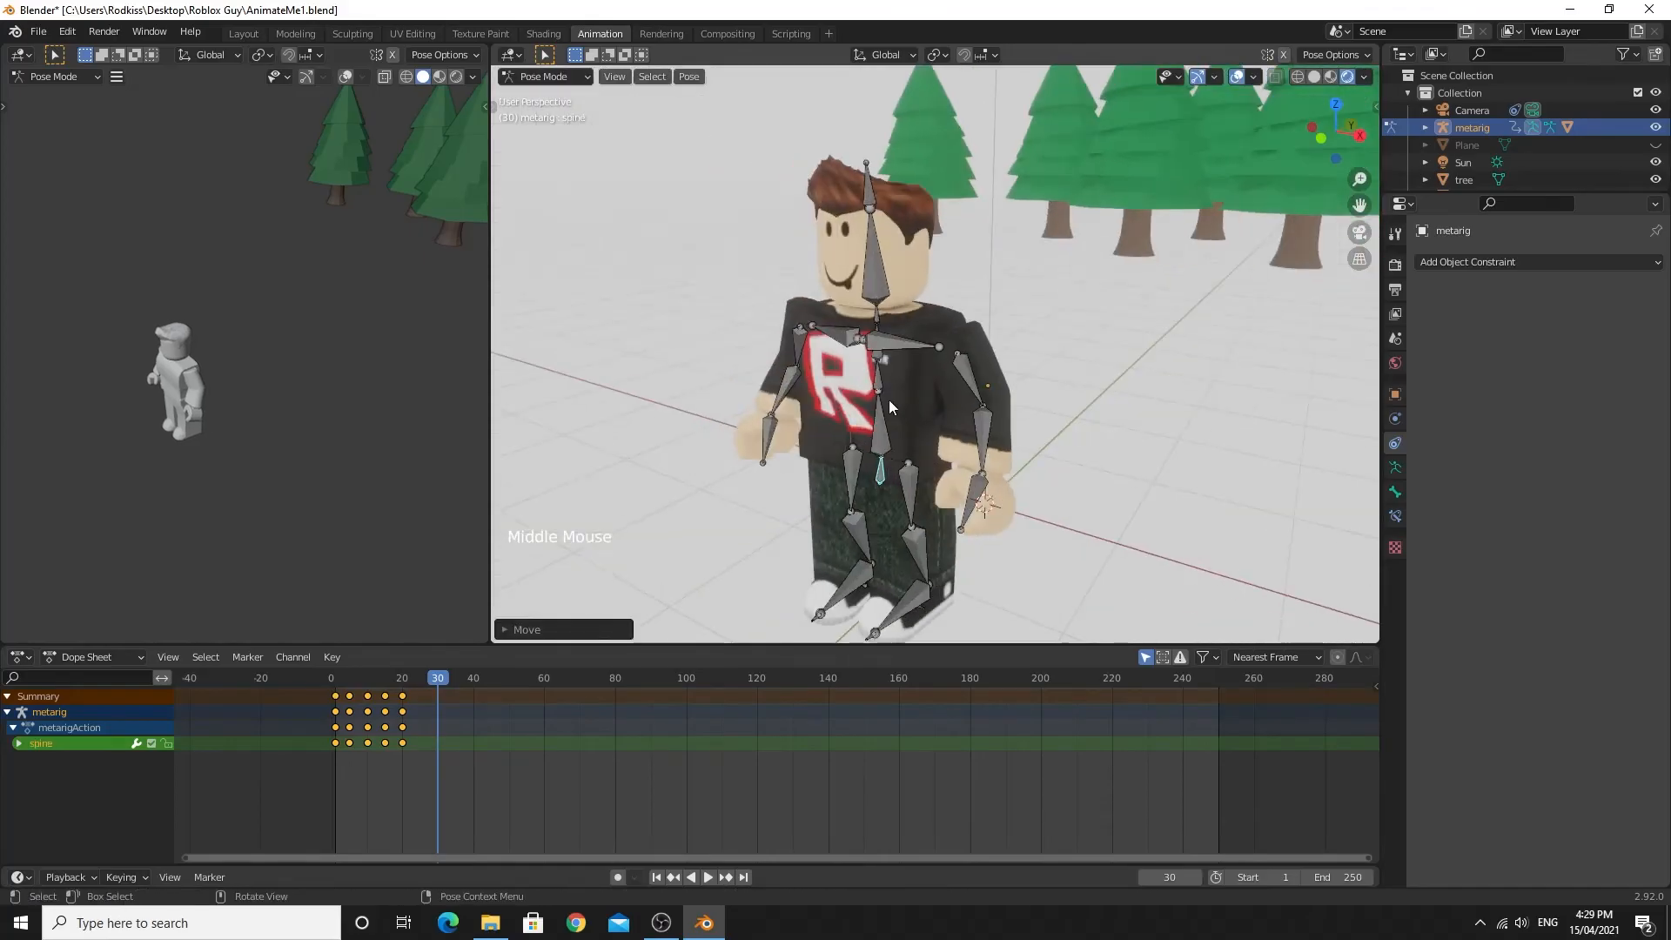
# Step: Confirm the spine pose, copy the pose at frame 30 and paste it at frame 50
pyautogui.click(470, 677)
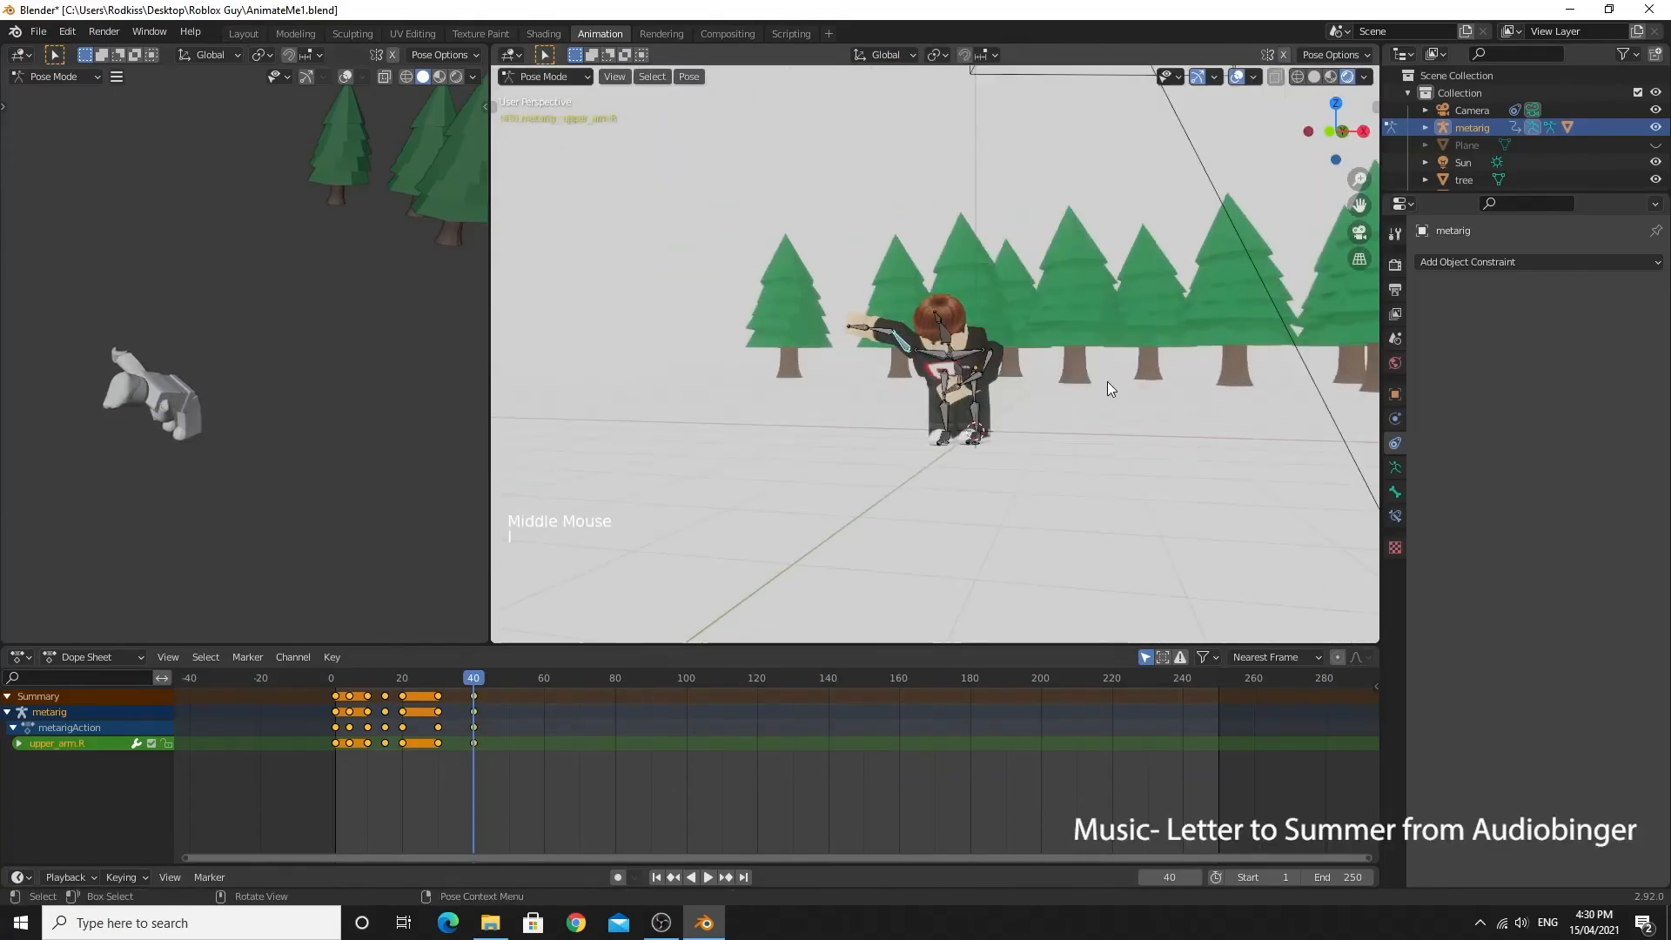
pyautogui.click(437, 677)
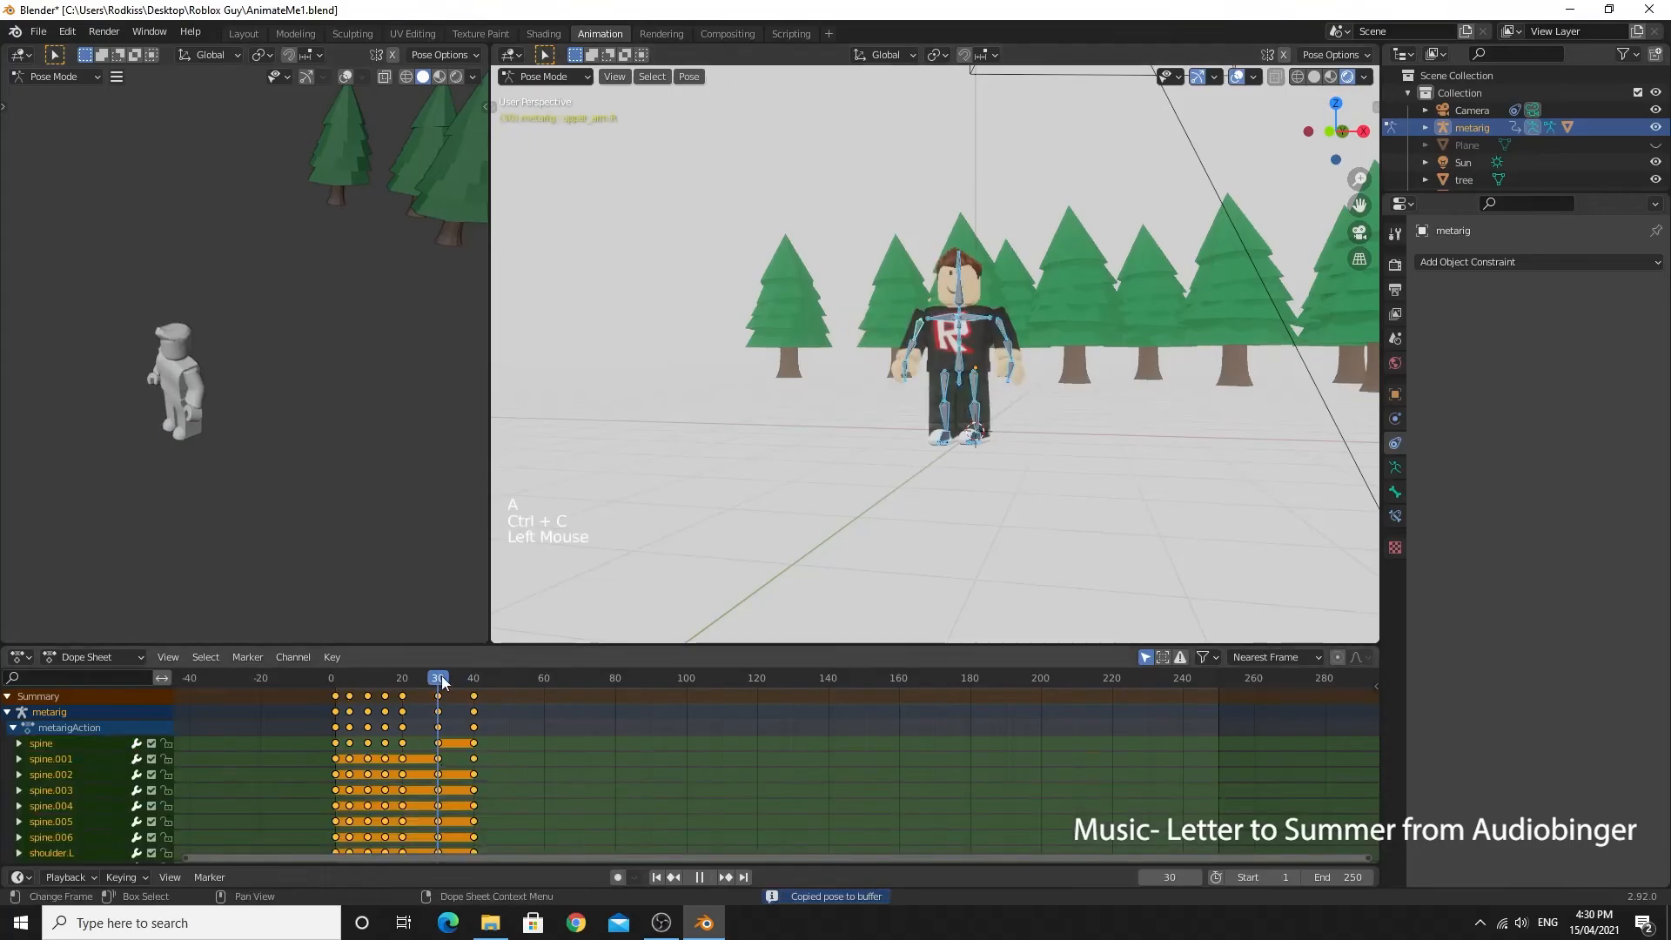
pyautogui.click(508, 677)
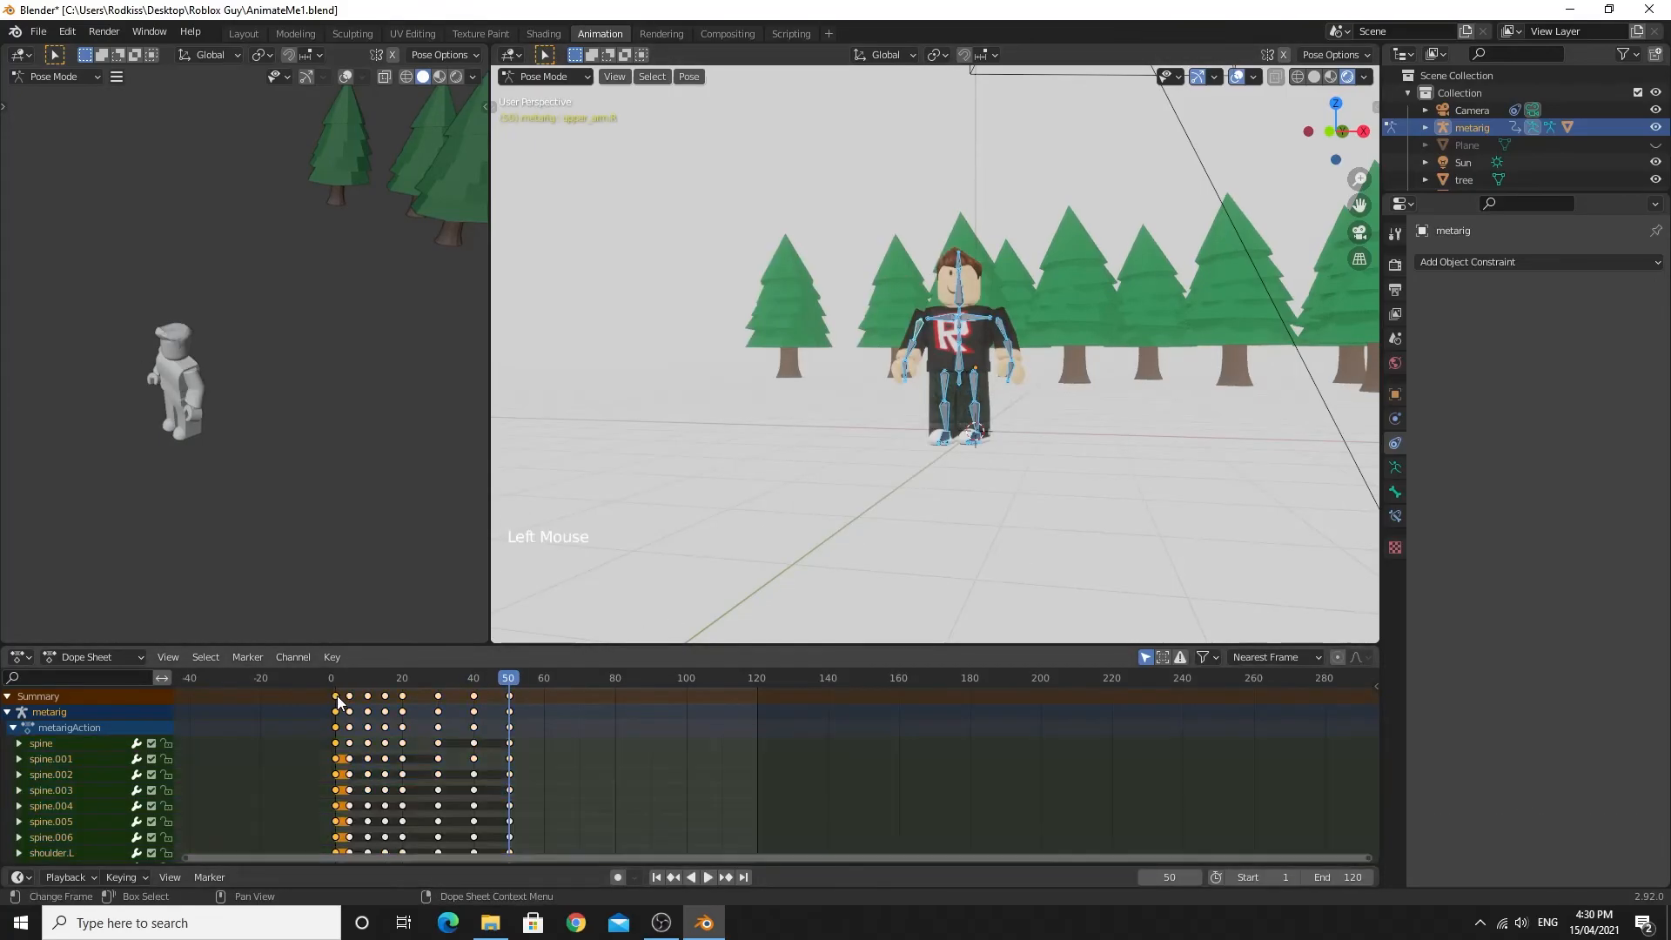
# Step: Scale the selection in the viewport before rewinding to frame 1
pyautogui.press('s')
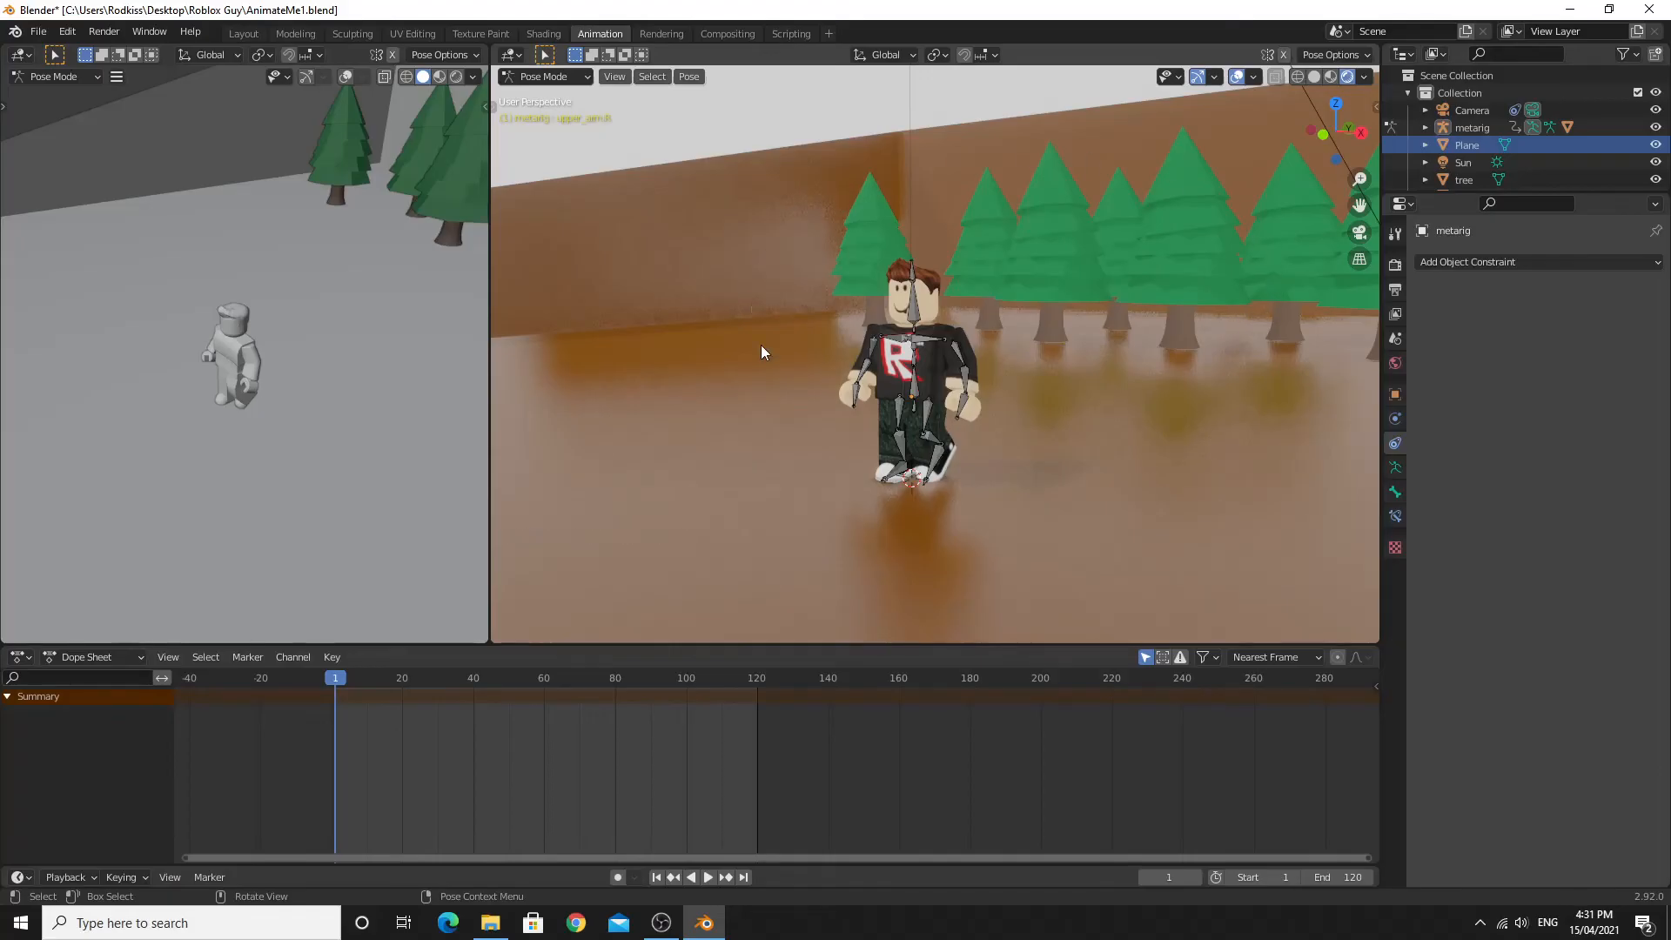
pyautogui.moveTo(1392, 290)
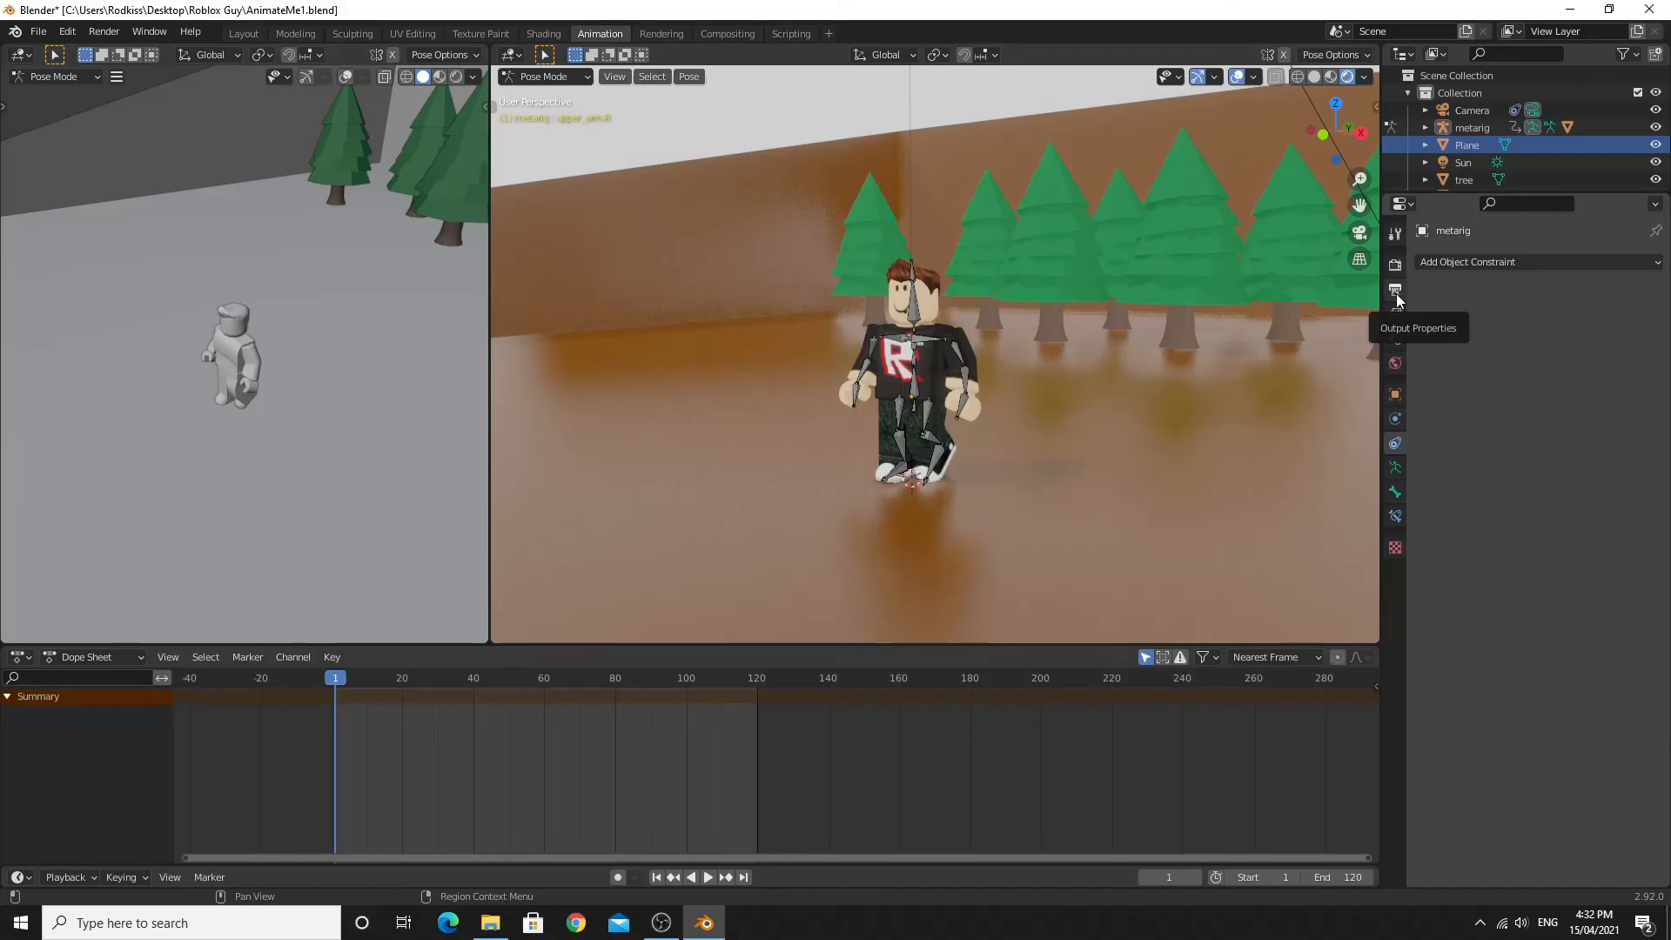
# Step: Show the Output Properties with the //movie path and AVI JPEG format
pyautogui.click(1394, 291)
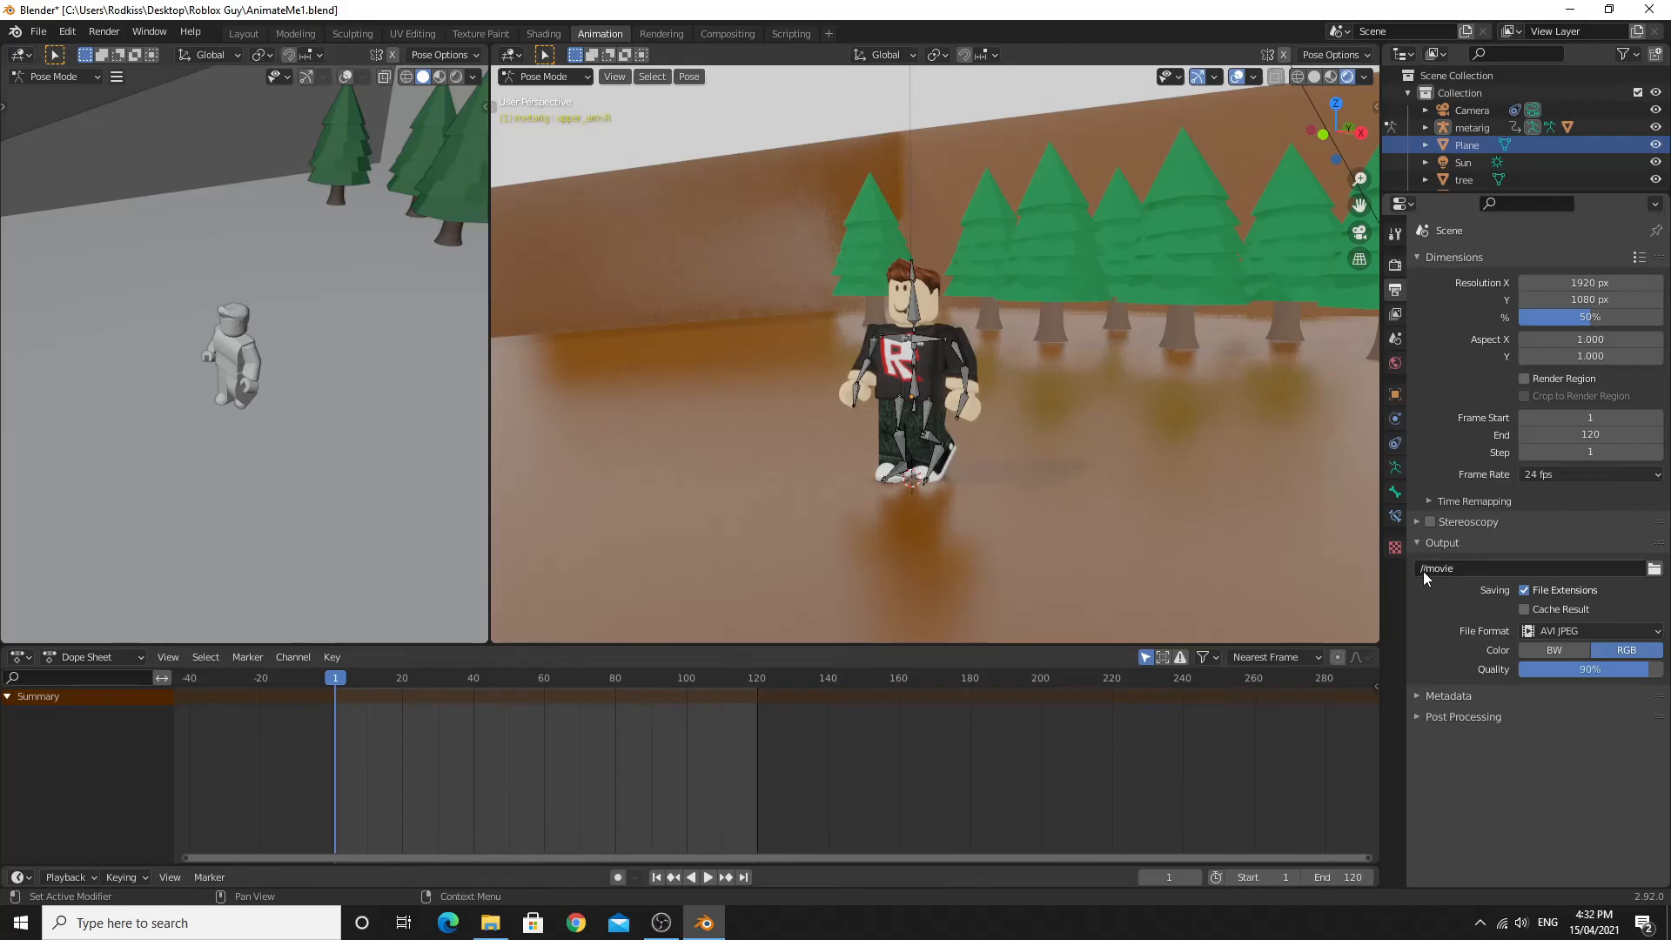
pyautogui.moveTo(1447, 578)
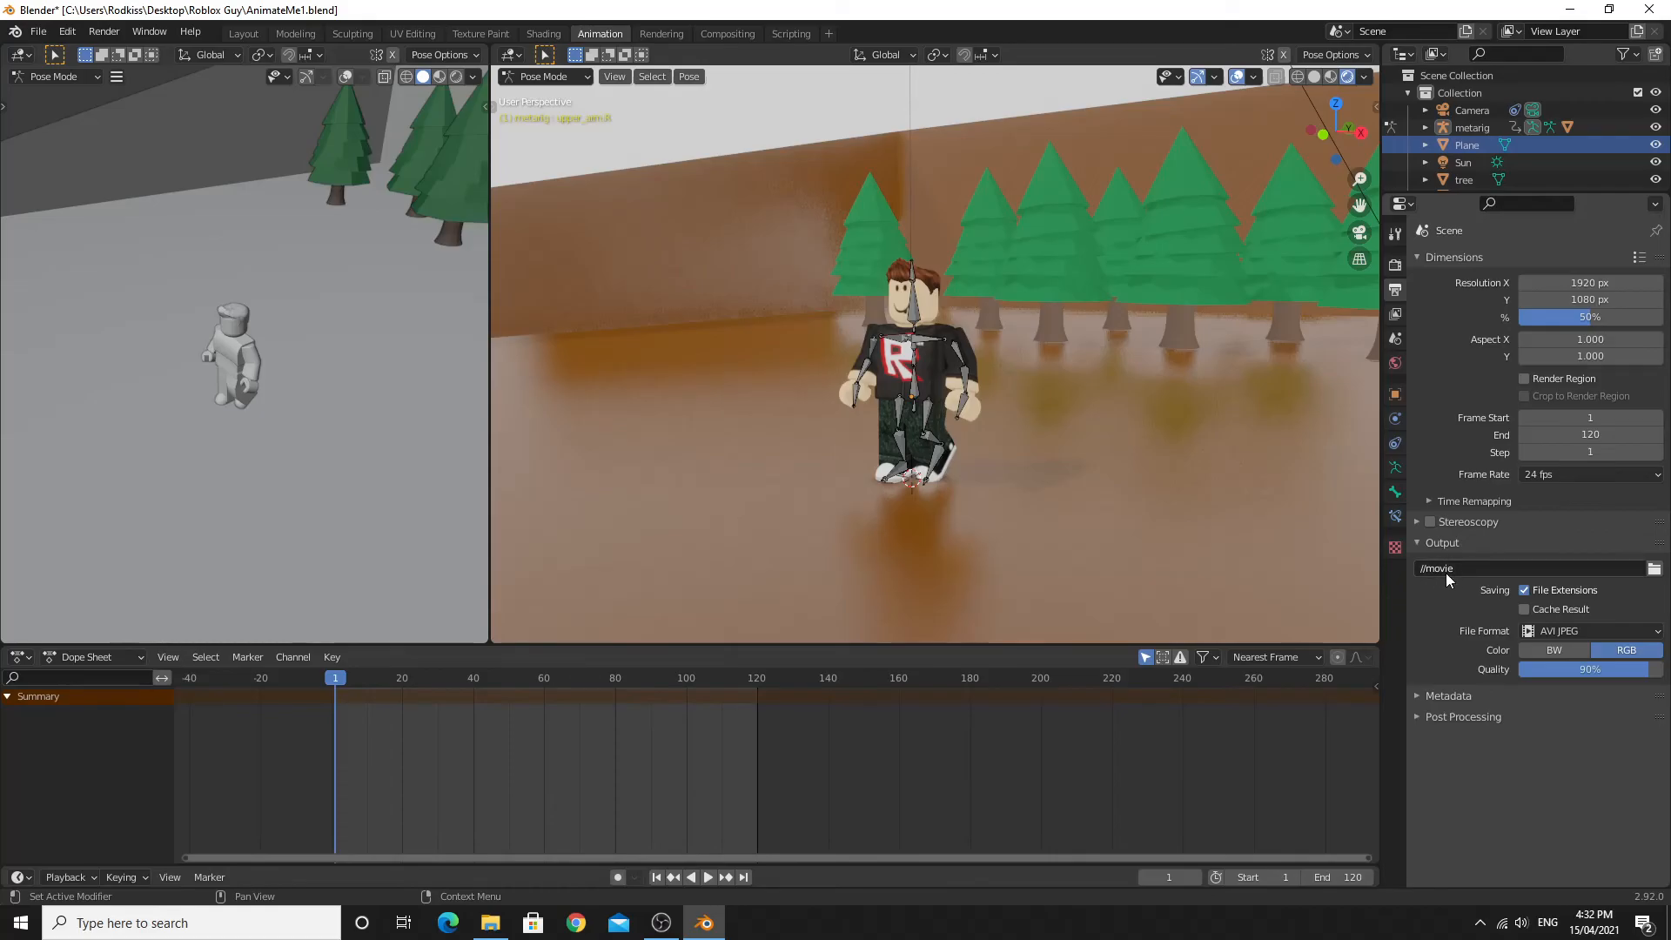
pyautogui.moveTo(1446, 567)
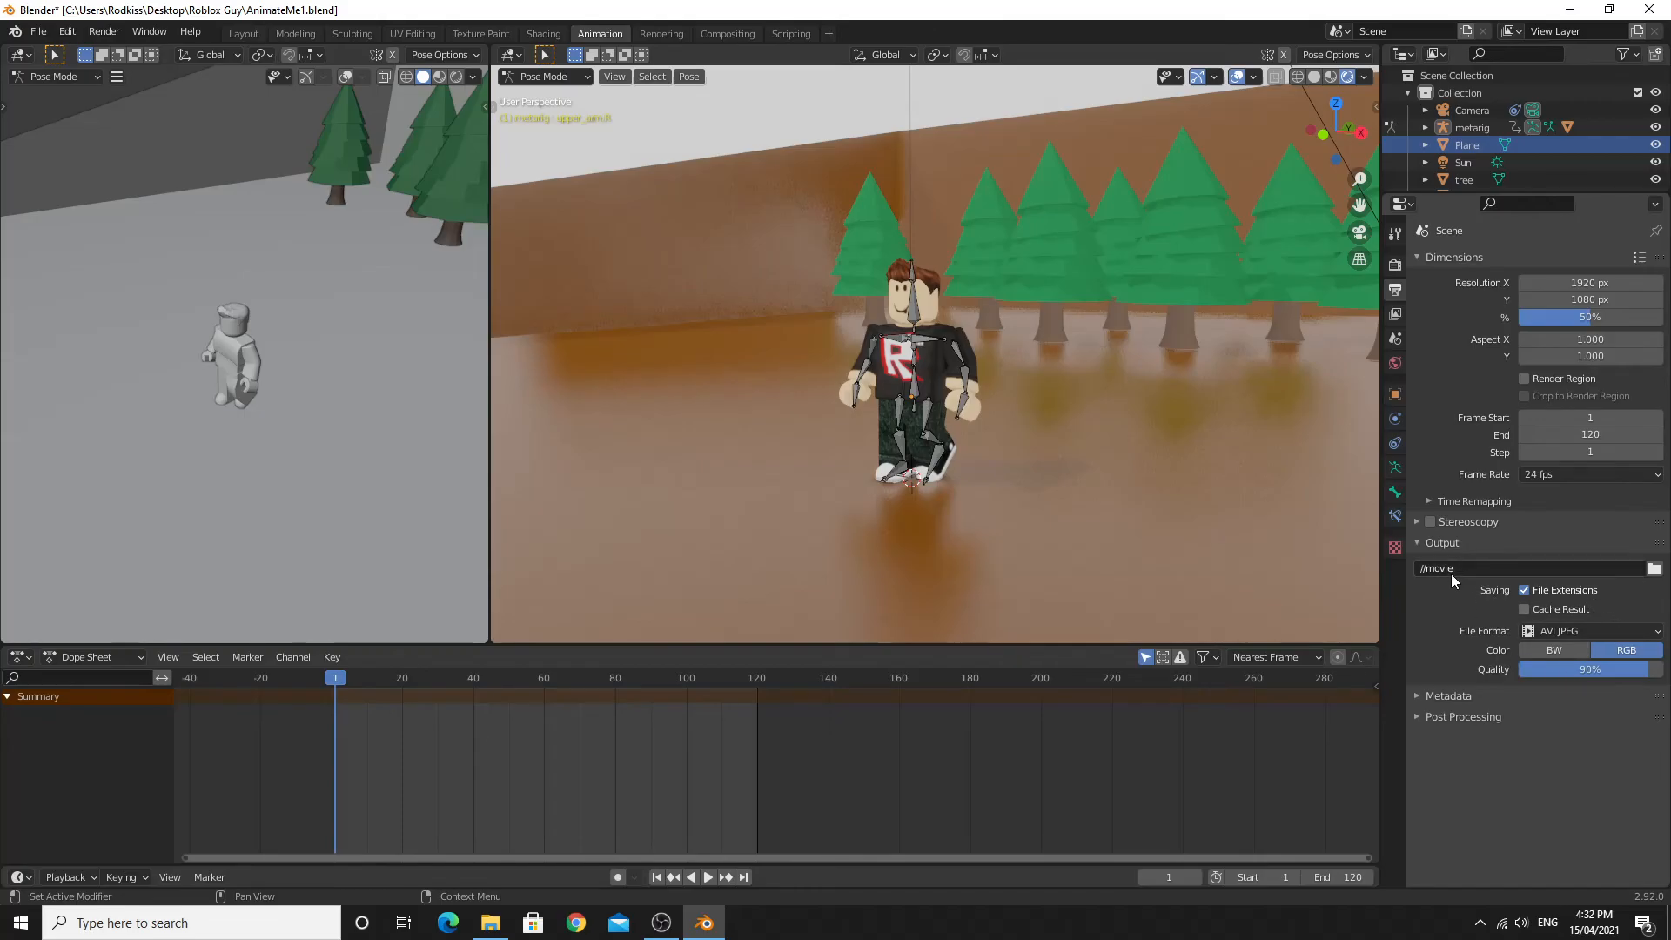
pyautogui.moveTo(1461, 578)
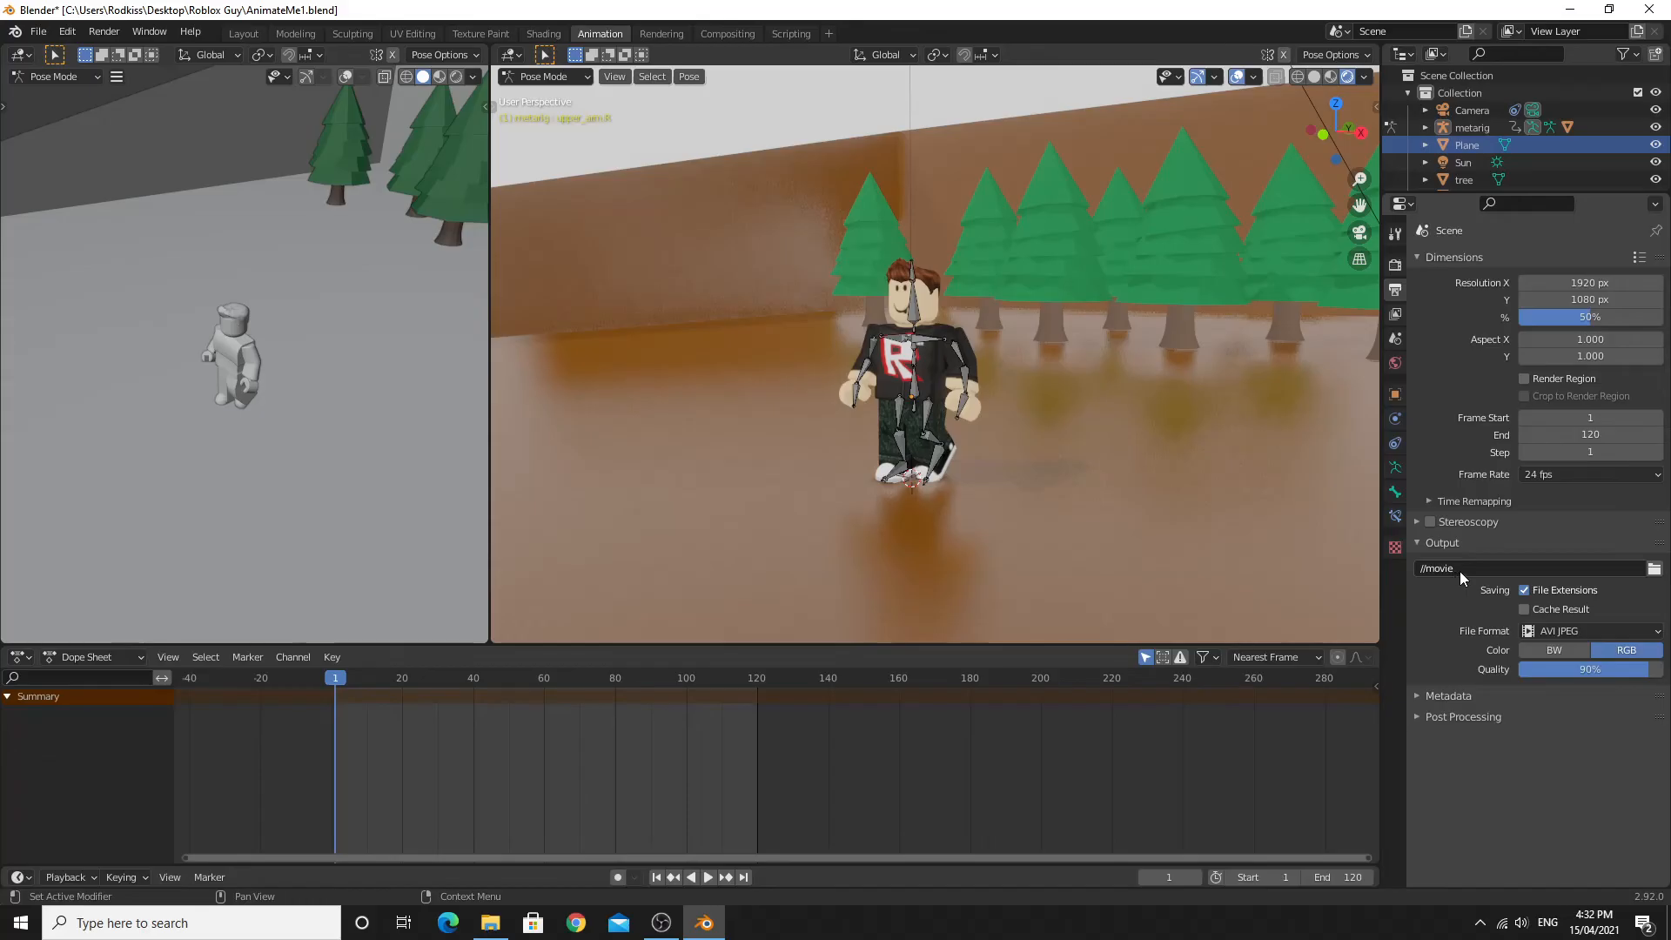
pyautogui.moveTo(1641, 573)
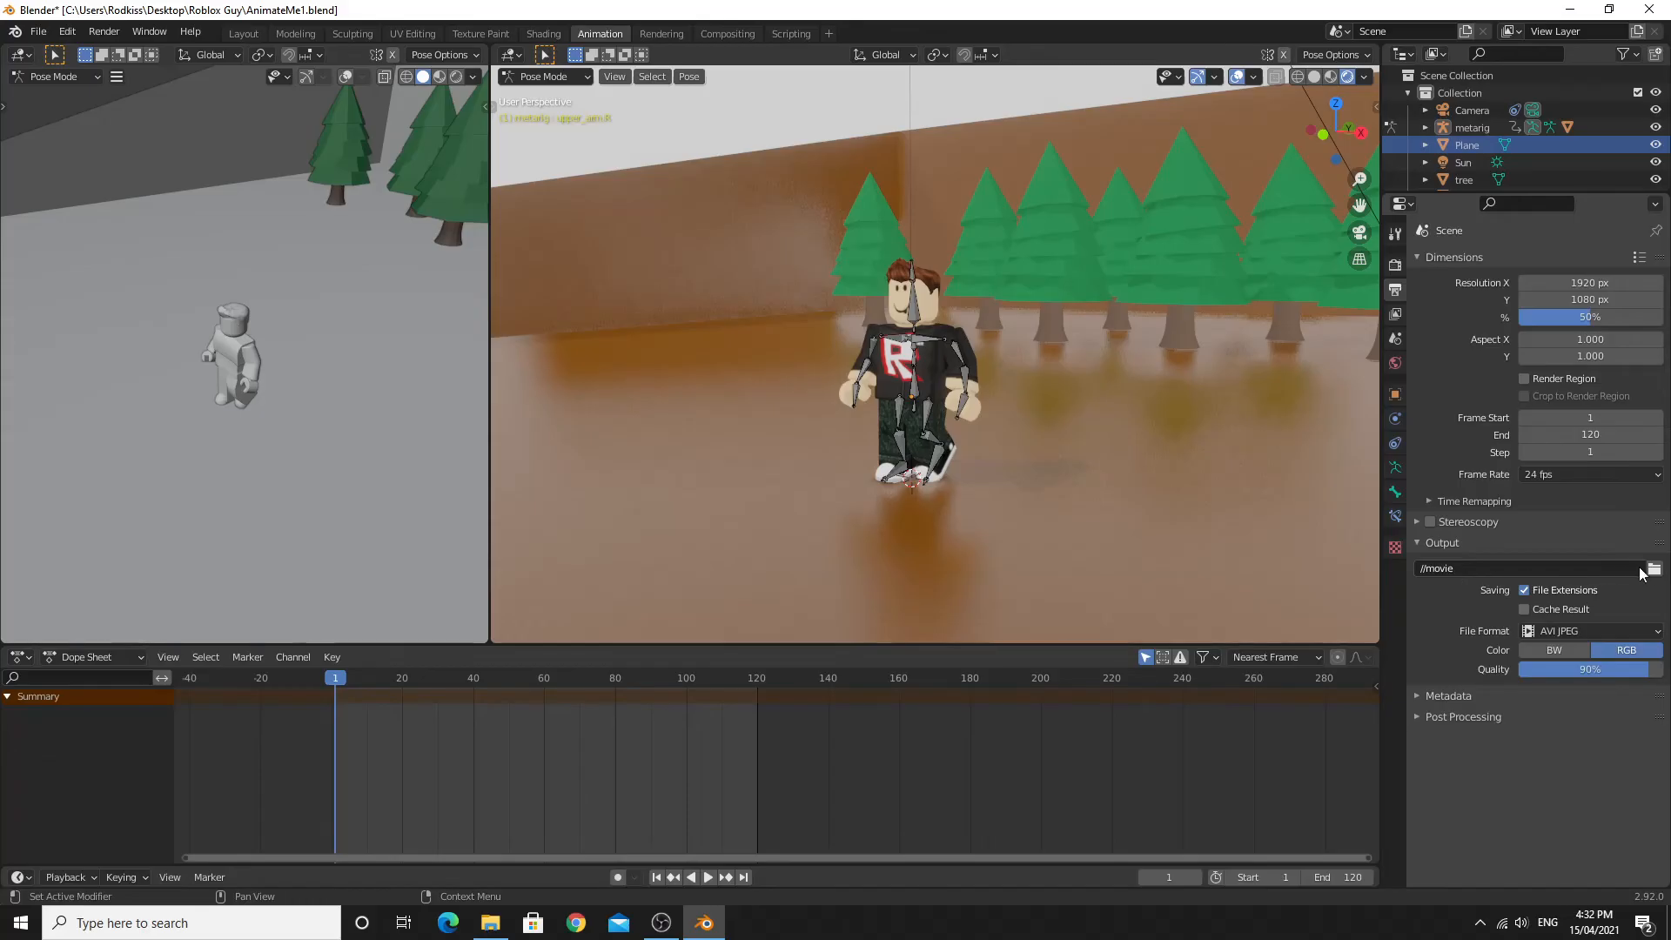
# Step: Browse the output location on the Roblox Guy folder, then dismiss it keeping //movie
pyautogui.click(1654, 567)
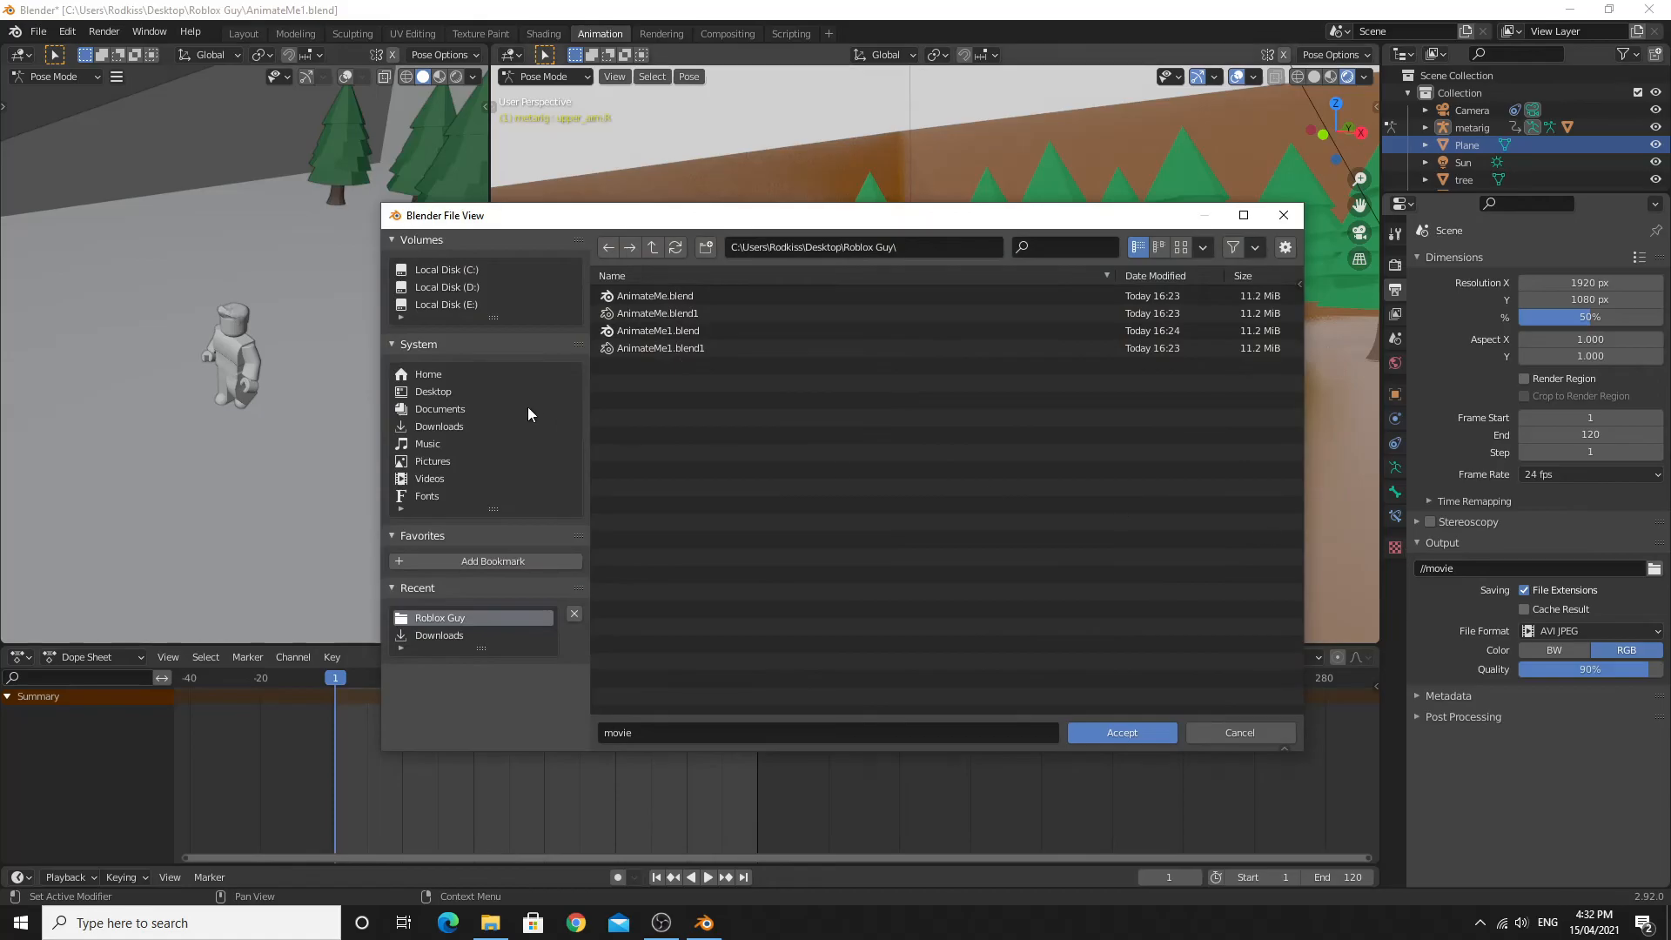
pyautogui.moveTo(437, 400)
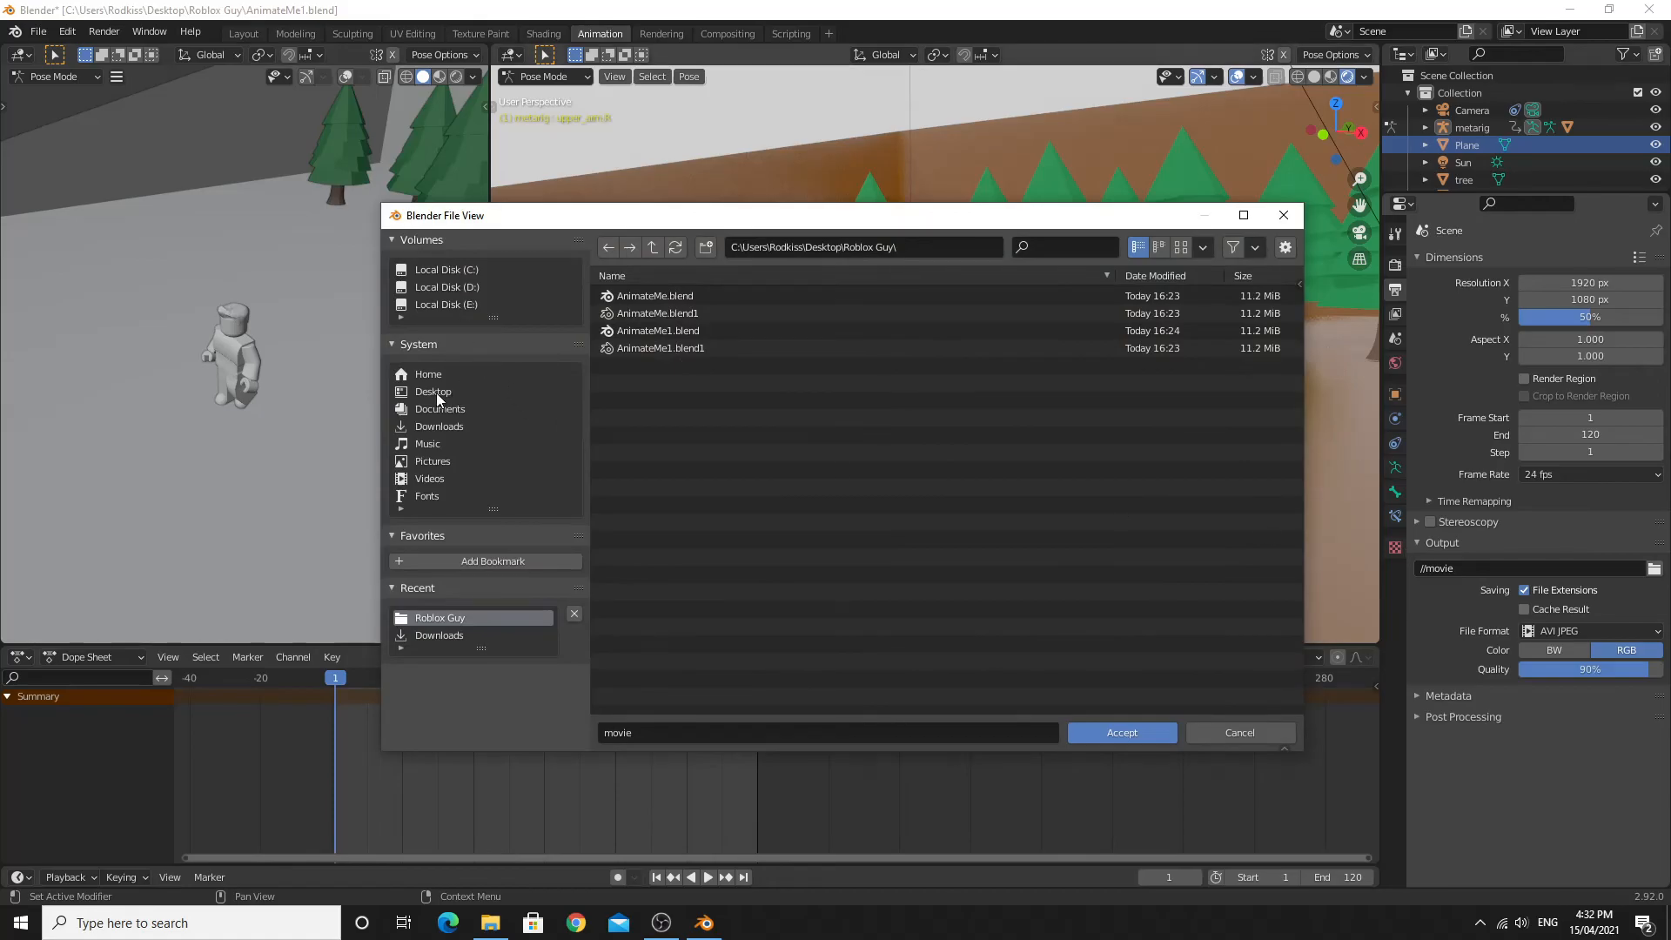
pyautogui.moveTo(458, 283)
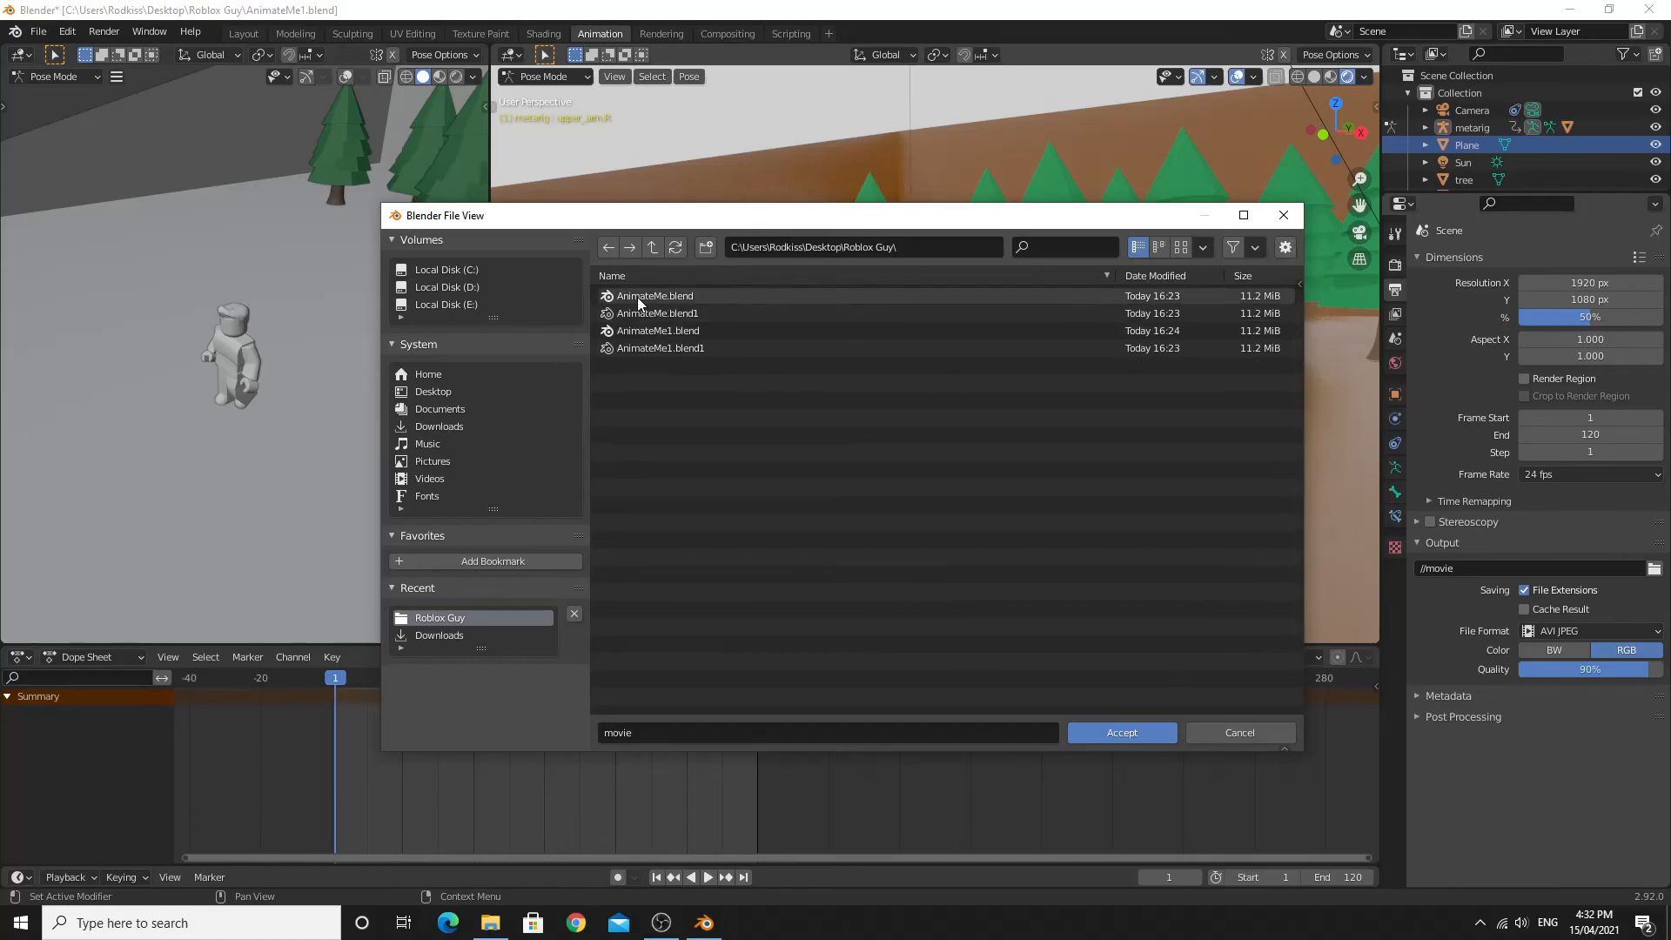
pyautogui.moveTo(674, 306)
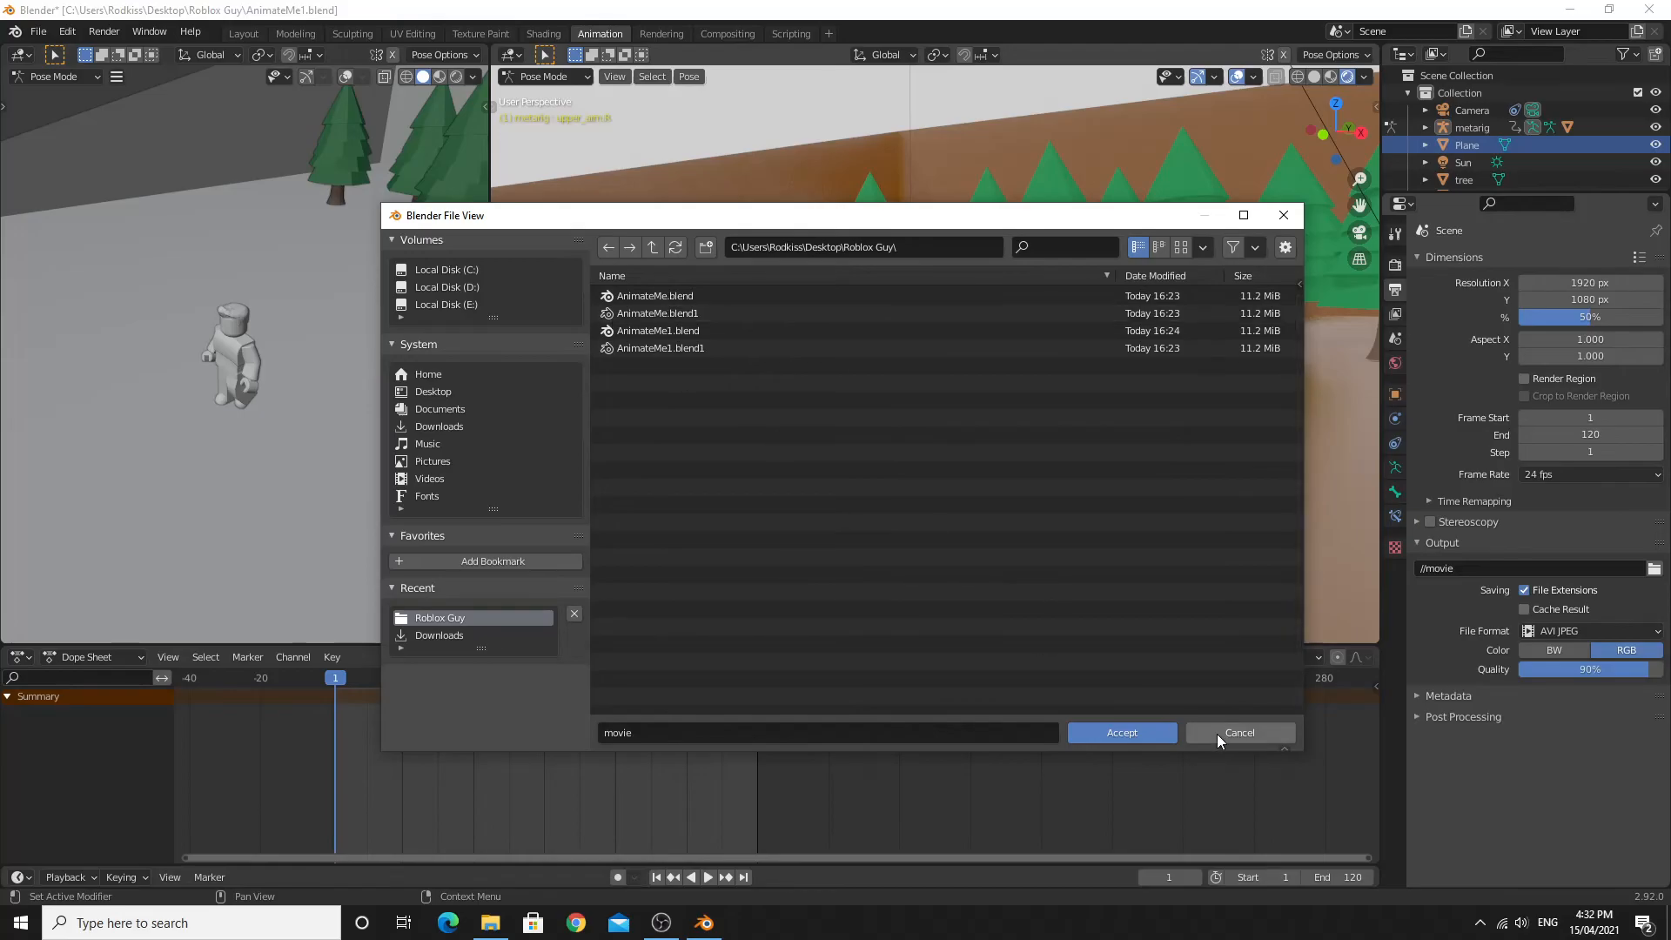
pyautogui.click(1238, 733)
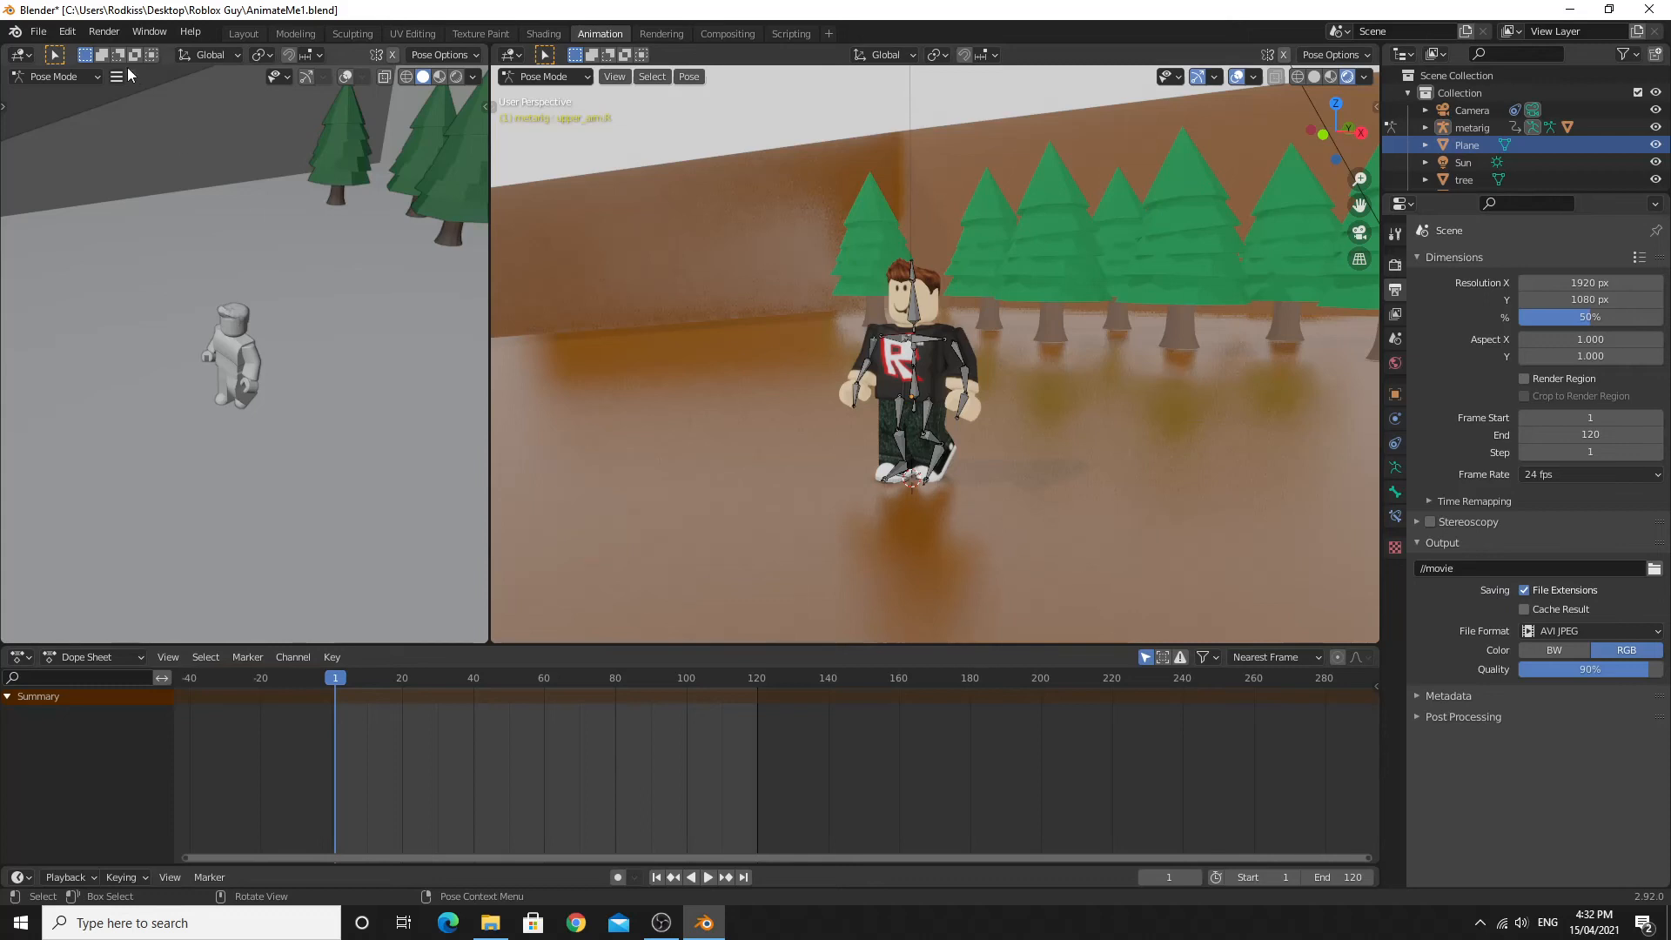
# Step: Render the animation through frame 120 to the movie file and close the render window
pyautogui.click(103, 31)
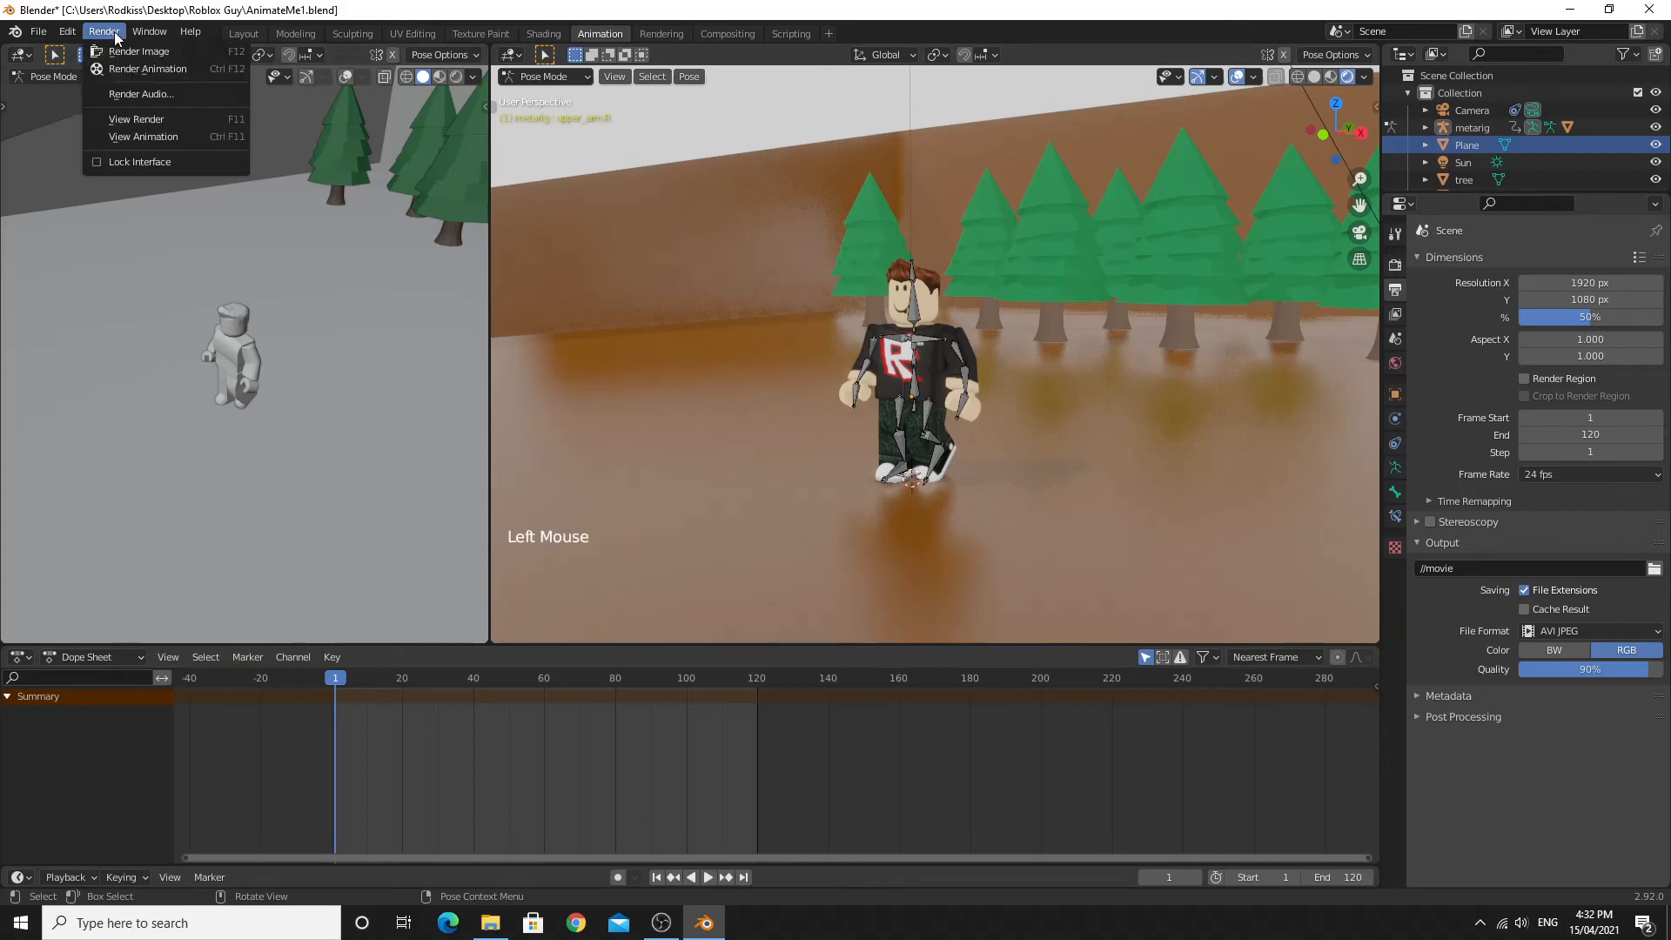
pyautogui.moveTo(150, 68)
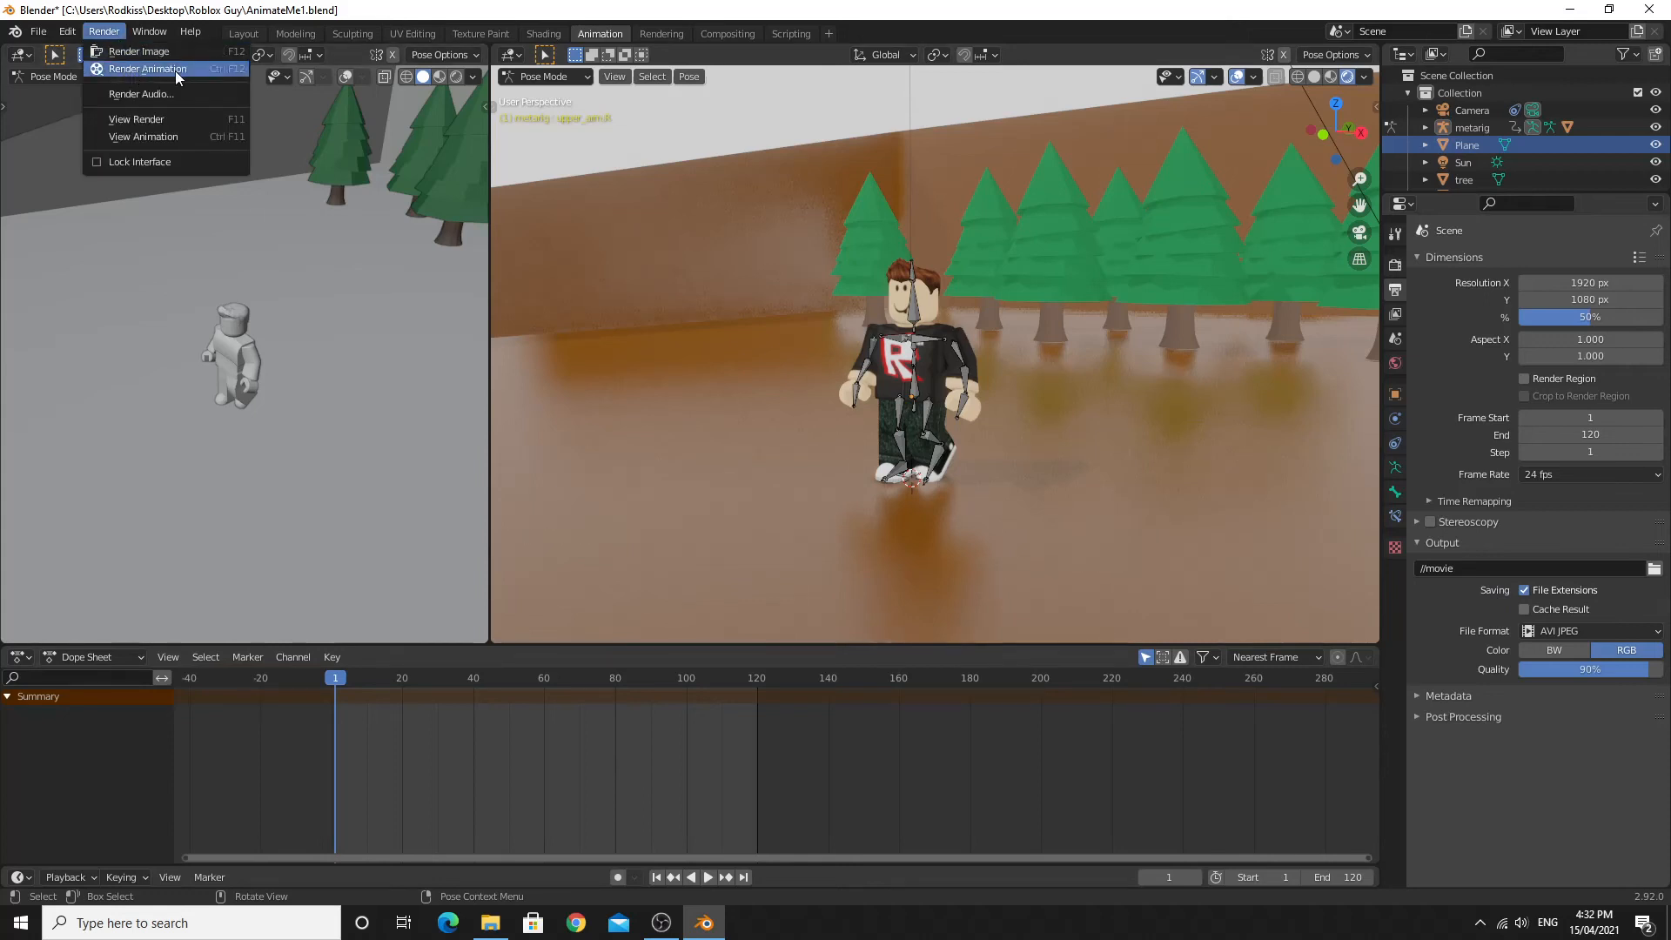
pyautogui.moveTo(146, 68)
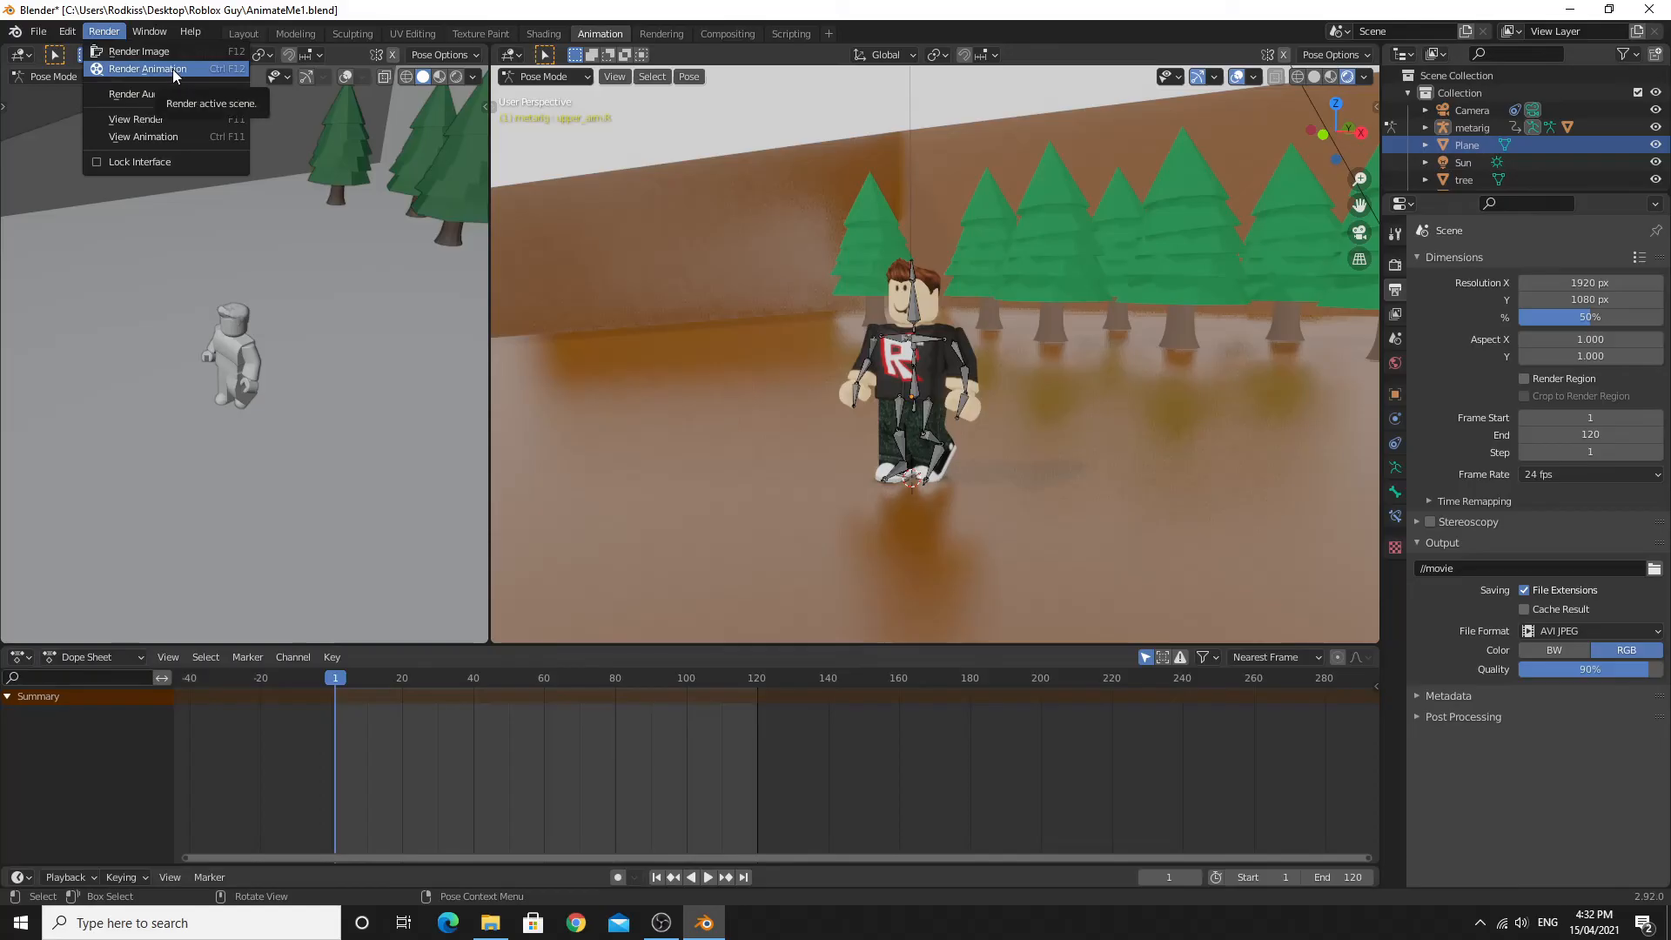
pyautogui.click(146, 68)
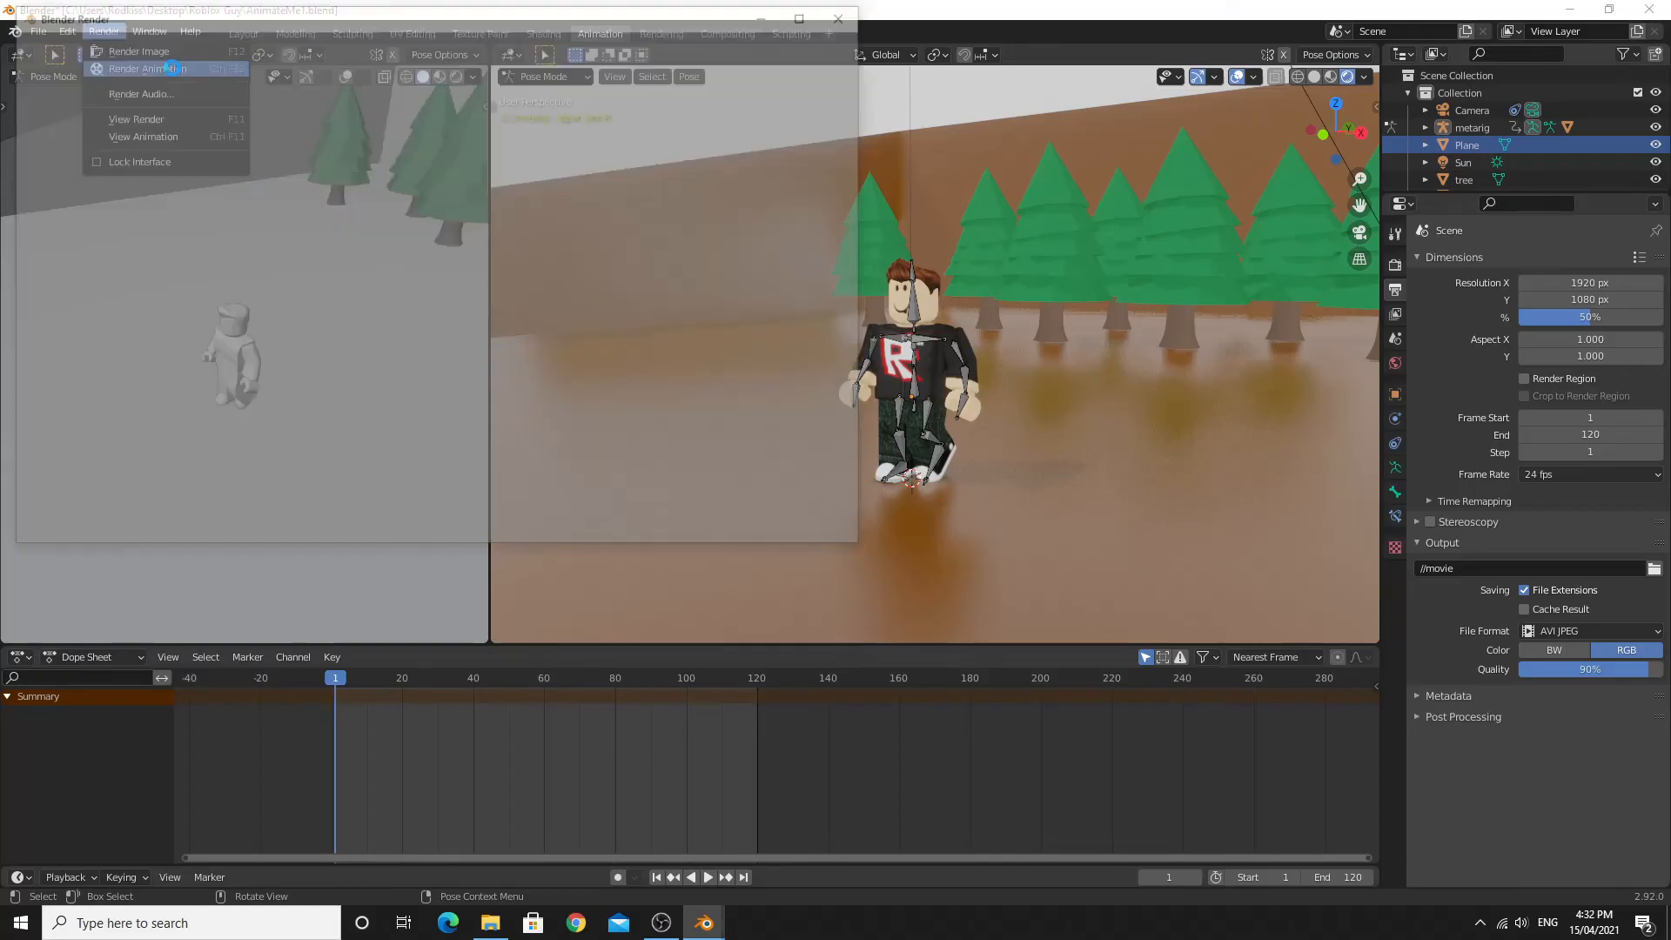
pyautogui.click(146, 68)
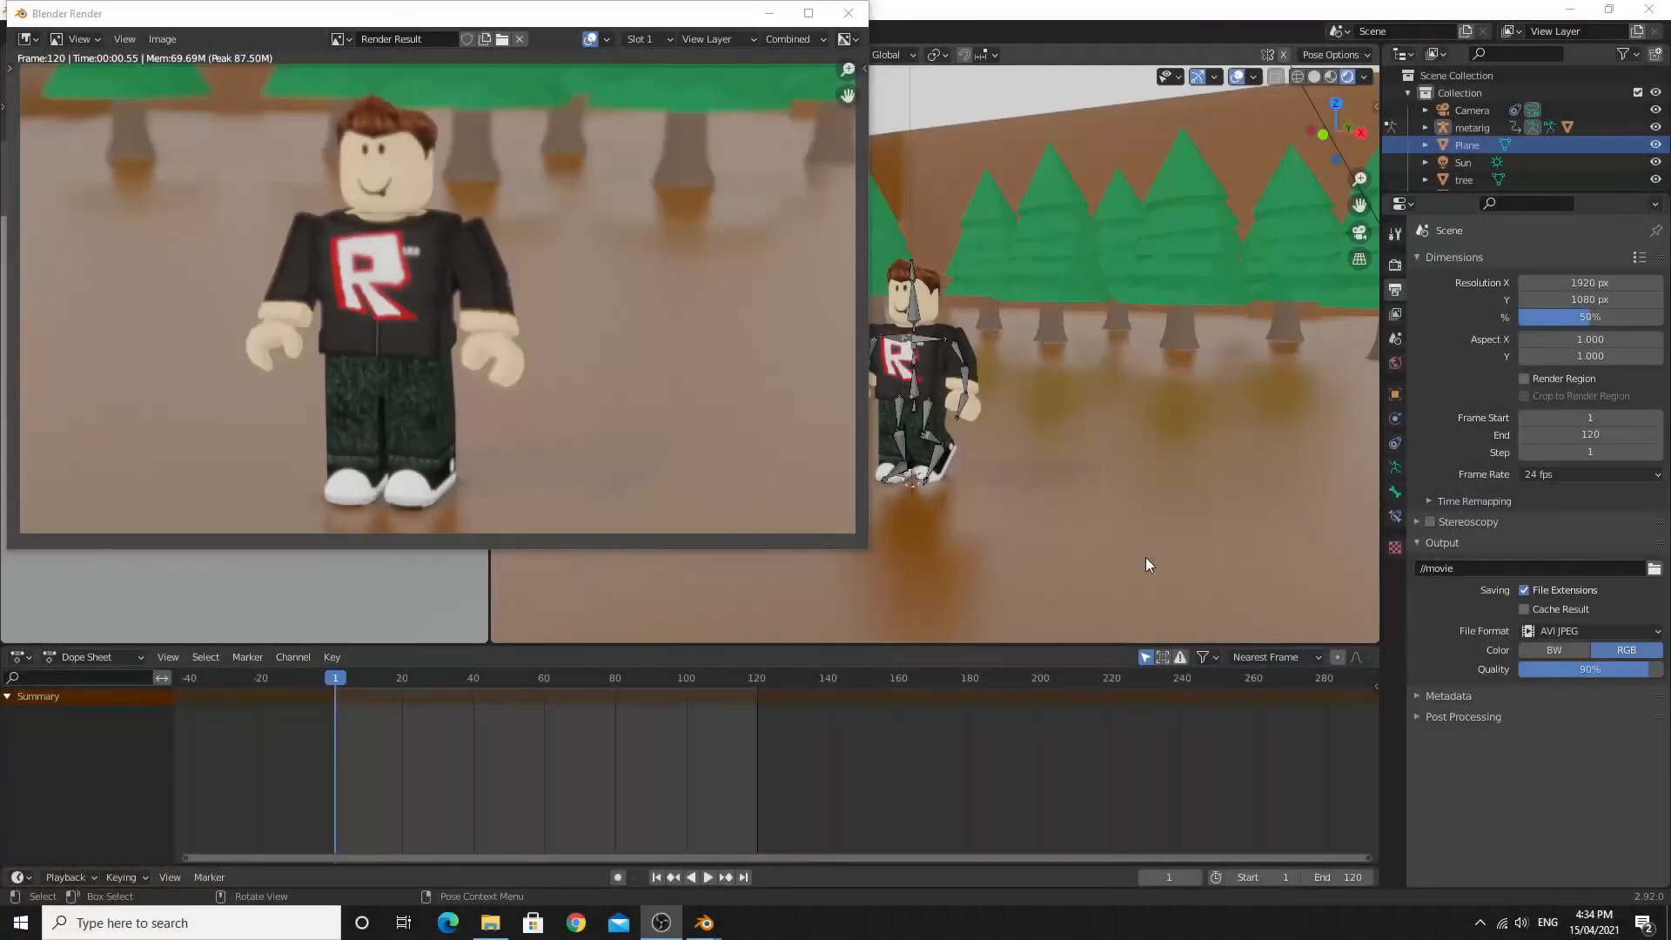
pyautogui.click(848, 12)
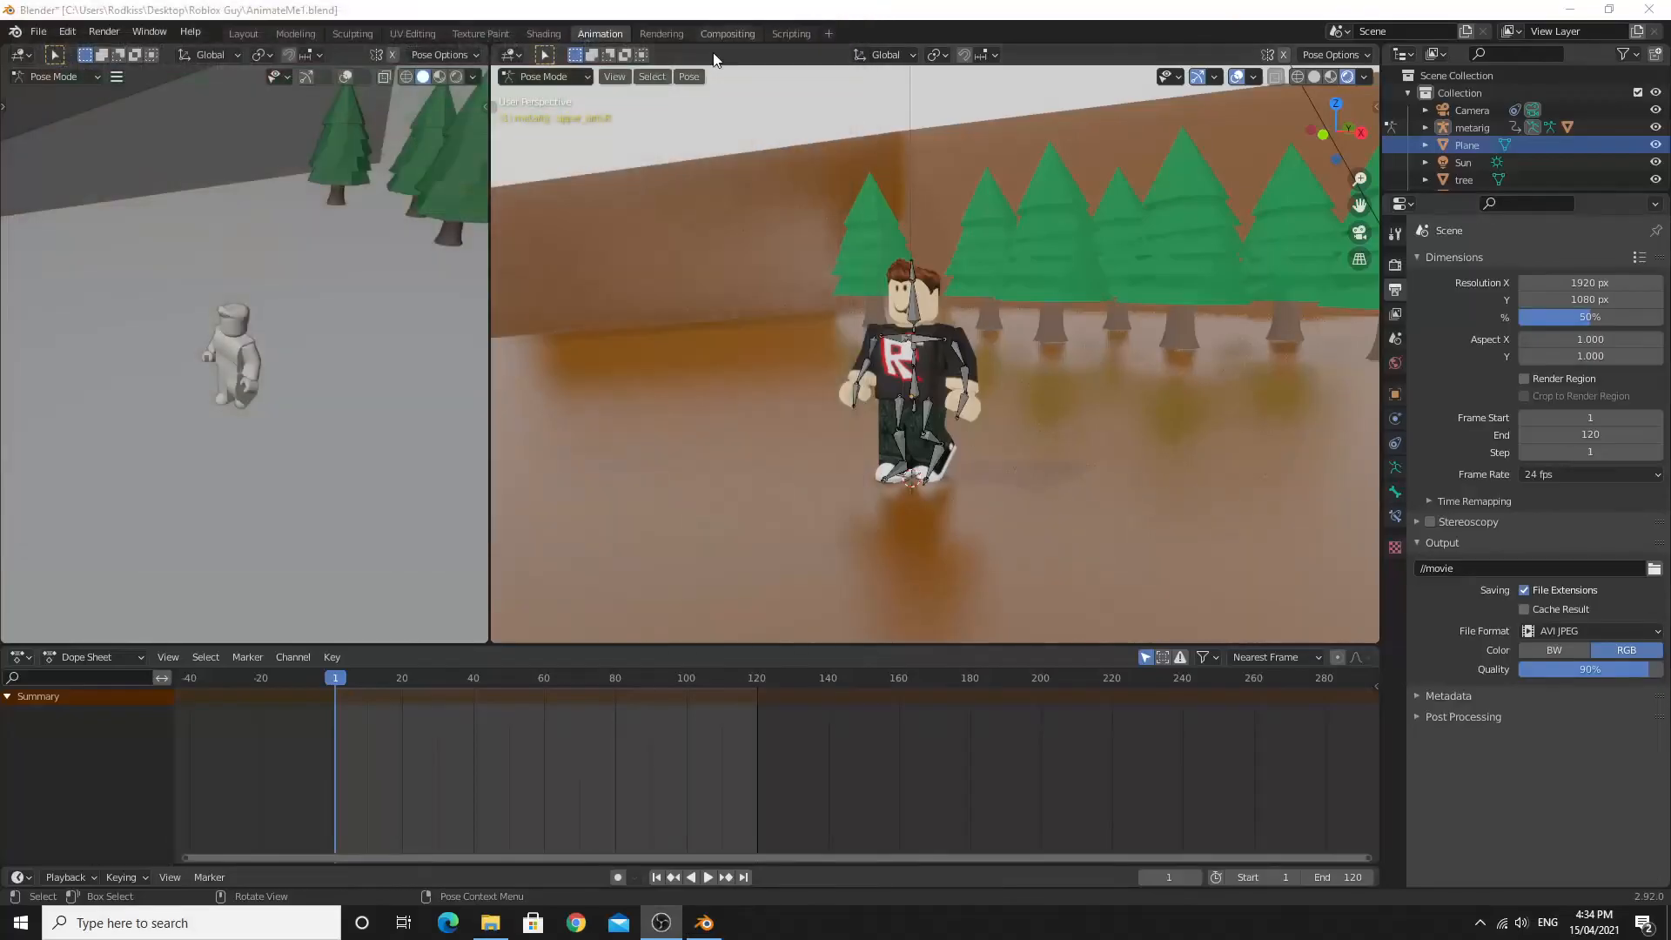
# Step: Select the rendered movie0001-0120.avi in the Roblox Guy folder
pyautogui.click(490, 922)
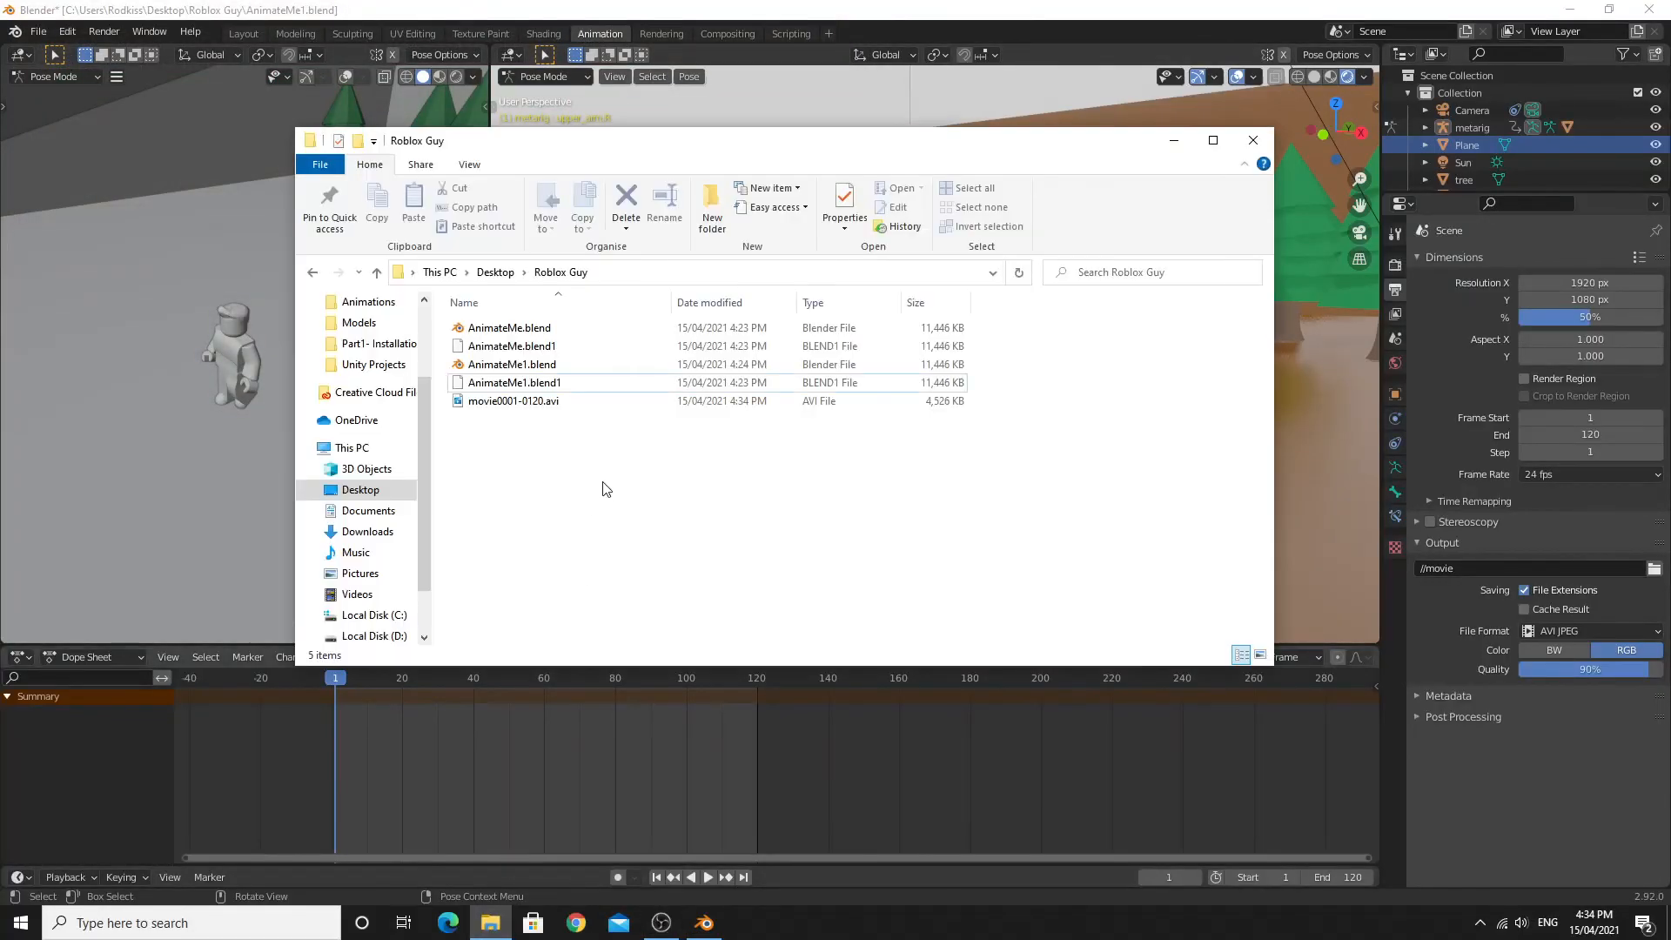
pyautogui.click(515, 400)
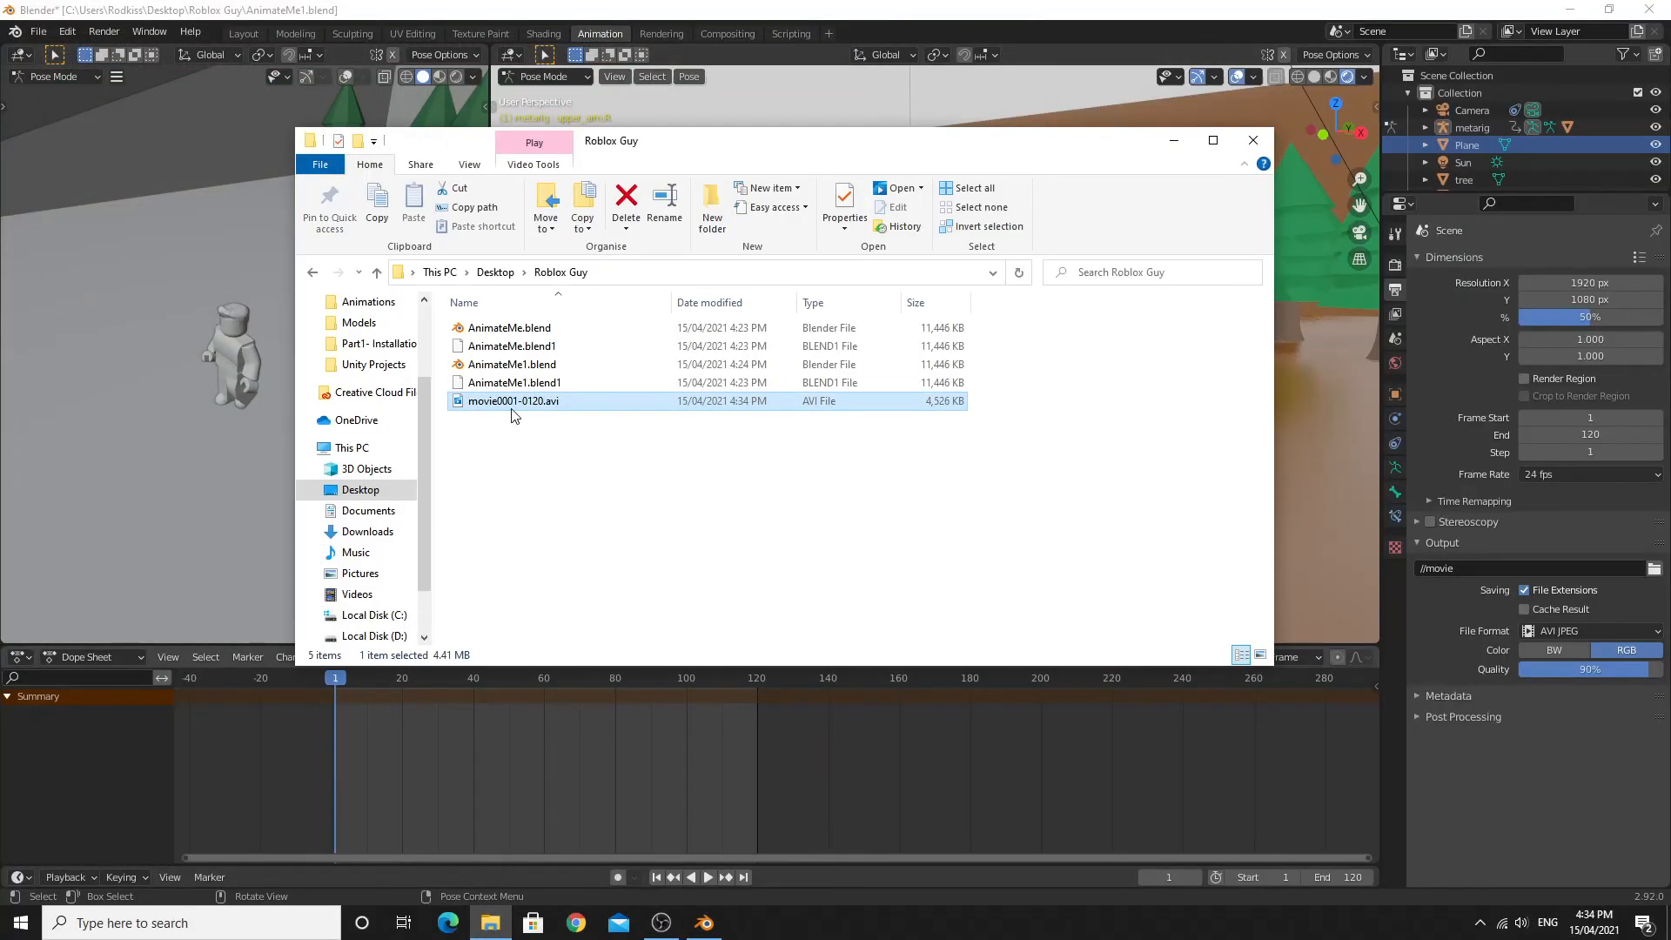
pyautogui.moveTo(515, 401)
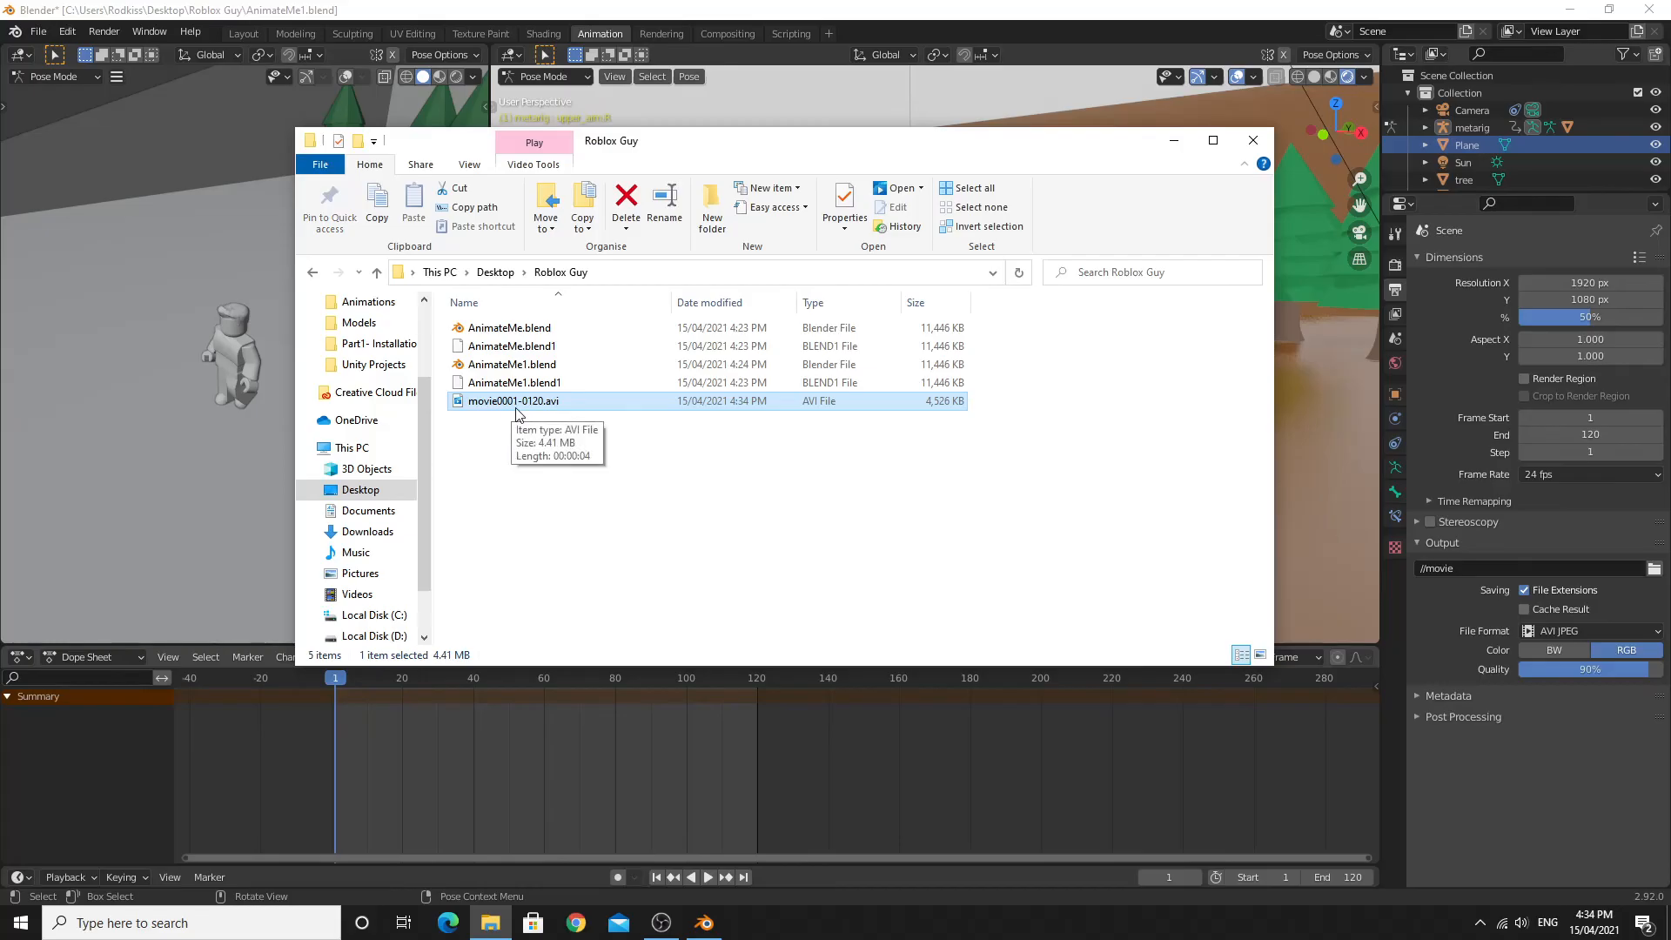
pyautogui.moveTo(553, 414)
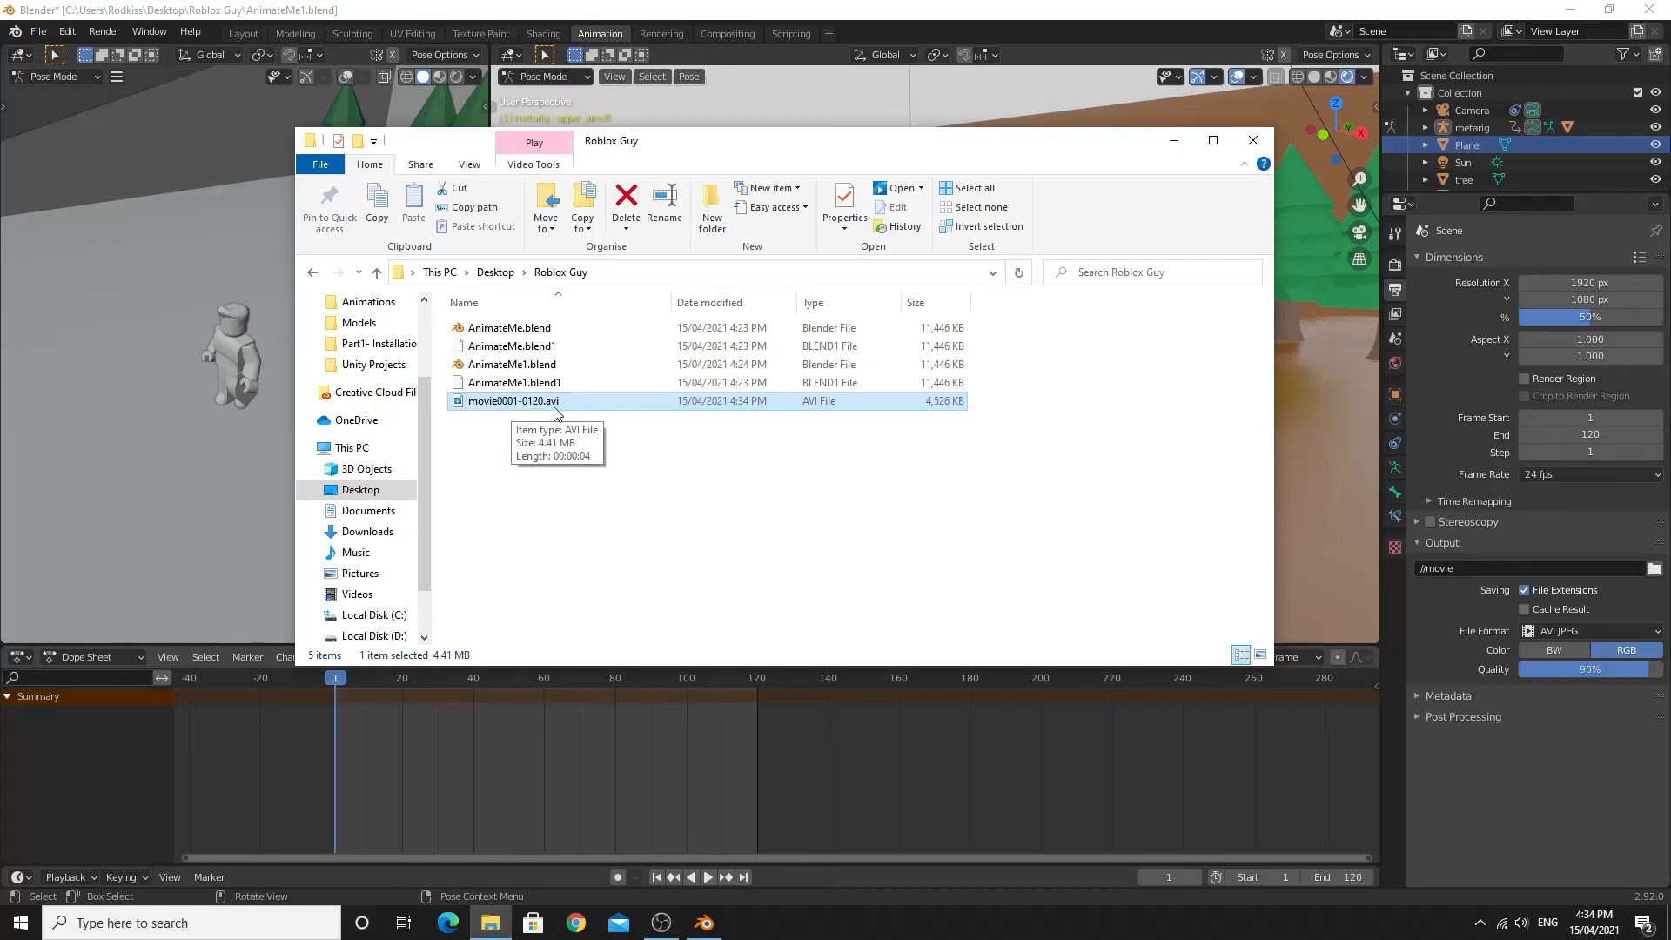
pyautogui.moveTo(533, 409)
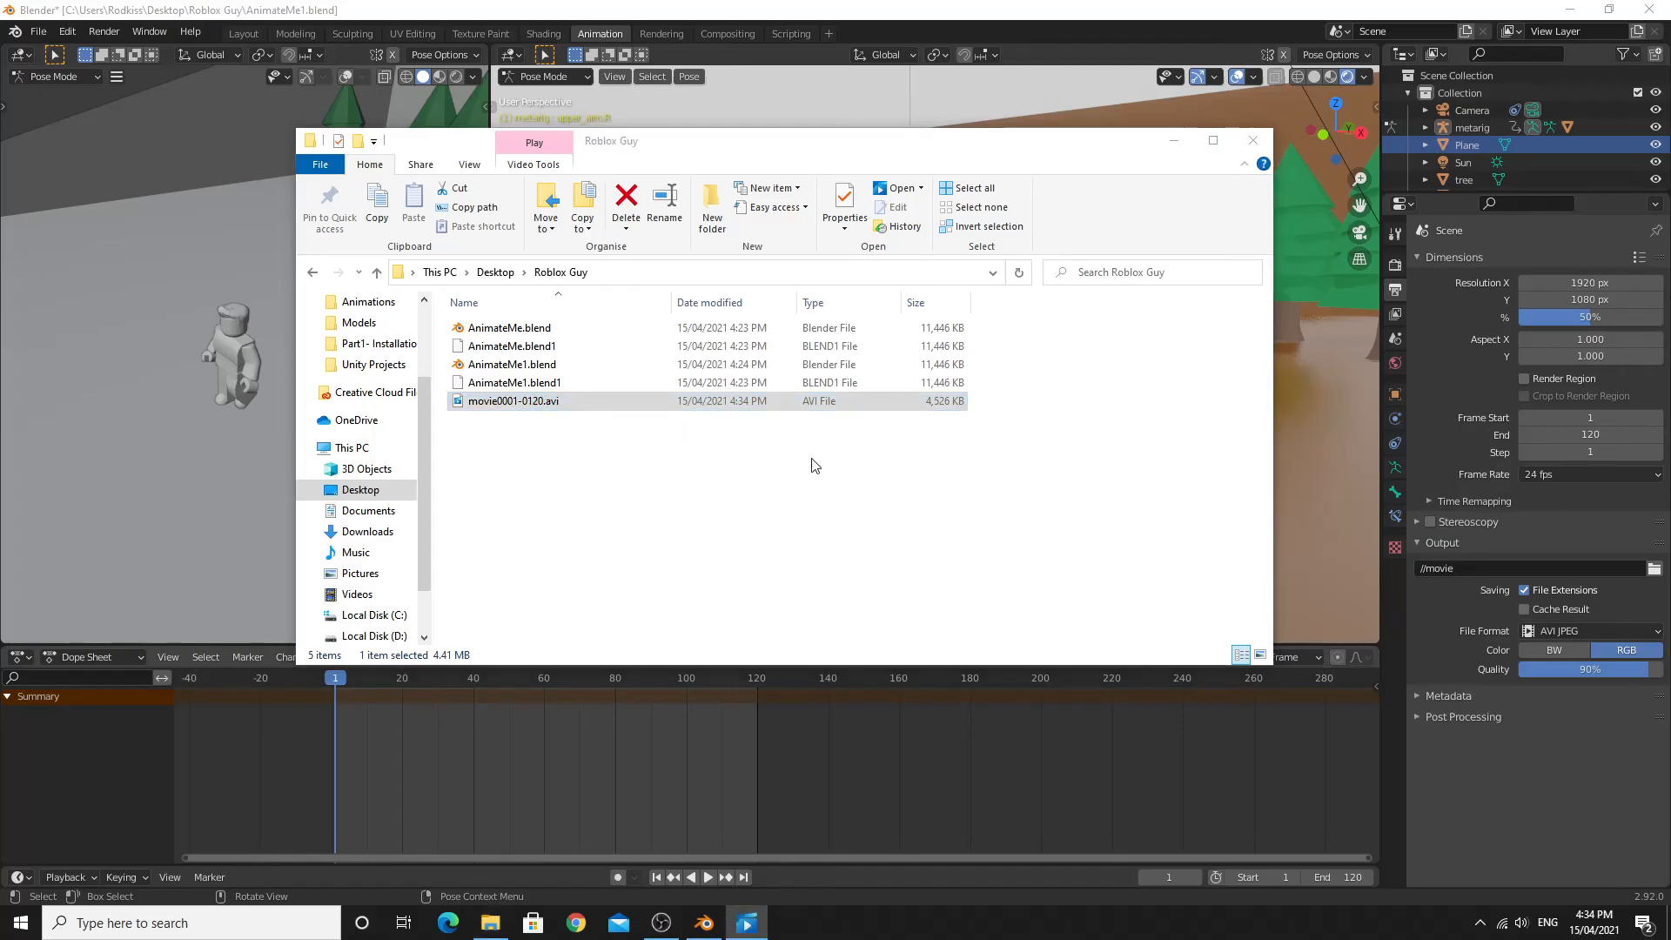
# Step: Play movie0001-0120.avi to its end in Movies & TV and return to Blender
pyautogui.doubleClick(514, 401)
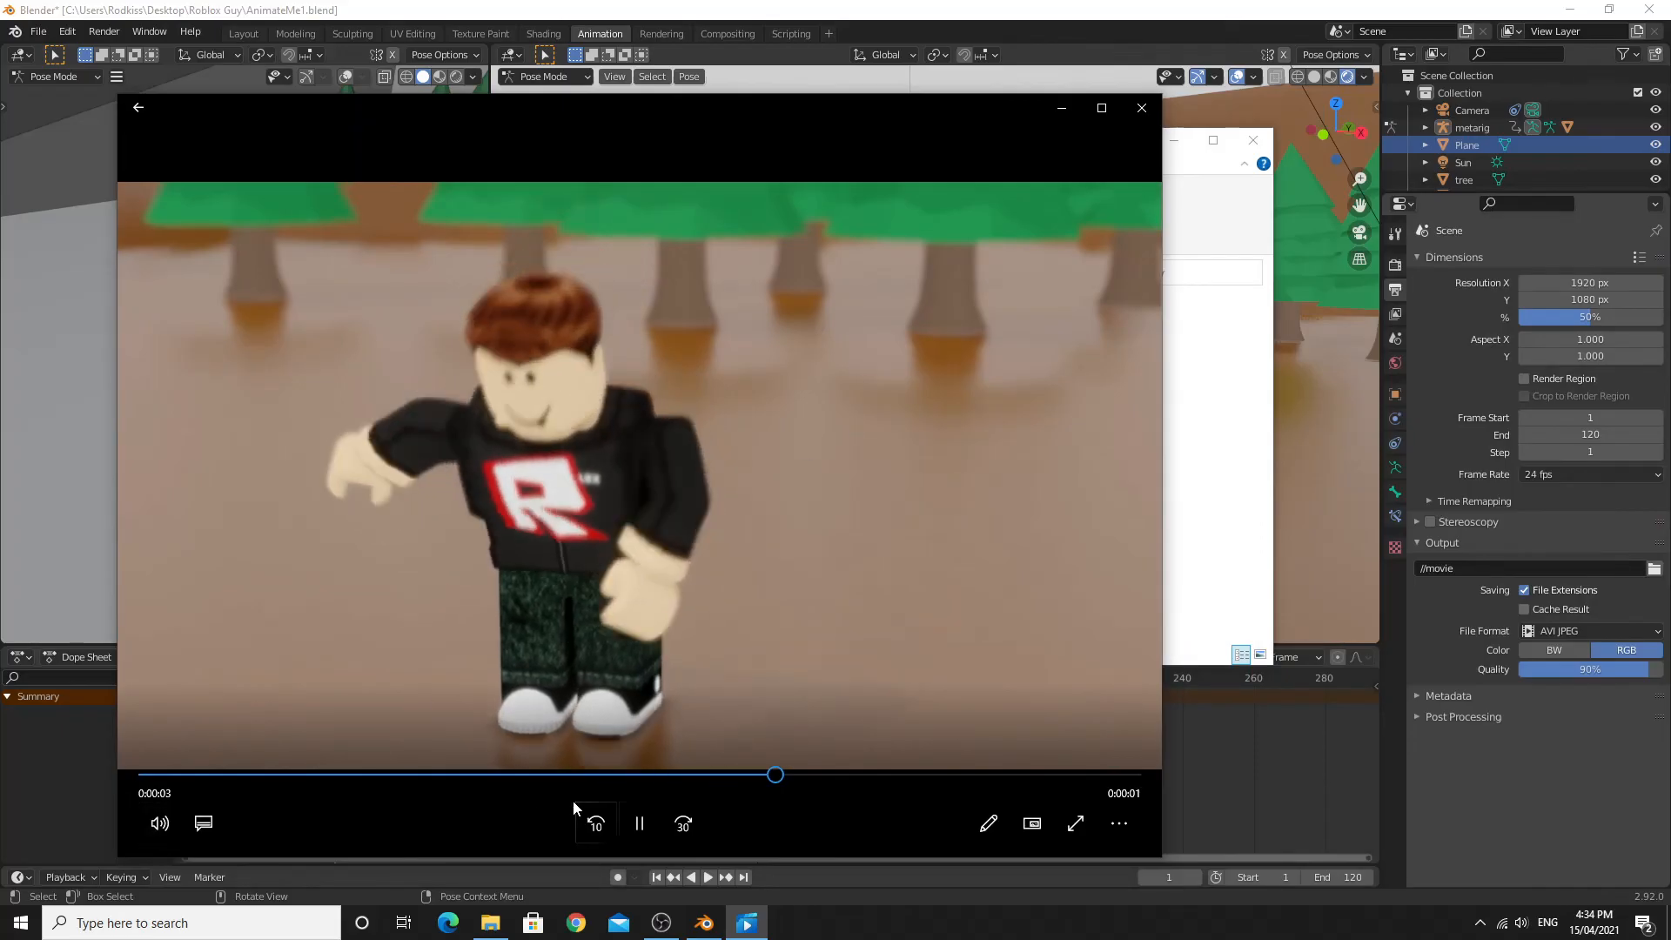
pyautogui.click(638, 823)
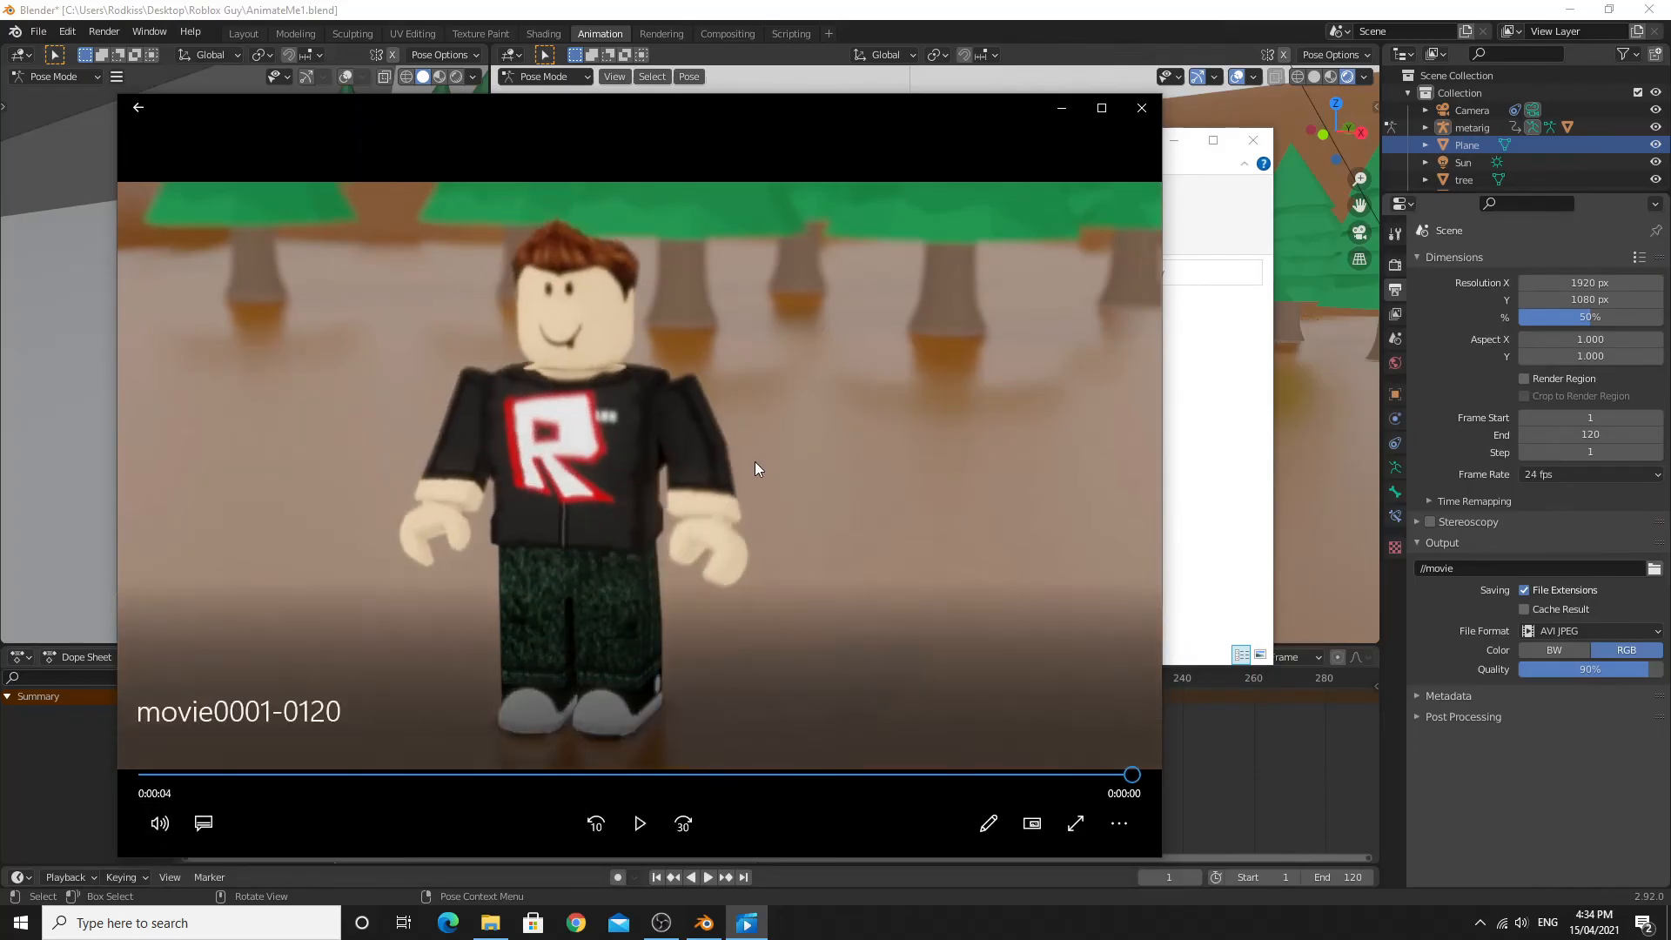
pyautogui.click(639, 823)
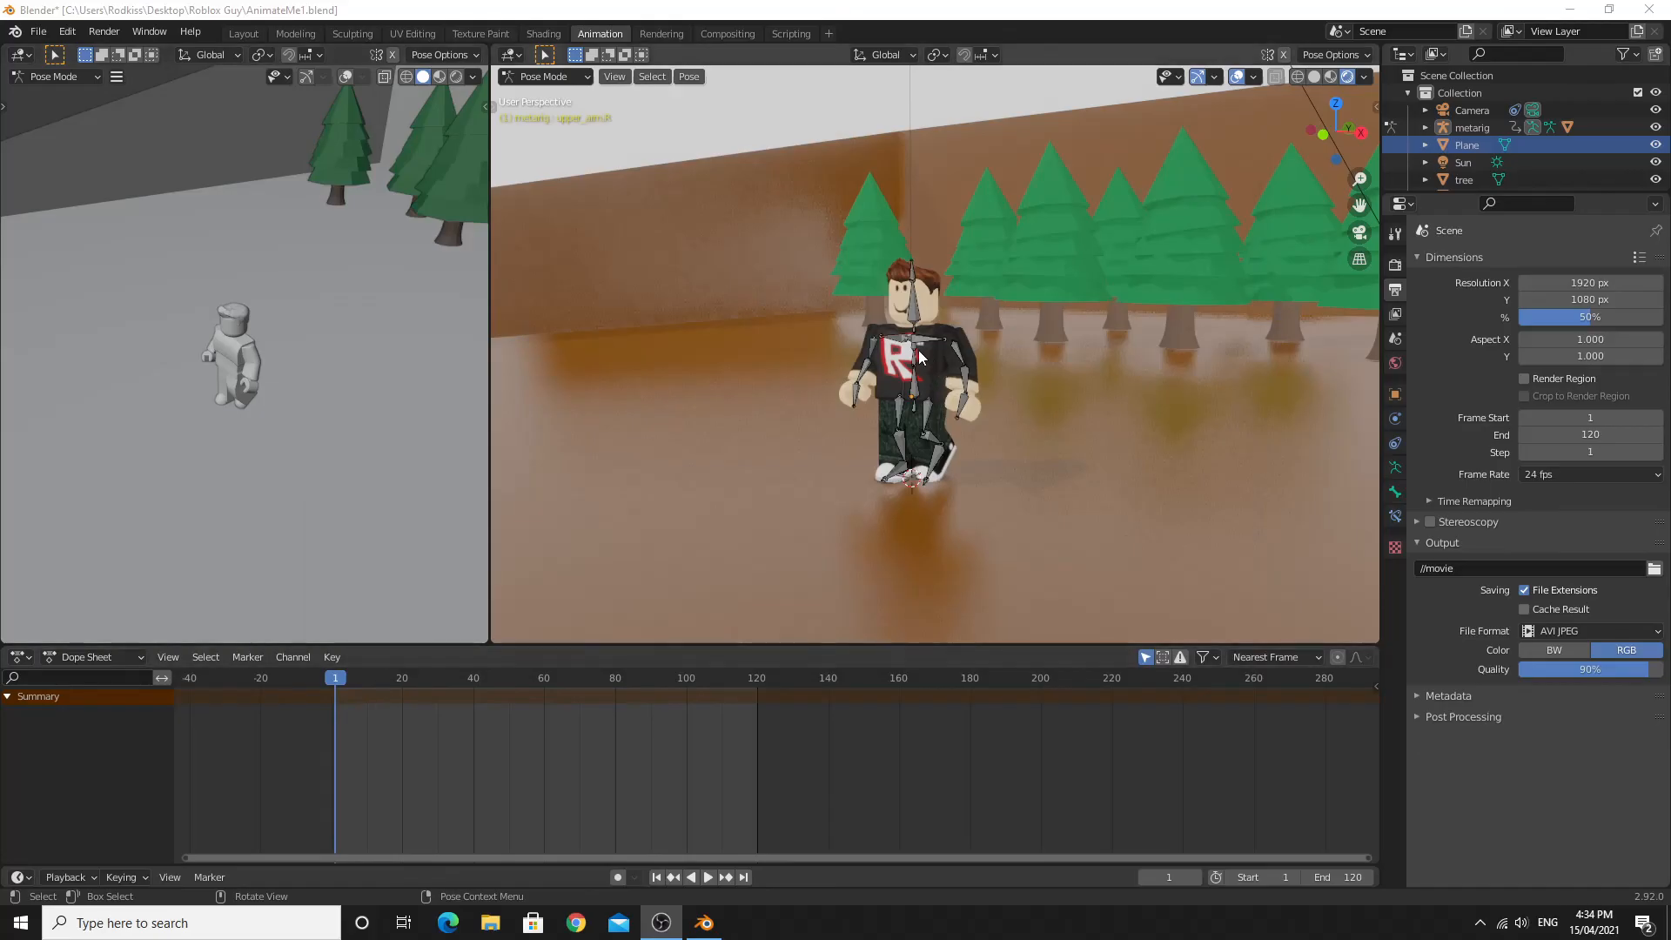
# Step: Select the rig, all its keyframes across frames 1–120, and every bone channel
pyautogui.click(933, 340)
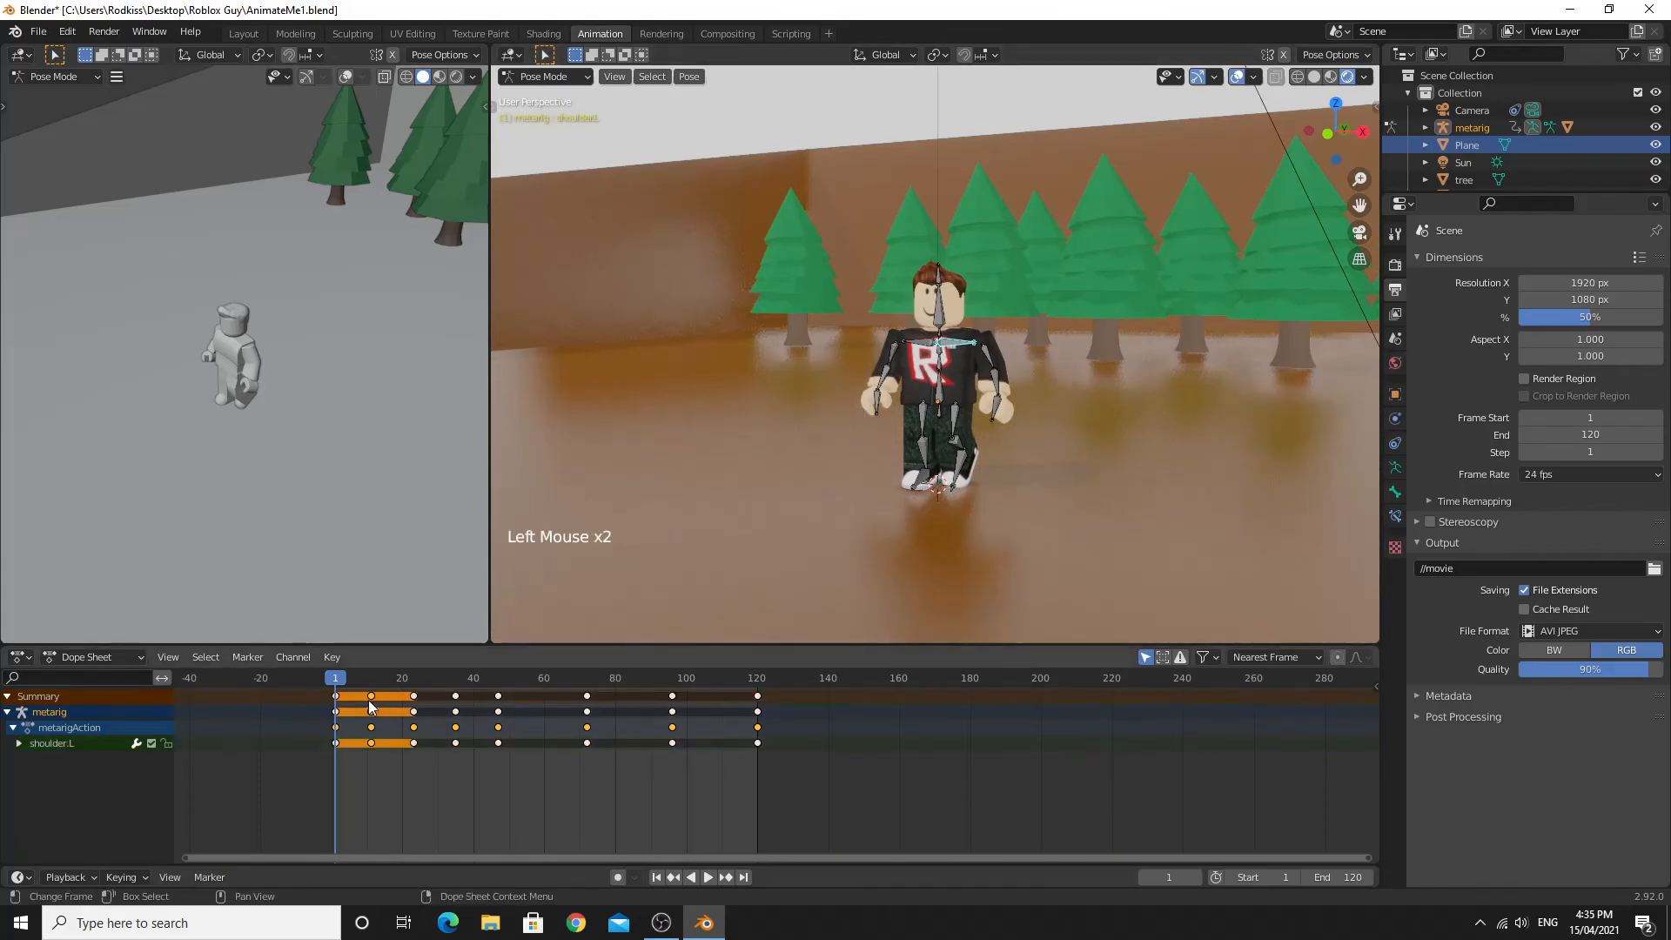
pyautogui.click(414, 727)
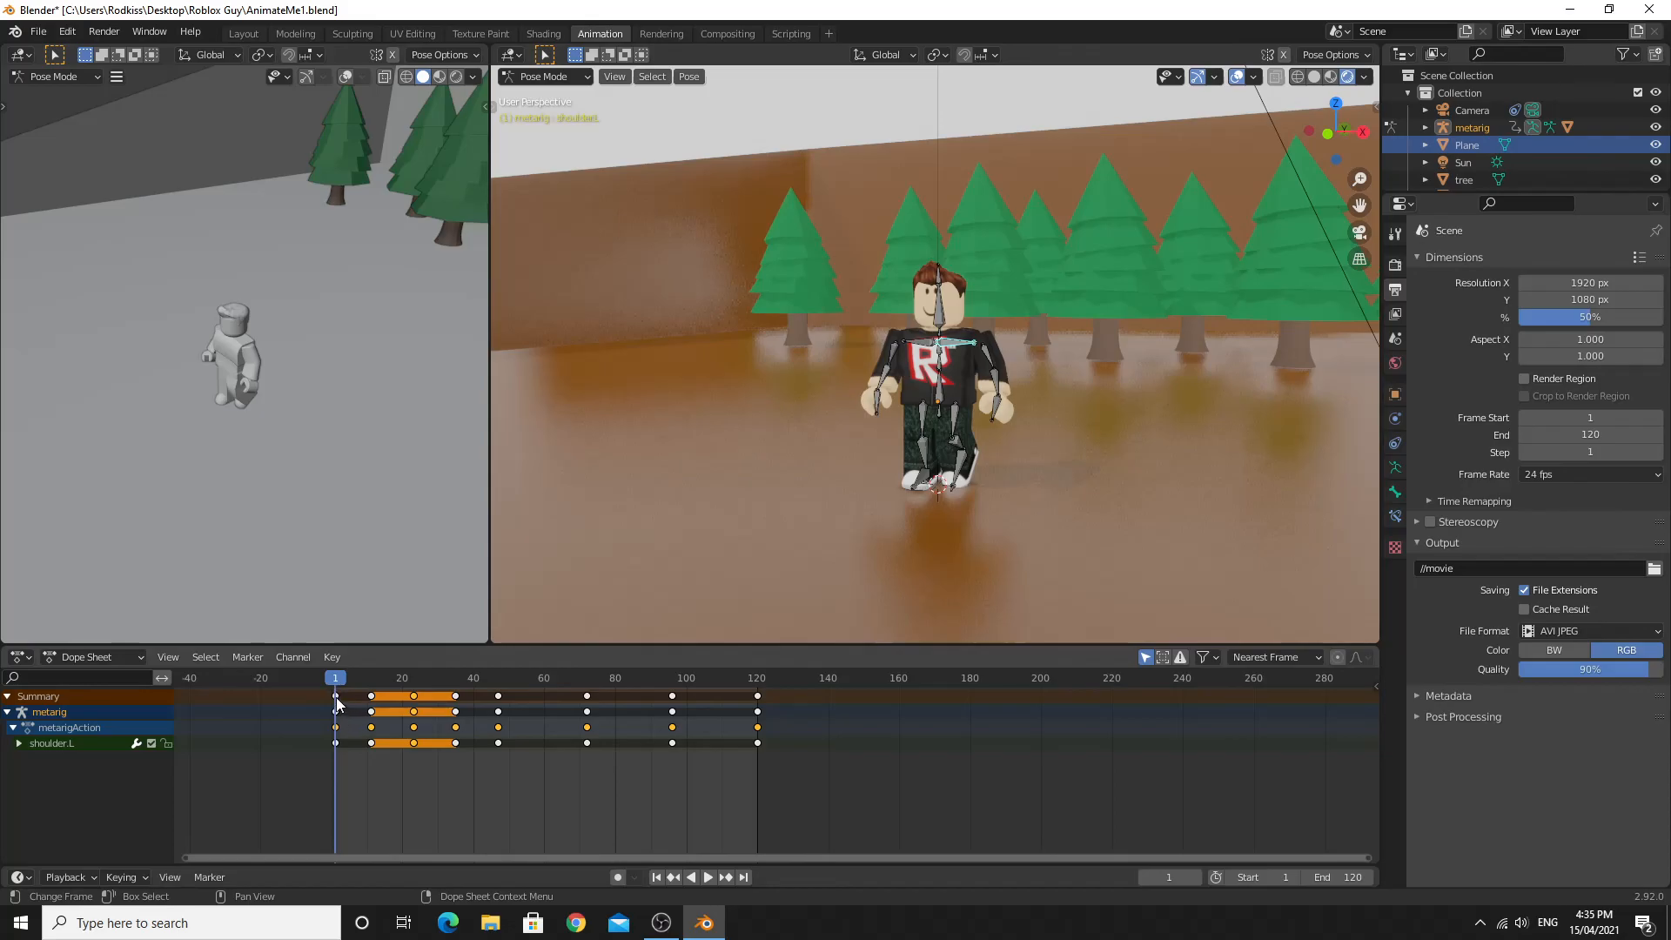
pyautogui.click(371, 697)
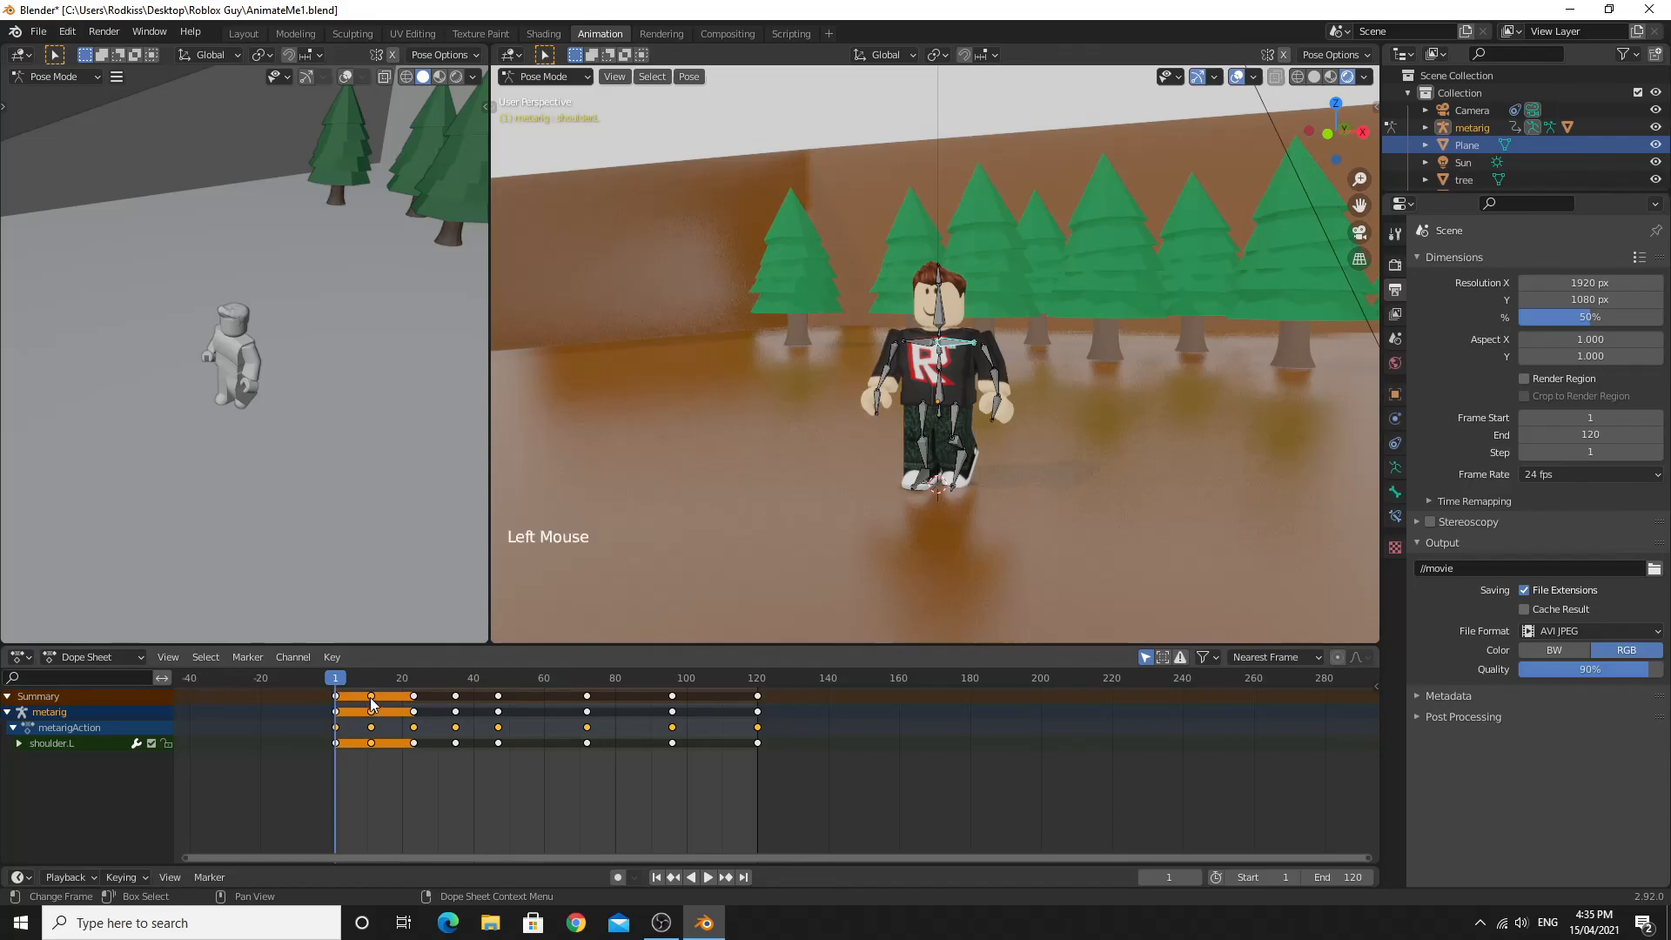
pyautogui.press('g')
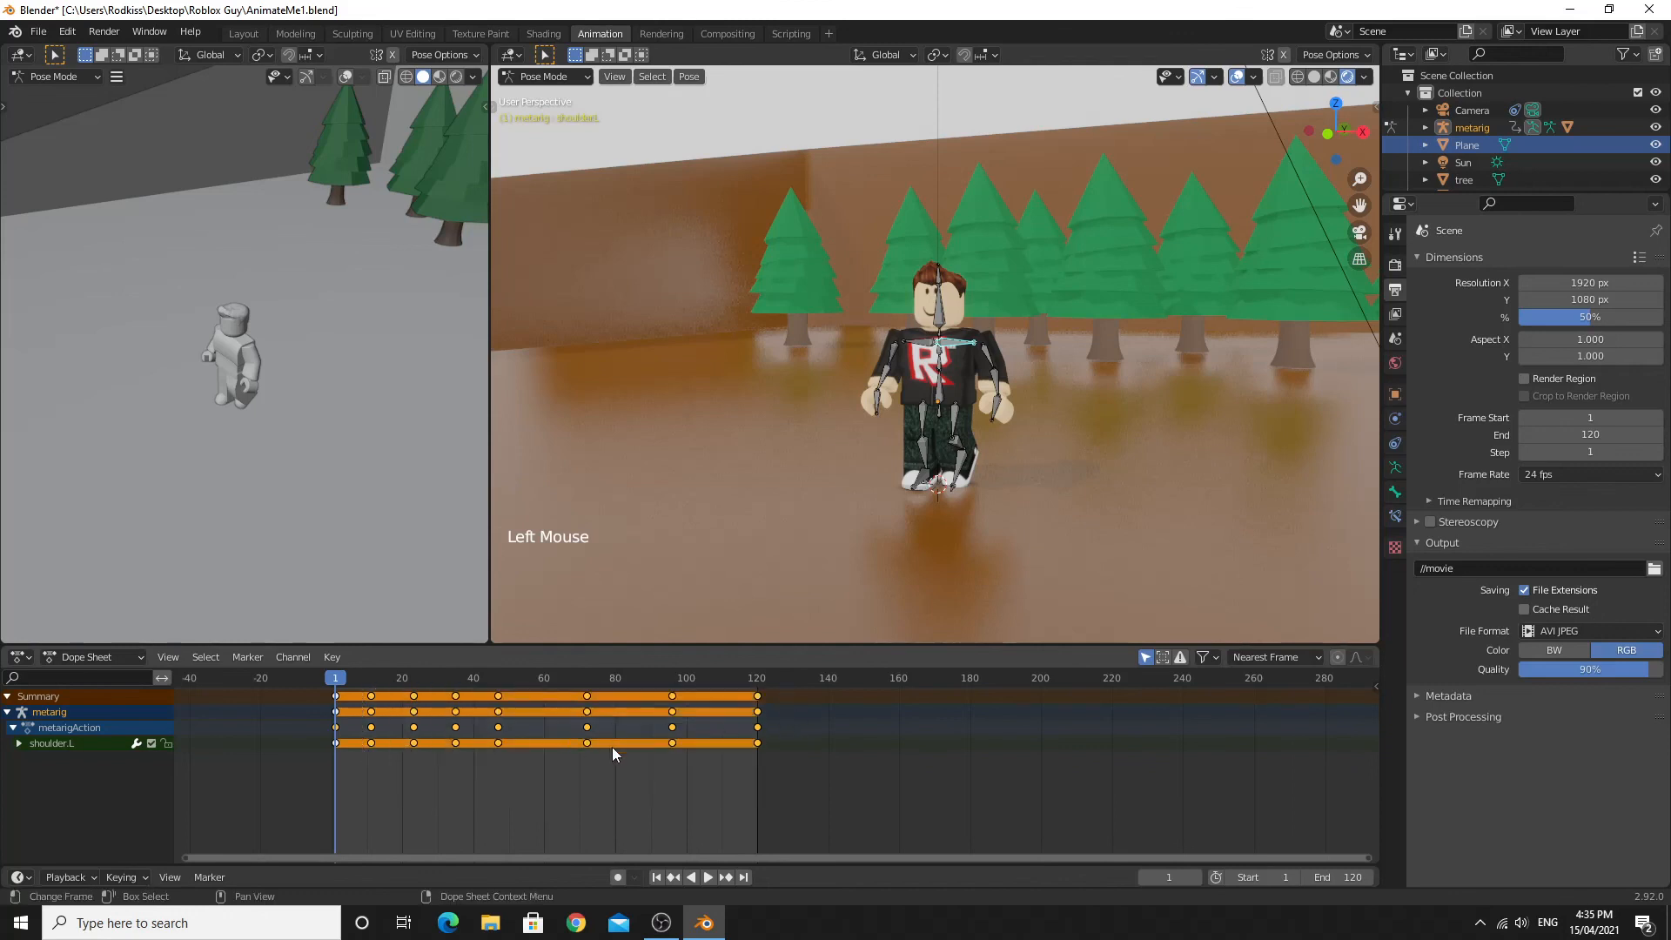
pyautogui.moveTo(697, 760)
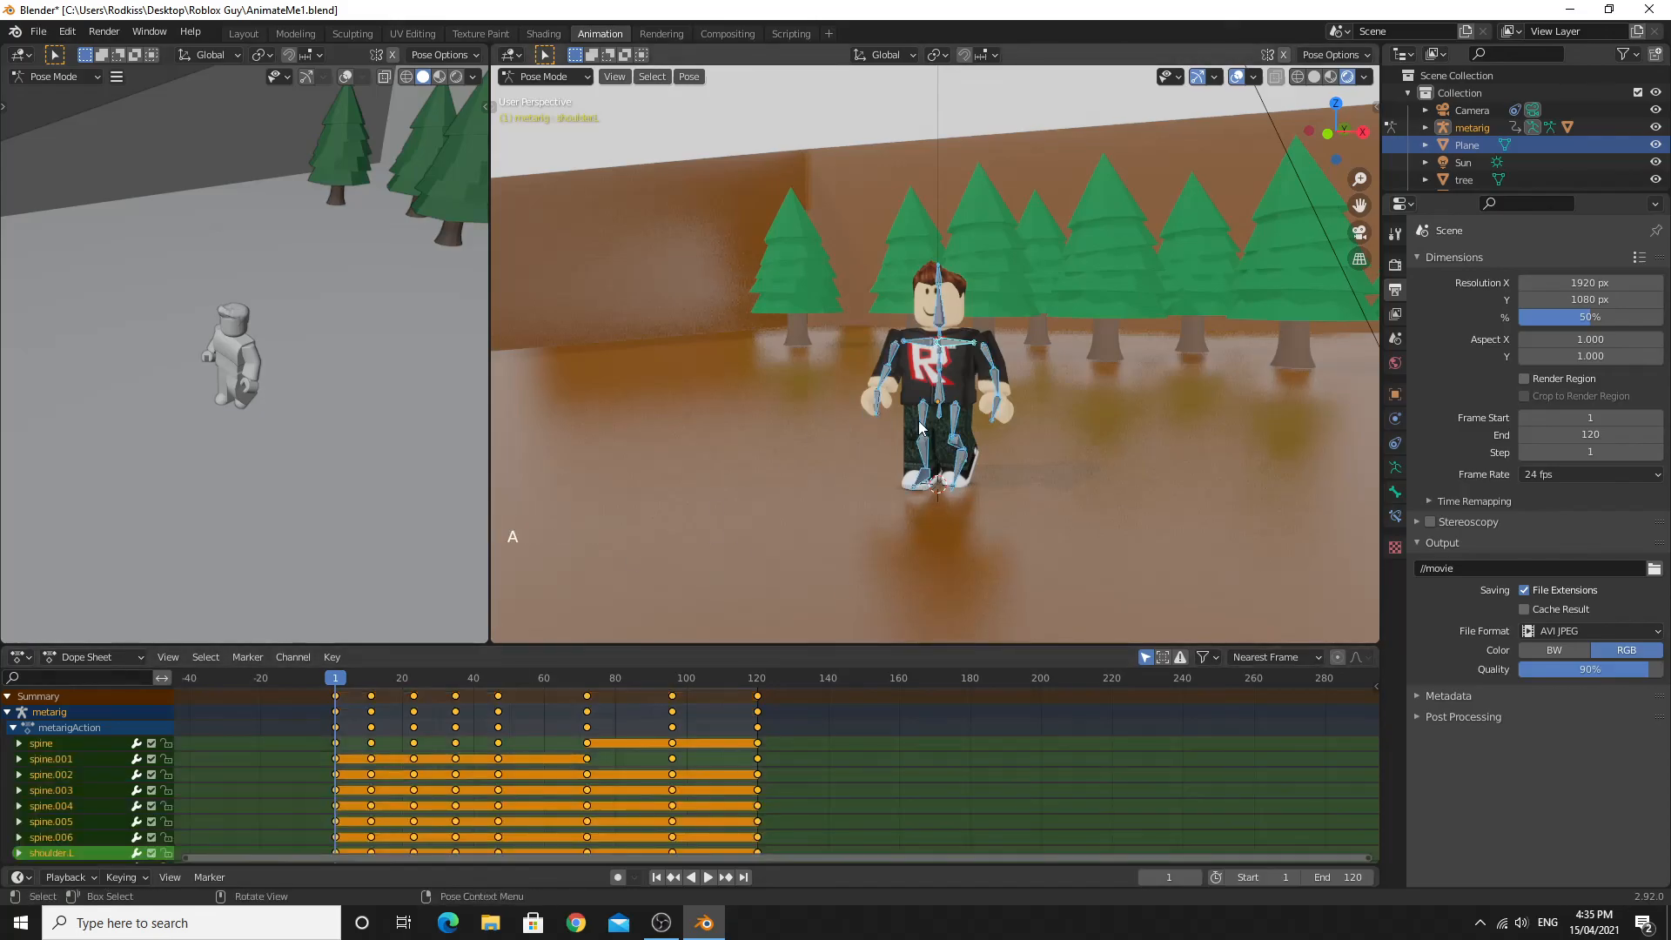
pyautogui.press('a')
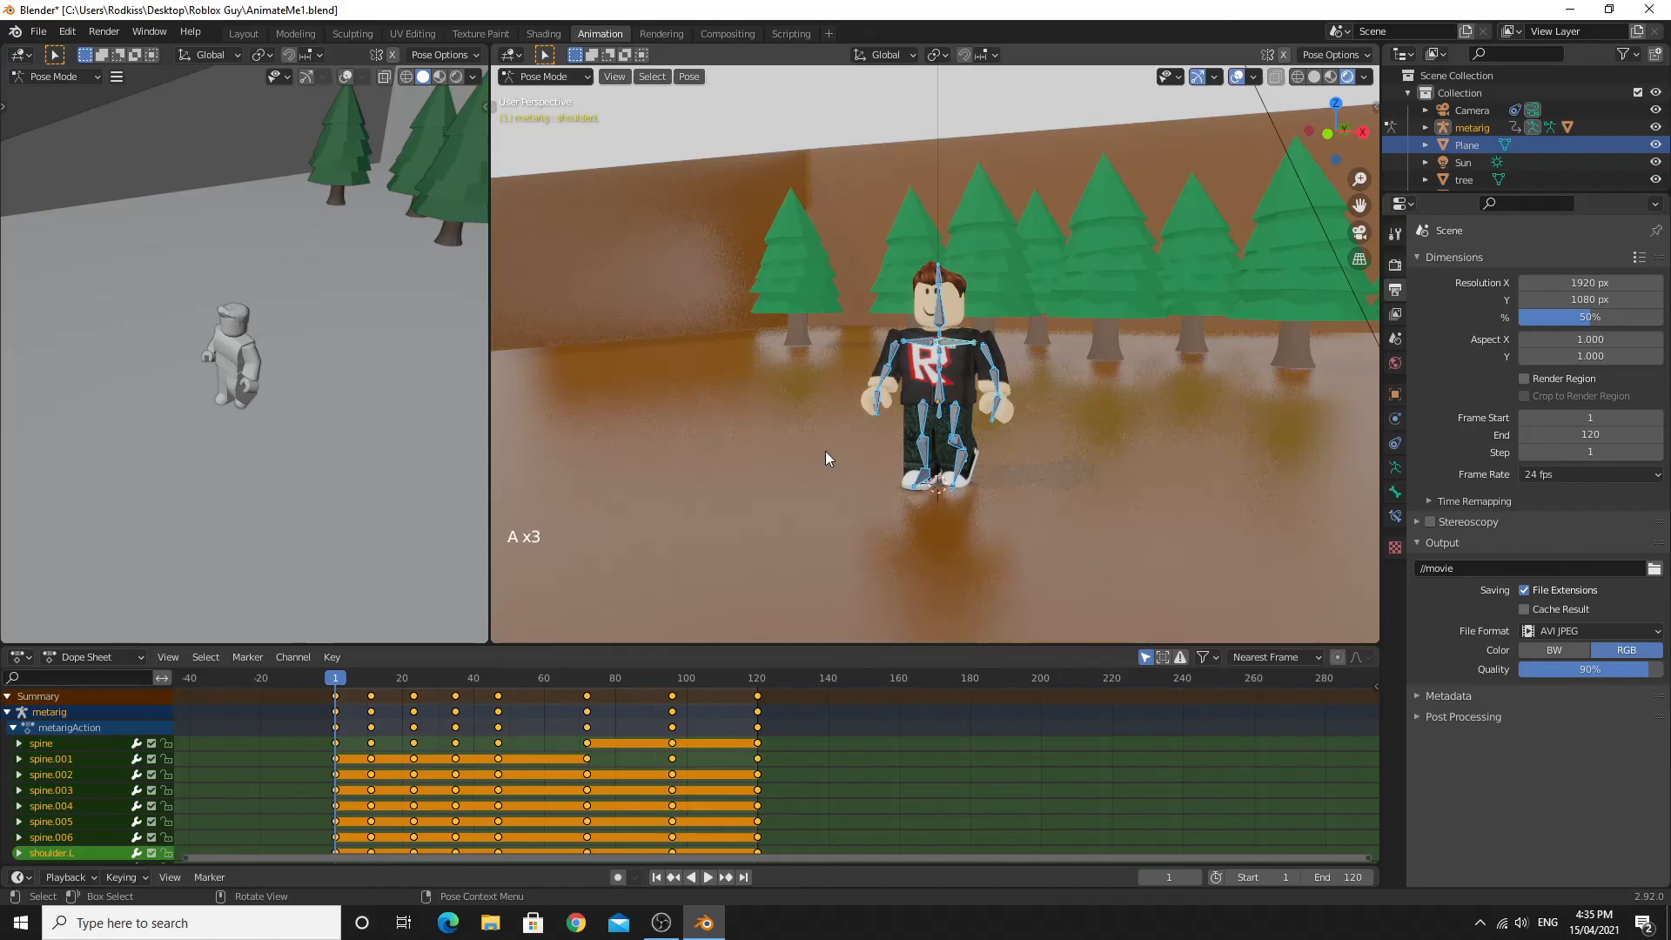
pyautogui.scroll(-3)
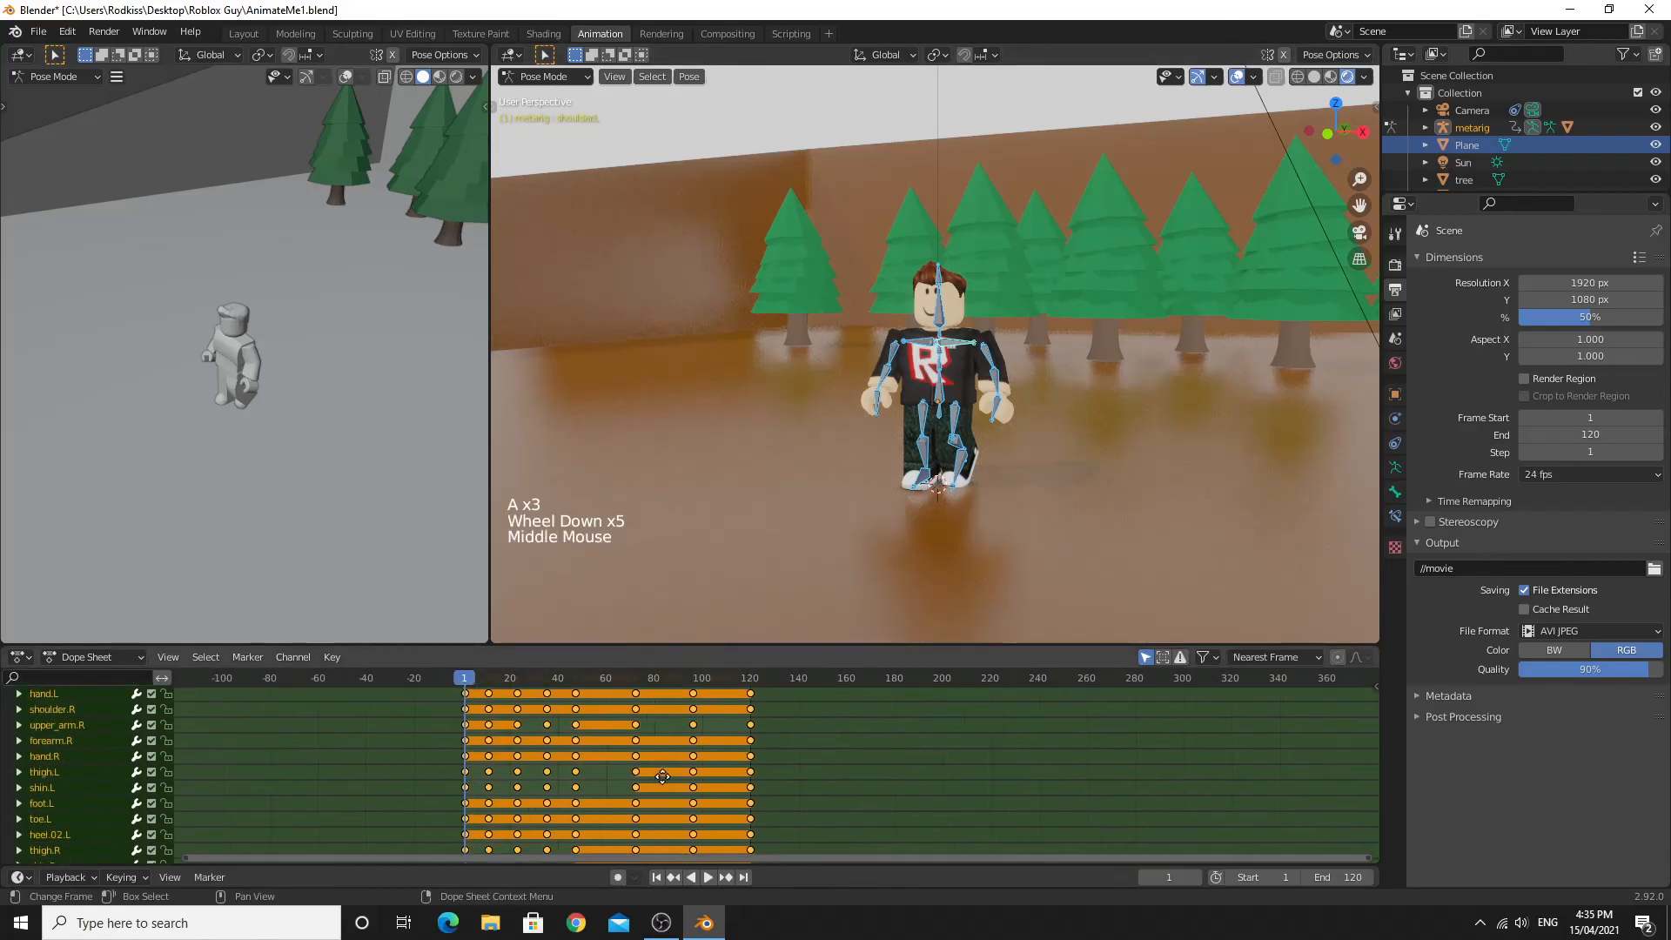